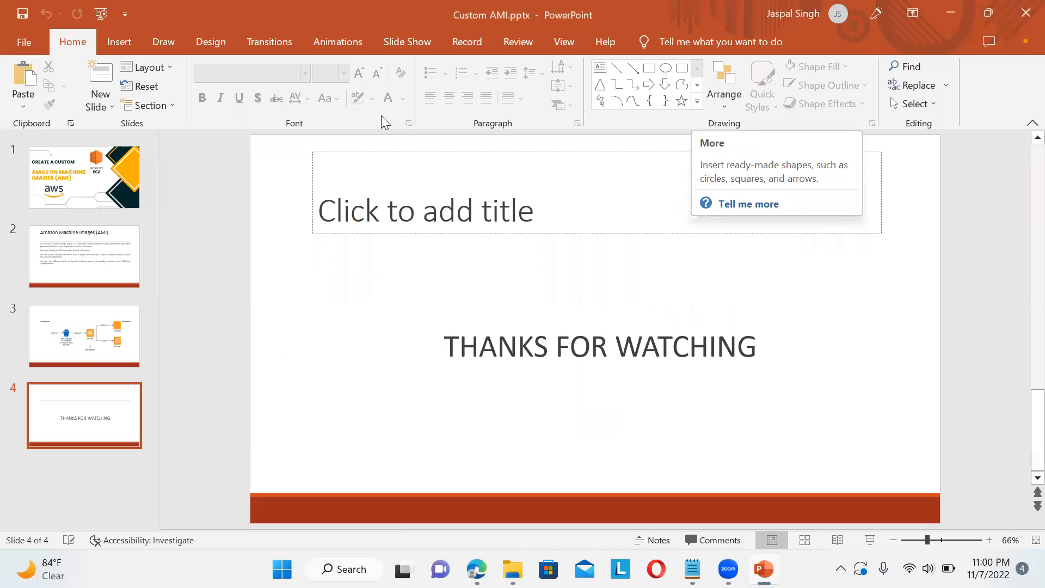
mouse_move(476, 569)
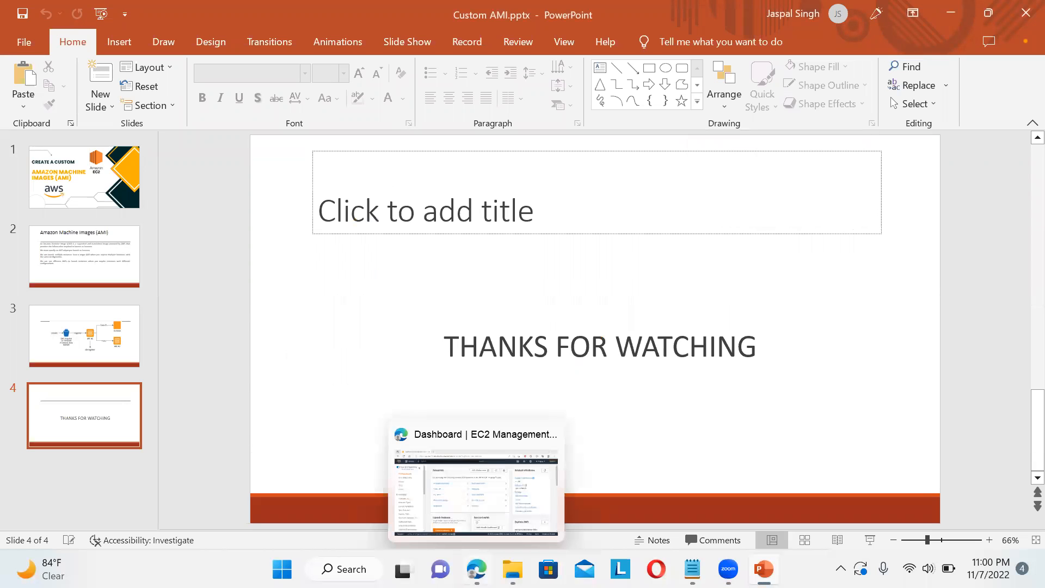
Step: Switch to the EC2 Dashboard in Edge and begin launching a new instance
click(474, 480)
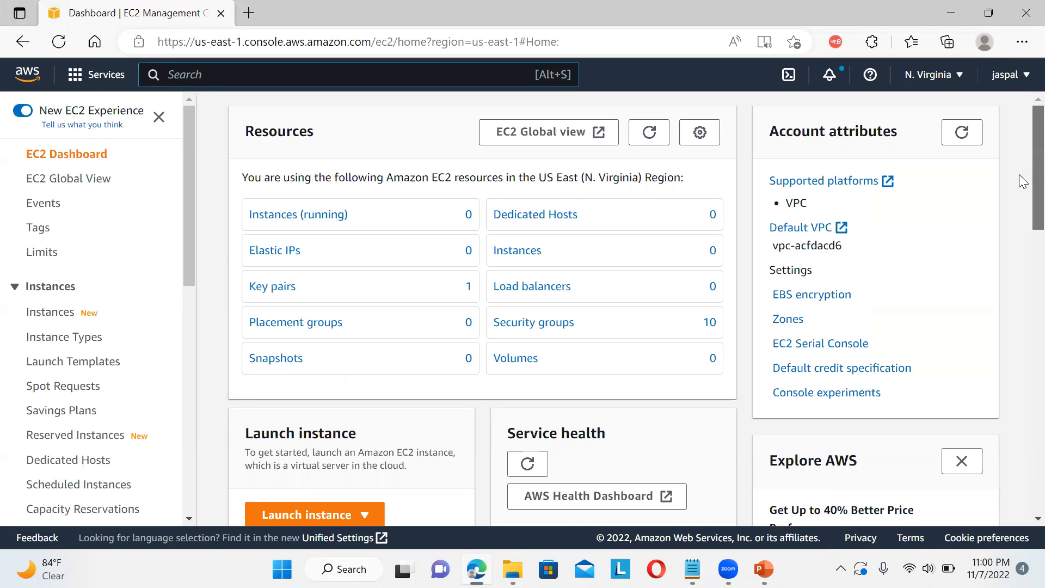
scroll(down, 3)
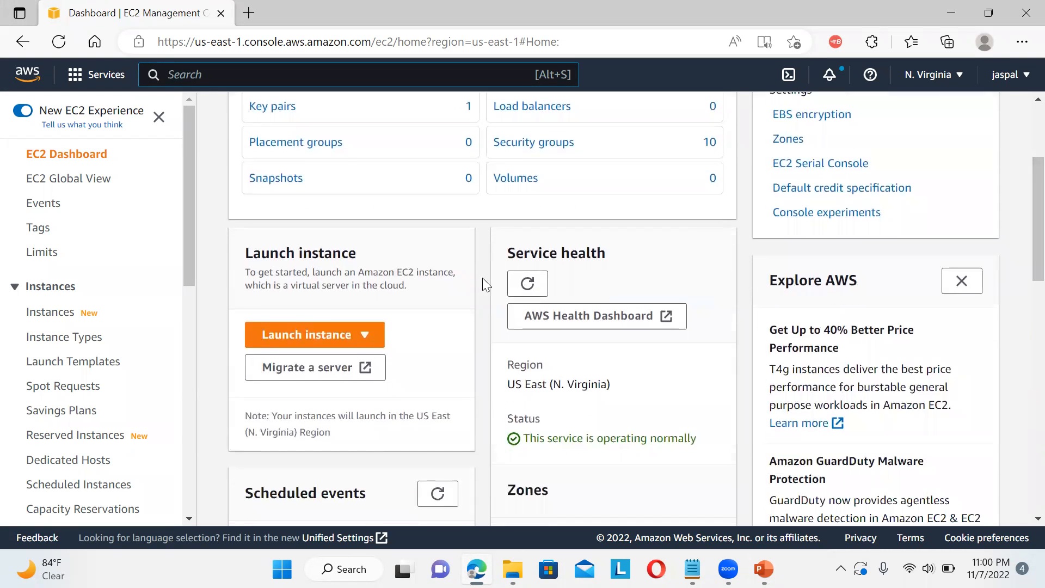
click(313, 334)
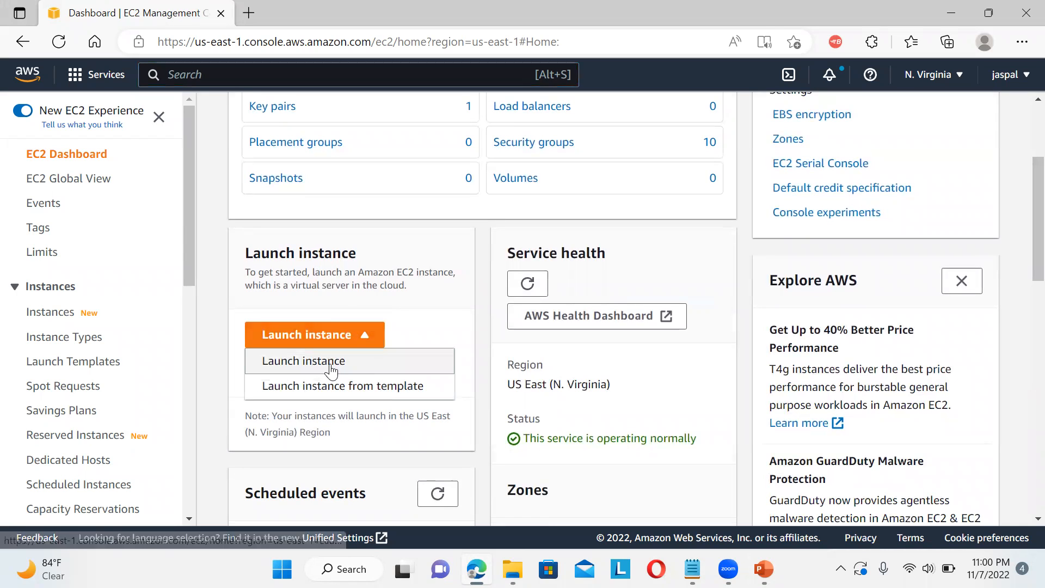
click(303, 360)
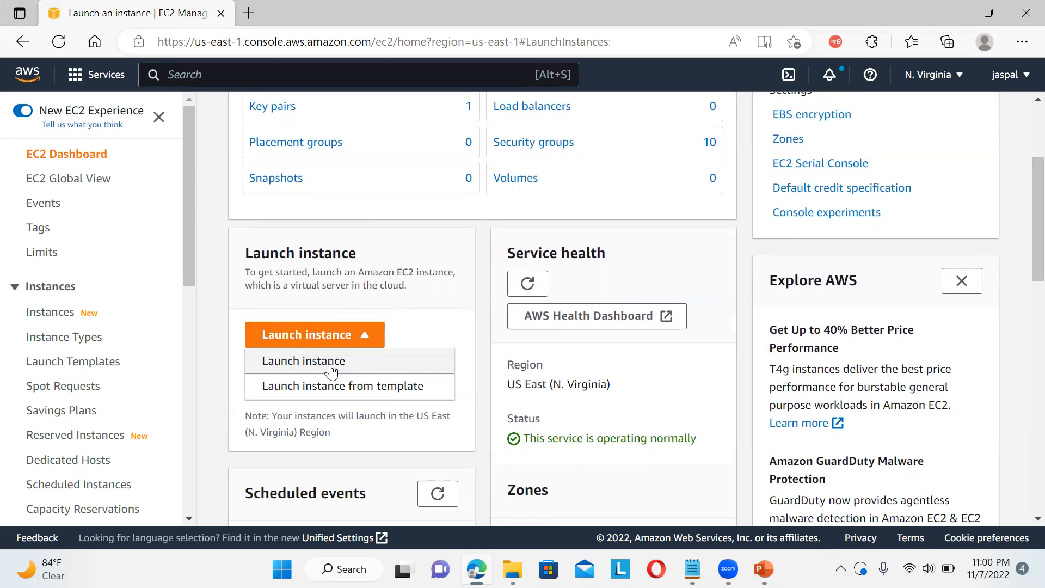
Step: Name the instance myec2, keeping the Amazon Linux 2 image and t2.micro type
click(302, 360)
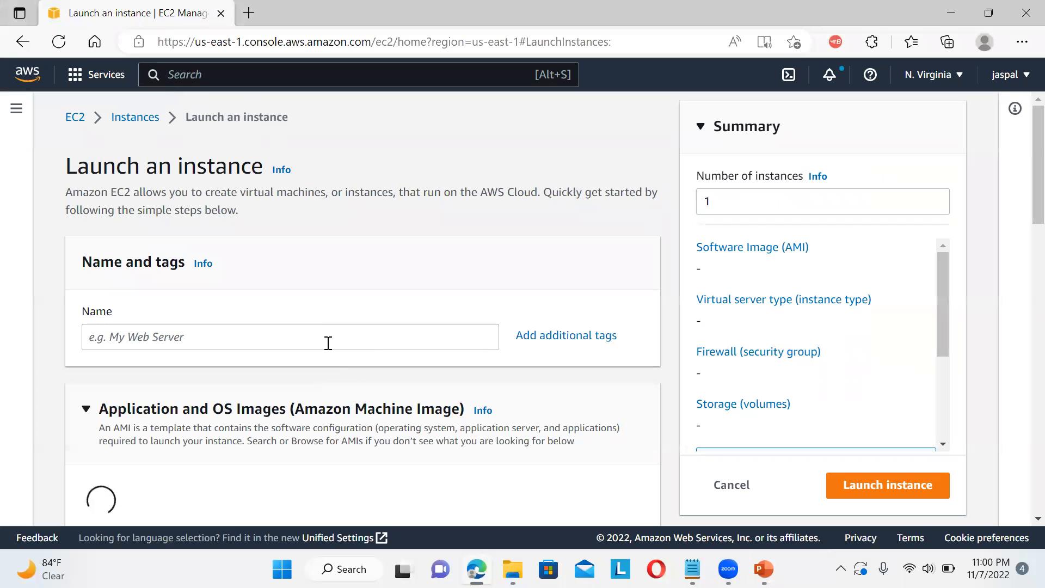
text(myec)
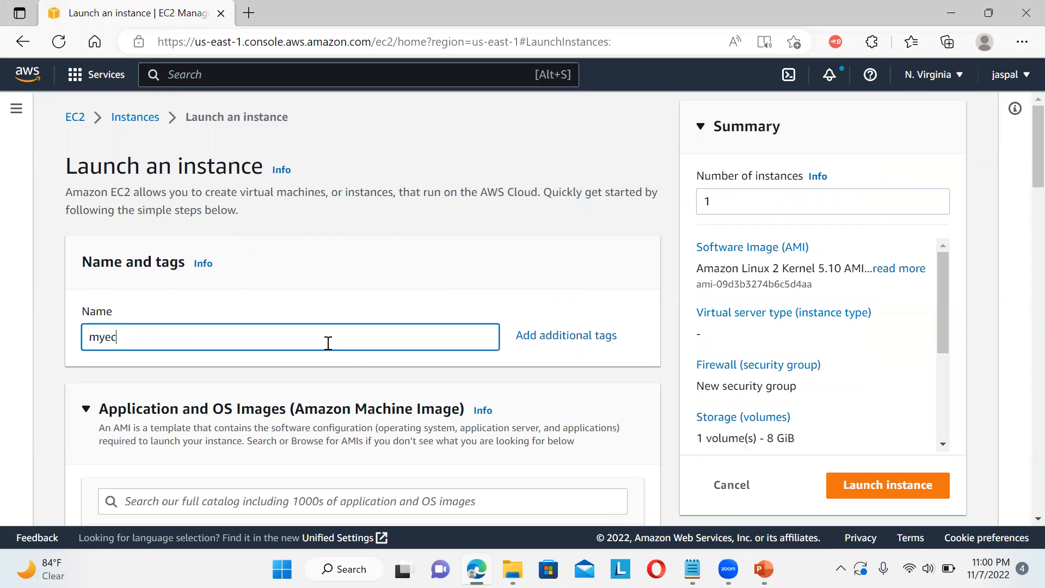
text(2)
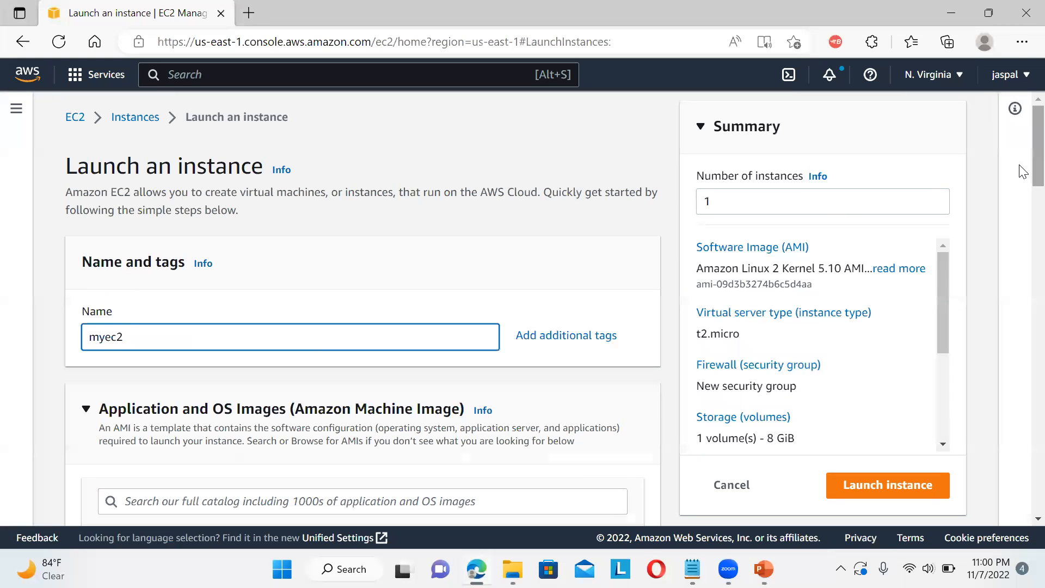
scroll(down, 3)
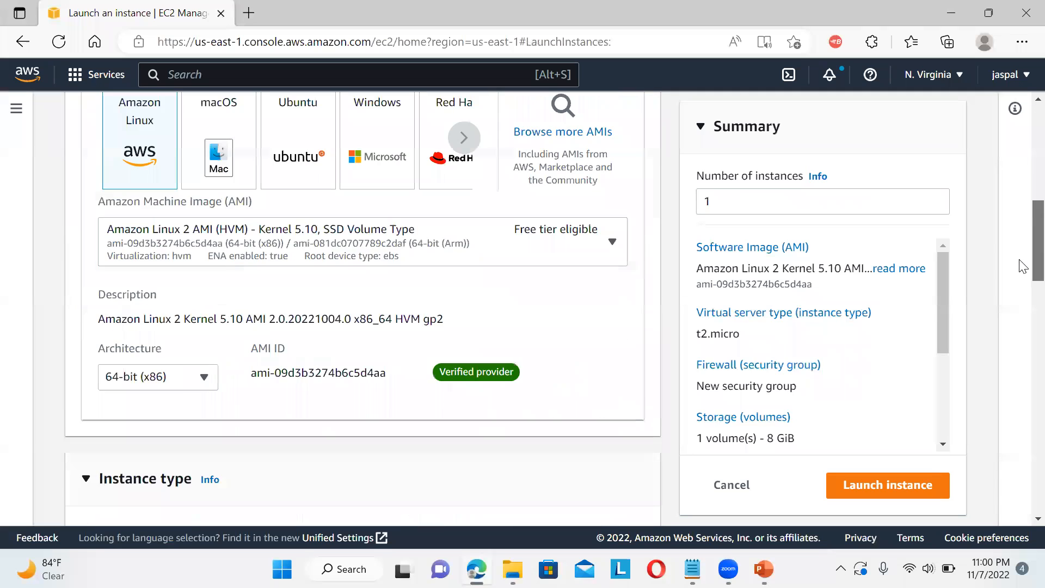
scroll(up, 3)
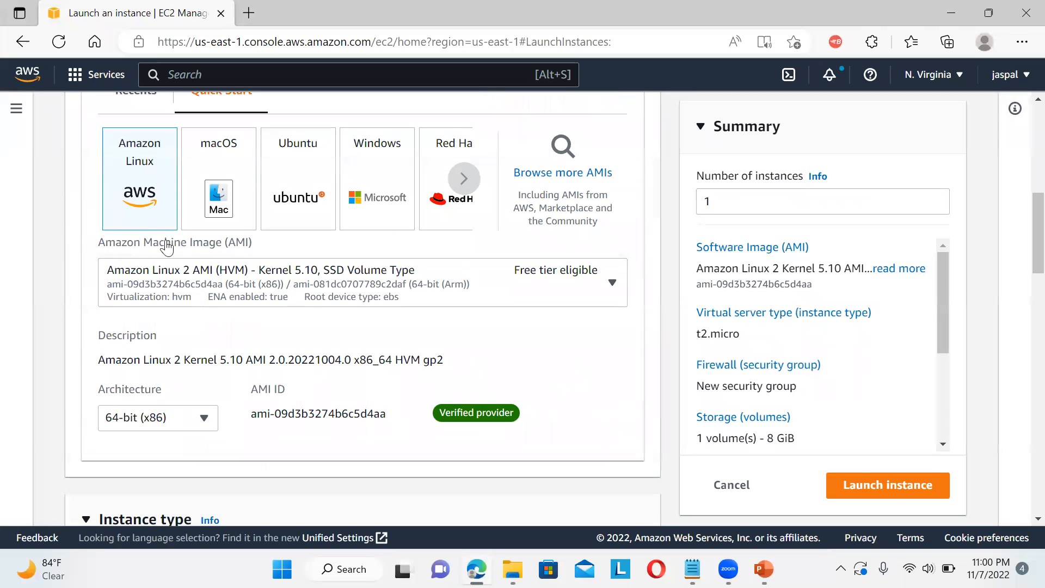
mouse_move(540, 327)
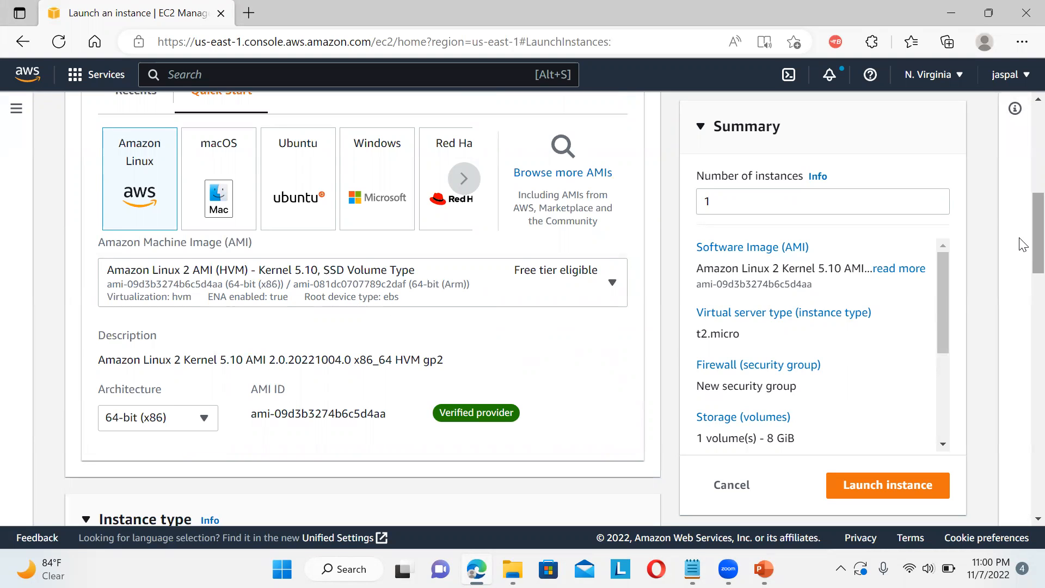
scroll(down, 3)
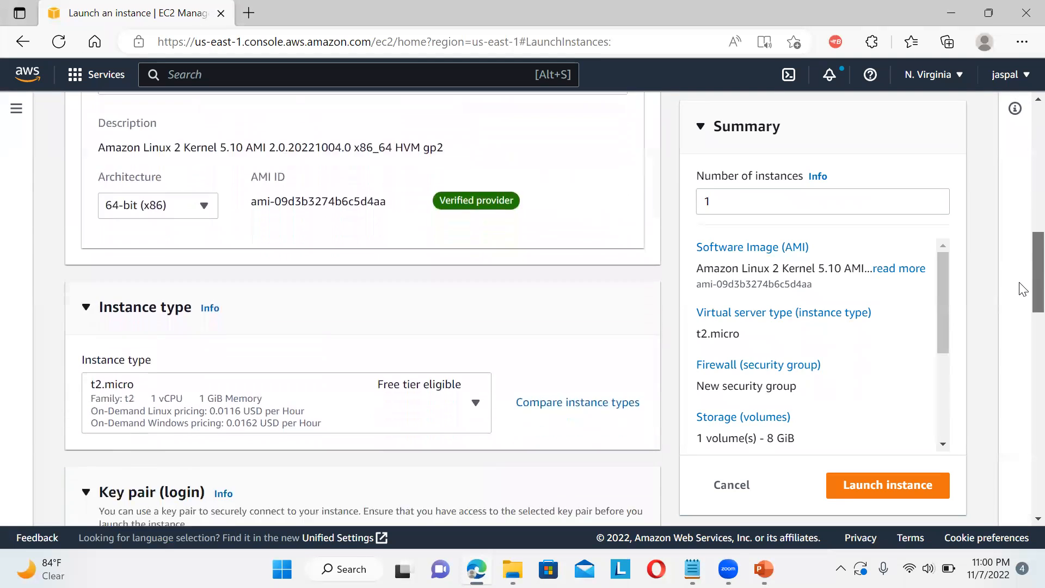
scroll(down, 3)
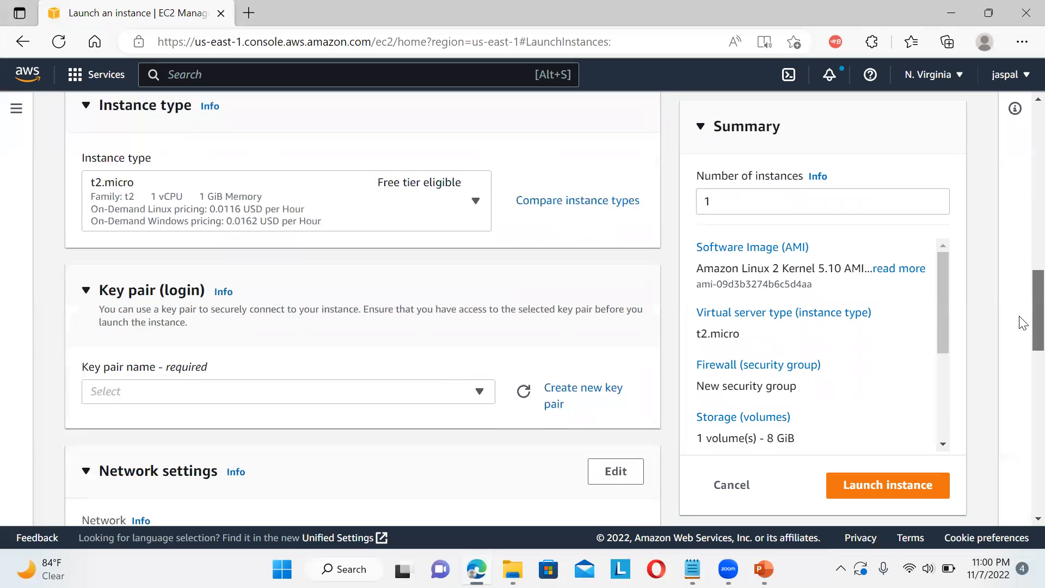
scroll(down, 3)
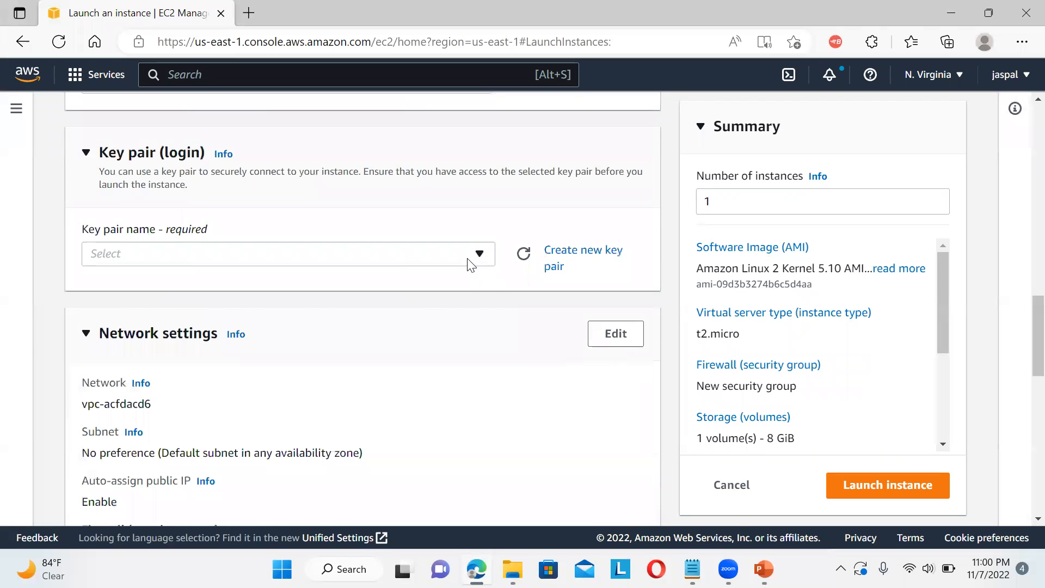
Step: Select the myec2 key pair for instance login
click(288, 254)
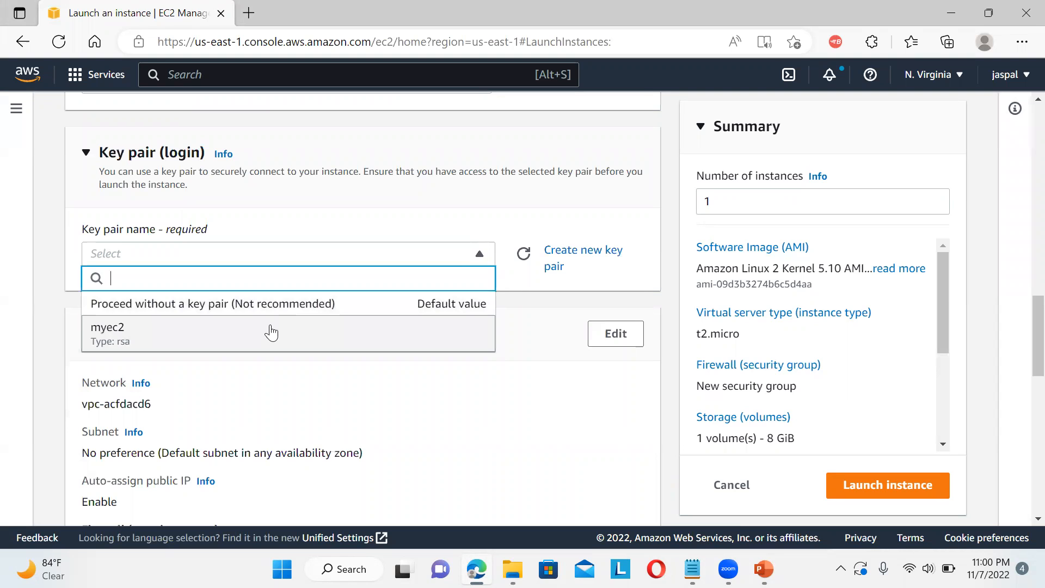
click(272, 333)
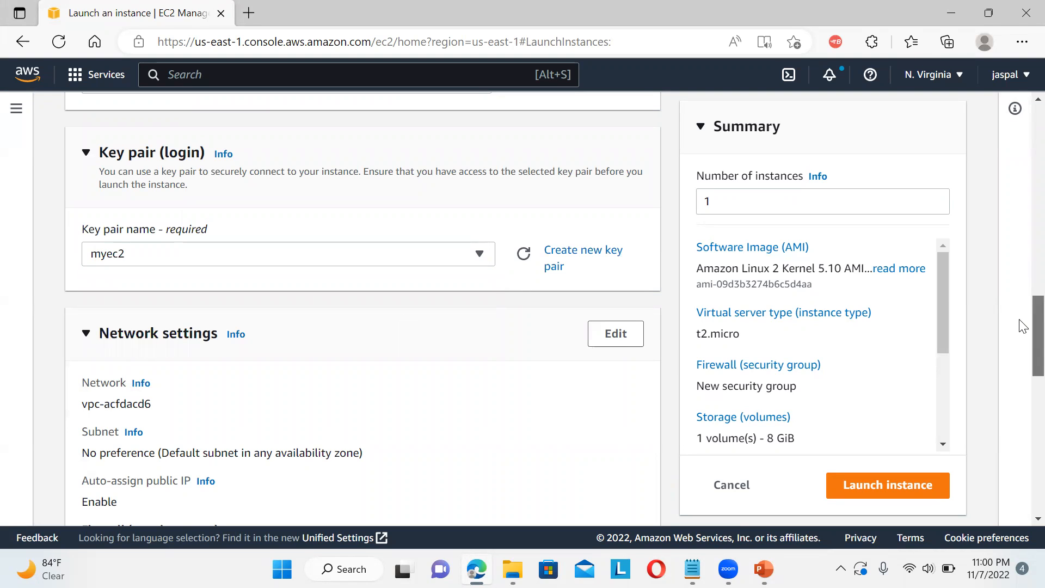
scroll(down, 3)
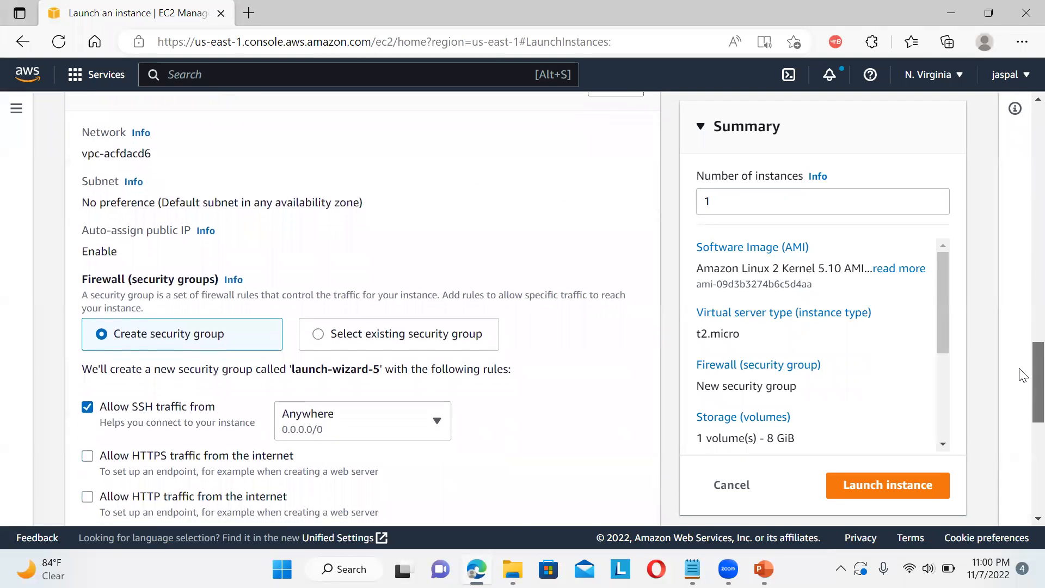
scroll(down, 3)
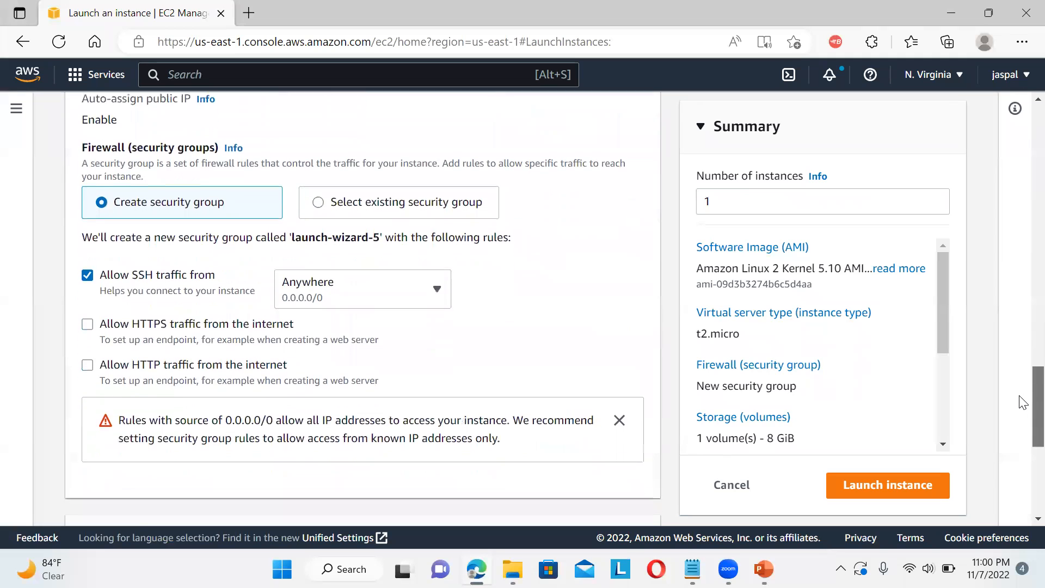
scroll(down, 3)
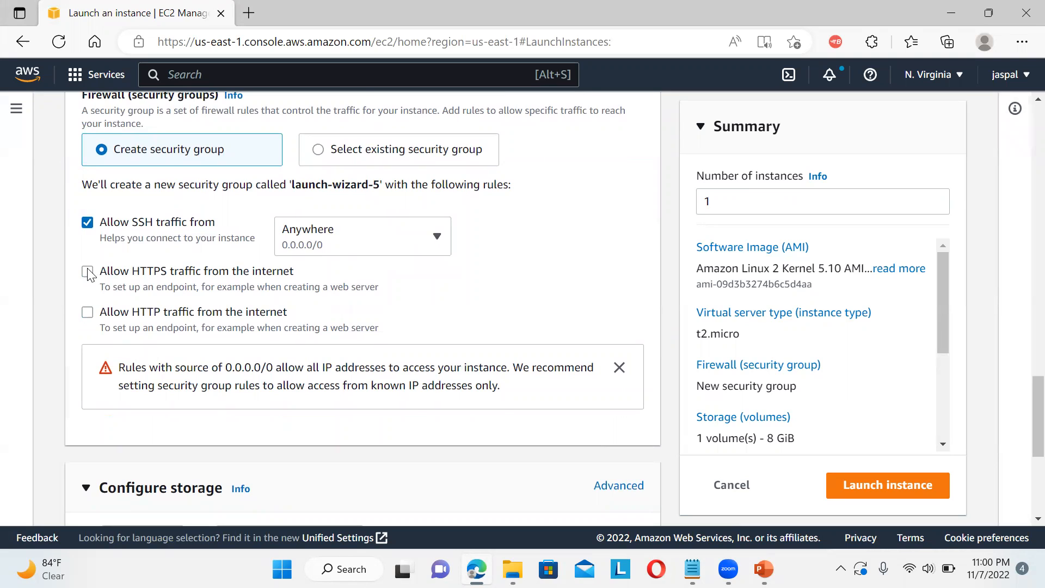
Step: Allow HTTPS traffic alongside SSH and review the 8 GiB gp2 storage
click(87, 271)
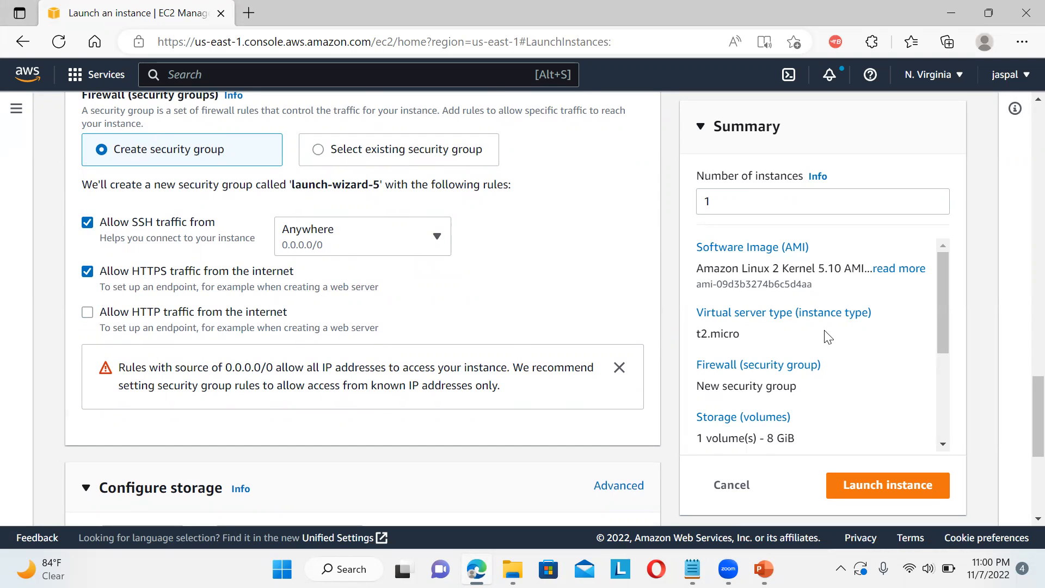
scroll(down, 3)
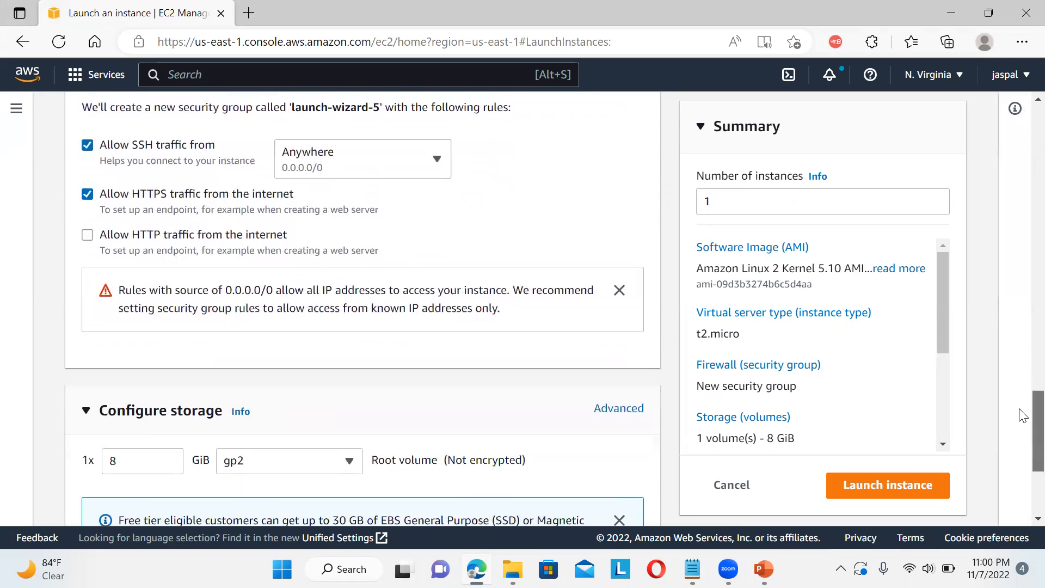
scroll(down, 3)
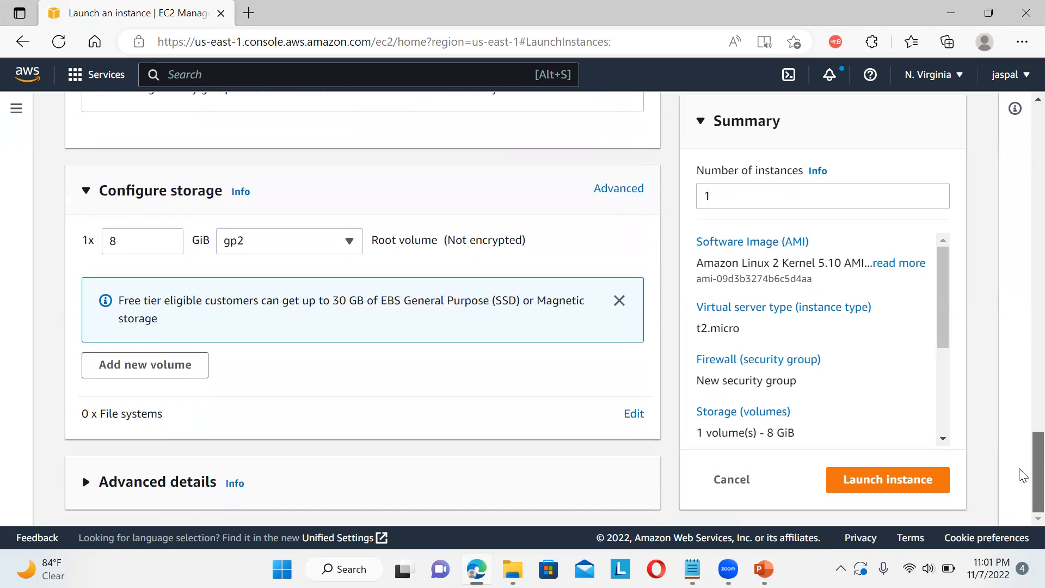
scroll(up, 3)
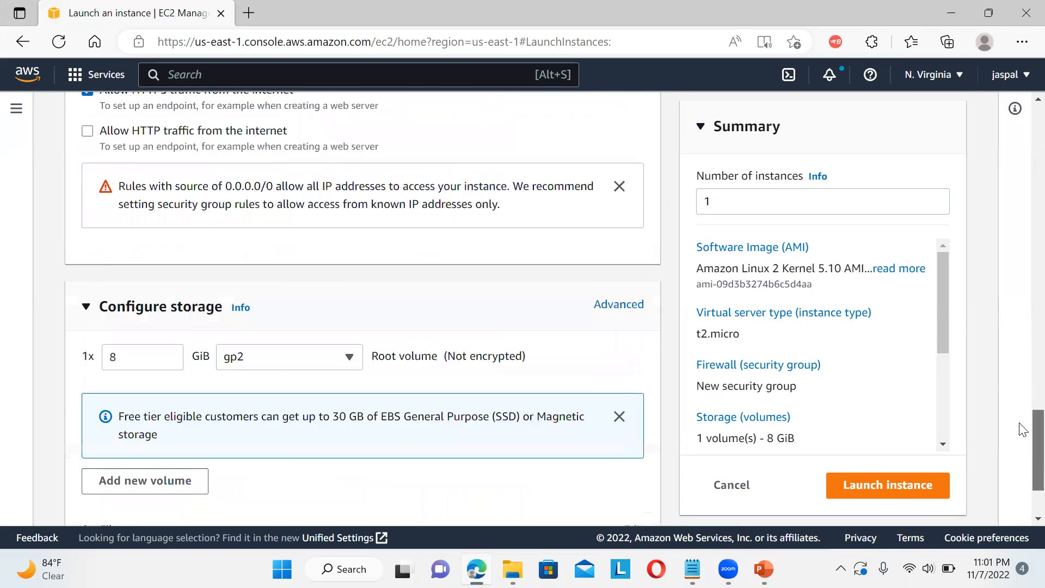
scroll(up, 3)
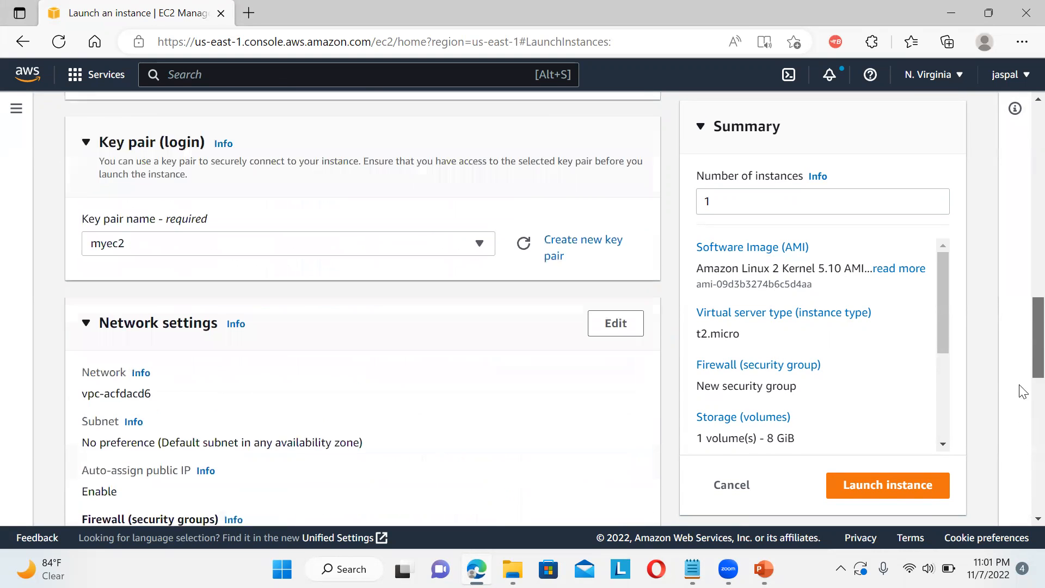
scroll(down, 3)
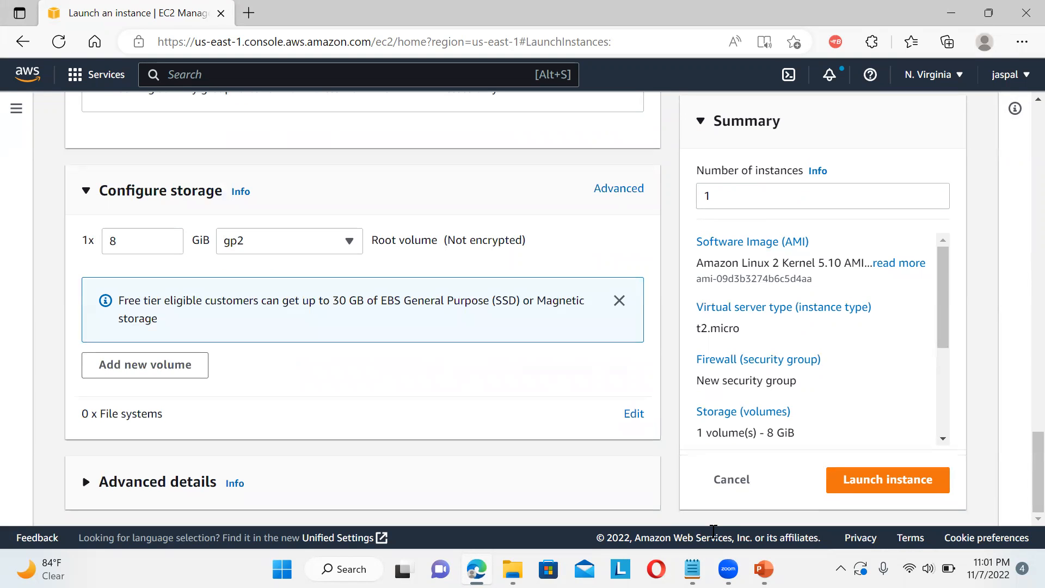
mouse_move(819, 90)
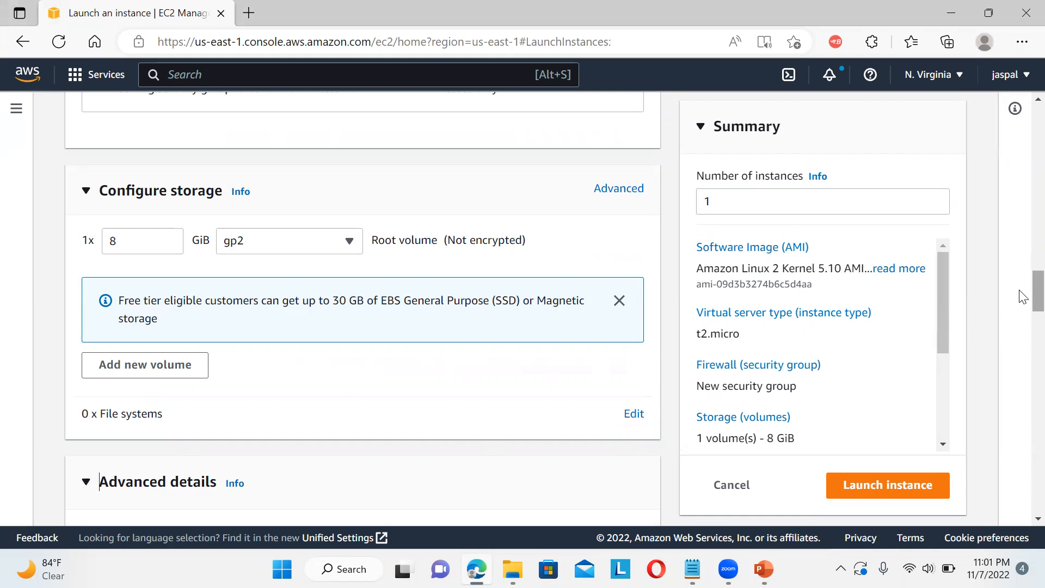
Step: Paste the bash script installing, starting and enabling httpd into User data
scroll(down, 3)
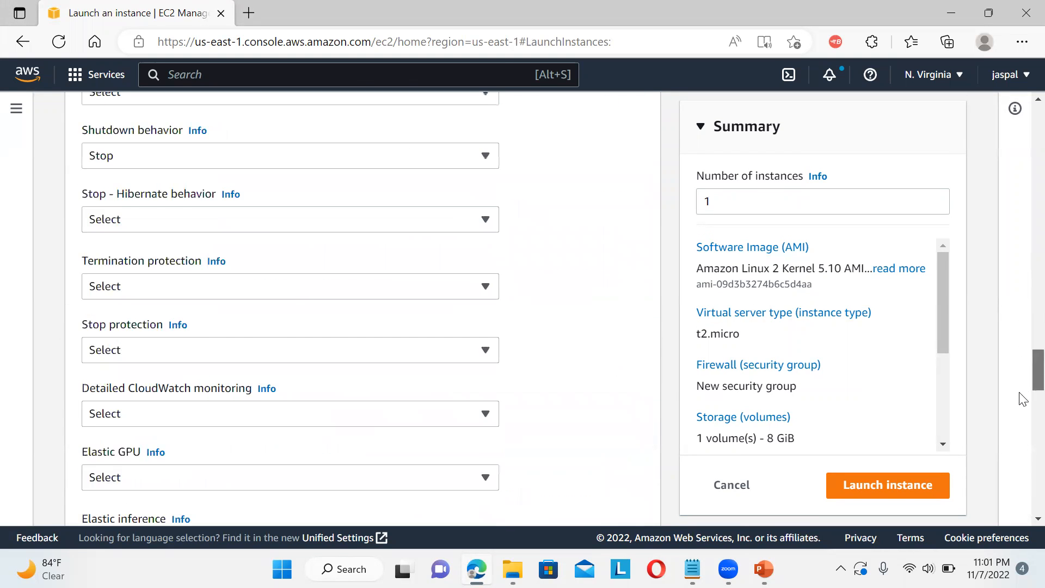
scroll(down, 3)
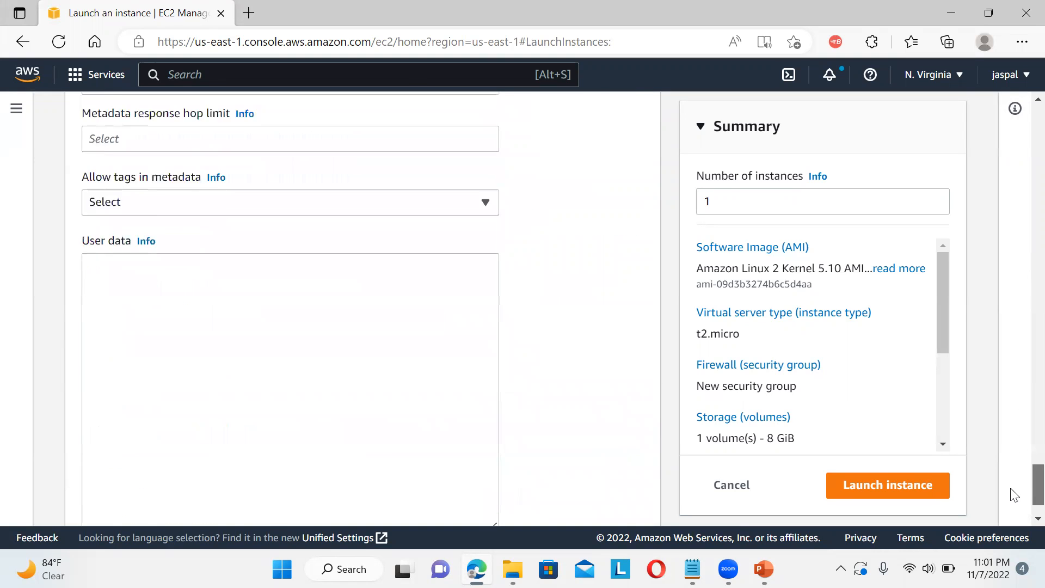
scroll(down, 3)
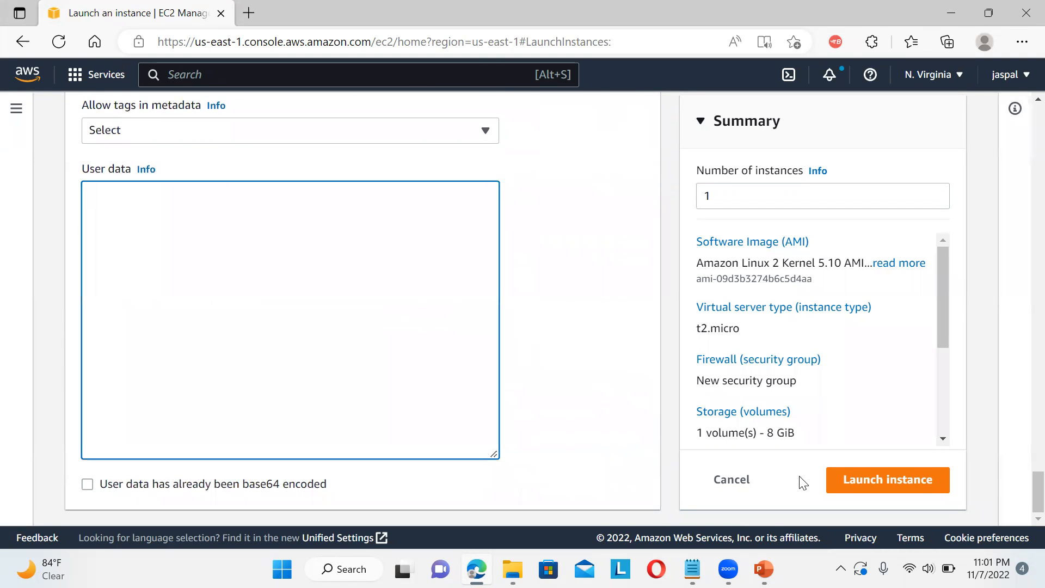
click(691, 569)
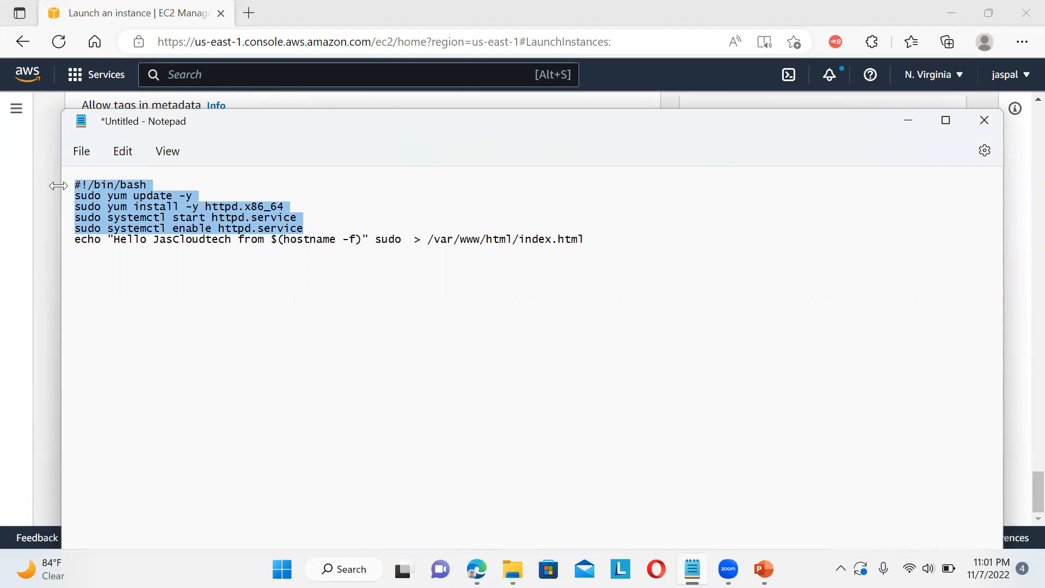
mouse_move(713, 253)
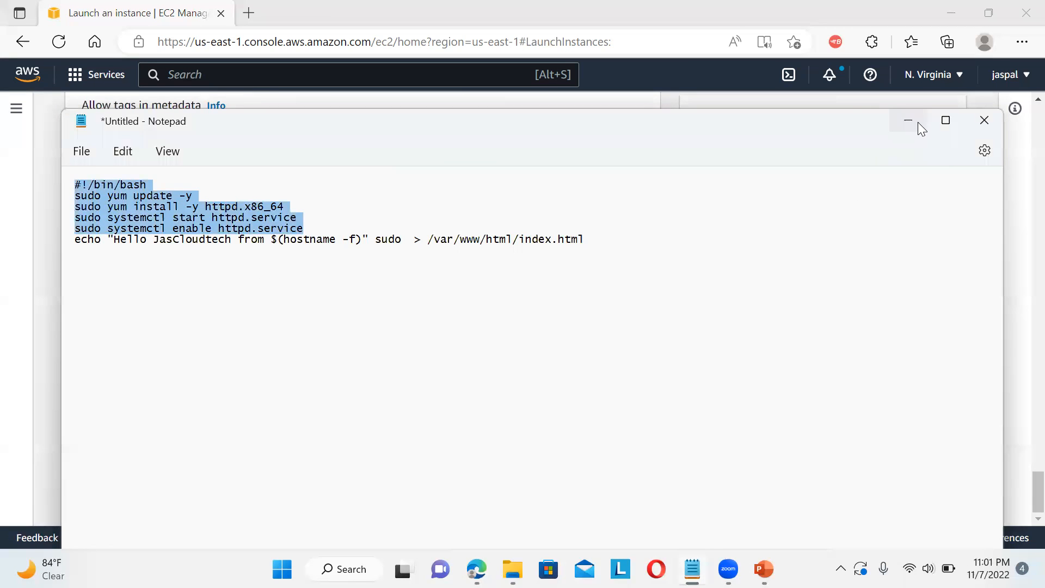
click(907, 120)
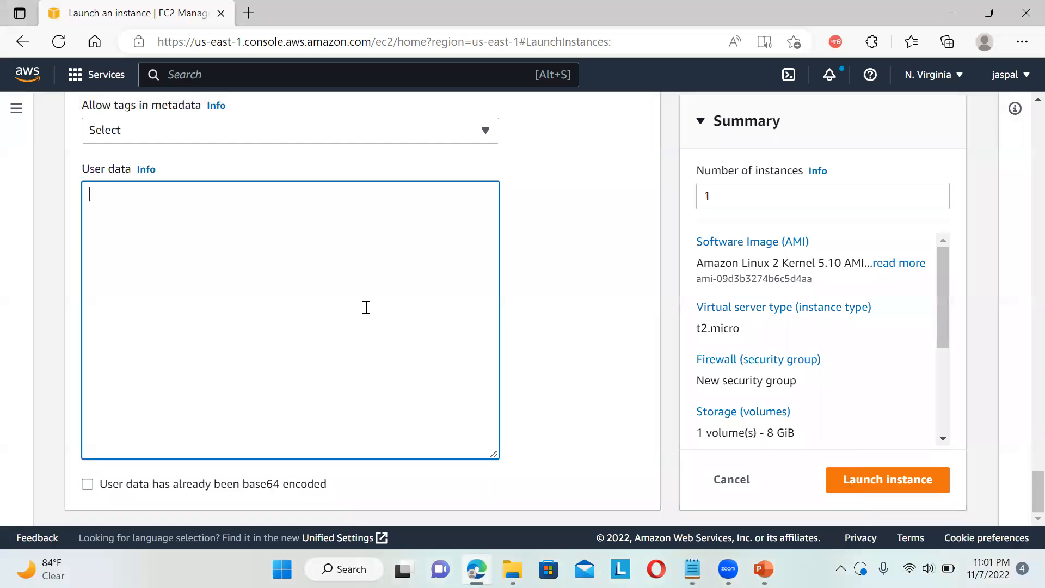
text(#!/bin/bash)
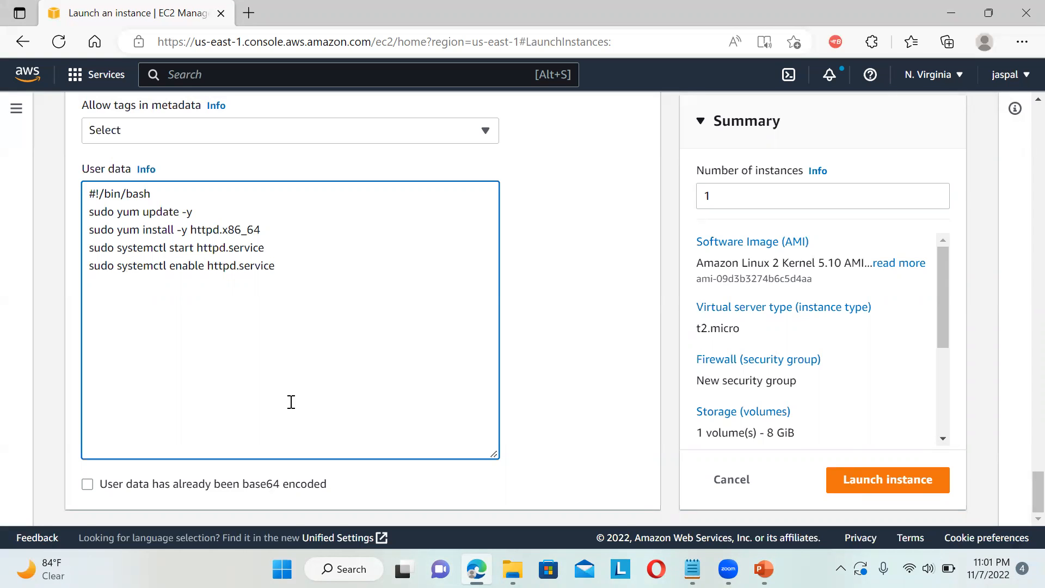
click(275, 265)
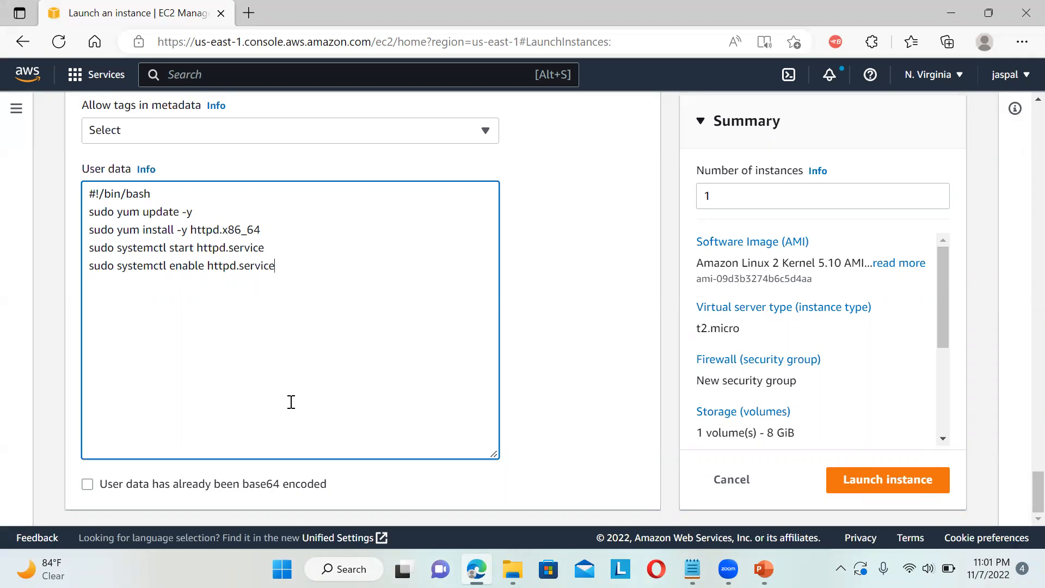
mouse_move(887, 479)
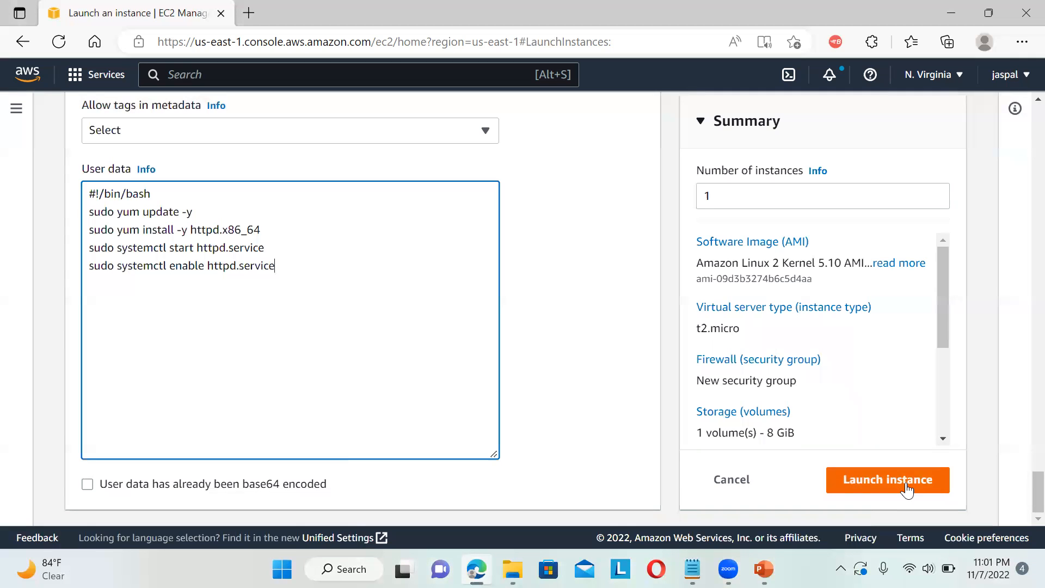
mouse_move(764, 505)
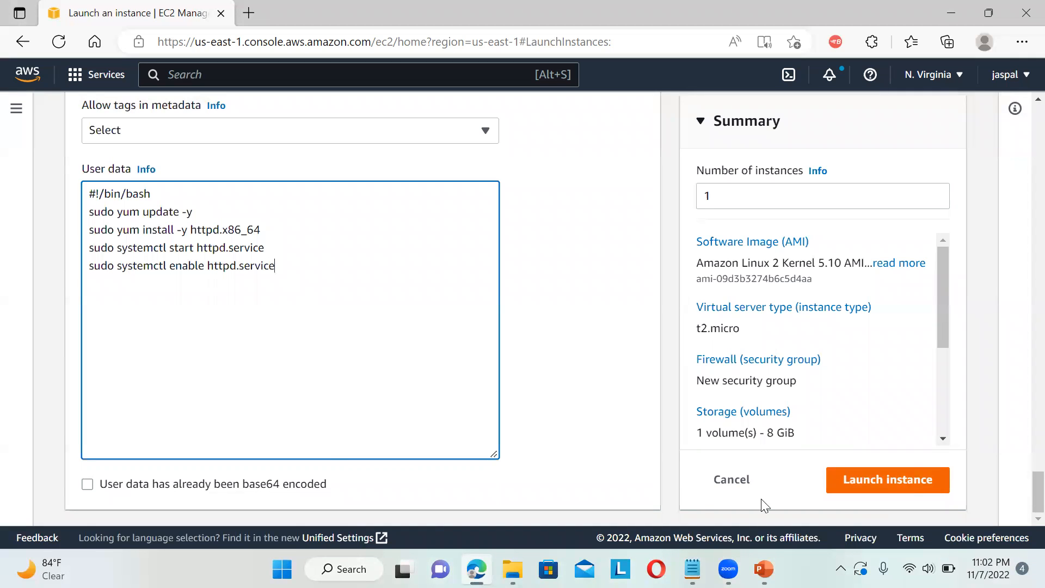
mouse_move(399, 476)
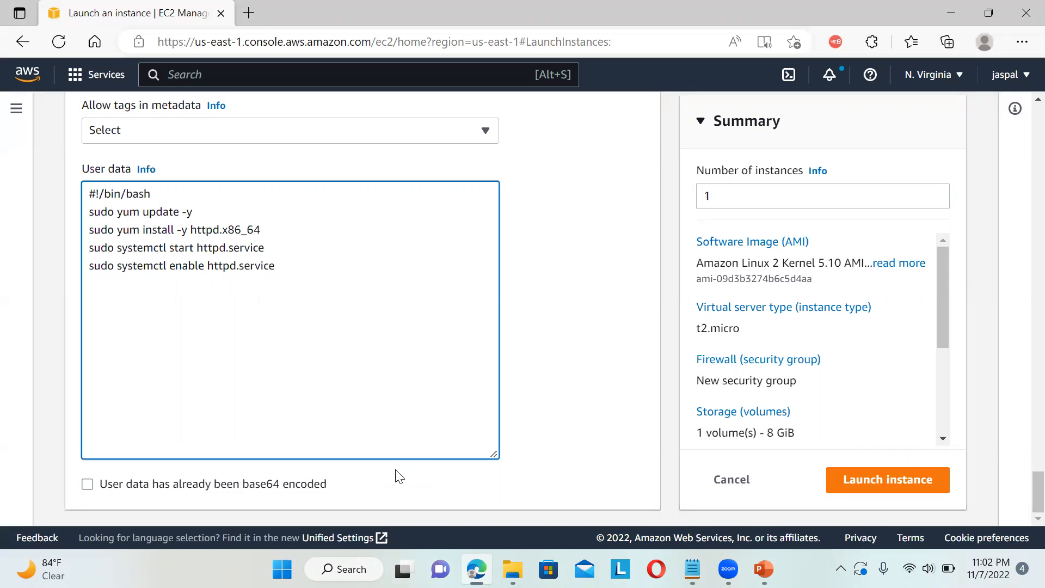
mouse_move(511, 517)
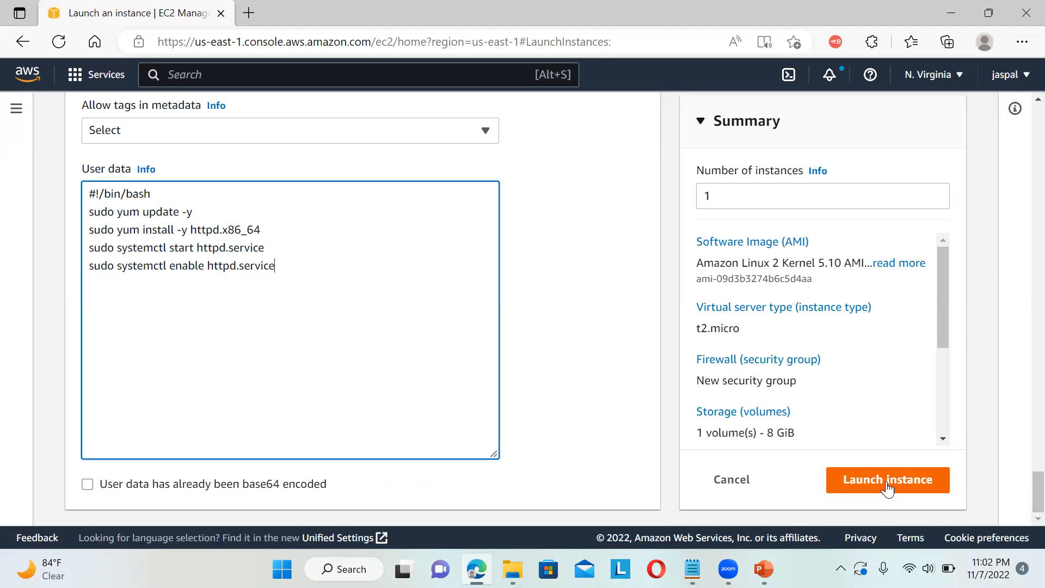
Step: Launch myec2 and select its public IPv4 address 44.204.227.97 in the instance list
click(887, 479)
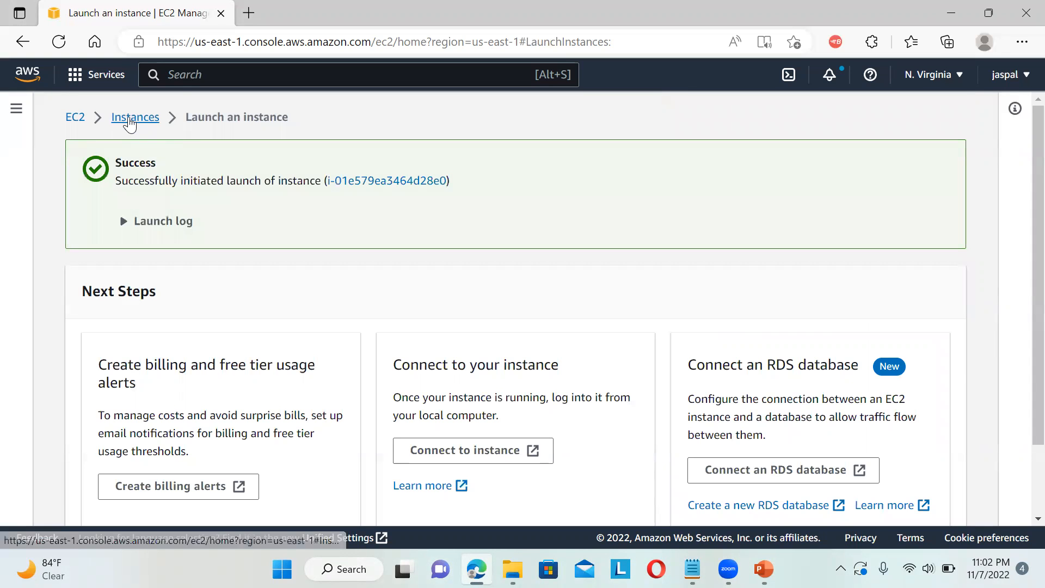
click(135, 116)
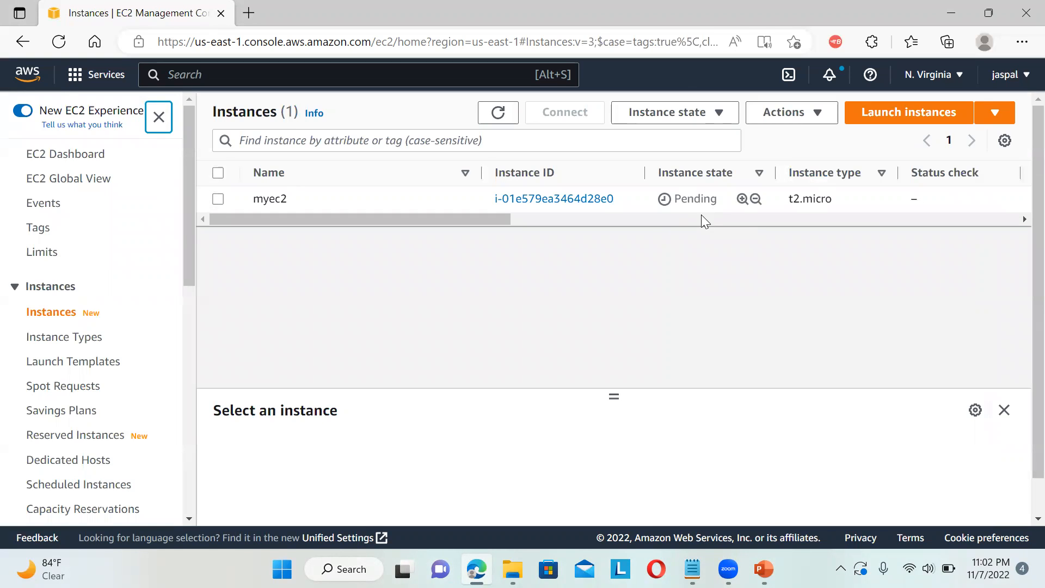
mouse_move(527, 345)
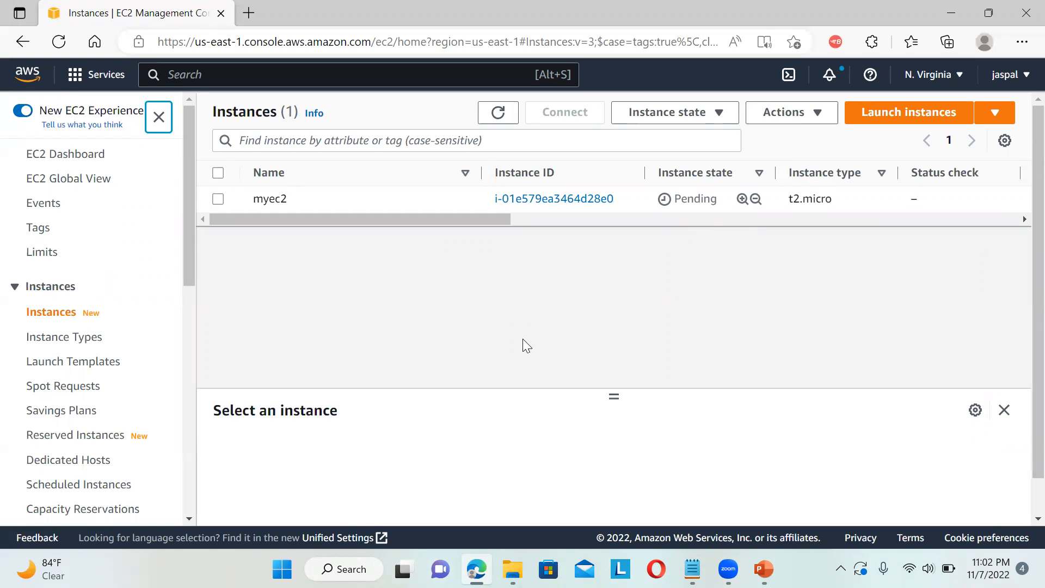
mouse_move(587, 393)
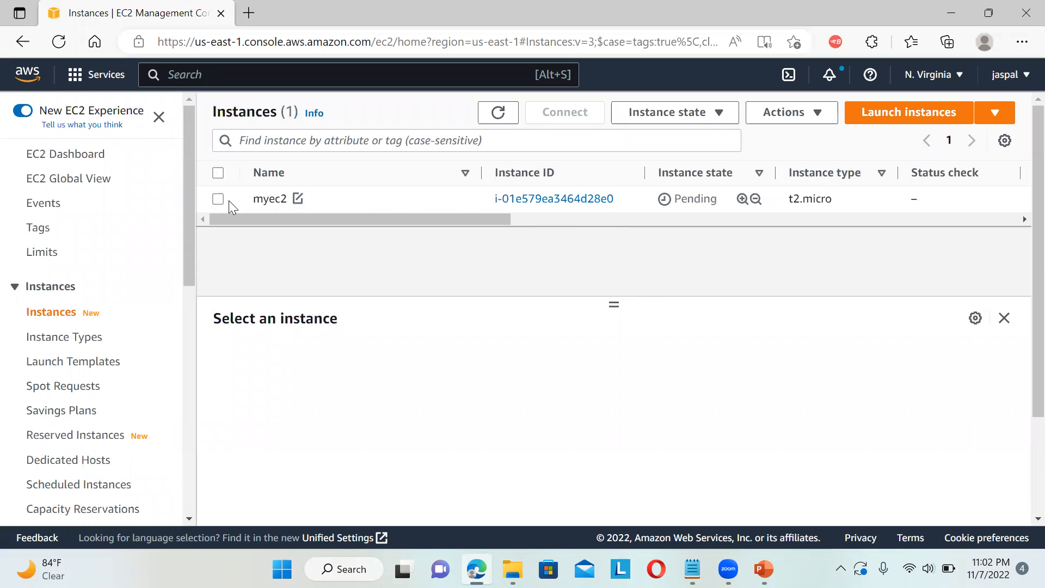
click(218, 198)
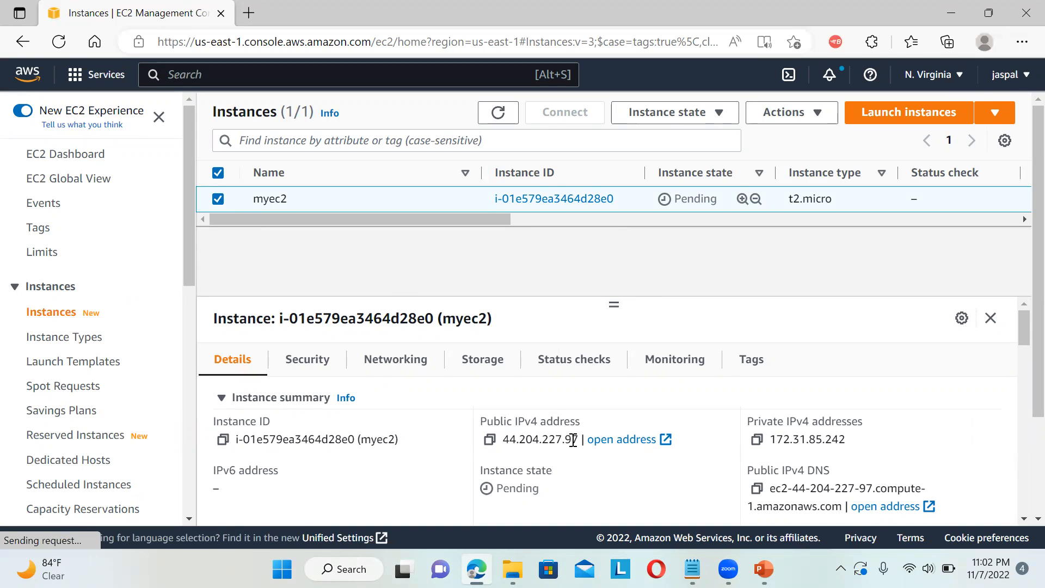
double_click(540, 439)
text(https://)
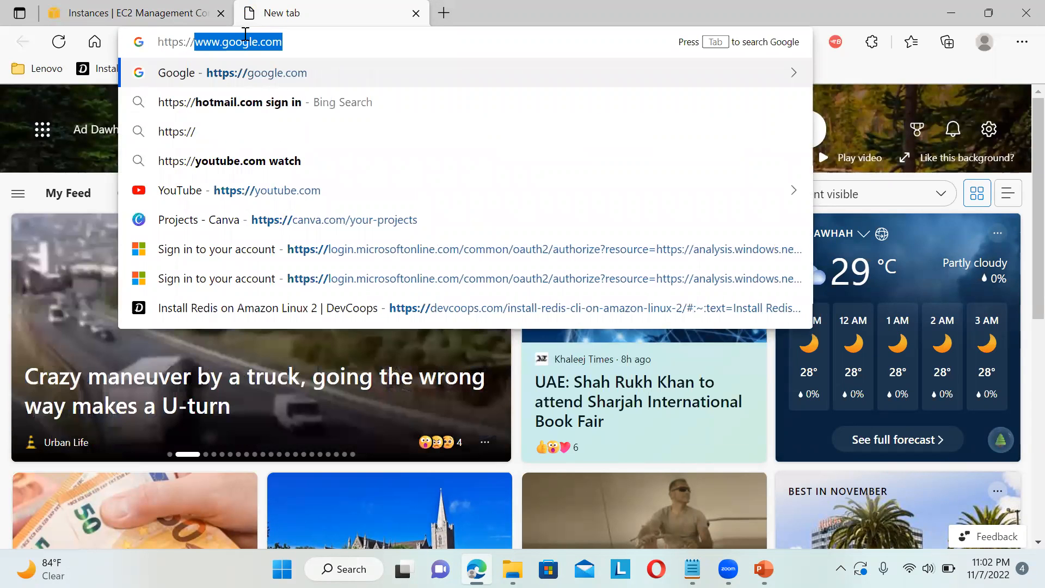
Step: Browse to 44.204.227.97 in a new tab, getting a refused connection, and return to the console
text(44.204.227.97)
key(Return)
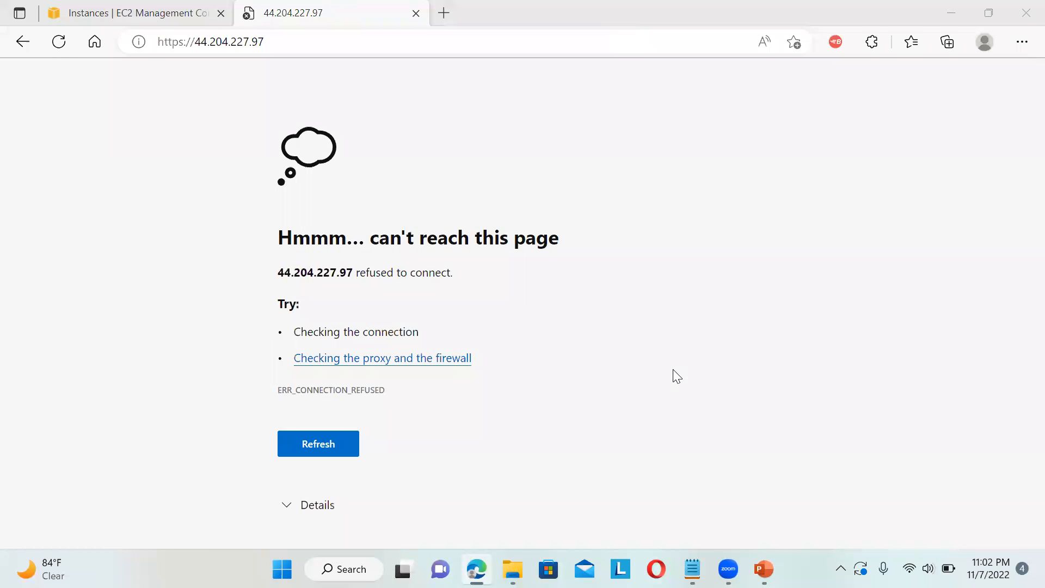
click(129, 13)
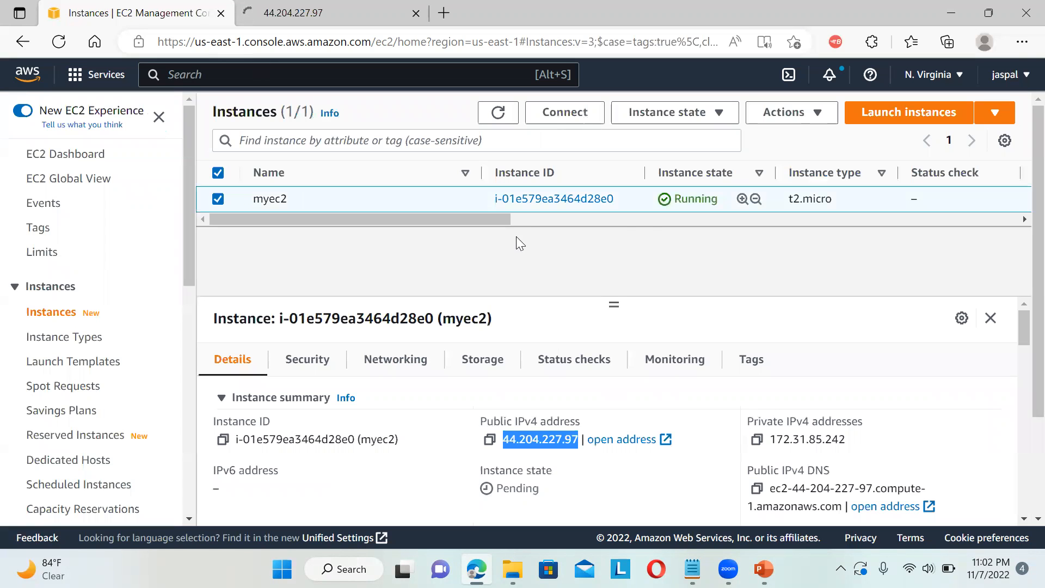
click(292, 13)
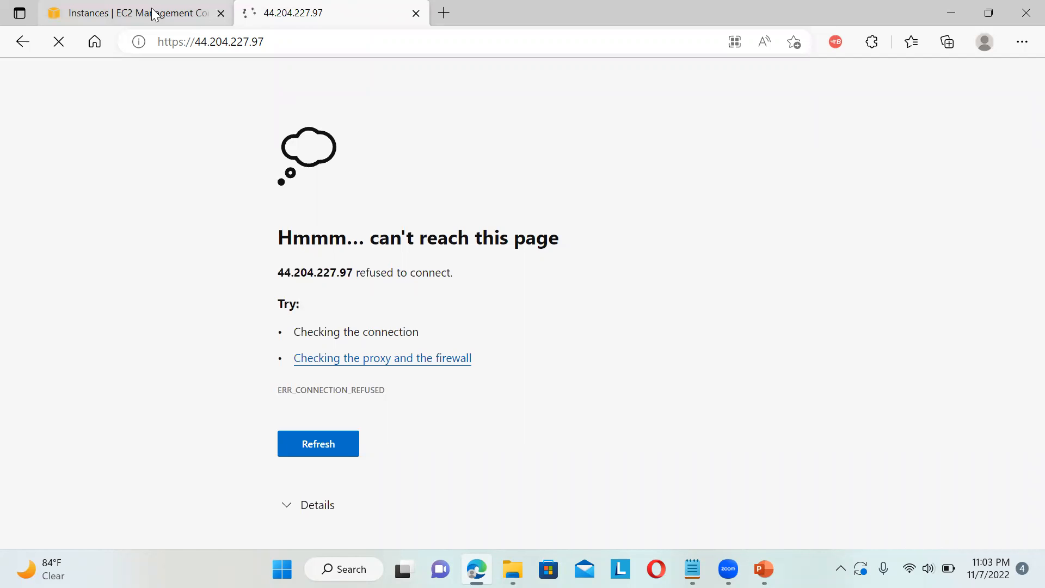
click(123, 13)
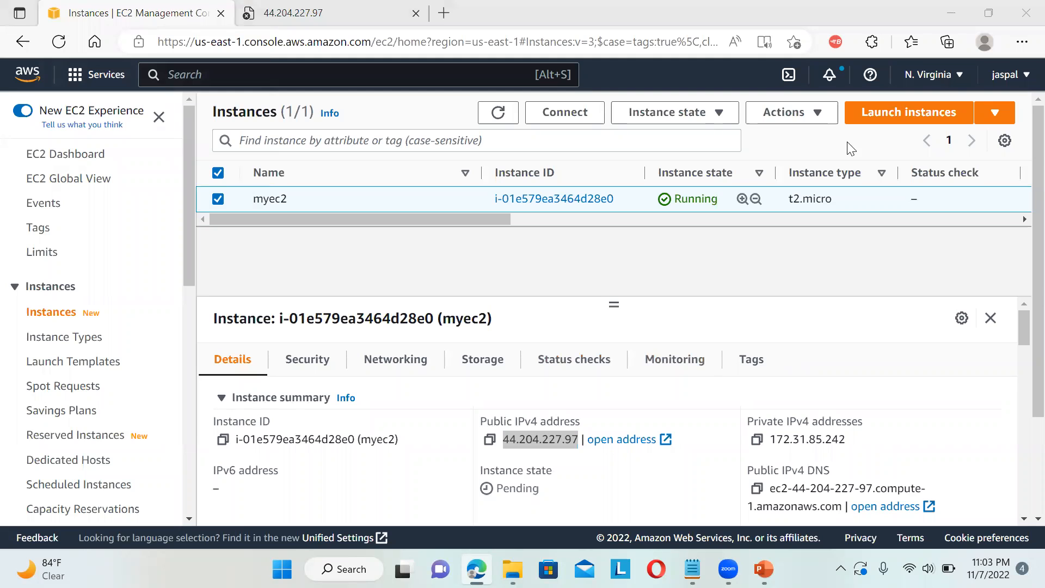
Step: Reach the inbound rules editor for the instance's security group launch-wizard-5
click(307, 359)
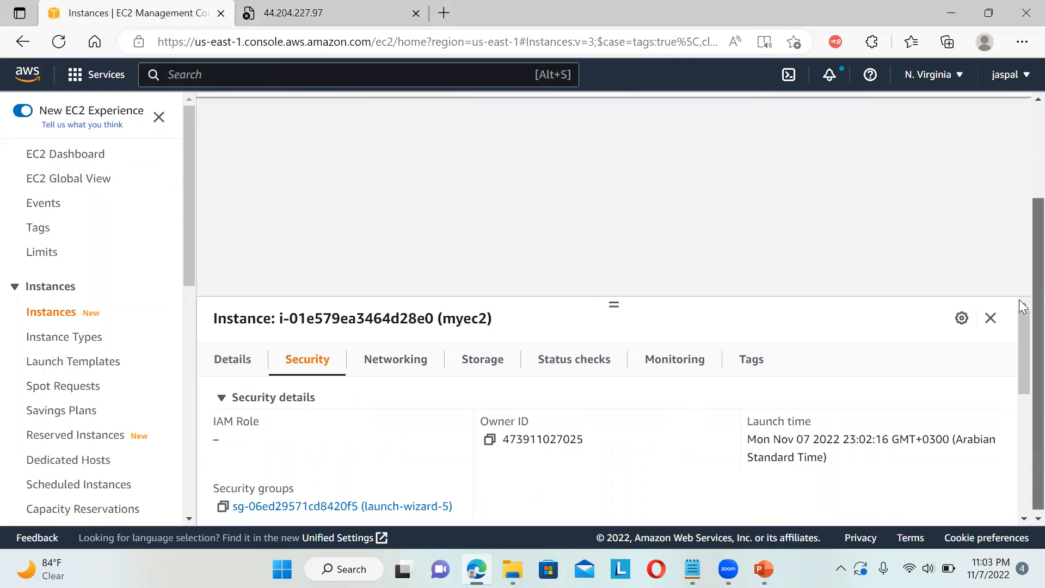
click(340, 507)
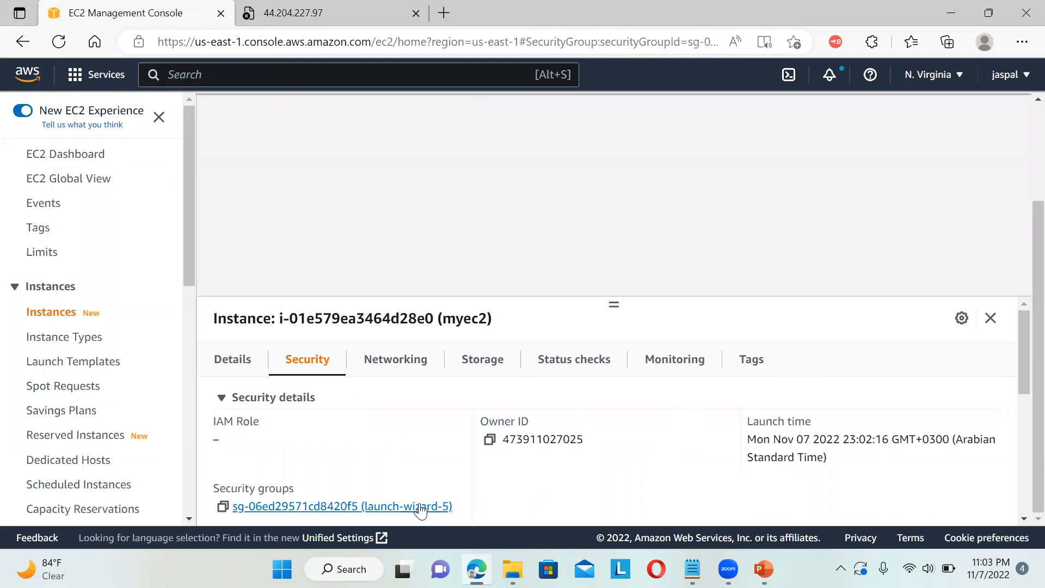
click(342, 507)
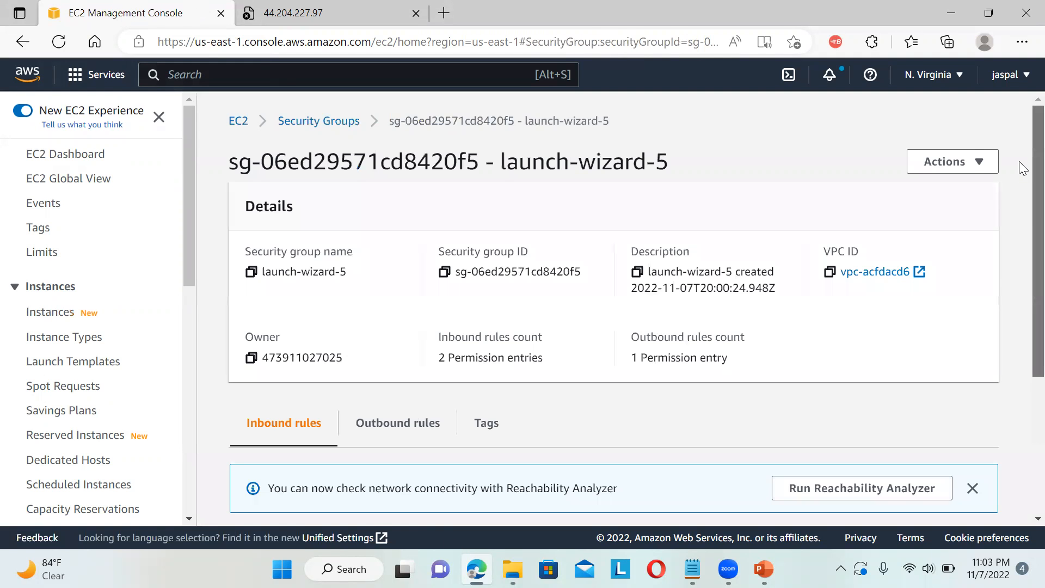
scroll(down, 3)
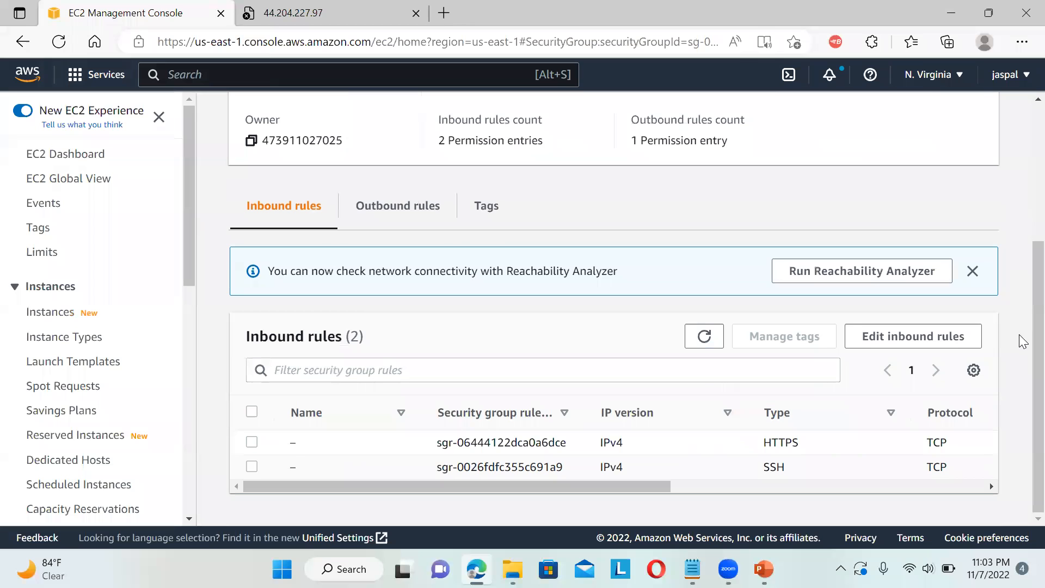
click(912, 337)
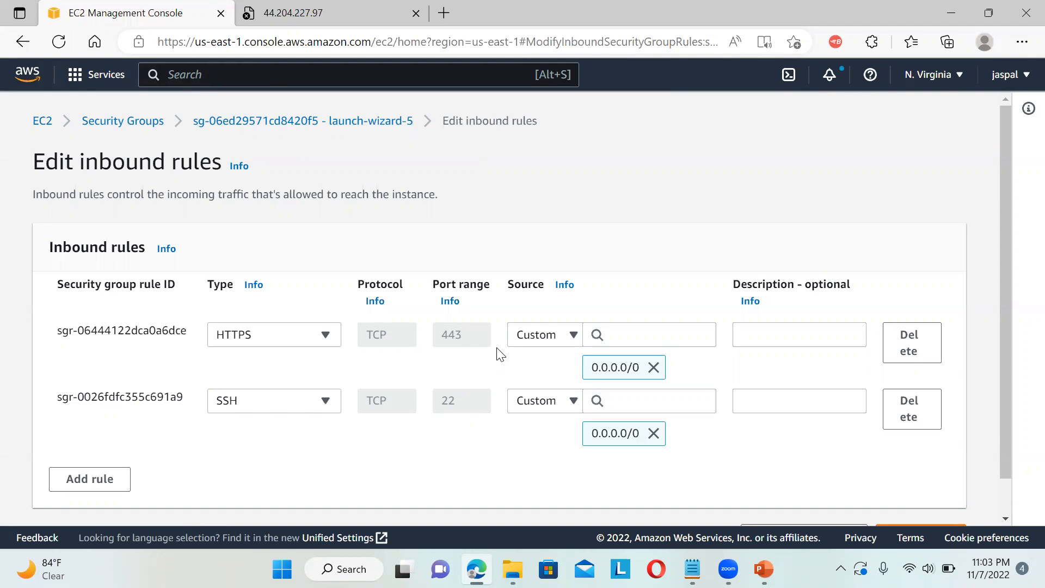
mouse_move(296, 438)
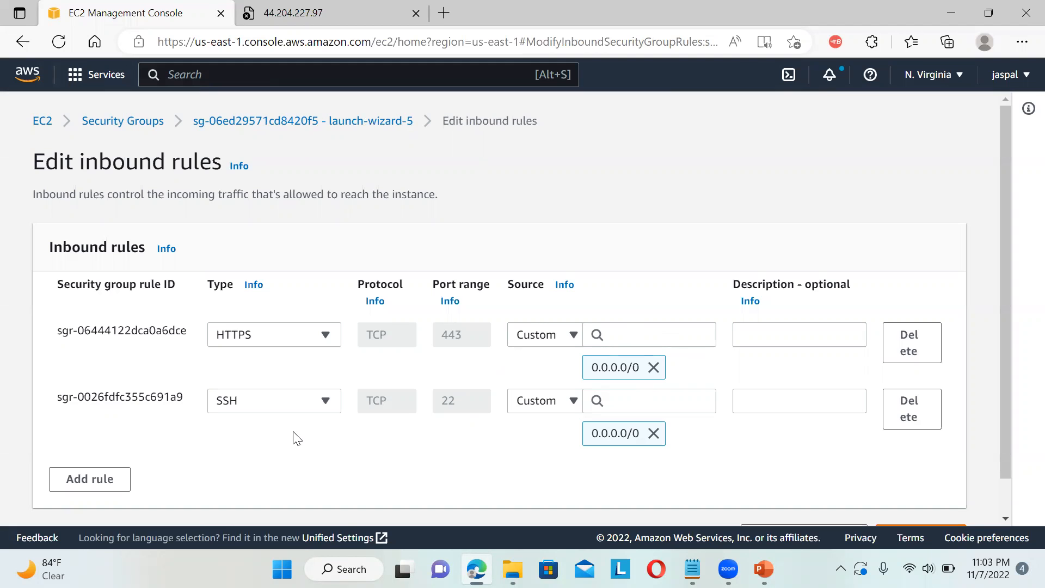
Step: Leave the HTTPS and SSH rules unchanged and return to the 44.204.227.97 tab
click(327, 13)
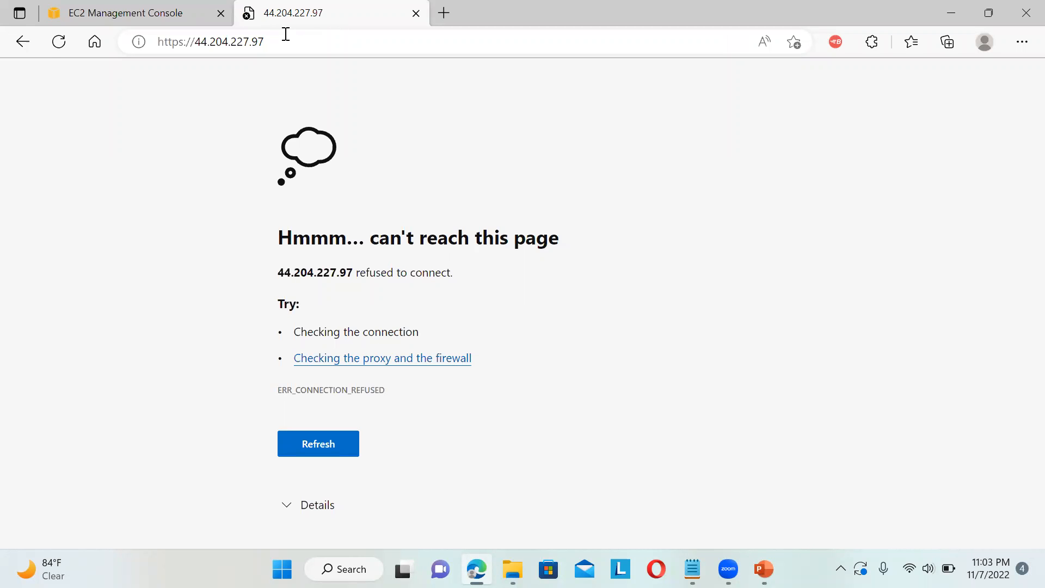
click(318, 444)
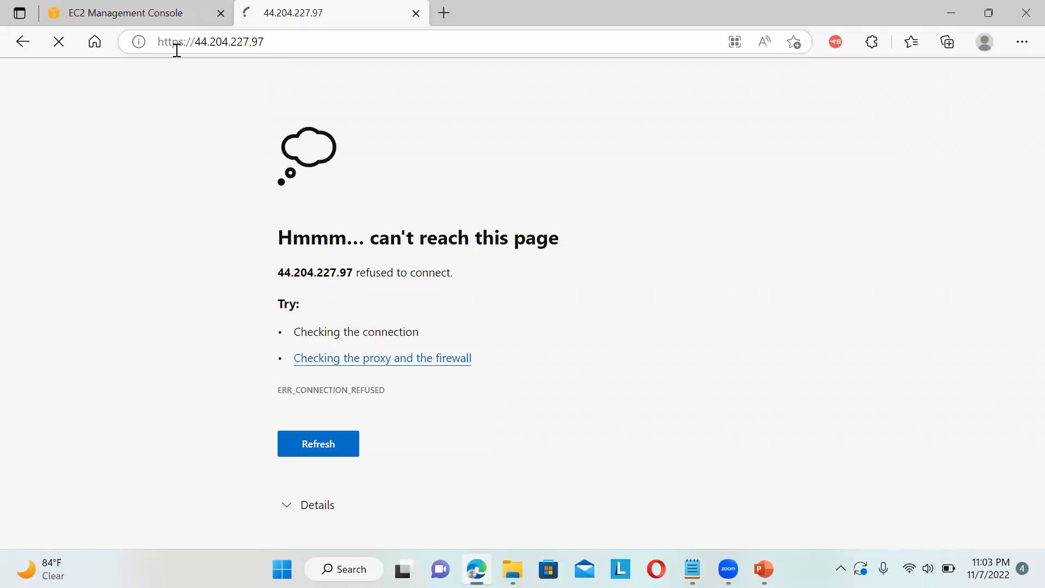
click(210, 42)
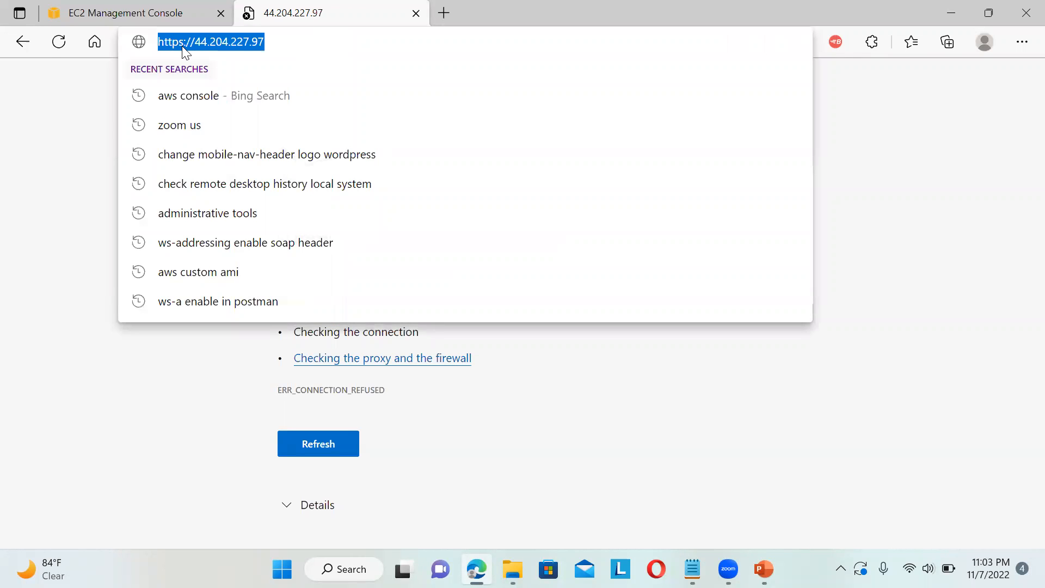
text(http://44.204.227.97)
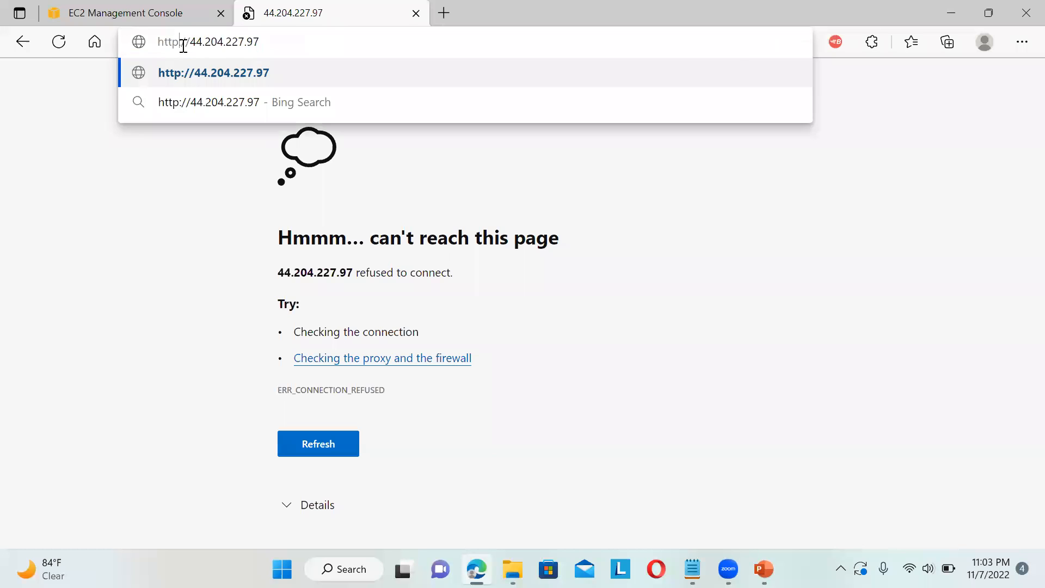
click(213, 73)
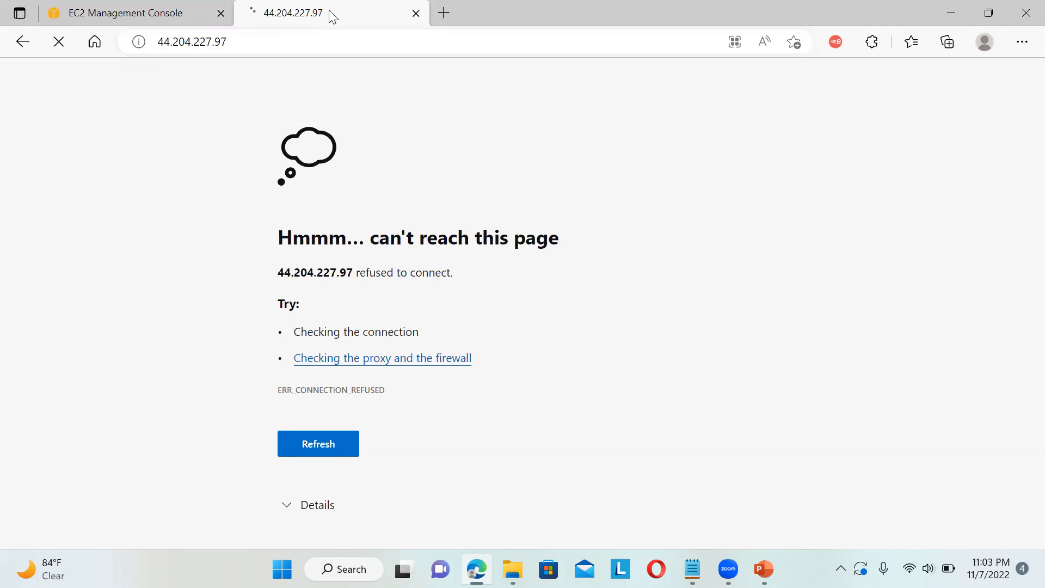
mouse_move(124, 13)
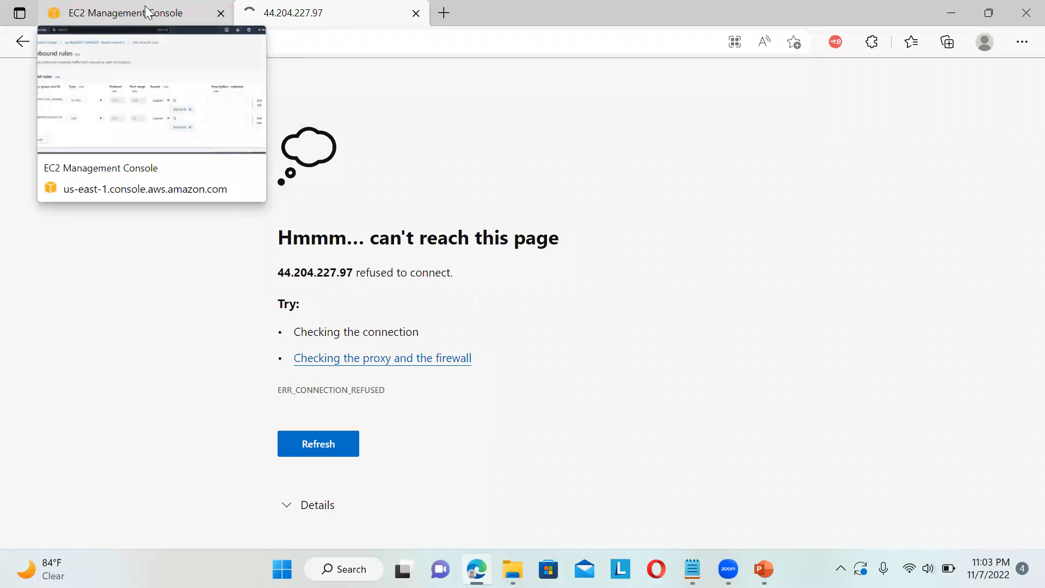
click(125, 14)
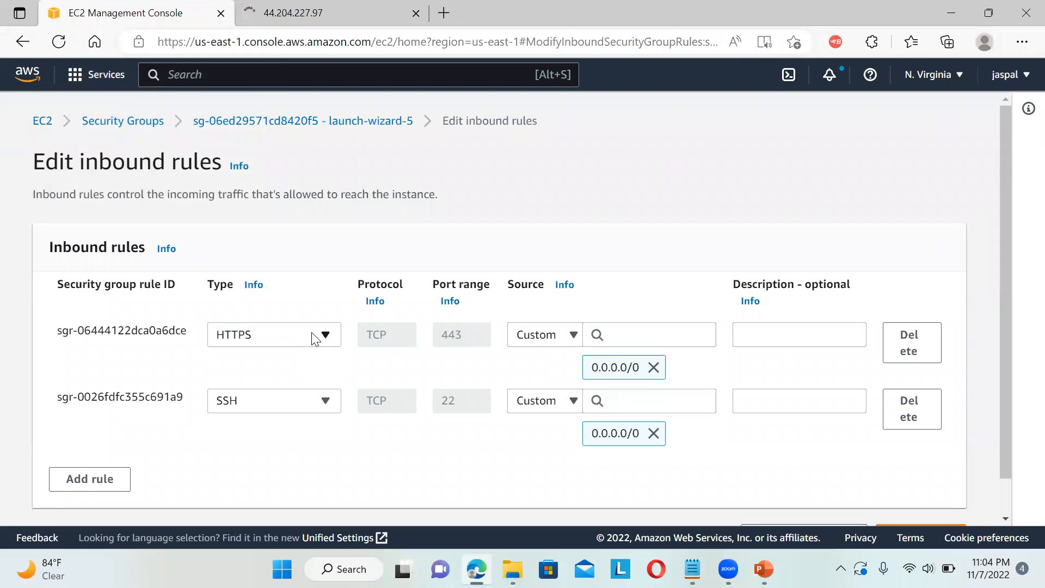
mouse_move(286, 343)
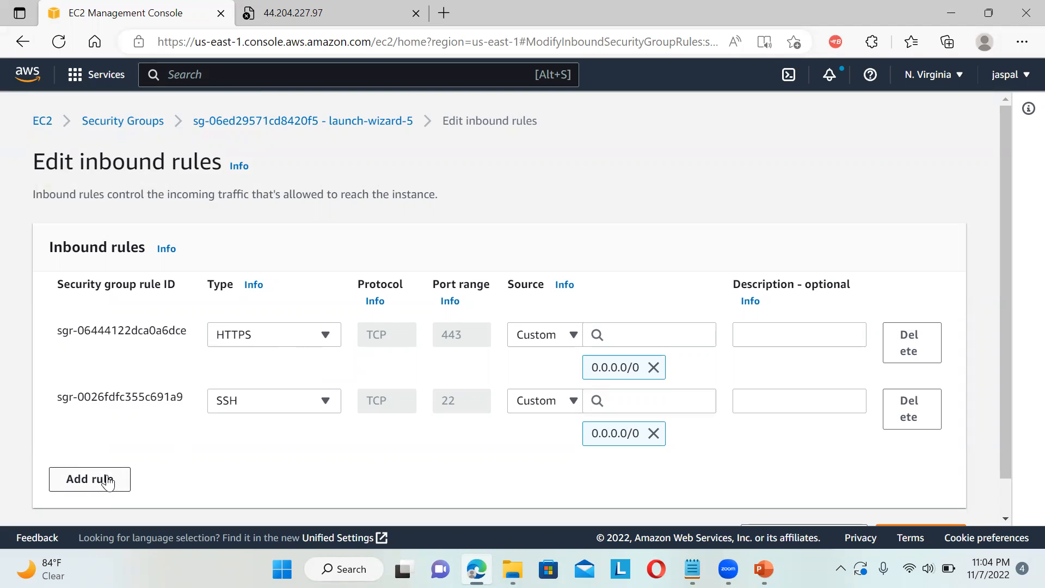
Step: Add a blank inbound rule row, then check the 44.204.227.97 tab, which now times out
click(89, 479)
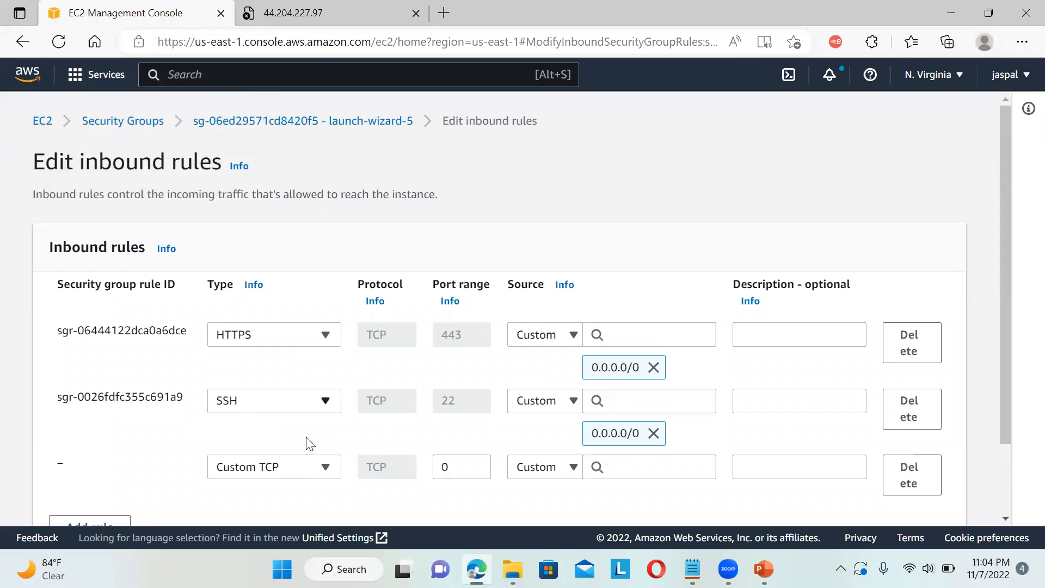
click(273, 467)
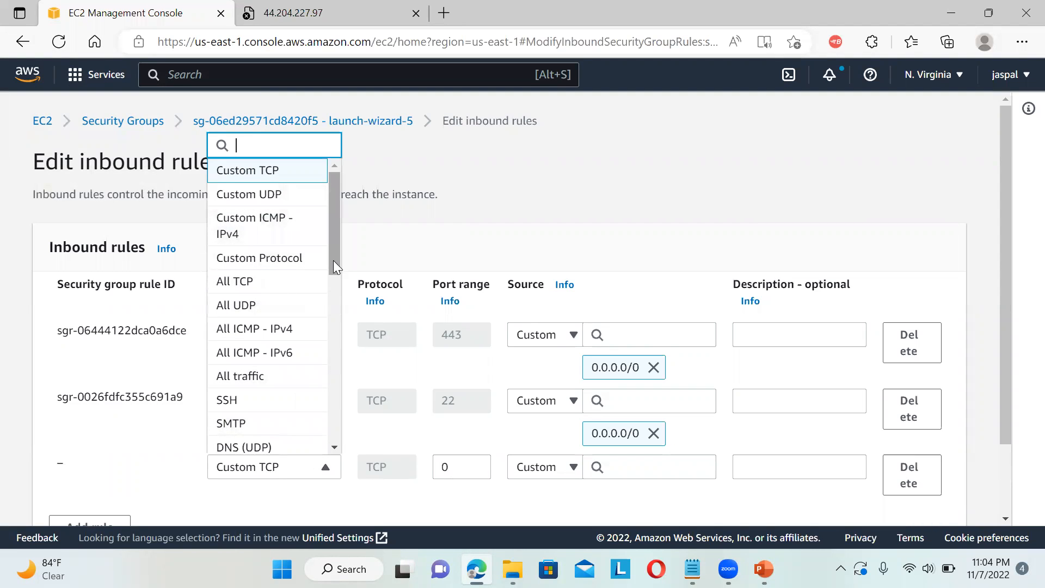
mouse_move(259, 281)
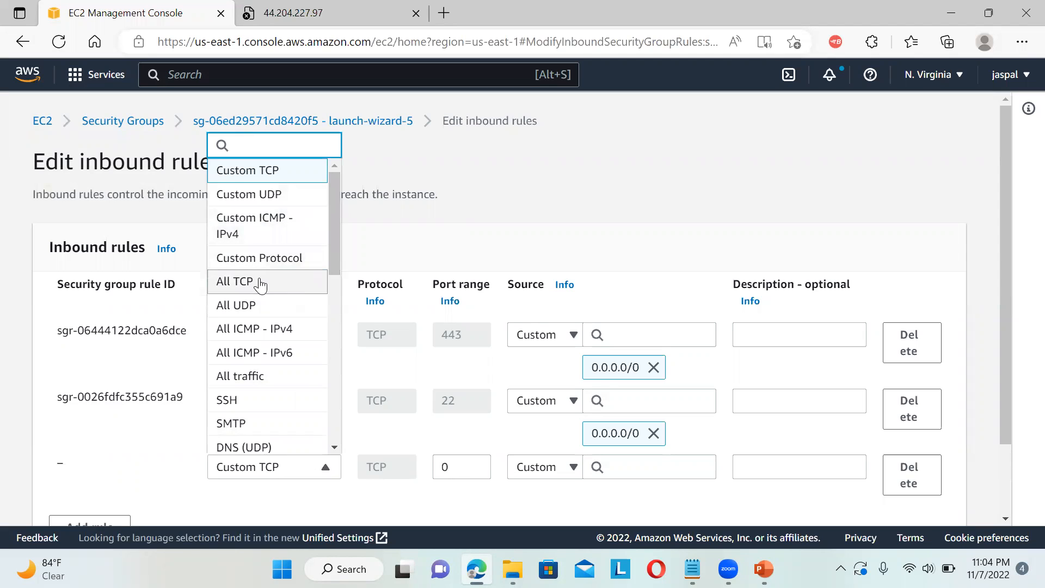
click(292, 13)
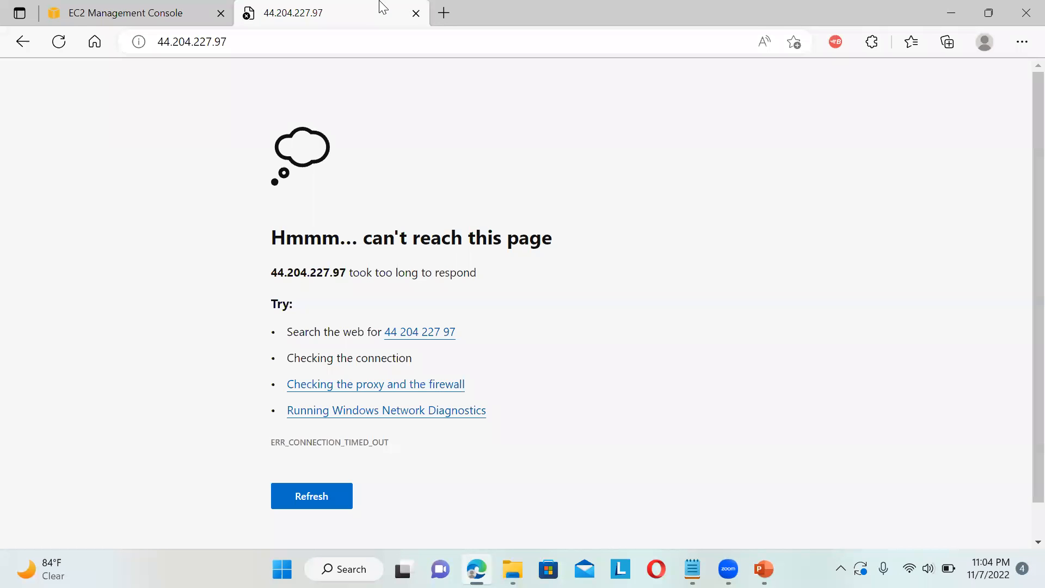
click(191, 42)
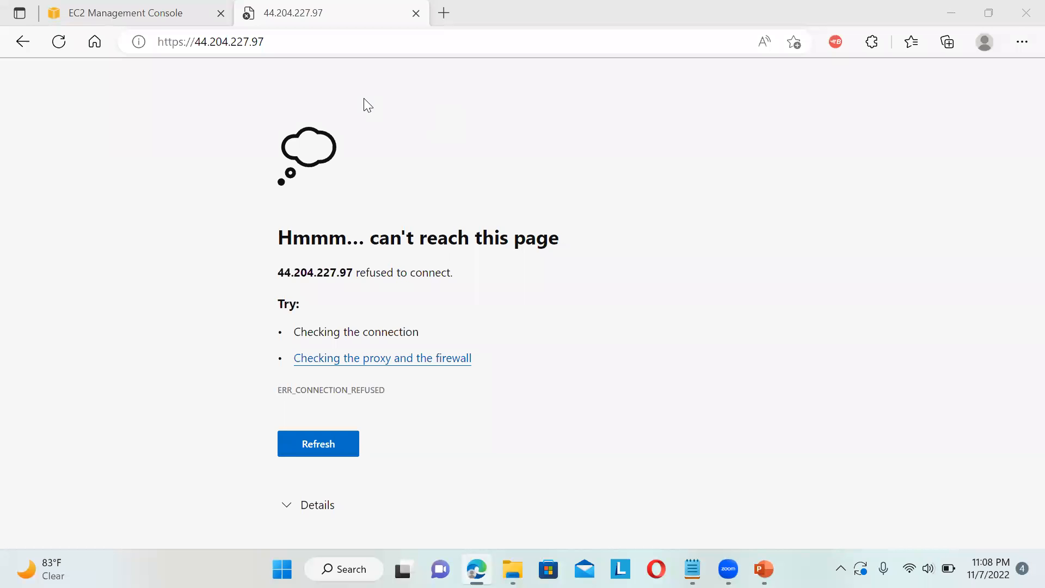
click(123, 13)
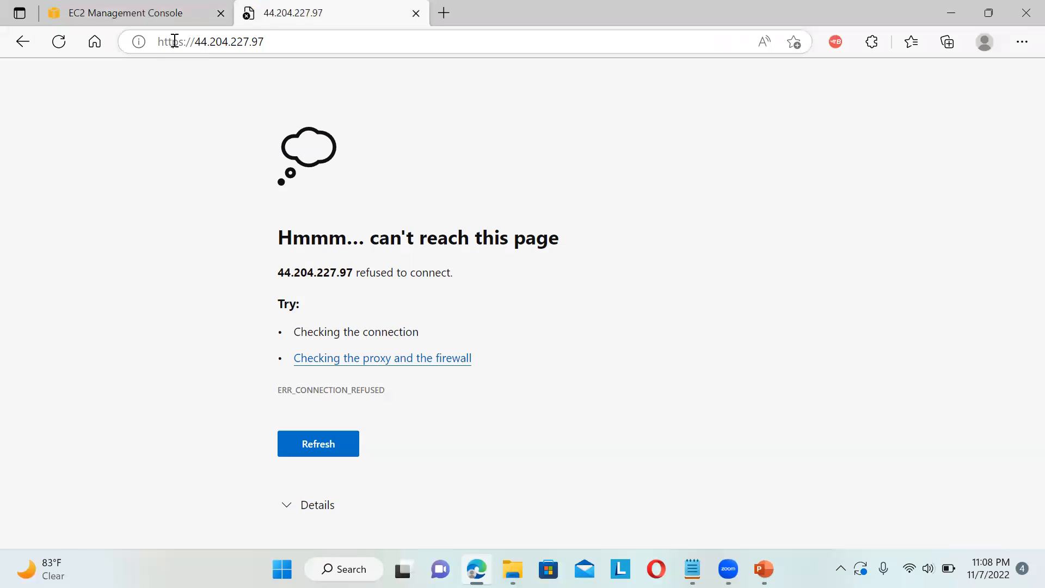
click(123, 13)
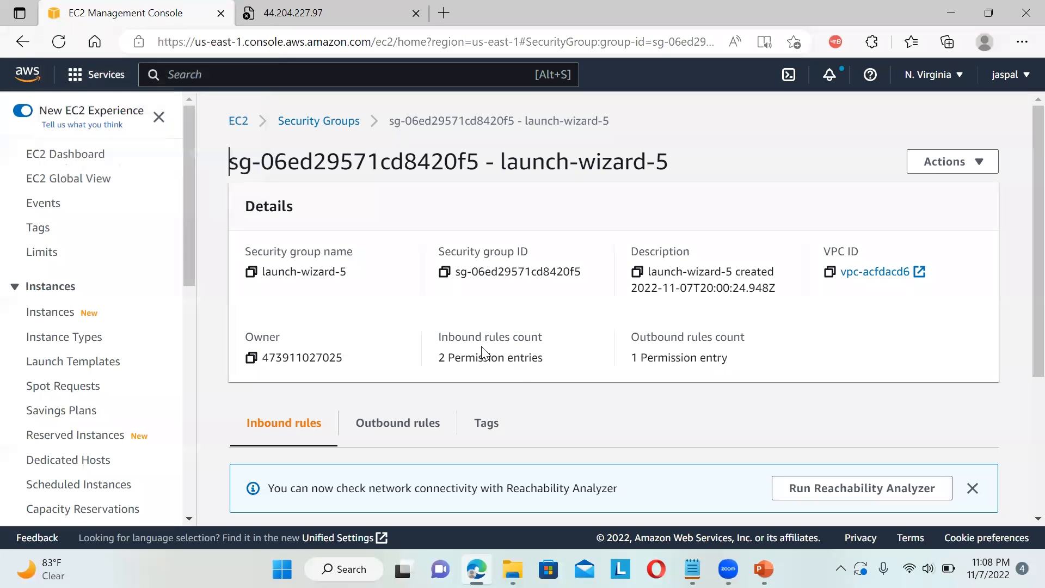
mouse_move(690, 380)
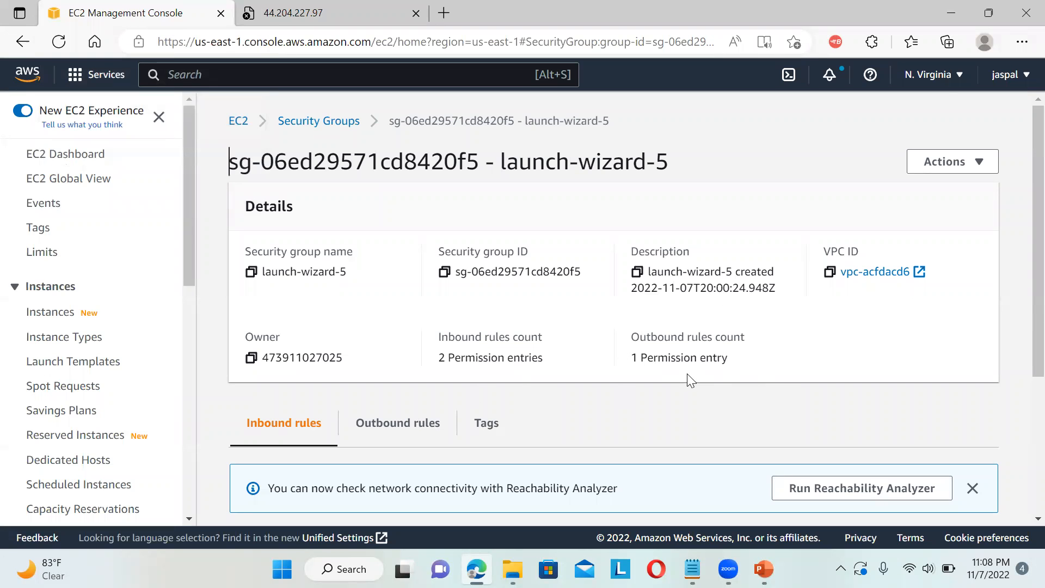
Step: Add an HTTP port 80 inbound rule from 0.0.0.0/0 to launch-wizard-5 and save it
scroll(down, 3)
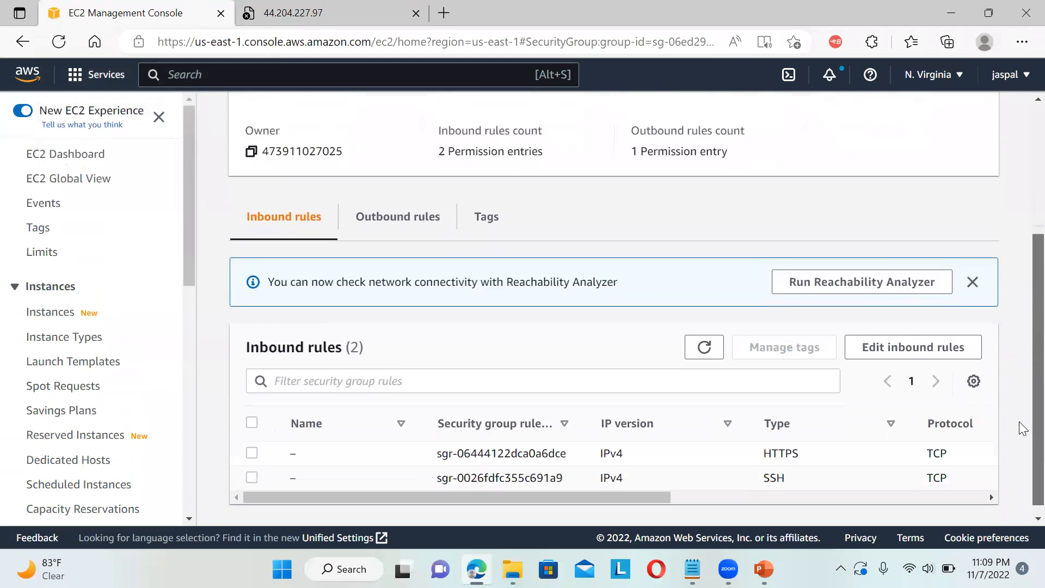
click(912, 346)
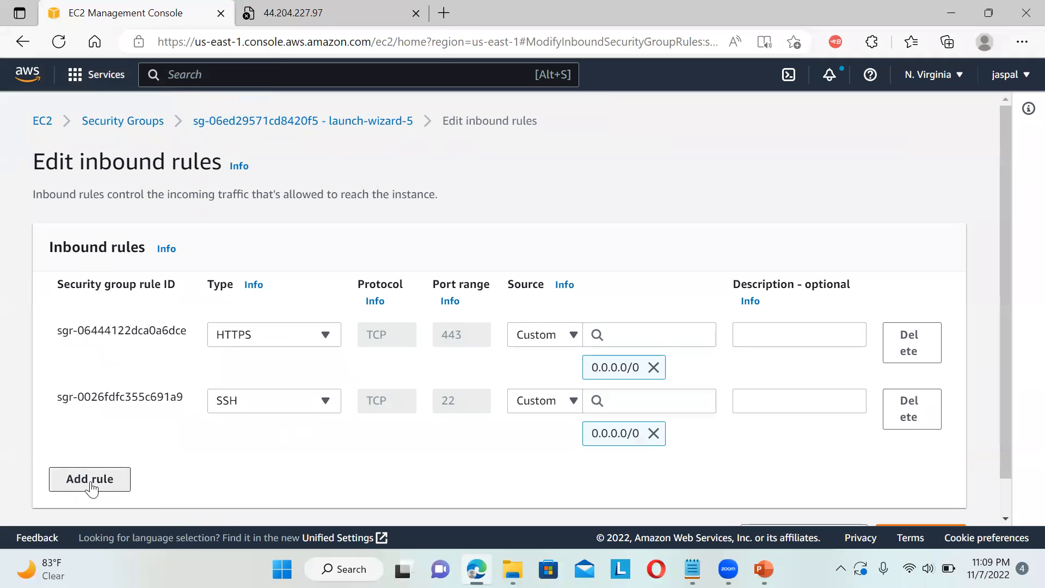
click(89, 479)
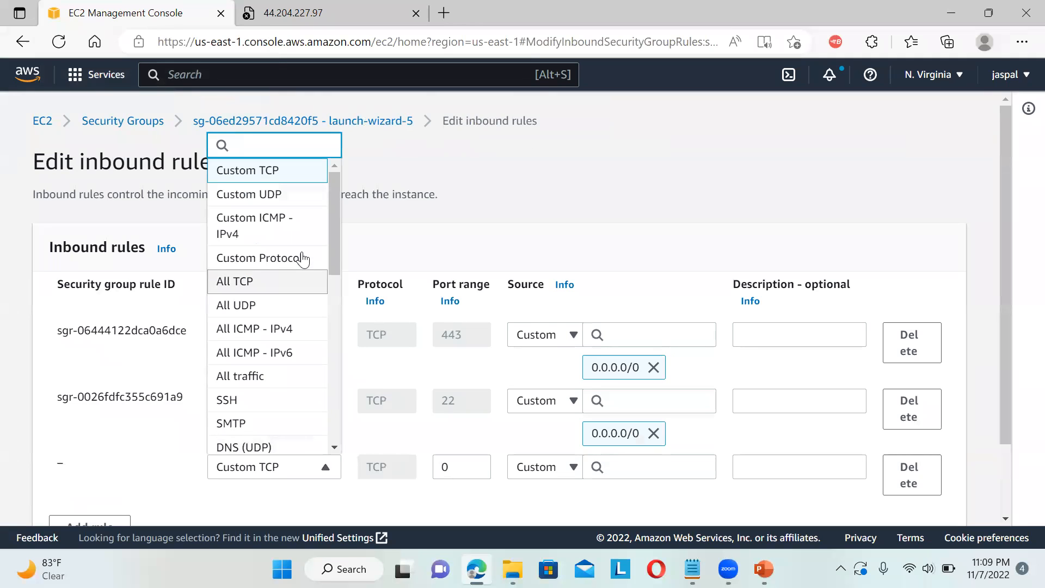
scroll(down, 3)
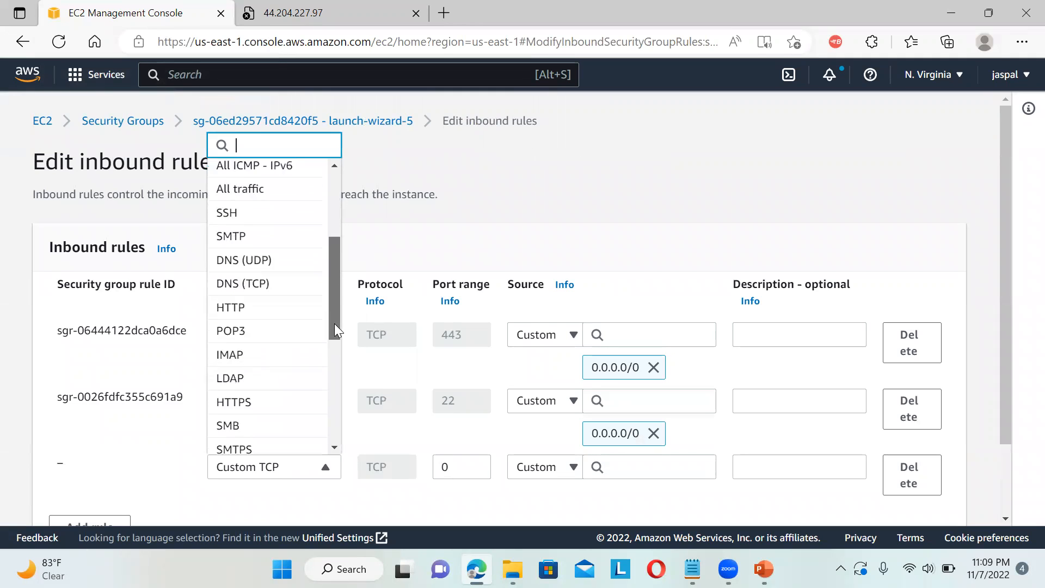
click(229, 307)
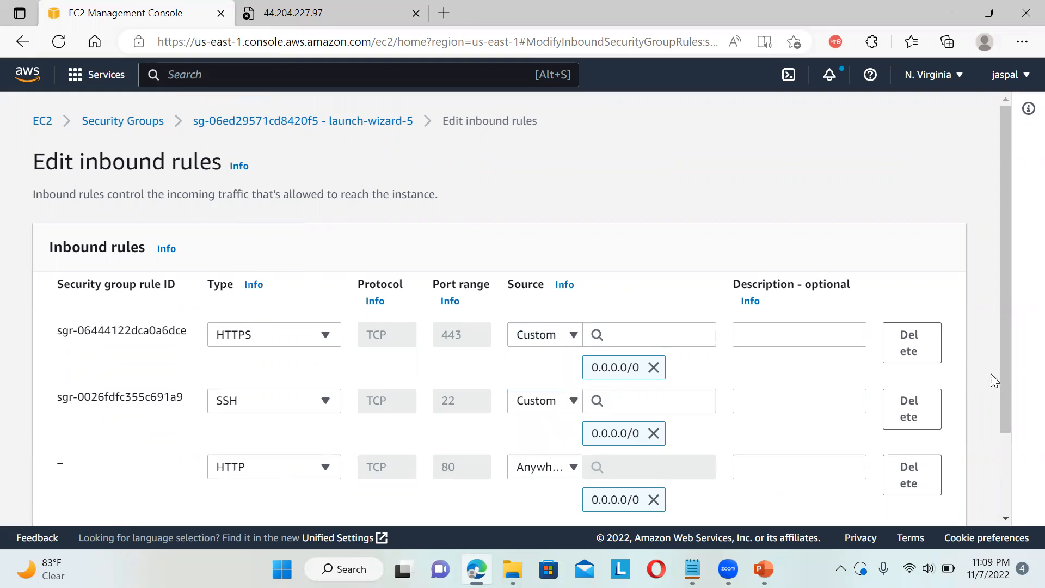
scroll(down, 3)
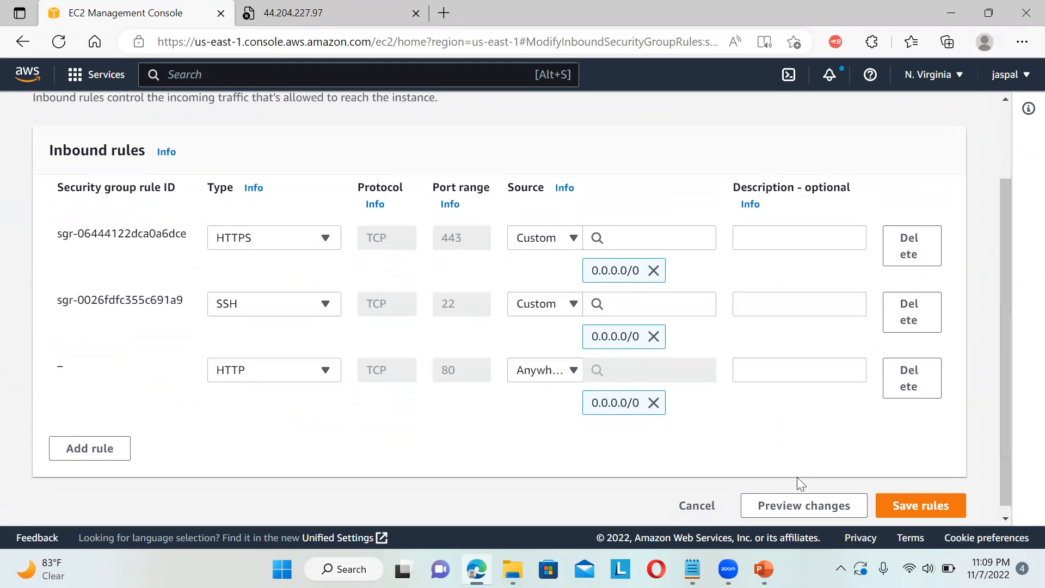
click(920, 506)
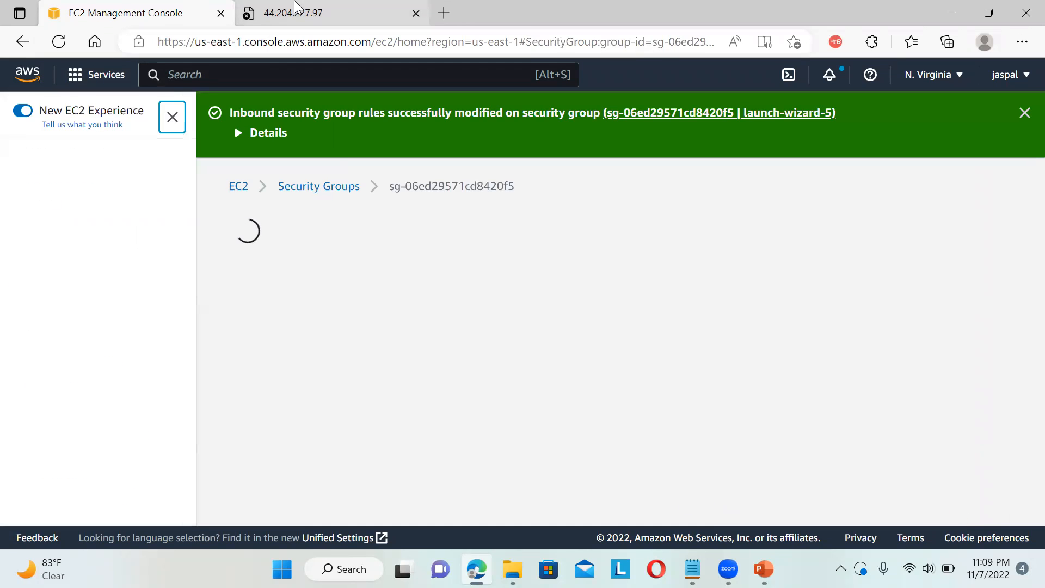
click(326, 13)
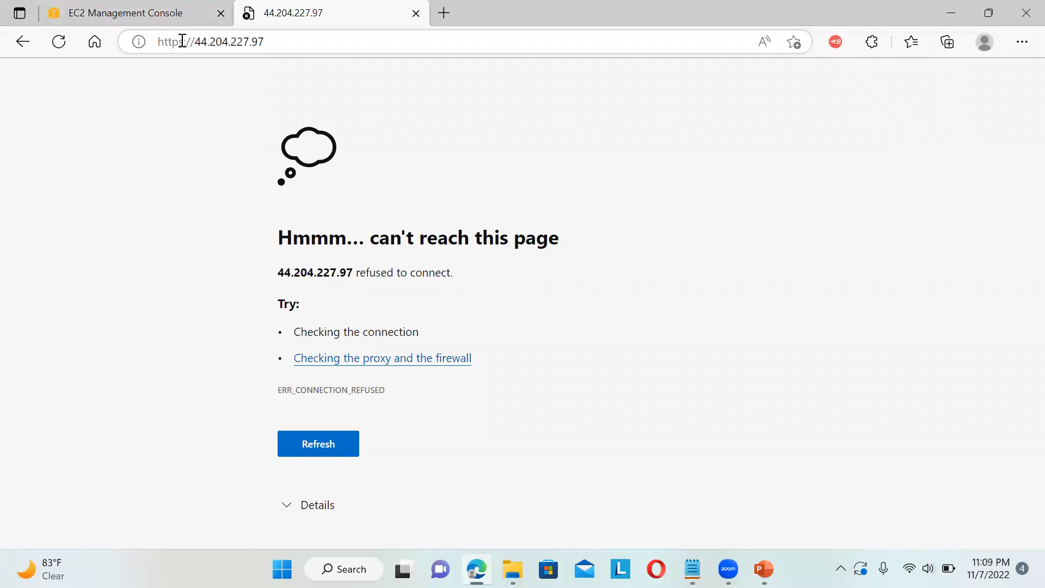
click(210, 41)
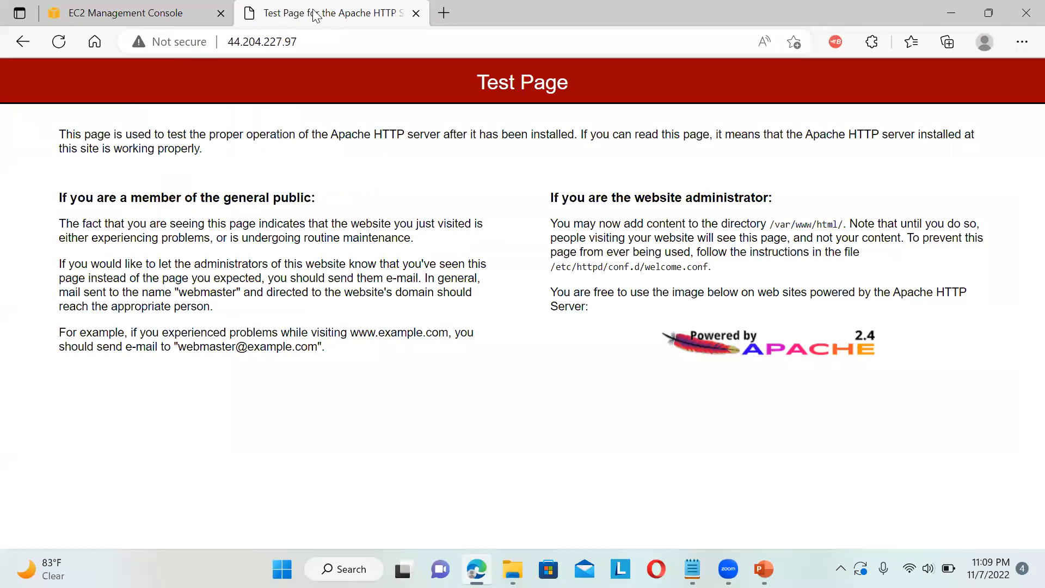
click(124, 13)
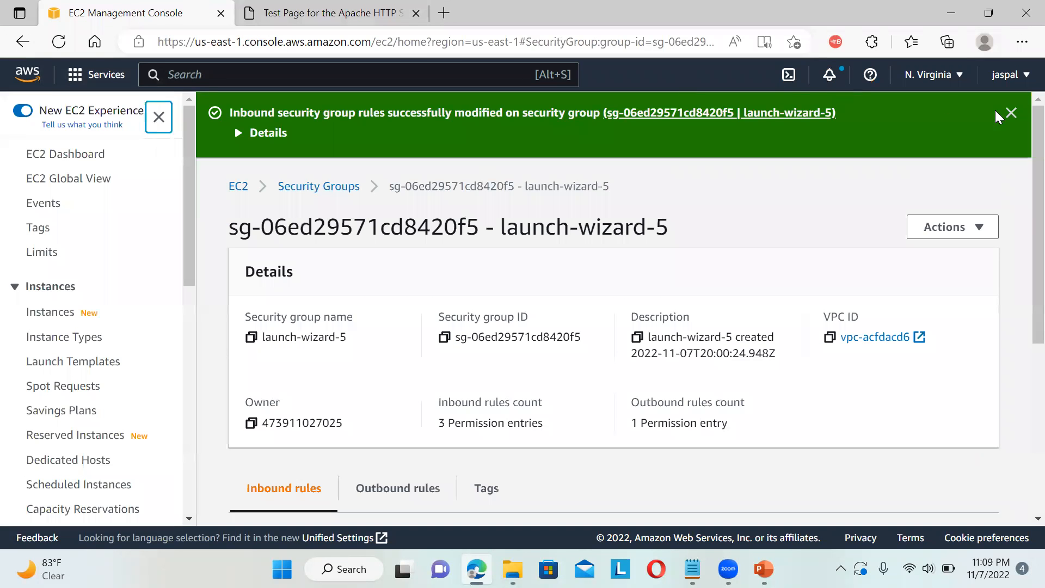
Step: Dismiss the rules-modified notice and go to the running instances list via the EC2 dashboard
click(1012, 112)
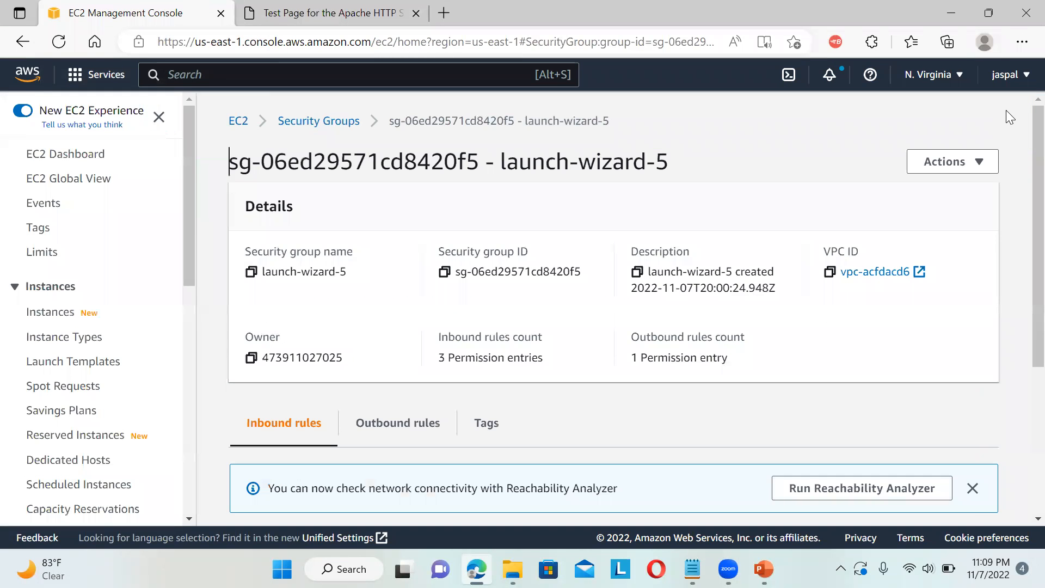
click(65, 154)
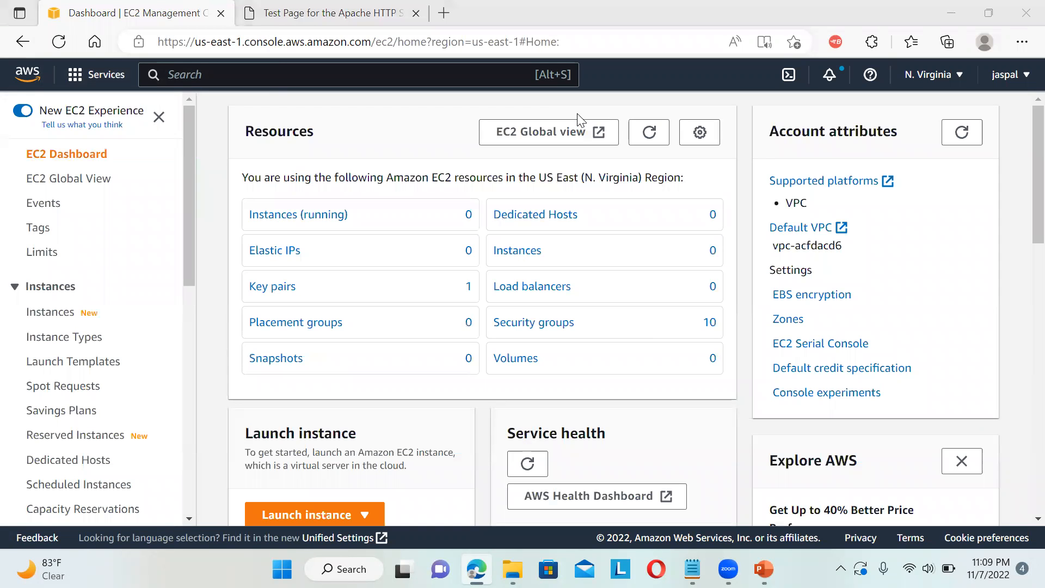
mouse_move(557, 226)
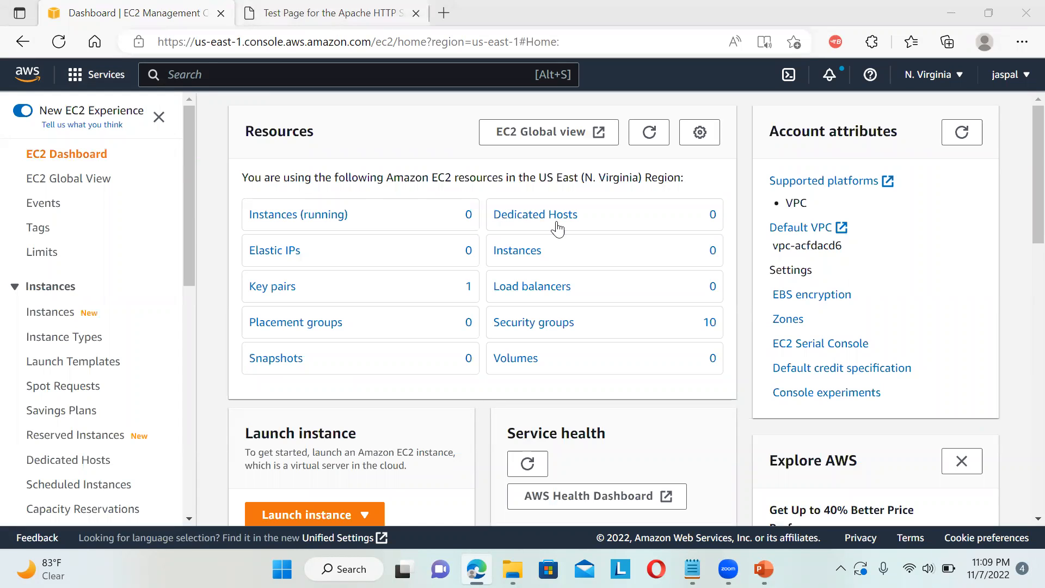
mouse_move(373, 203)
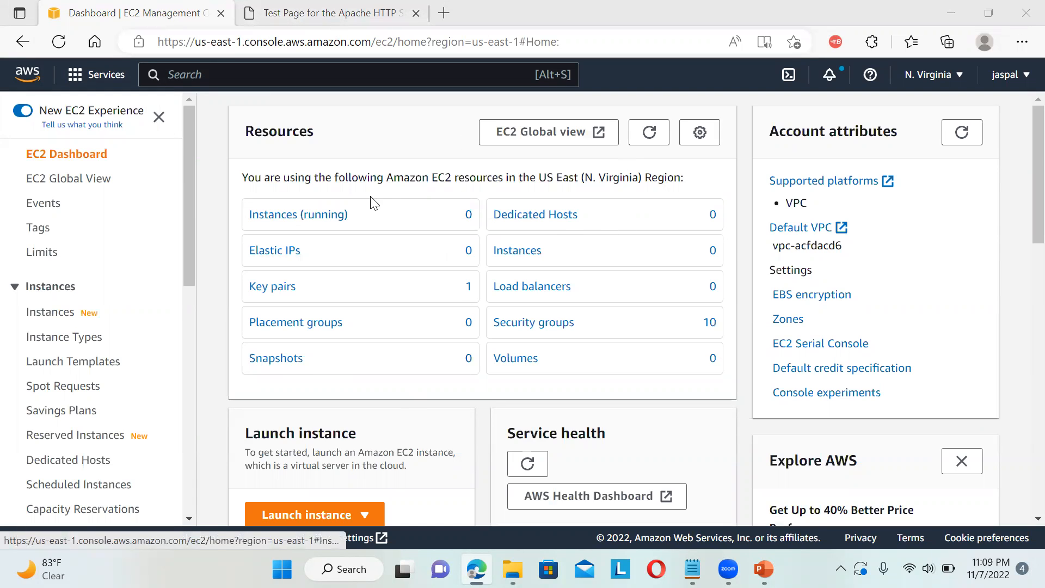
click(298, 215)
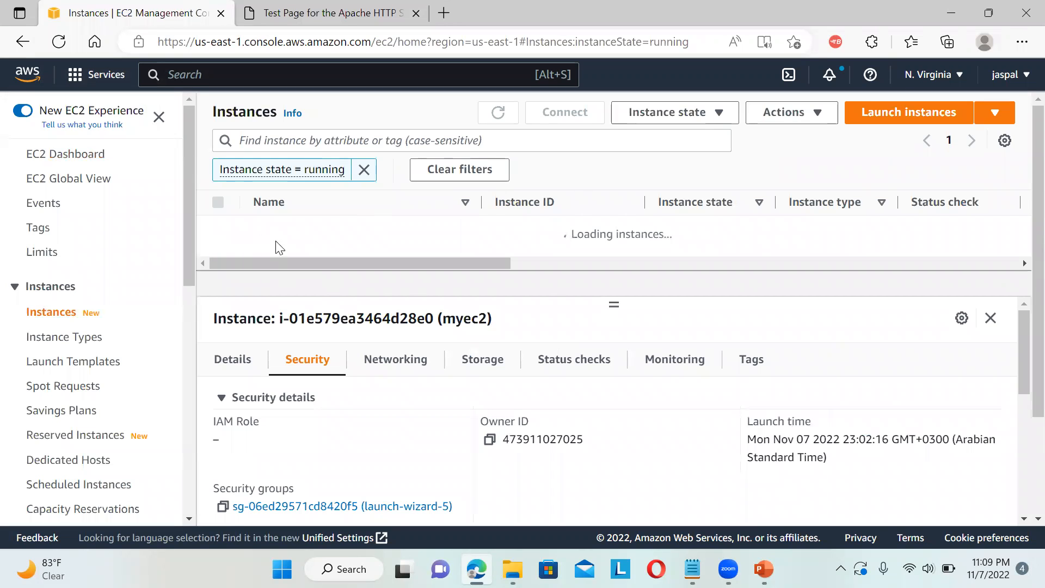
click(497, 112)
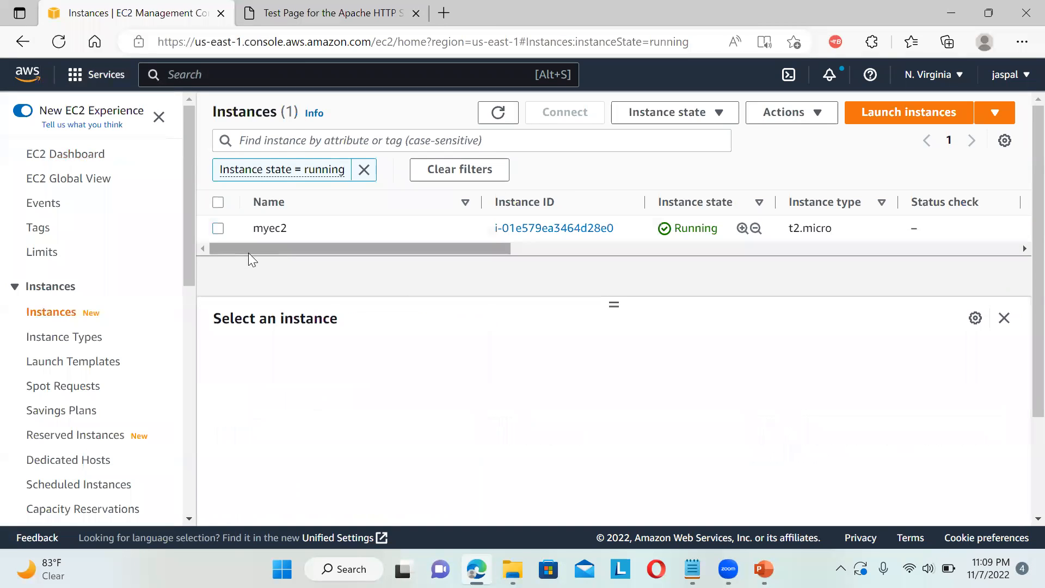
Step: Select instance myec2 and bring up its Actions menu for image and templates
click(217, 228)
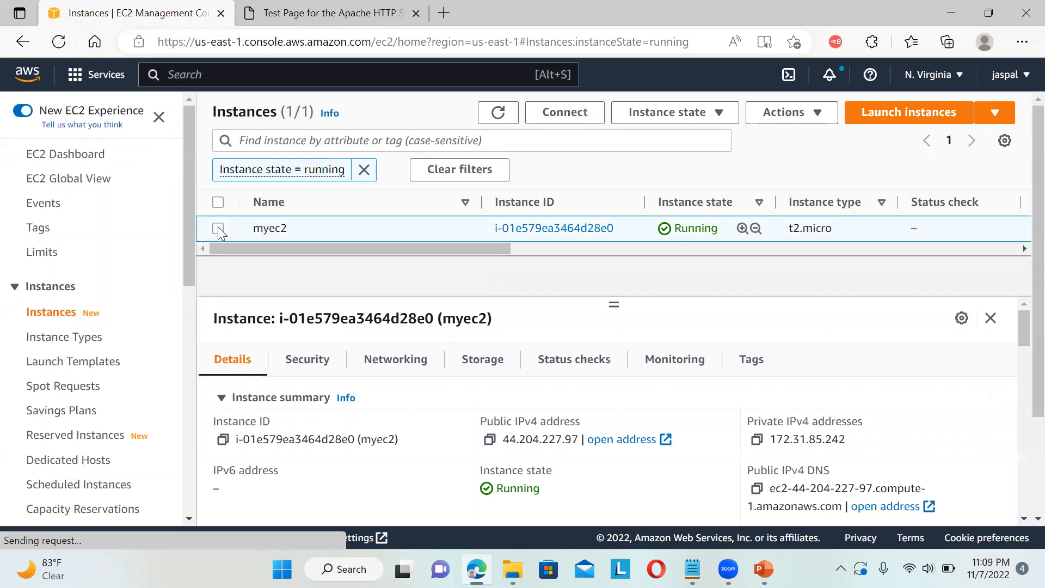
click(218, 227)
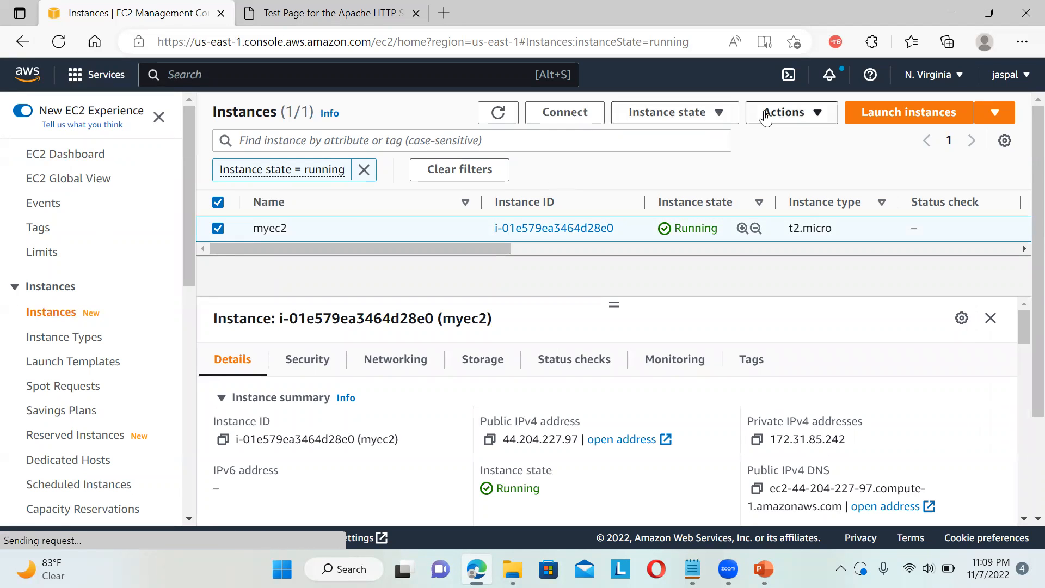
click(784, 111)
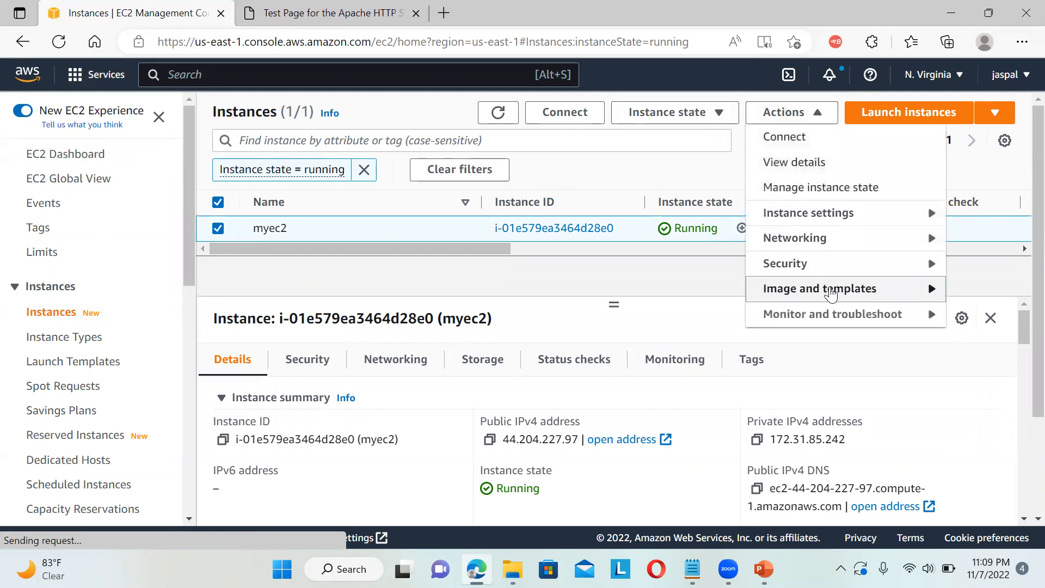
mouse_move(830, 313)
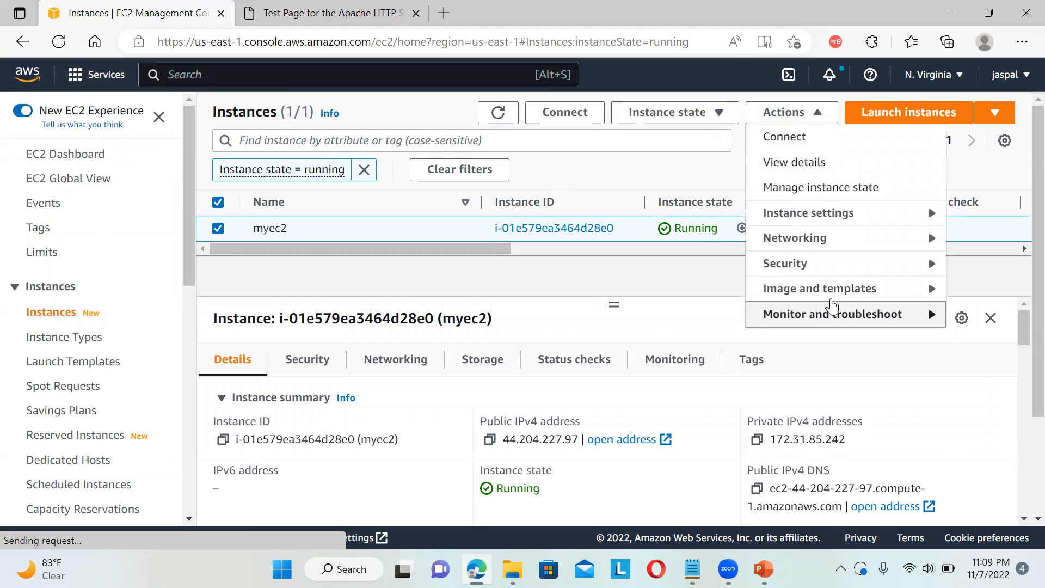
mouse_move(845, 288)
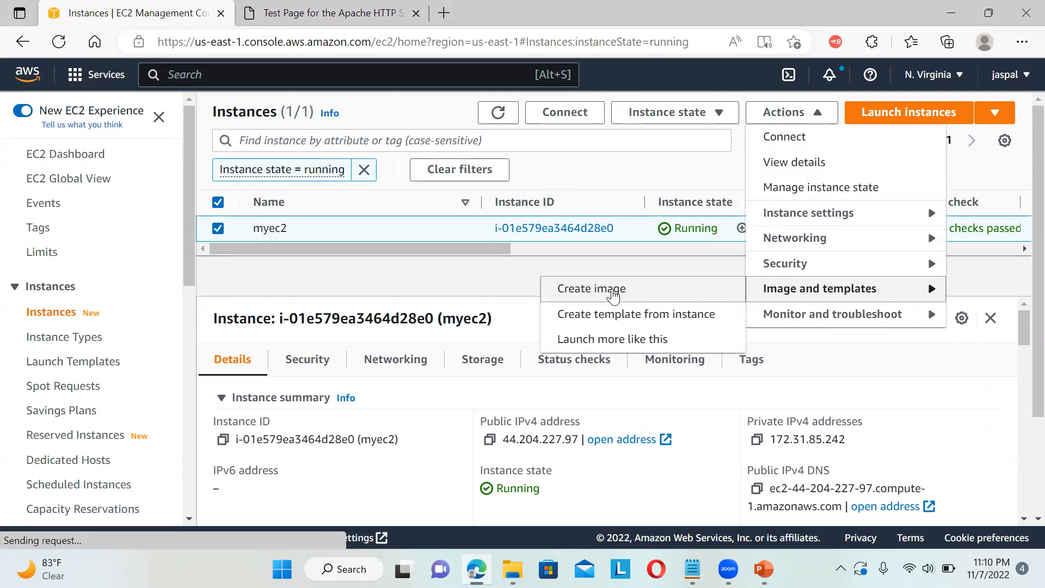
Step: Start creating an image from myec2 named MyEc2WebServer
click(589, 287)
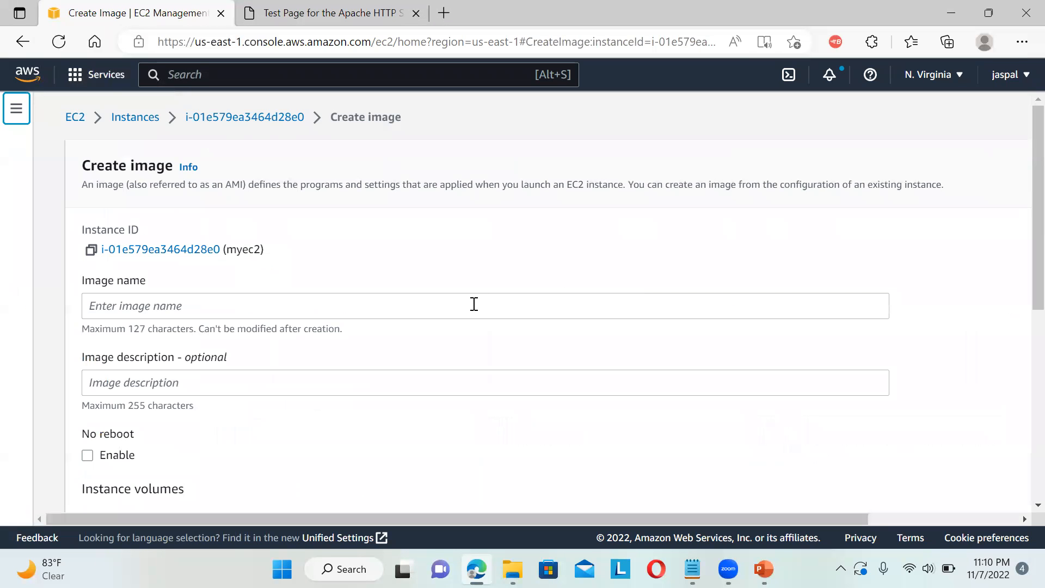
text(My)
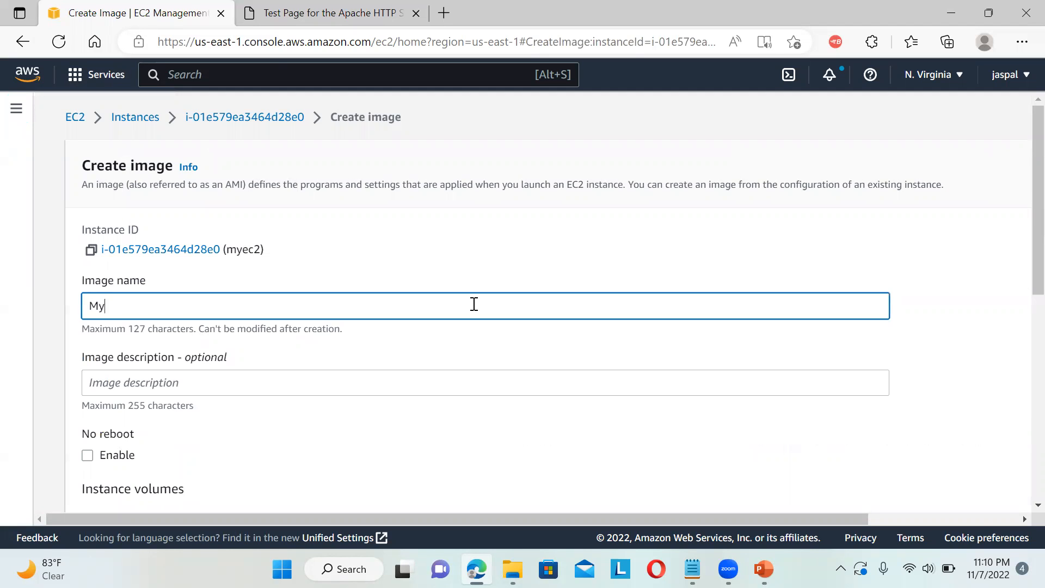
text(Ec2)
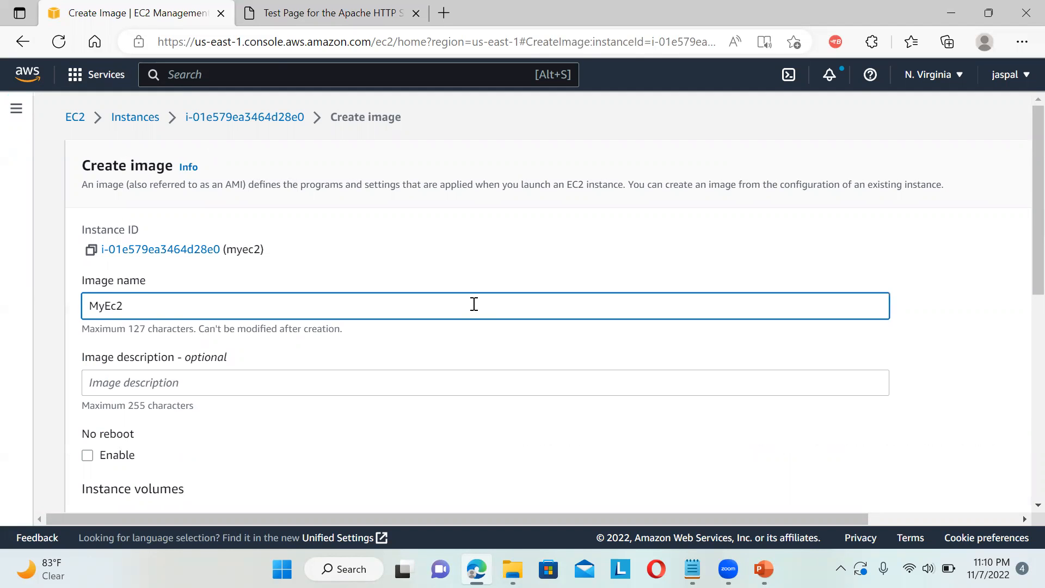
text(WebServer)
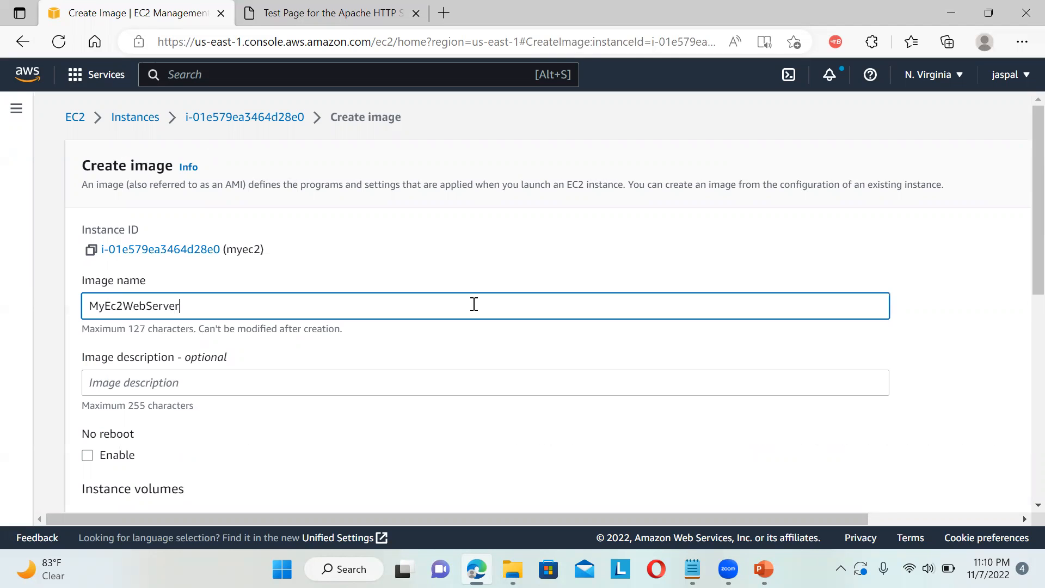
Step: Review the 8 GiB volume settings and submit creation of the MyEc2WebServer AMI
scroll(down, 3)
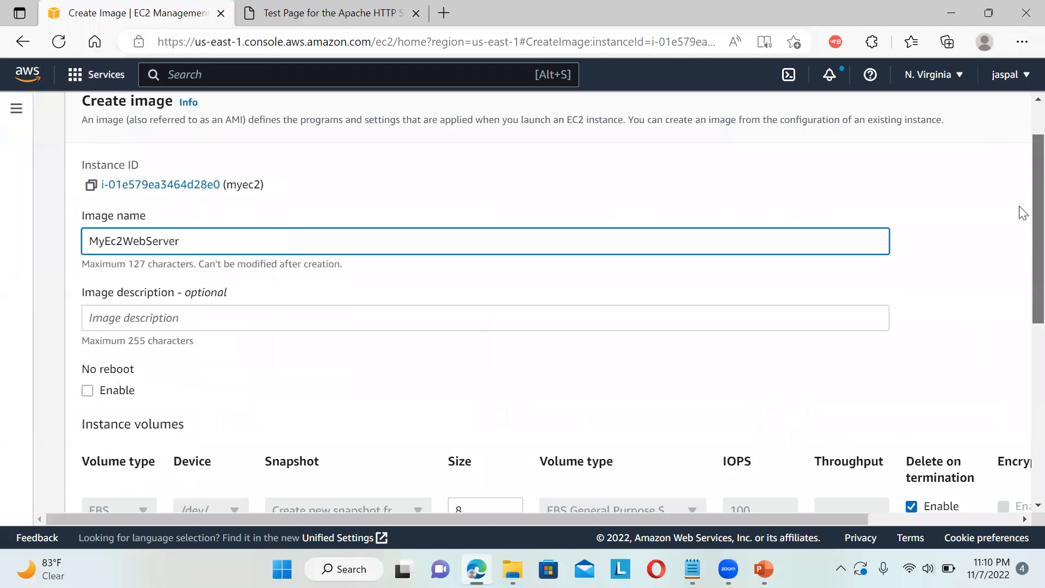
scroll(down, 3)
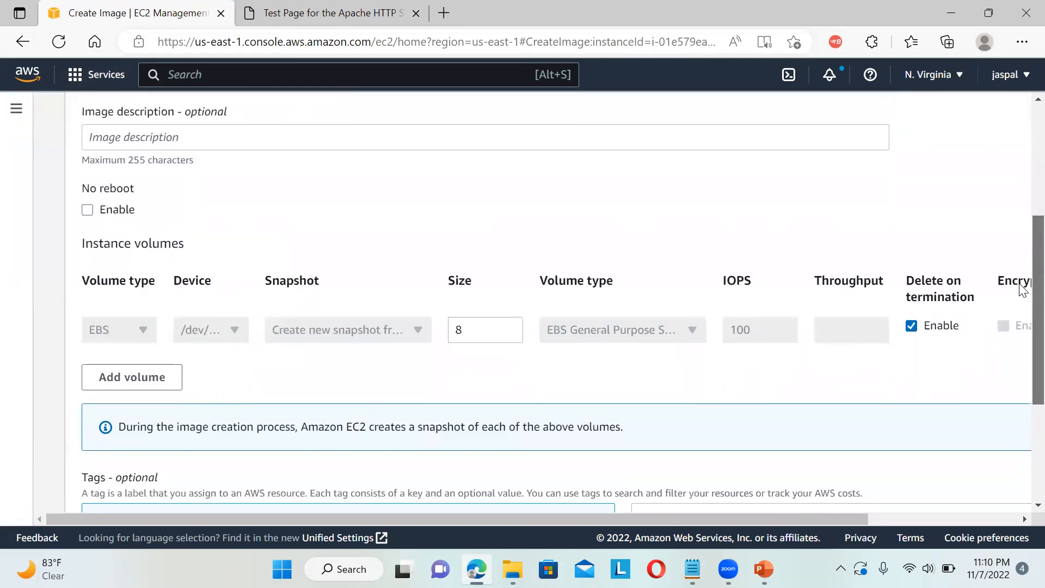
scroll(down, 3)
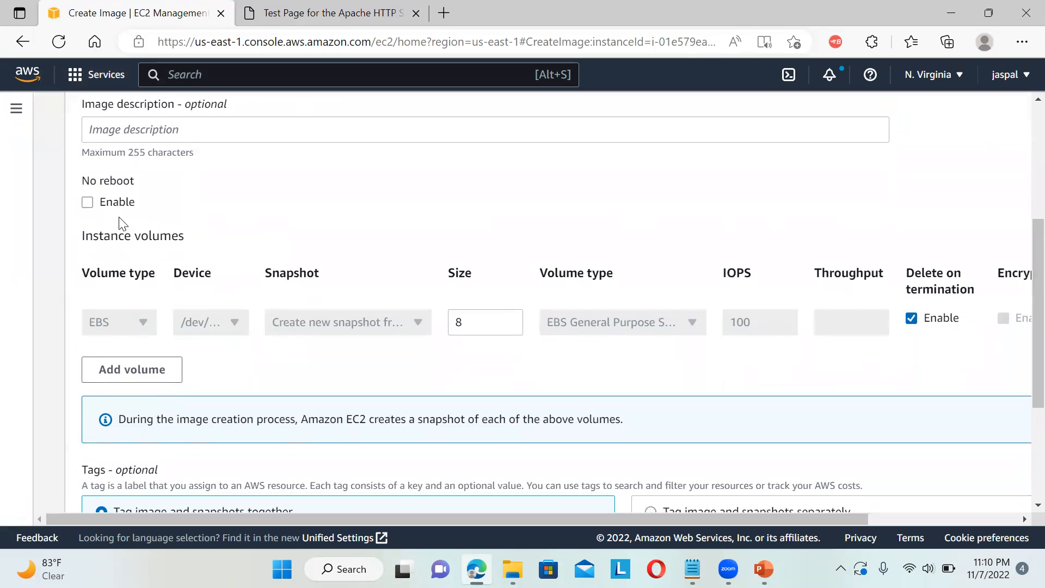
mouse_move(1022, 219)
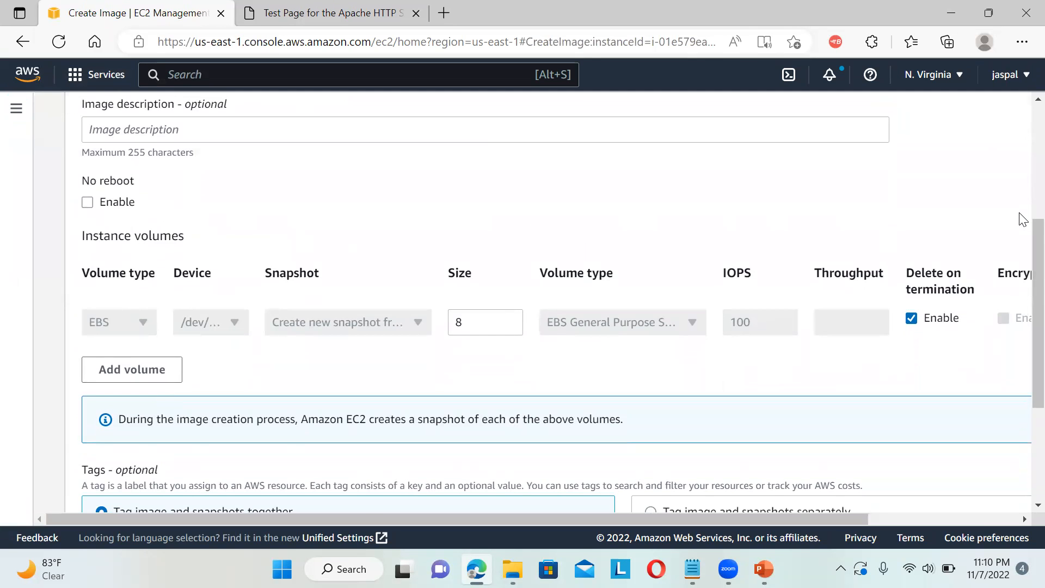
scroll(down, 3)
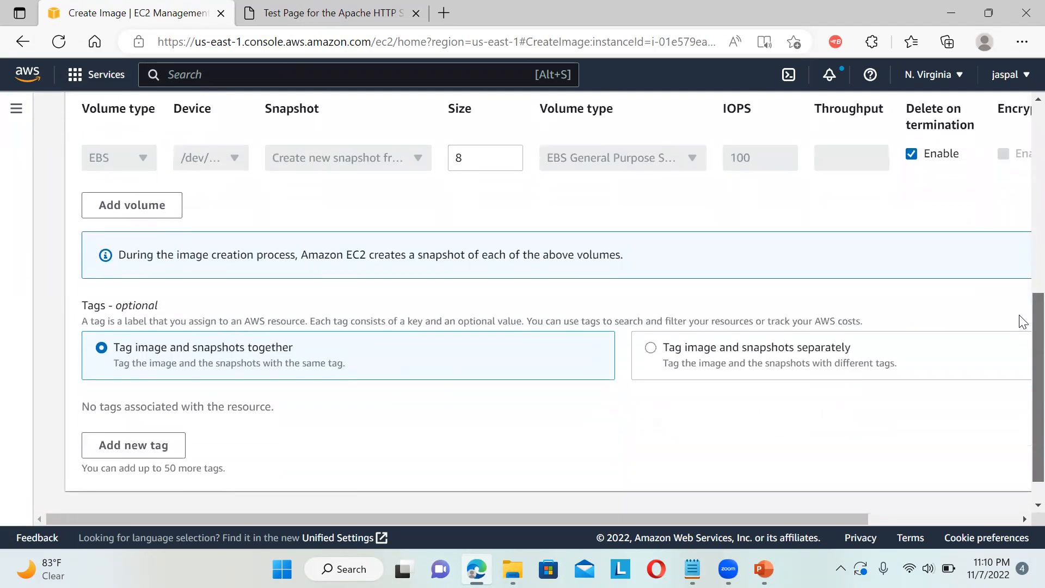
scroll(down, 3)
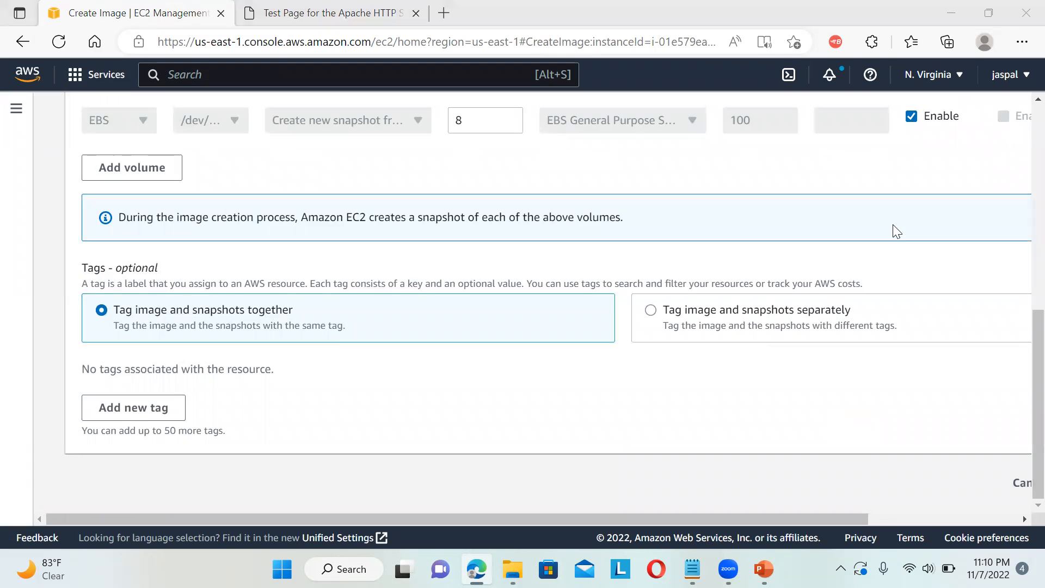
scroll(right, 3)
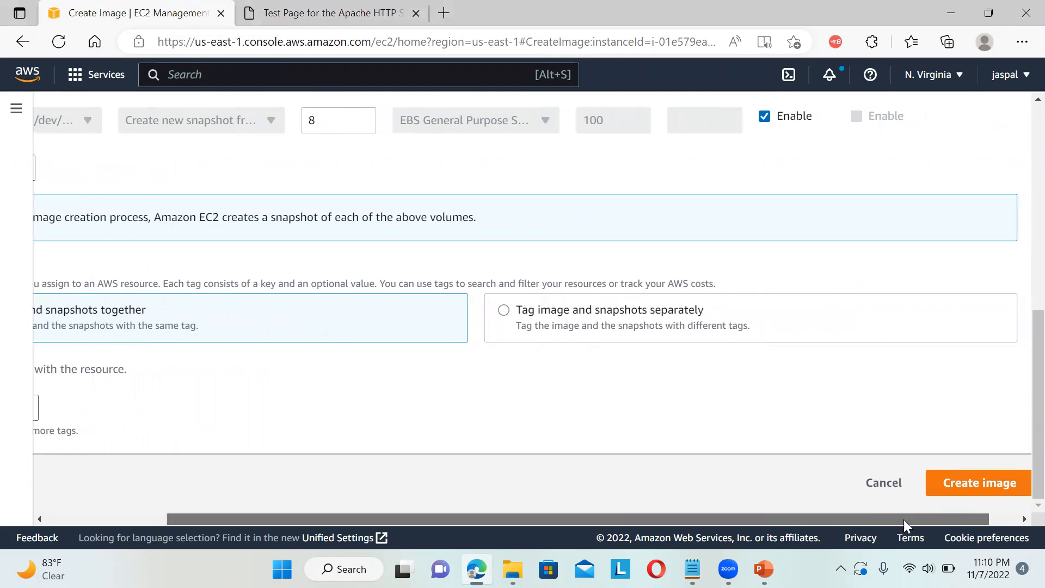
click(977, 482)
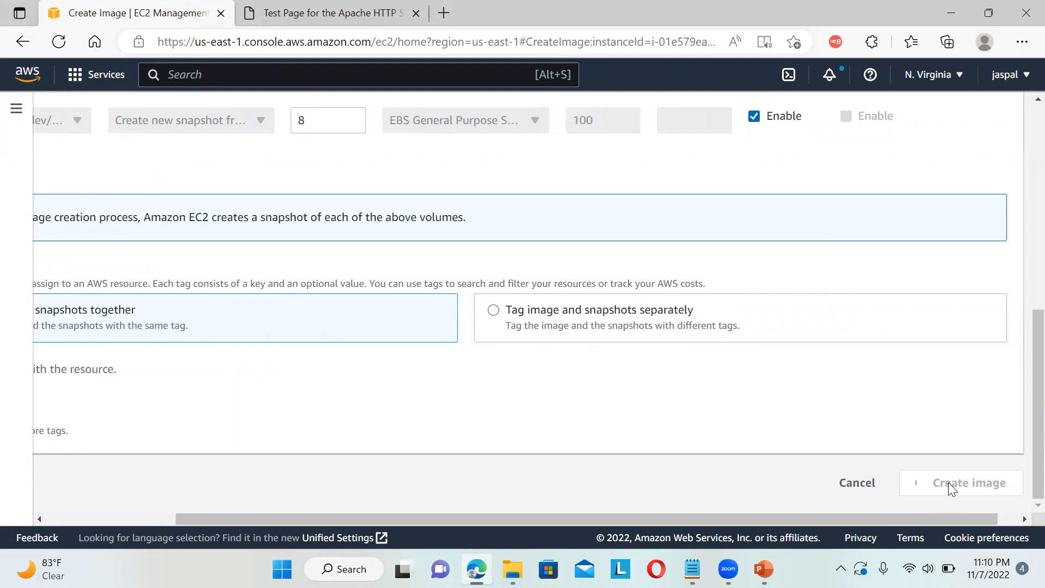
click(969, 483)
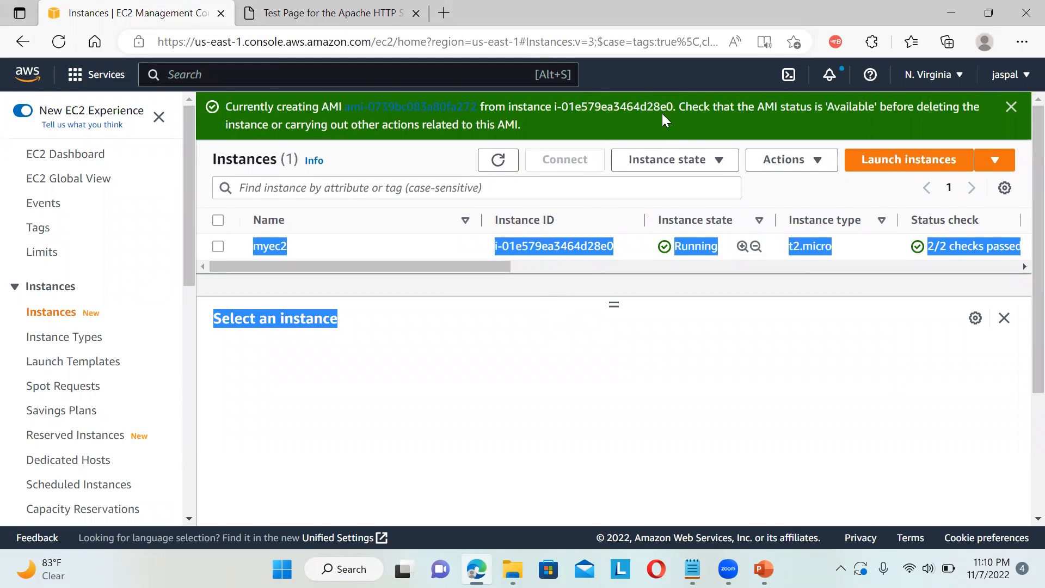
mouse_move(691, 128)
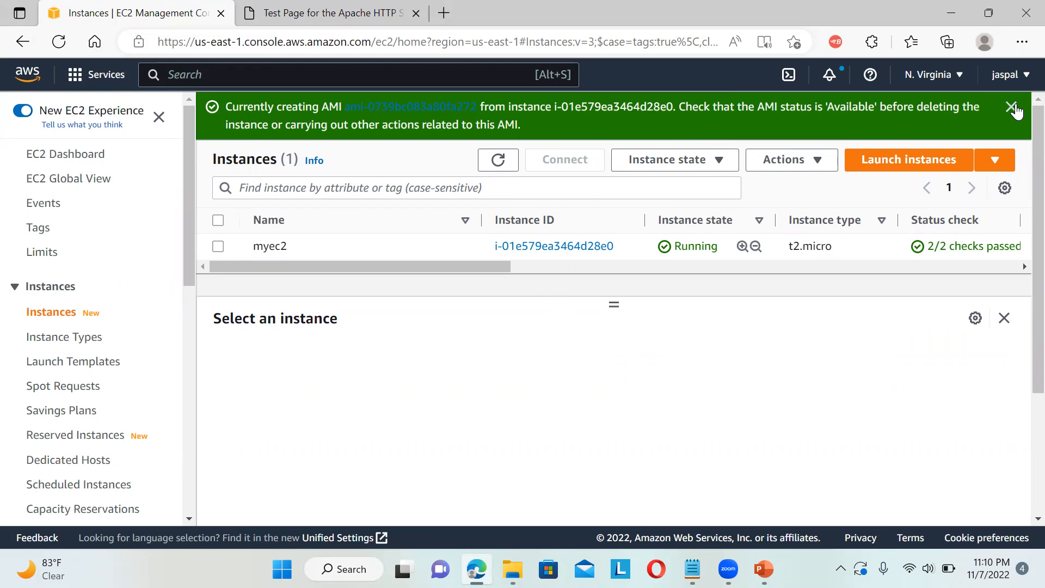
Step: Dismiss the AMI-creation notice and start a new instance launch from the EC2 Dashboard
click(1013, 108)
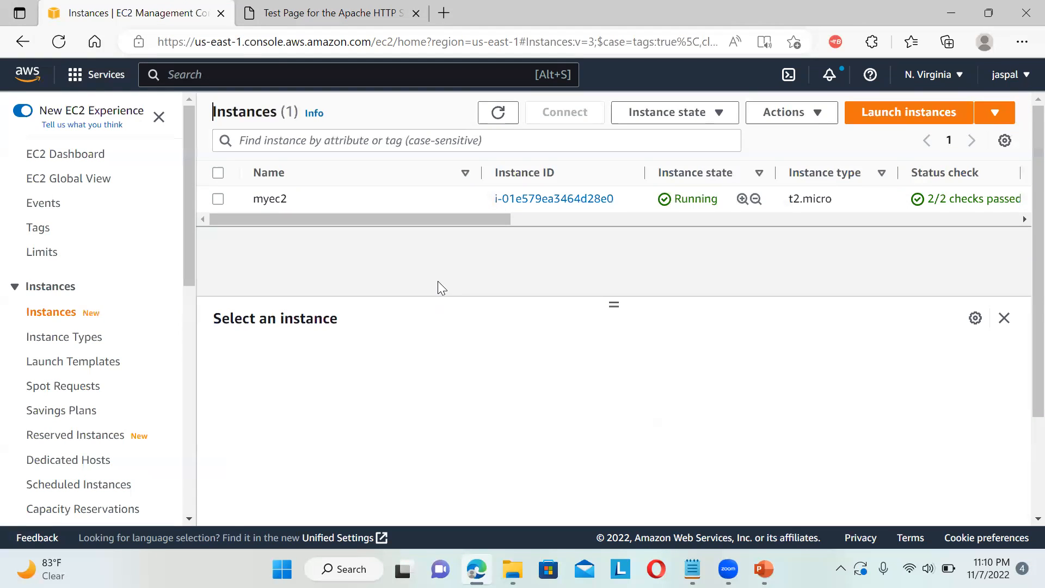
mouse_move(809, 460)
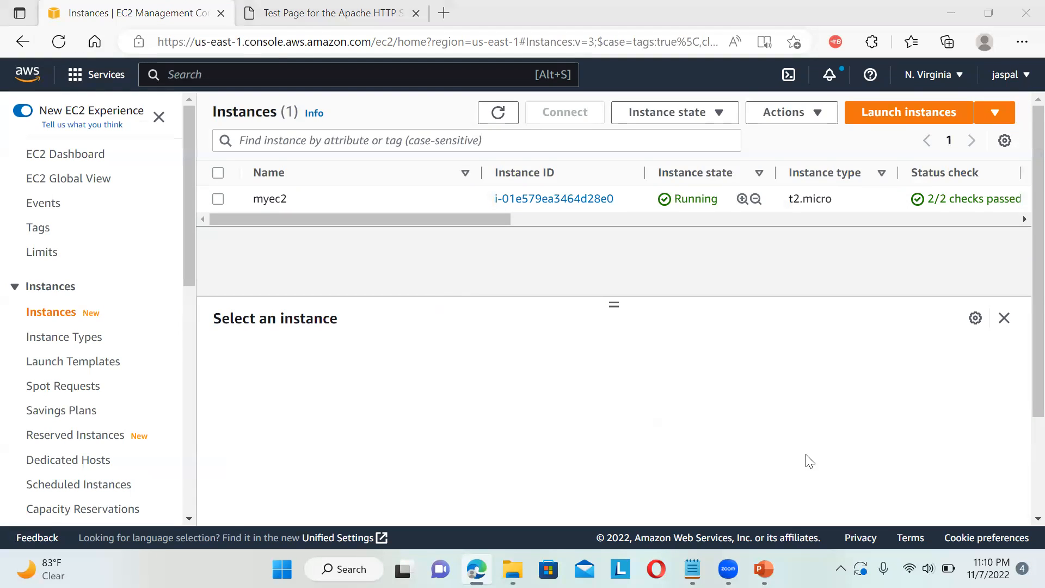
click(65, 154)
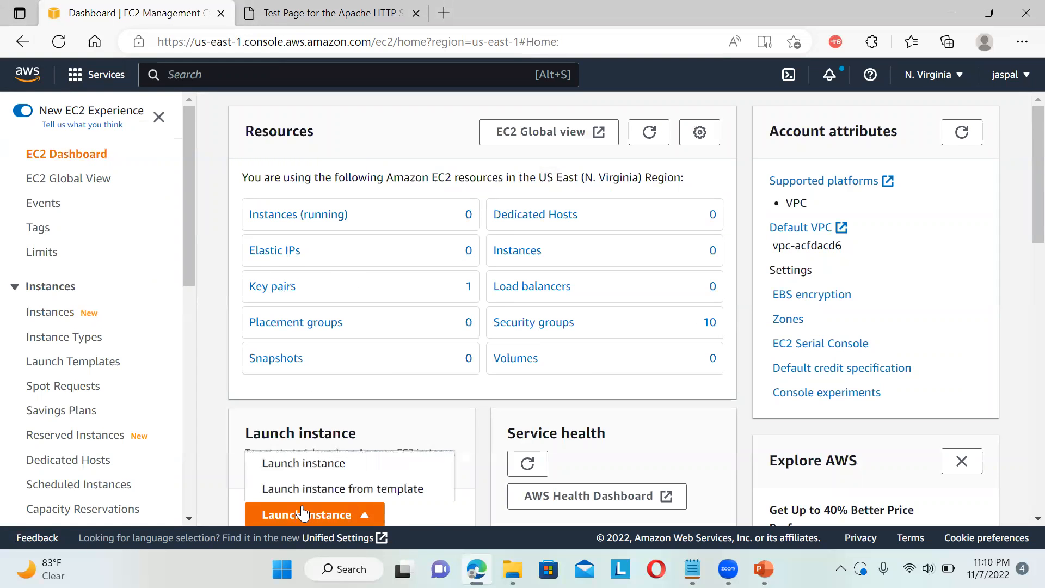
mouse_move(343, 489)
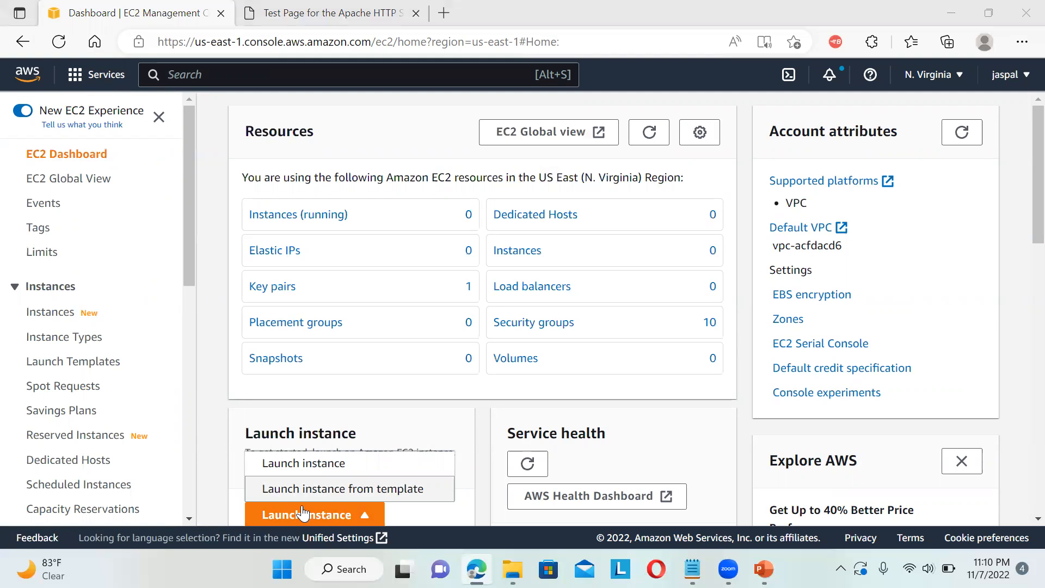
click(303, 464)
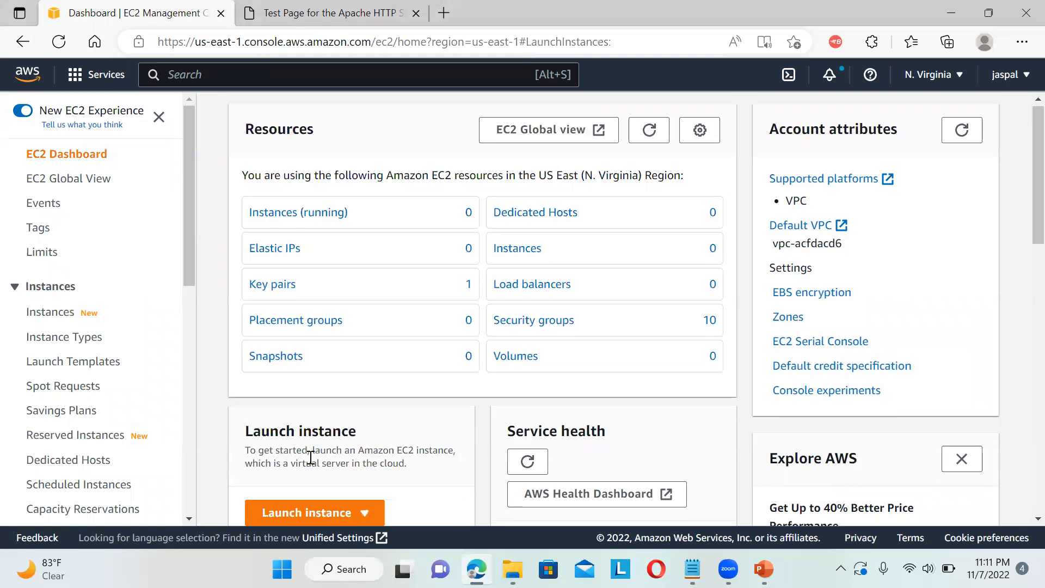
Step: Name the new instance myec2server
click(307, 513)
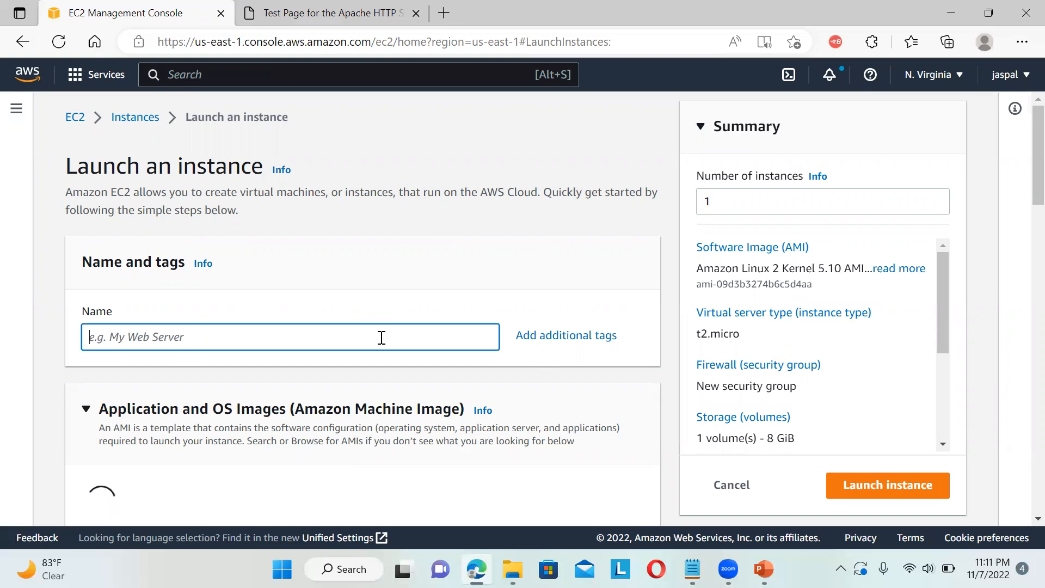
text(myec2s)
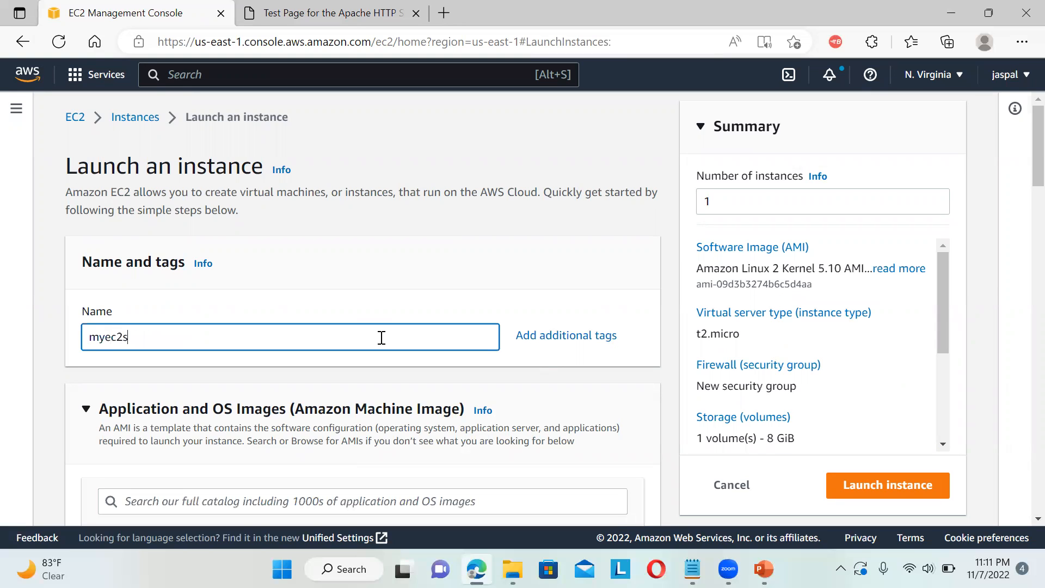
text(erver)
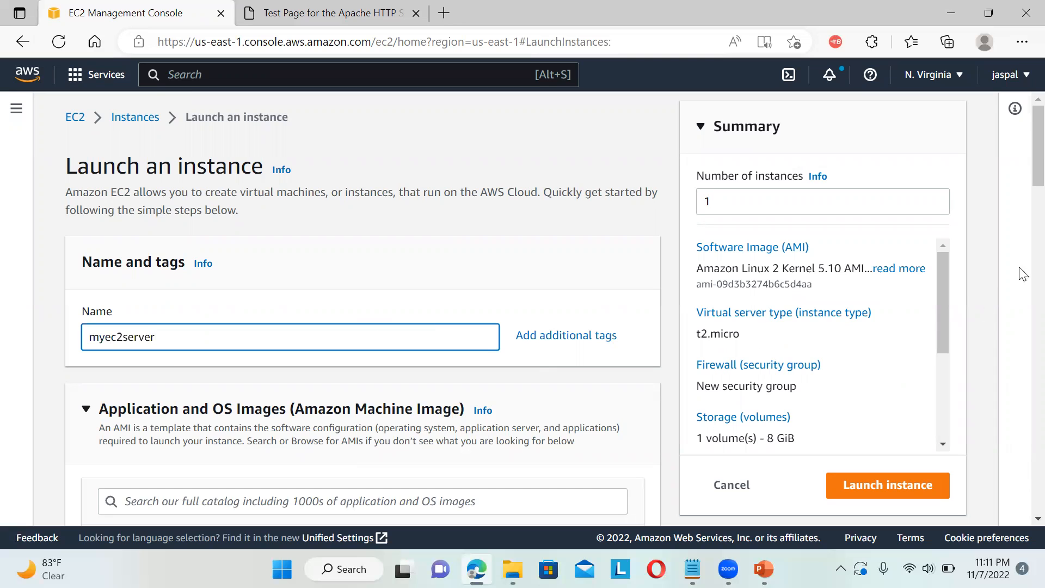
scroll(down, 3)
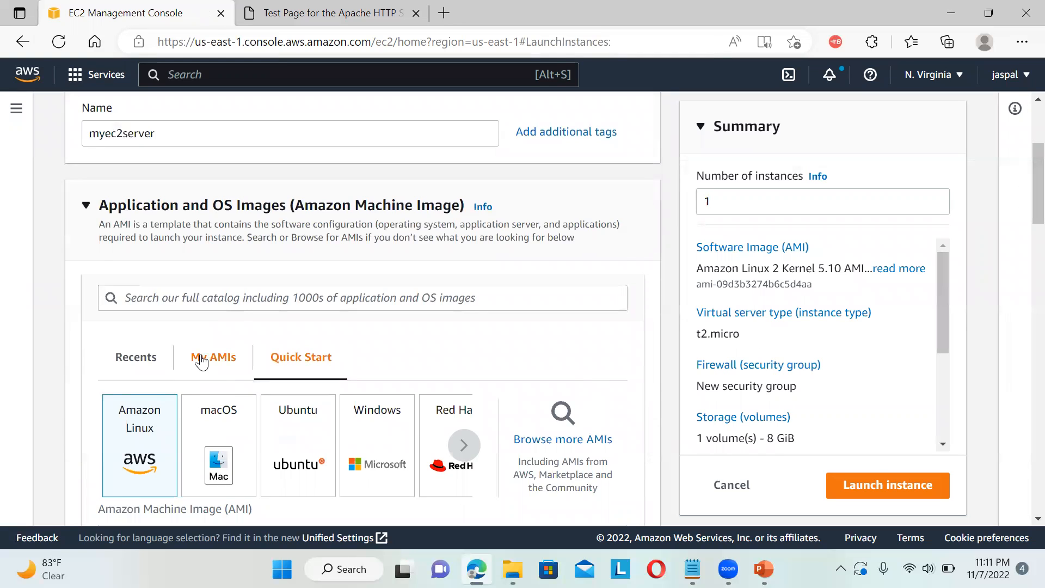
Step: Choose the custom MyEc2WebServer AMI under My AMIs, keeping t2.micro type
click(213, 357)
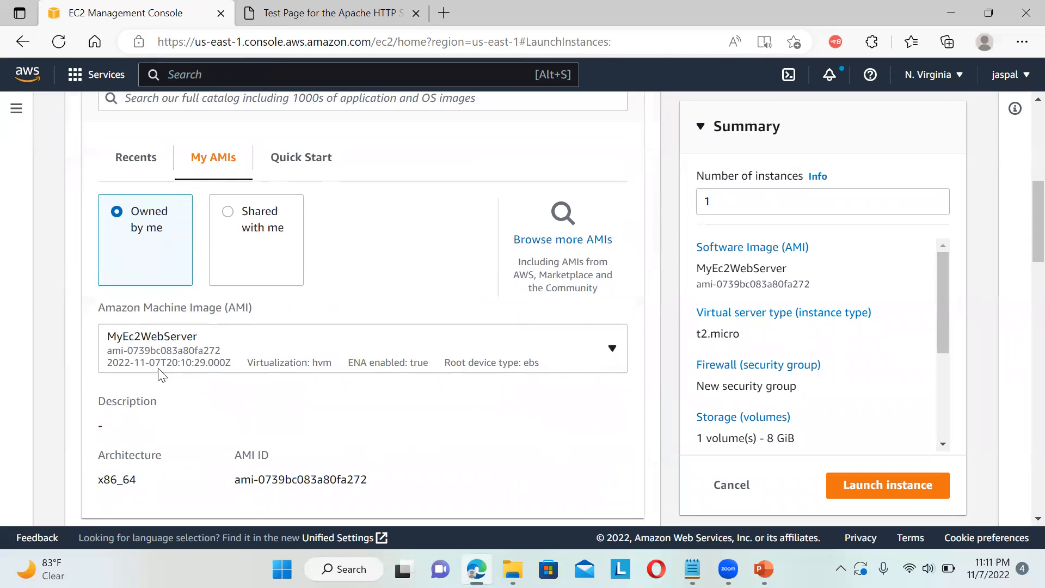
mouse_move(173, 357)
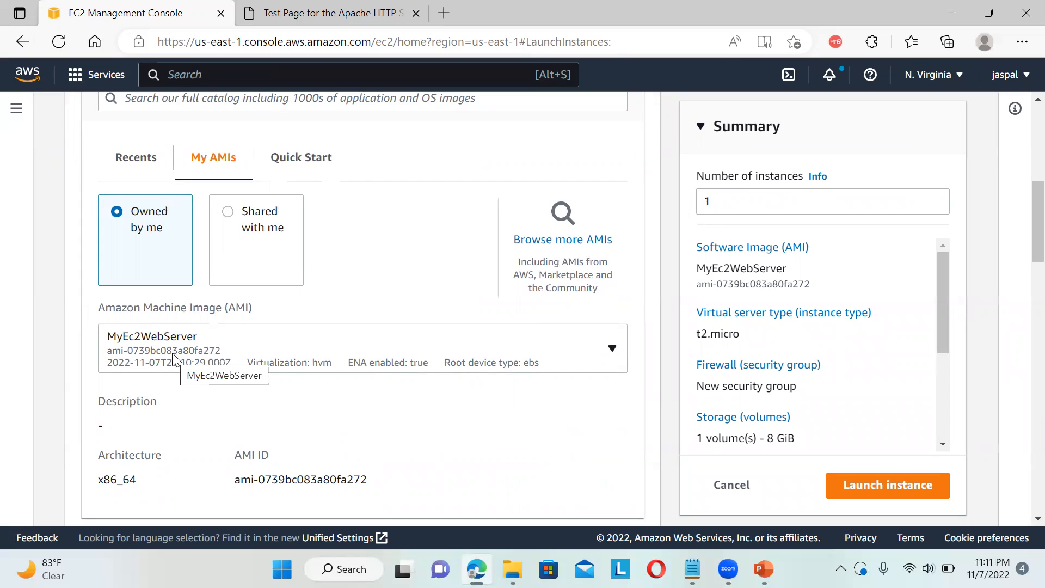
click(610, 349)
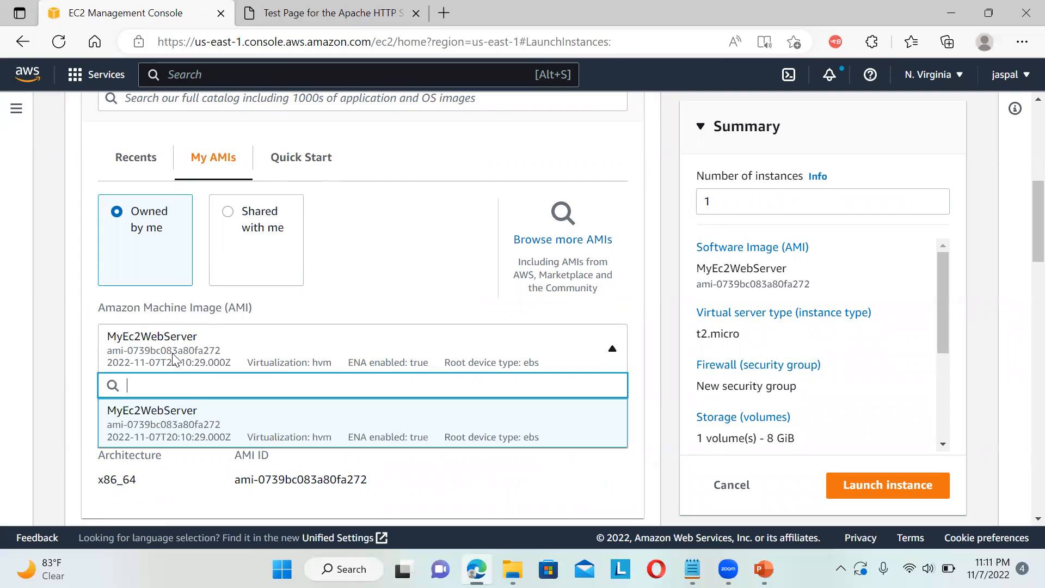
mouse_move(250, 439)
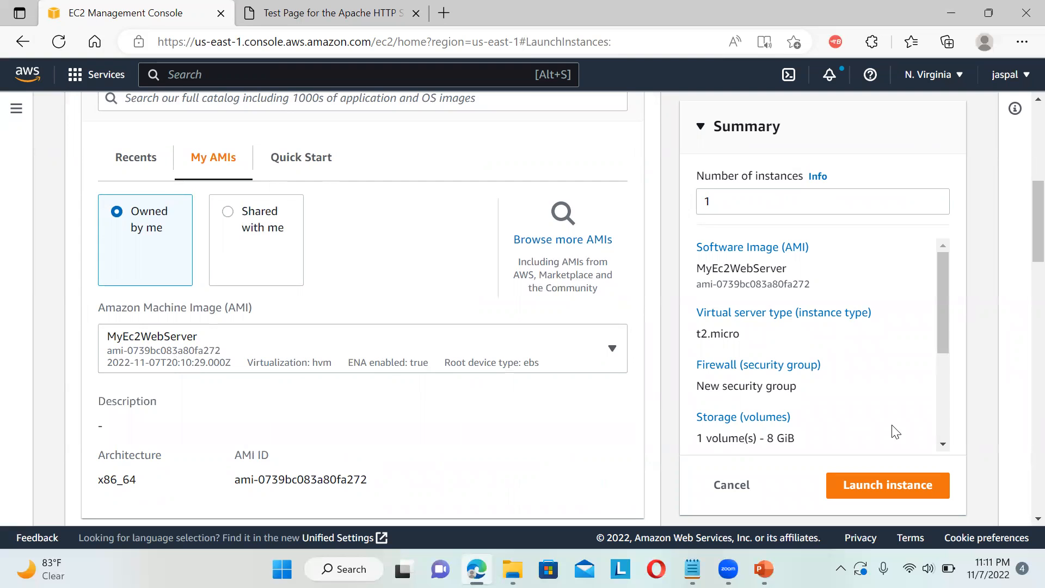
scroll(down, 3)
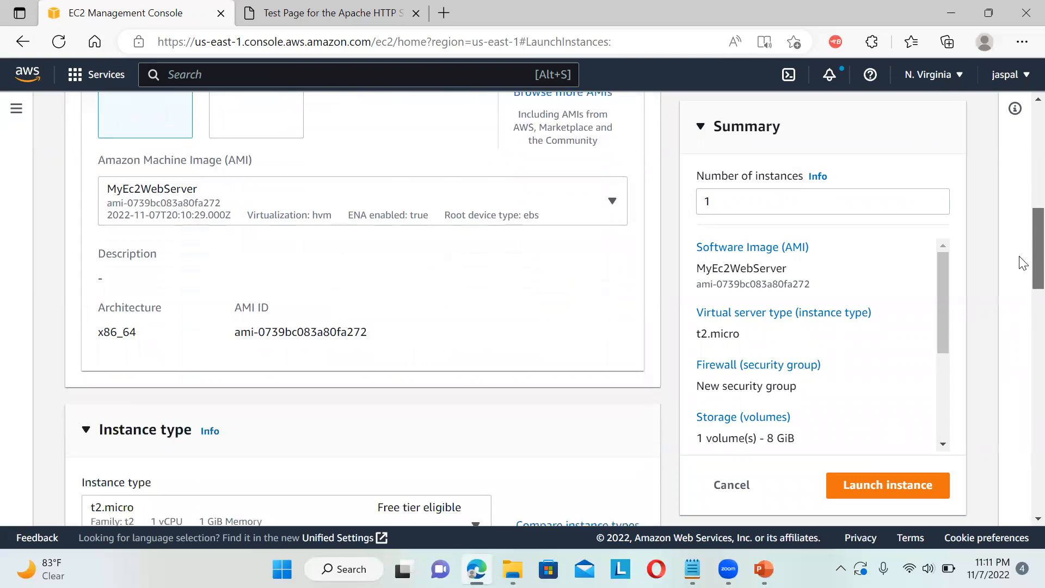
Step: Select the myec2 key pair for login
scroll(down, 3)
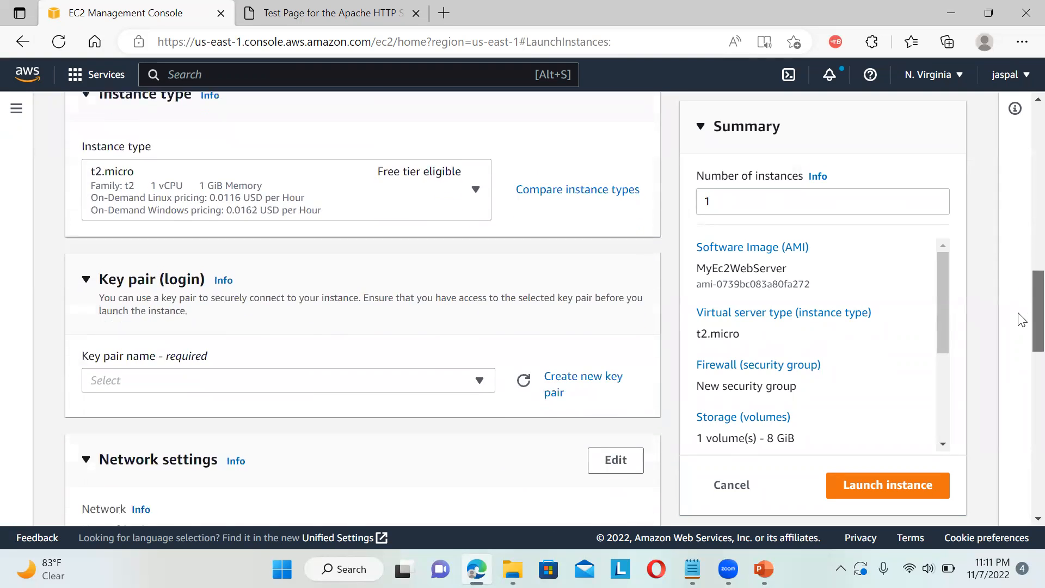
click(286, 380)
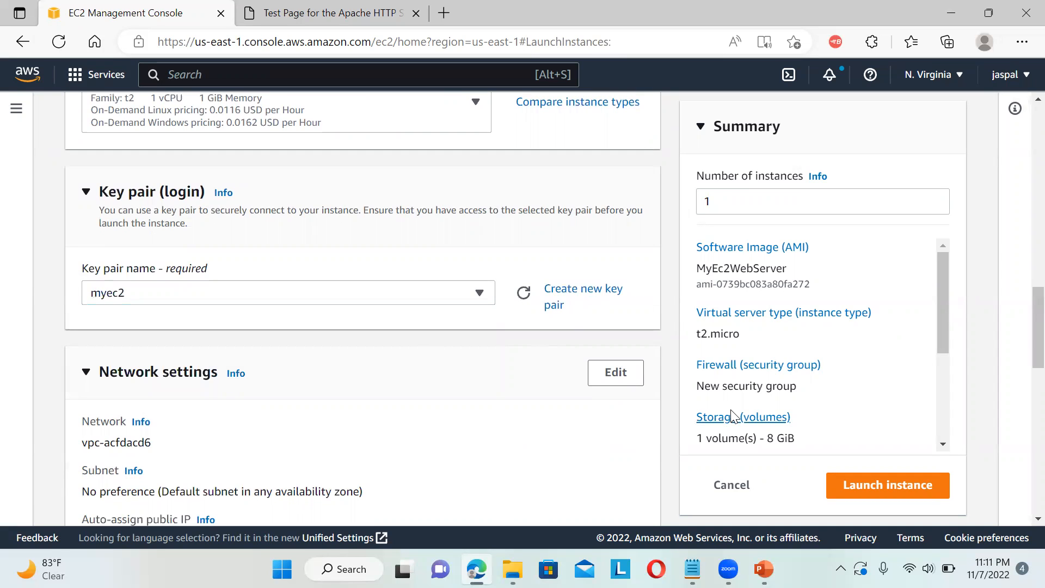
scroll(down, 3)
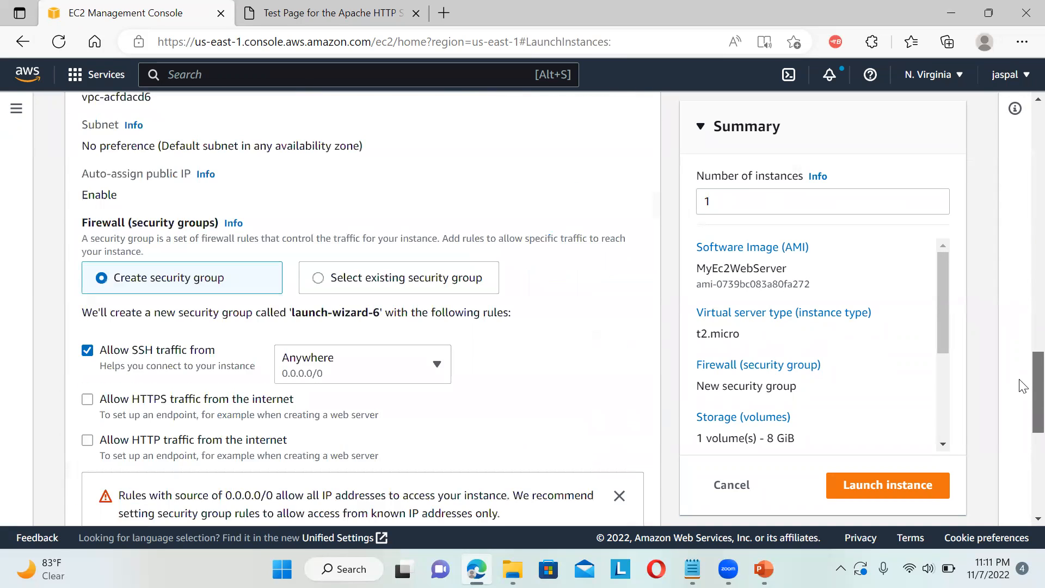
scroll(down, 3)
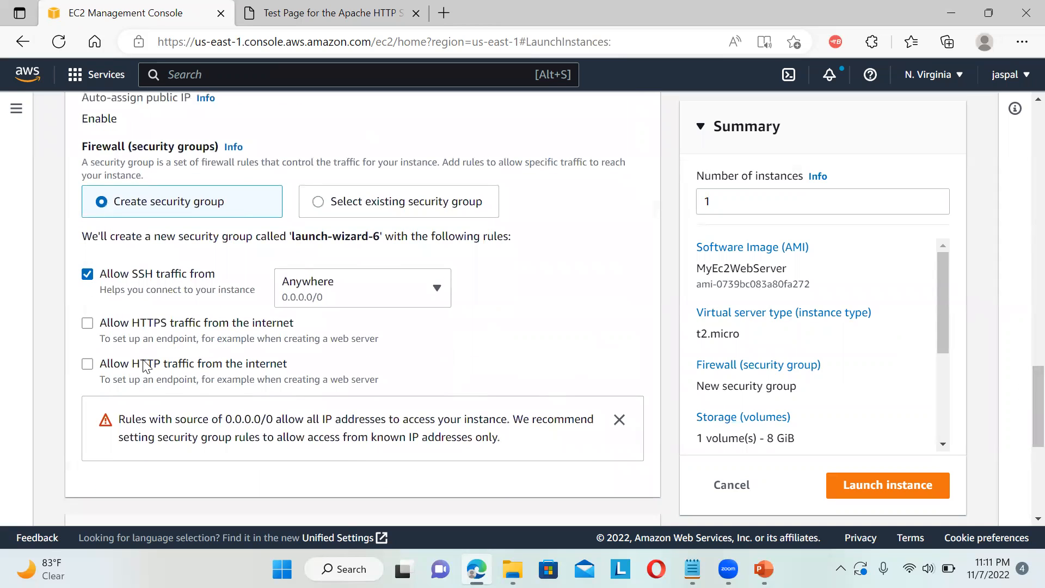
Step: Use the existing launch-wizard-5 security group instead of creating a new one
click(87, 363)
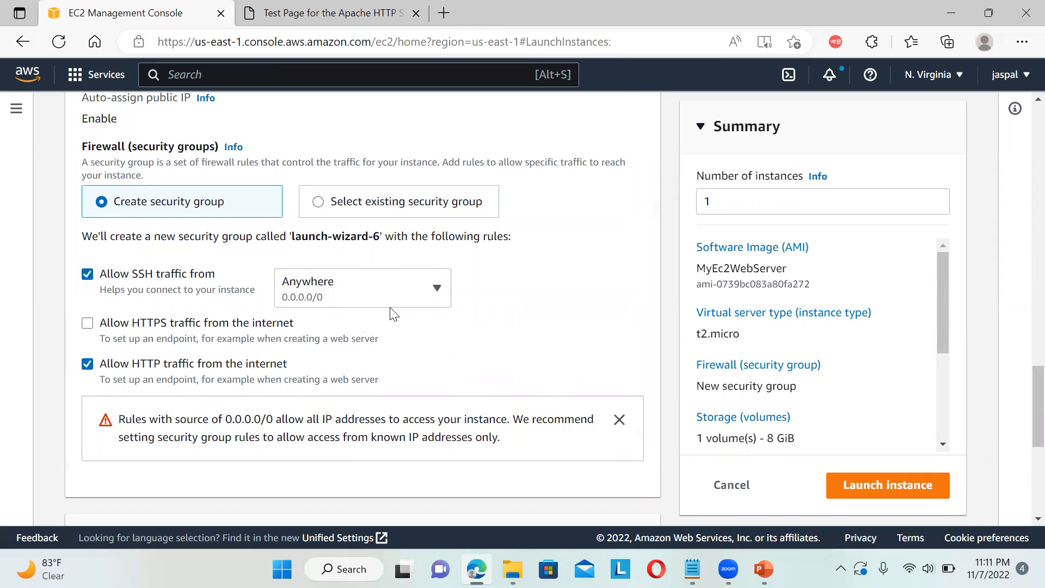
mouse_move(426, 355)
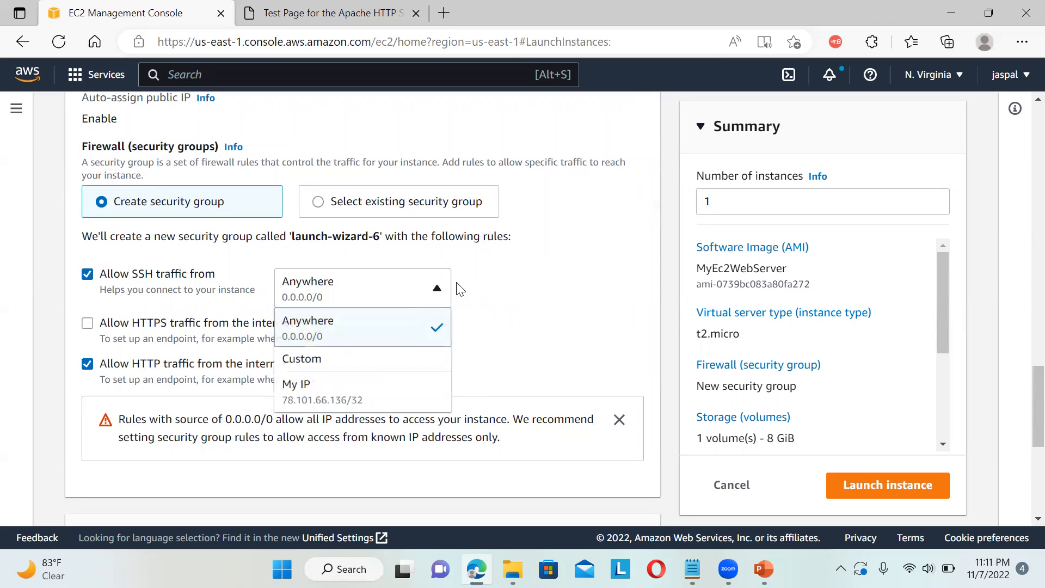
click(307, 327)
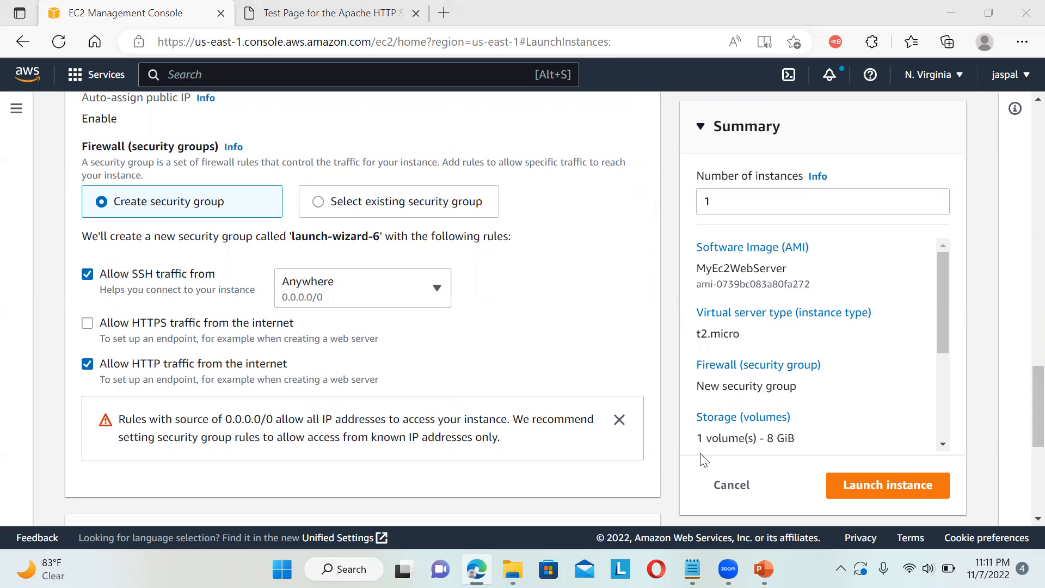
click(317, 202)
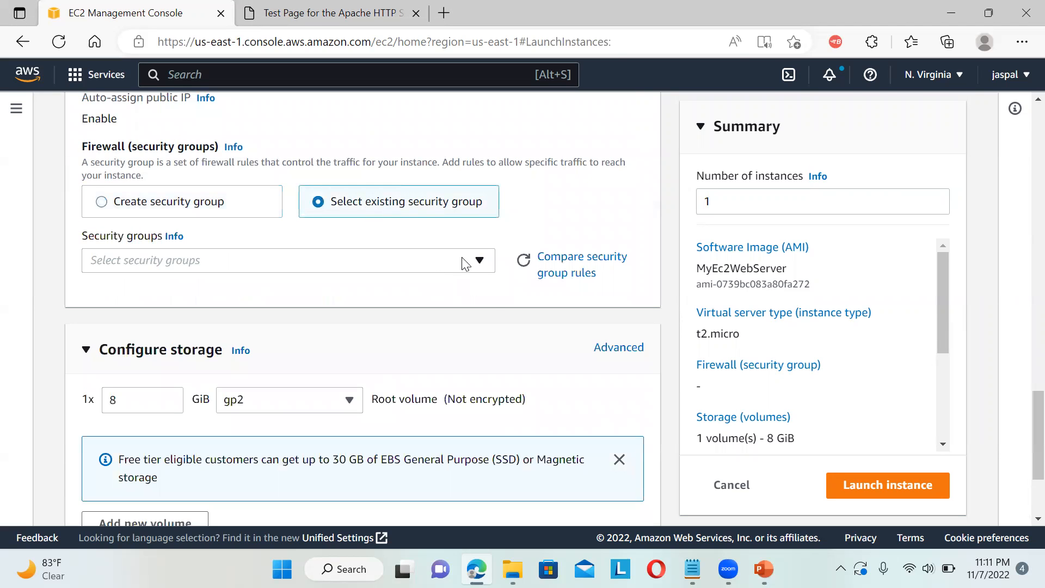
click(286, 260)
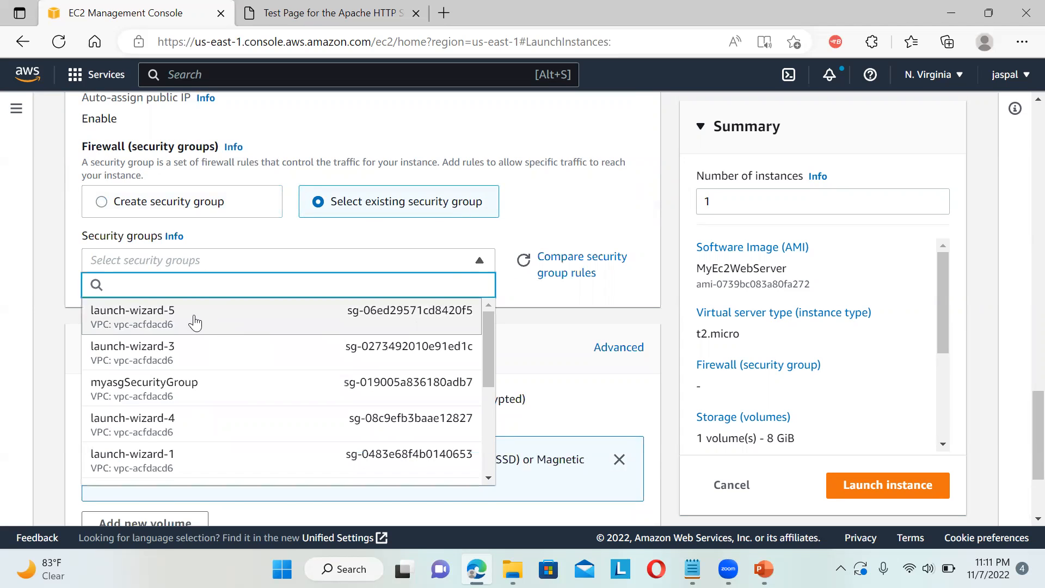
click(132, 314)
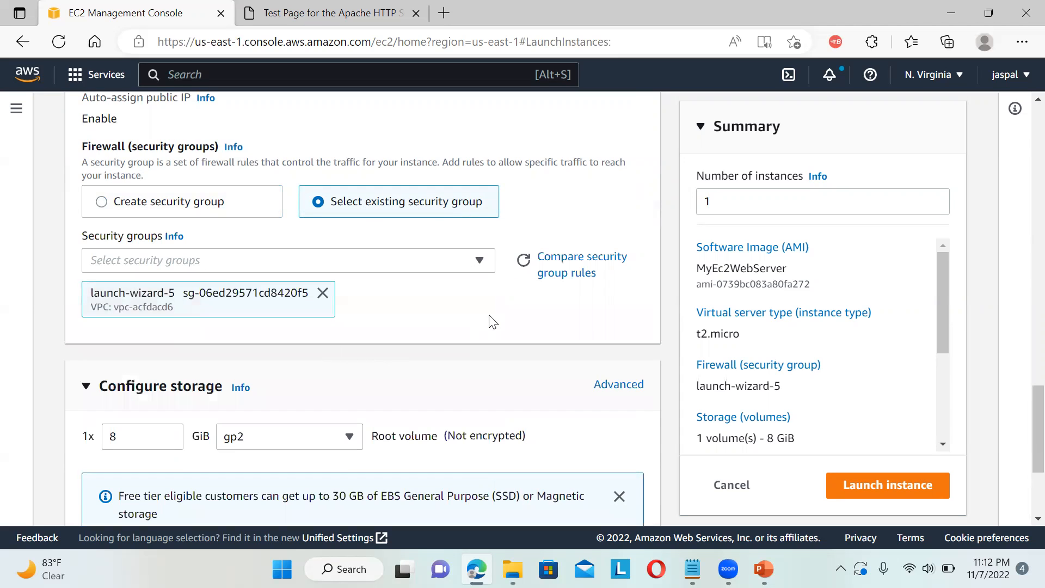
mouse_move(1024, 295)
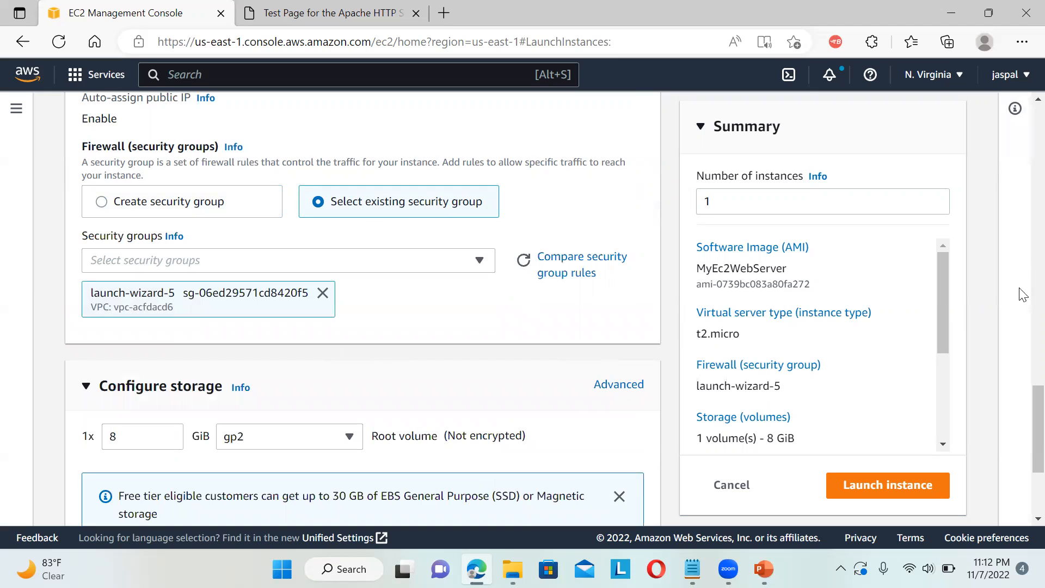
mouse_move(700, 426)
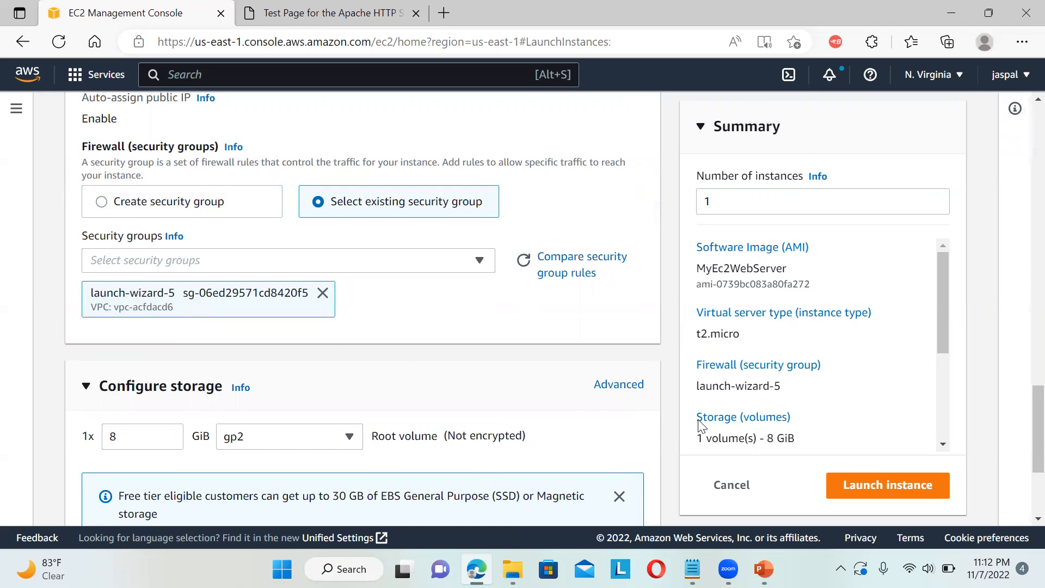
mouse_move(924, 314)
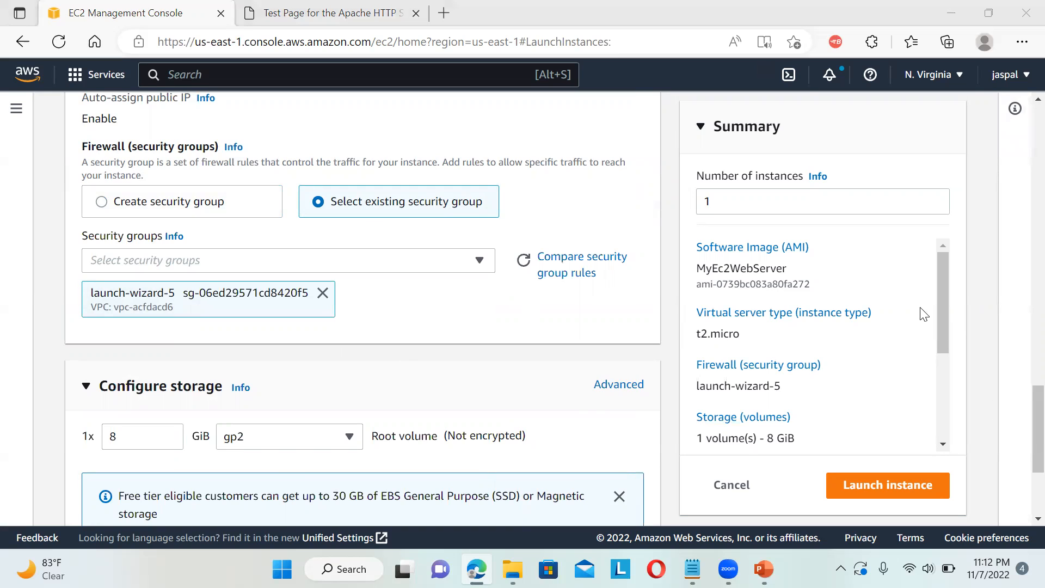
Step: Scroll to Advanced details' User data field and select the whole startup script in Notepad
scroll(down, 3)
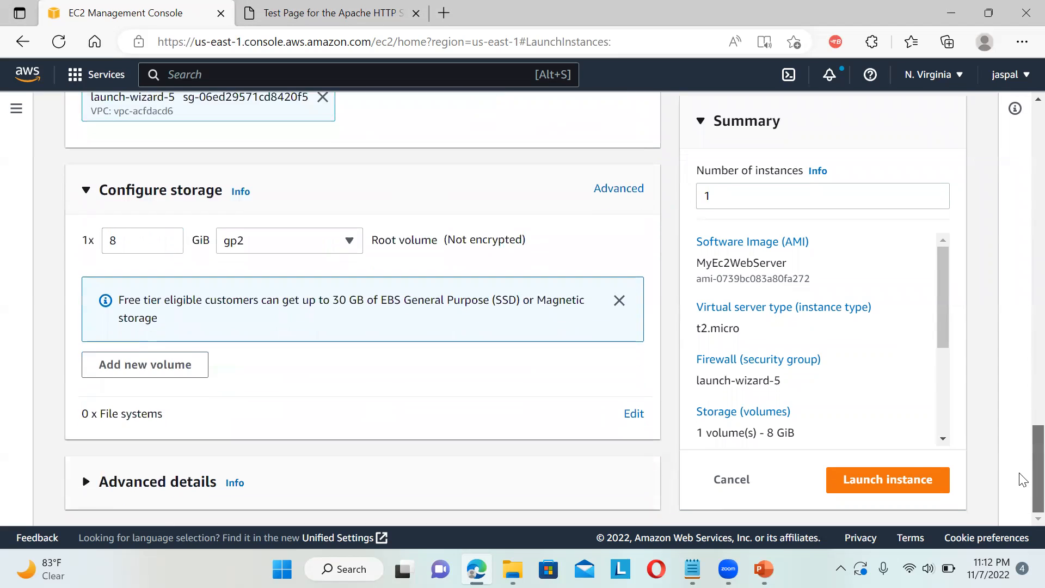
mouse_move(140, 490)
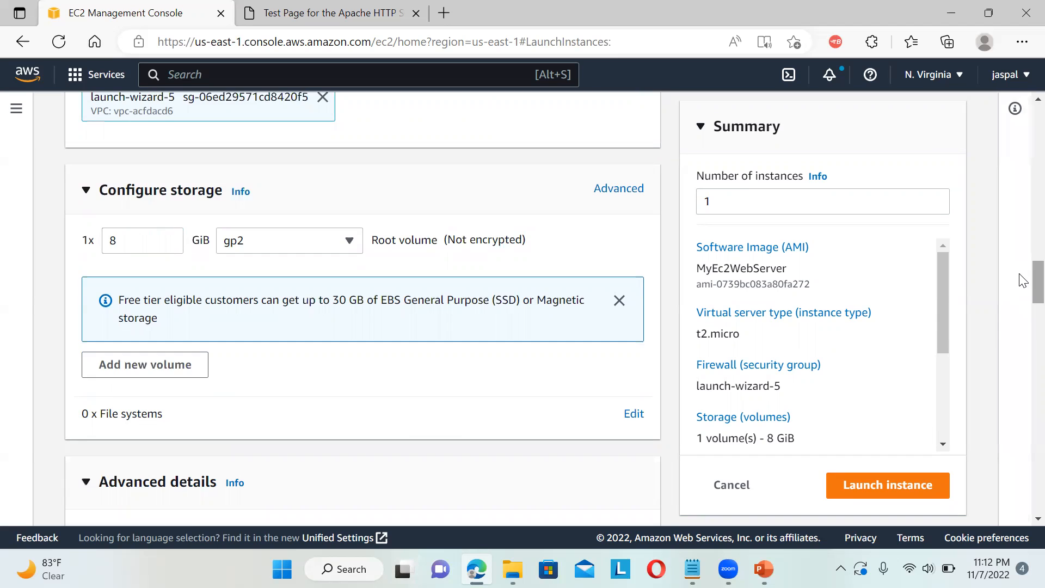
scroll(down, 3)
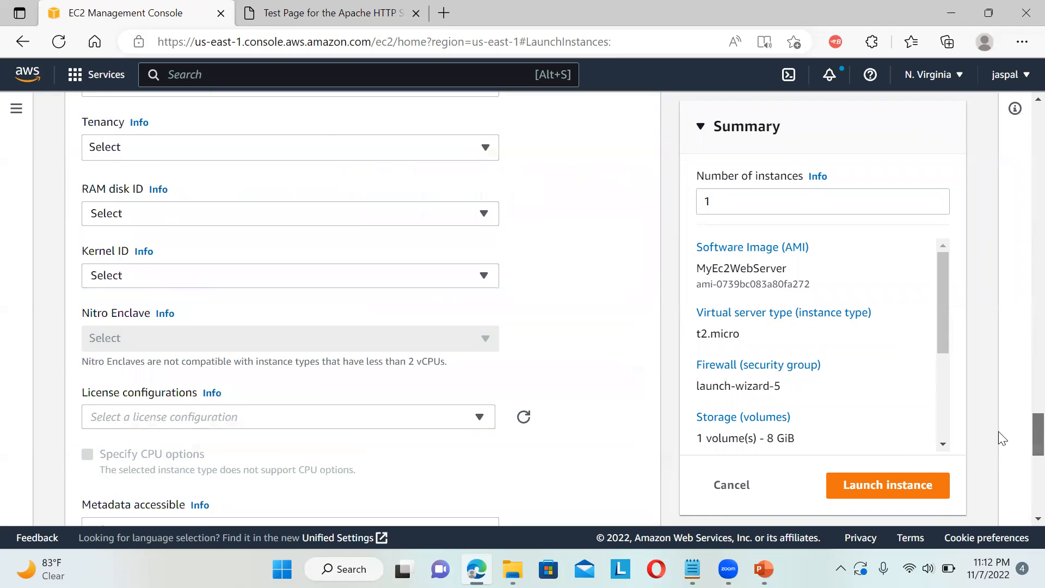
scroll(down, 3)
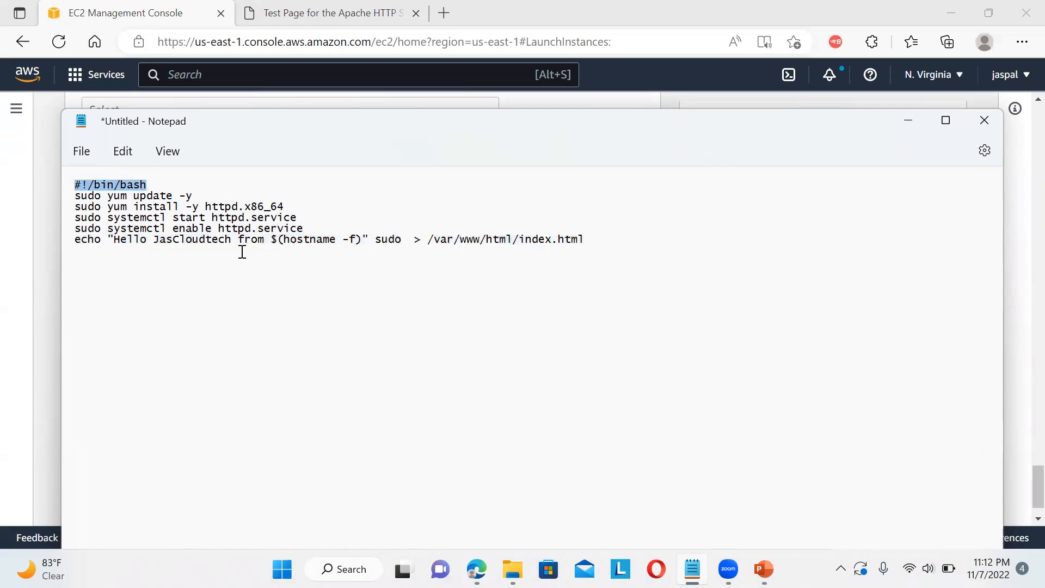
key(ctrl+a)
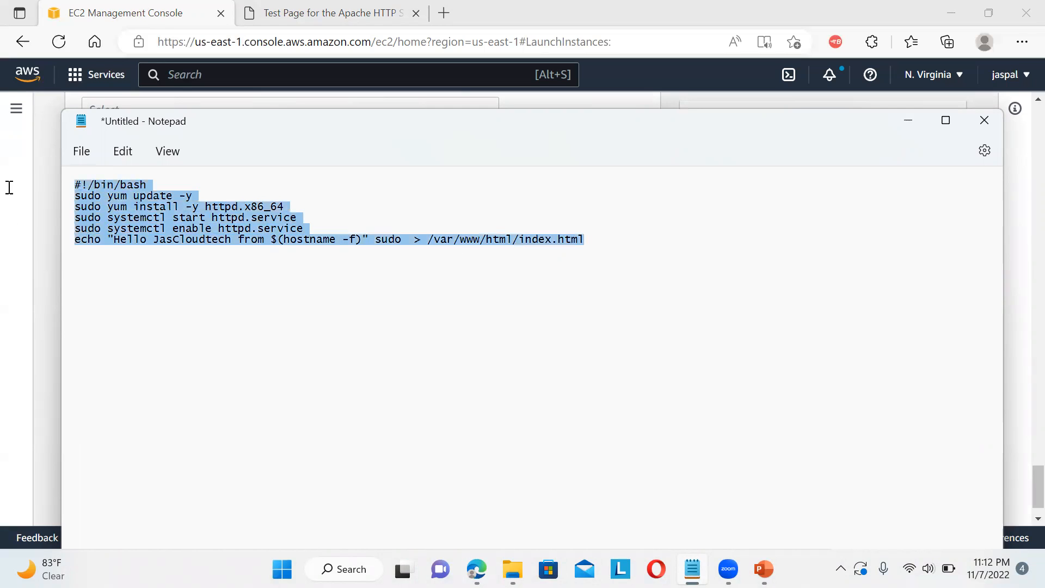
mouse_move(871, 42)
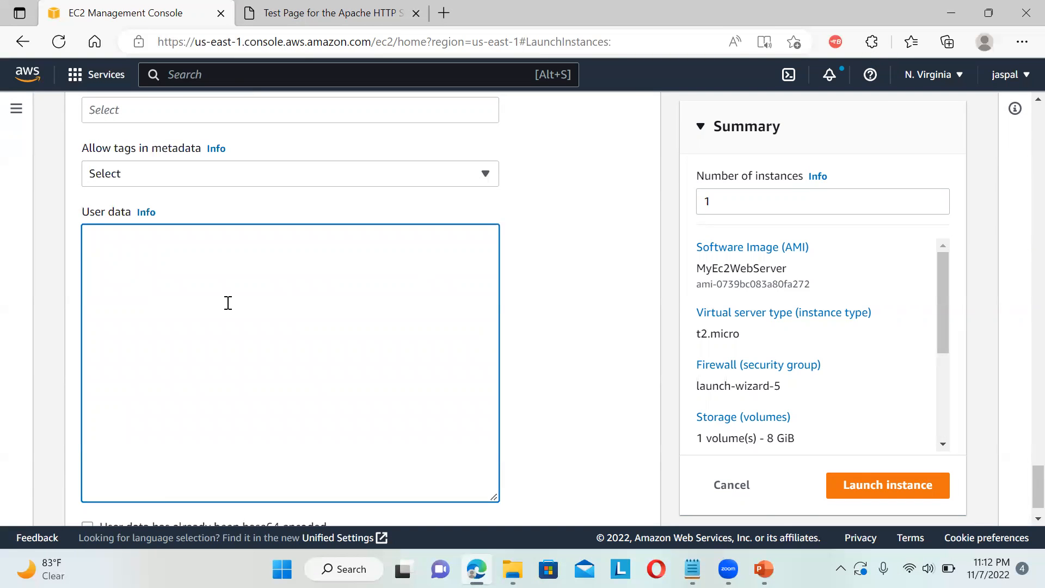
Step: Fill User data with just #!/bin/bash and the echo line writing Hello JasCloudtech to index.html
text(#!/bin/bash)
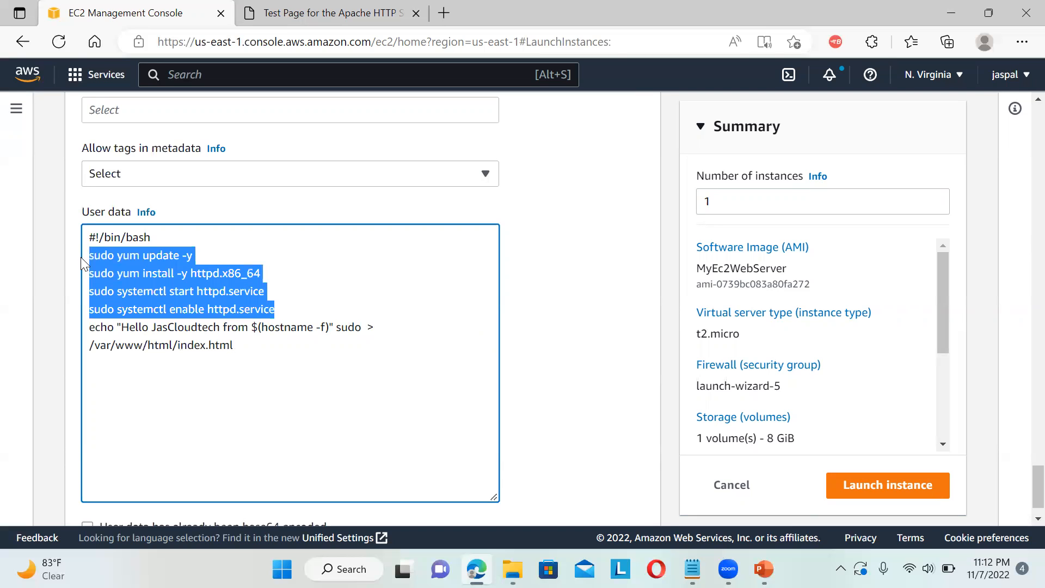
key(Delete)
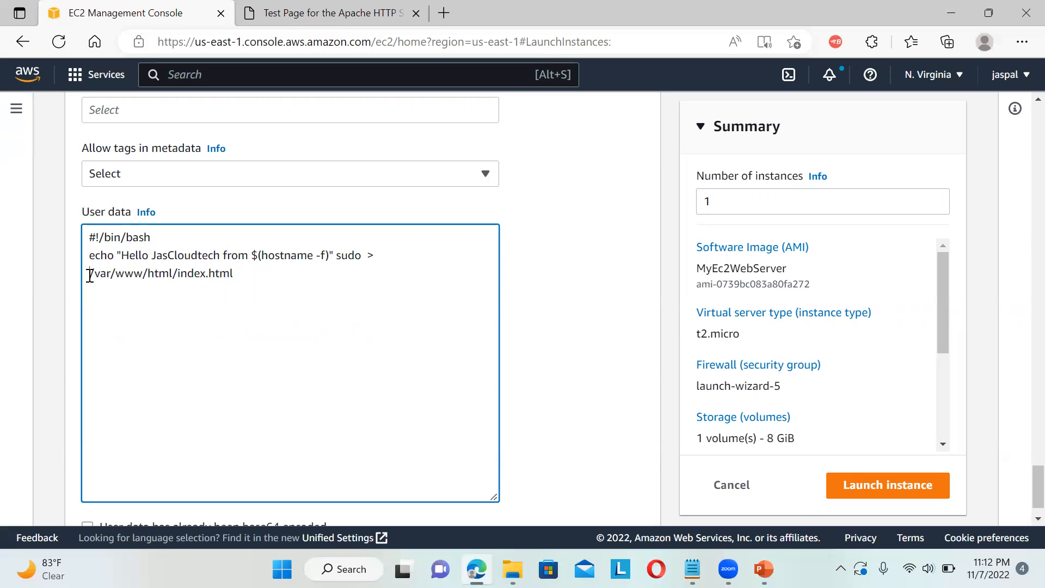
key(Backspace)
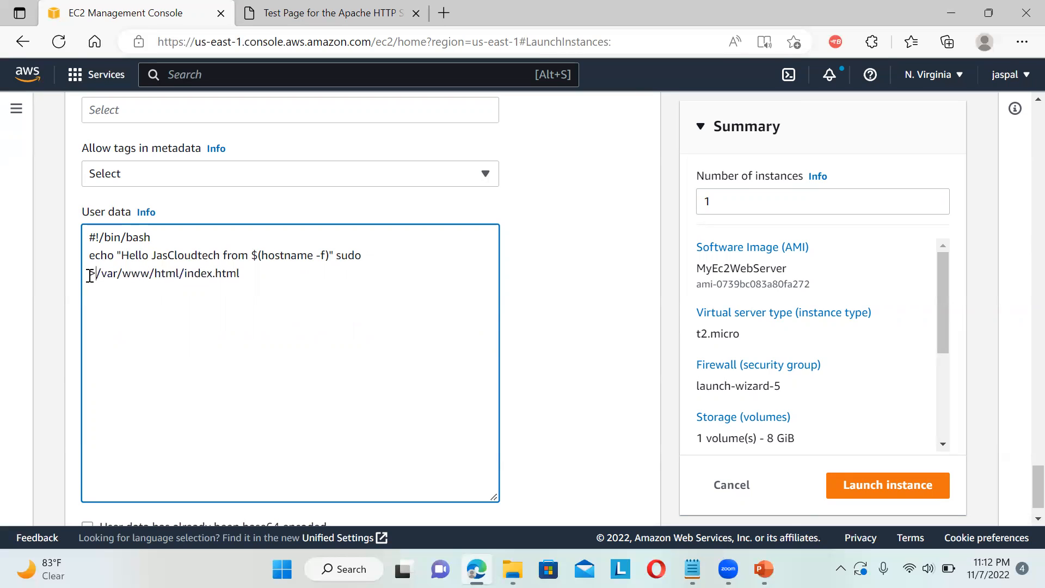
text(>)
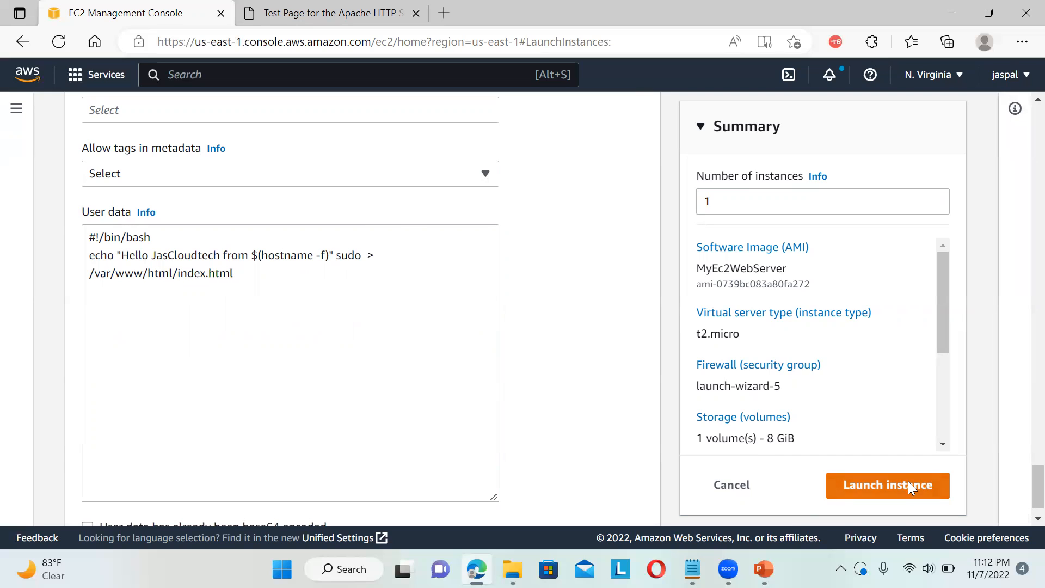
Step: Attempt the launch, see it fail because the MyEc2WebServer AMI is still pending, and leave for EC2 home
click(886, 485)
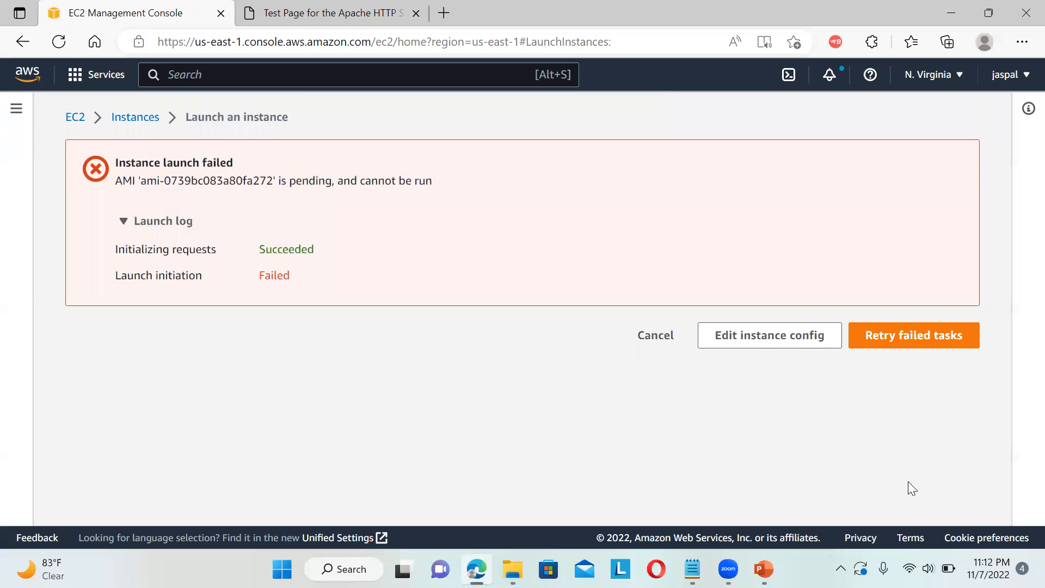
mouse_move(367, 314)
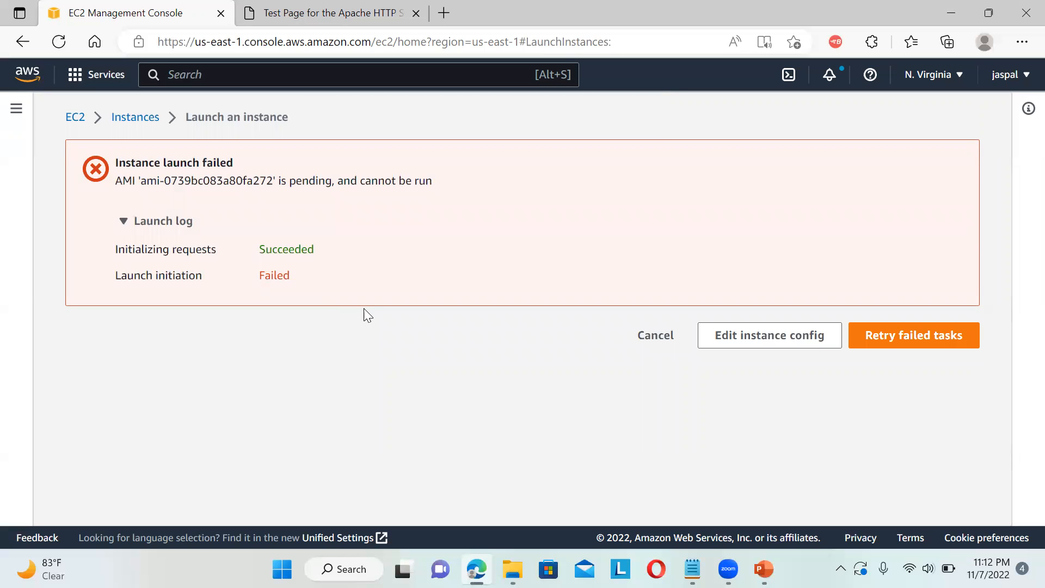
mouse_move(374, 319)
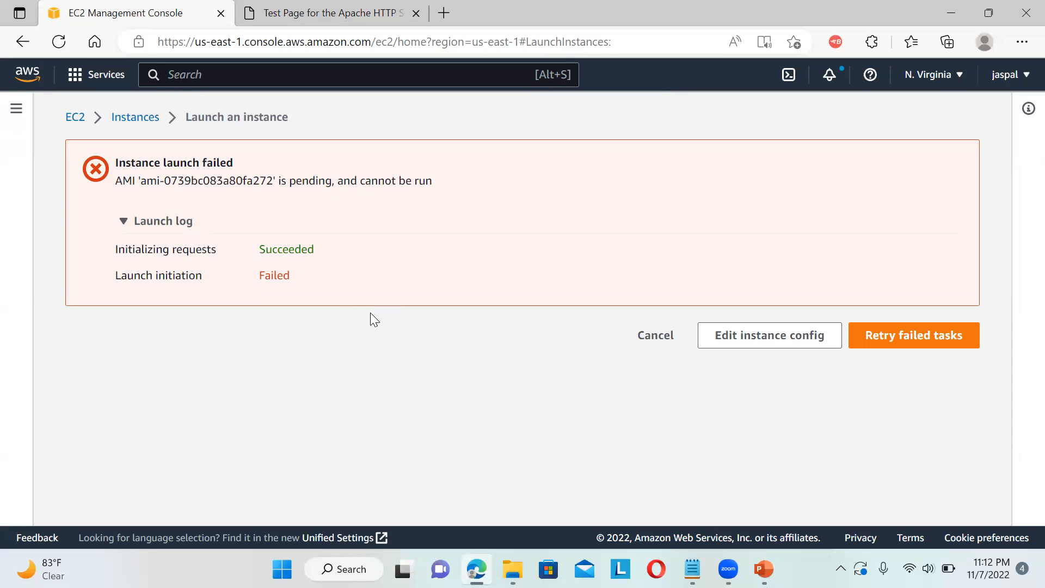
mouse_move(924, 344)
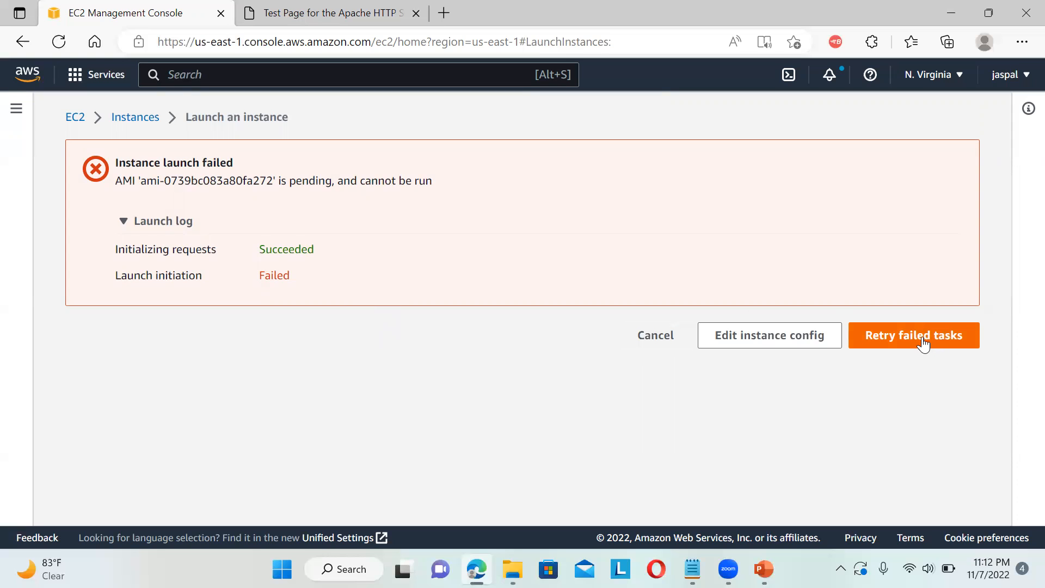
click(914, 334)
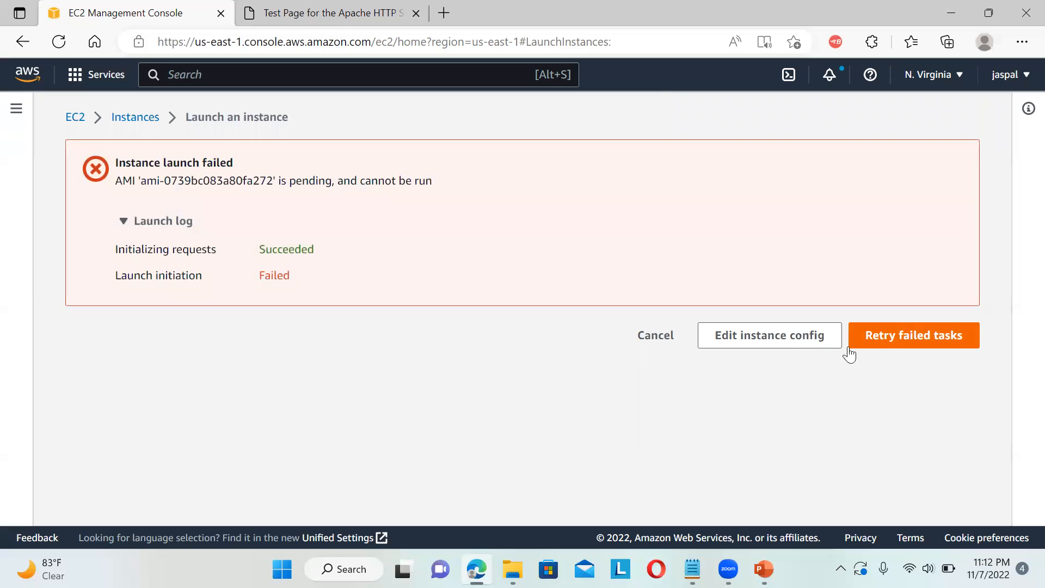
mouse_move(174, 145)
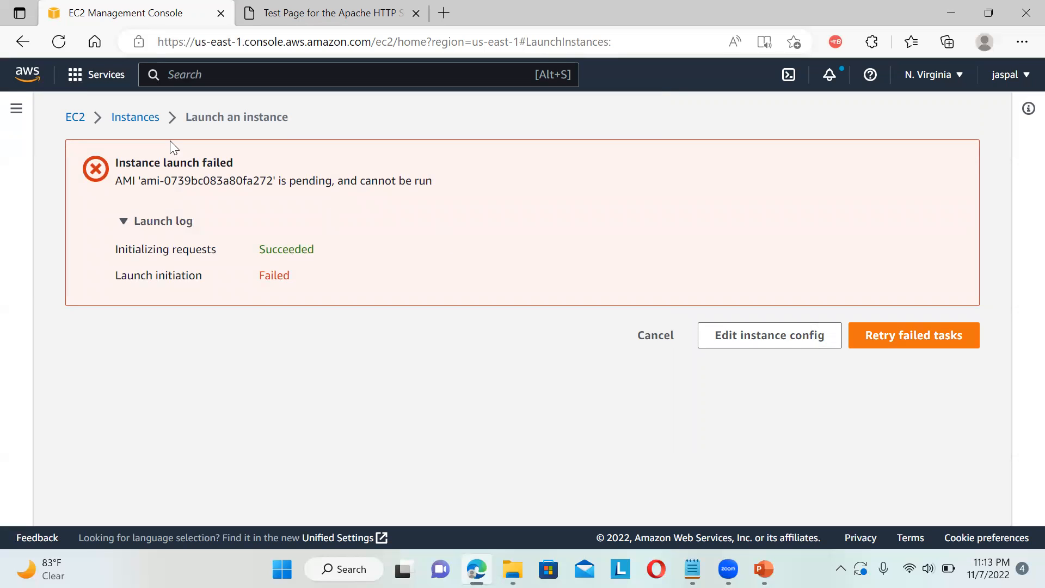
mouse_move(231, 188)
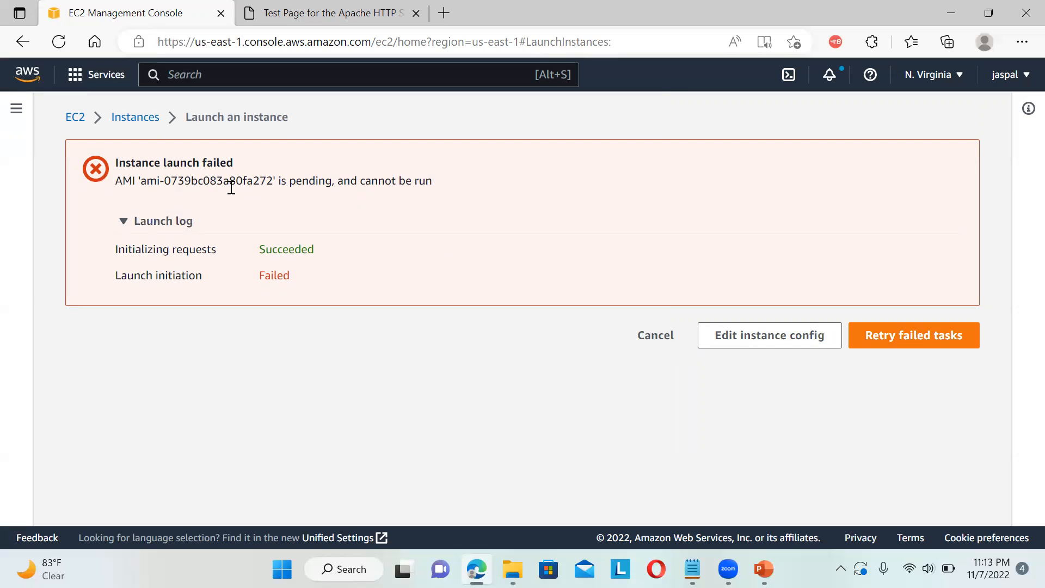
mouse_move(261, 151)
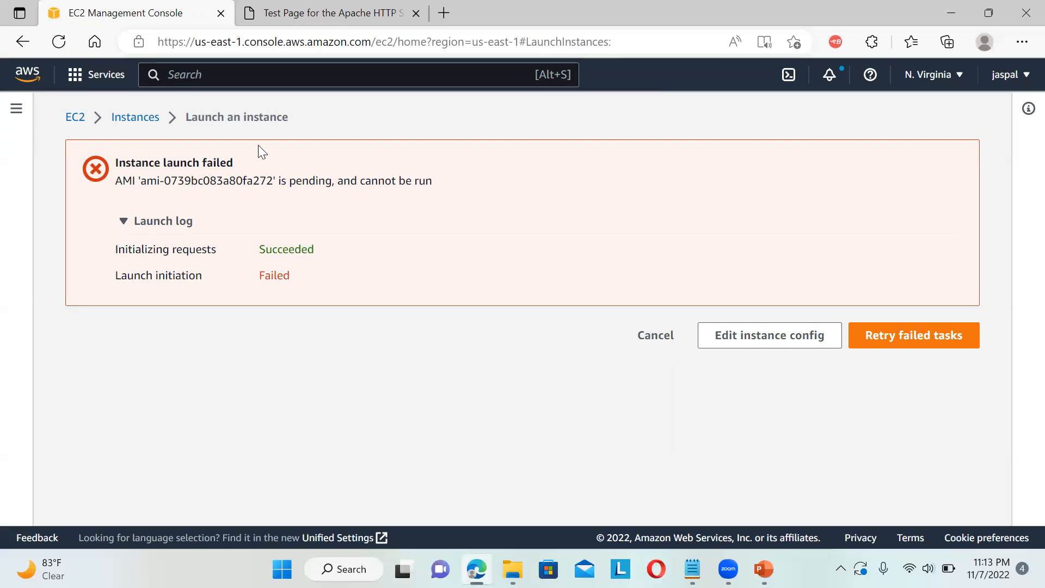
click(76, 117)
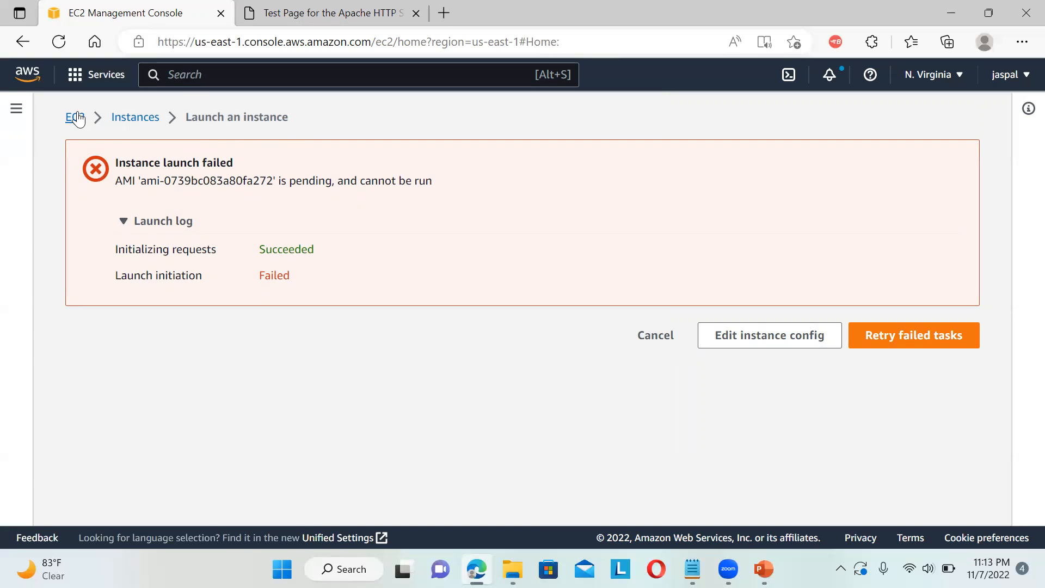
Step: View the owned AMIs list until MyEc2WebServer (ami-0739bc083a80fa272) shows Available
click(73, 116)
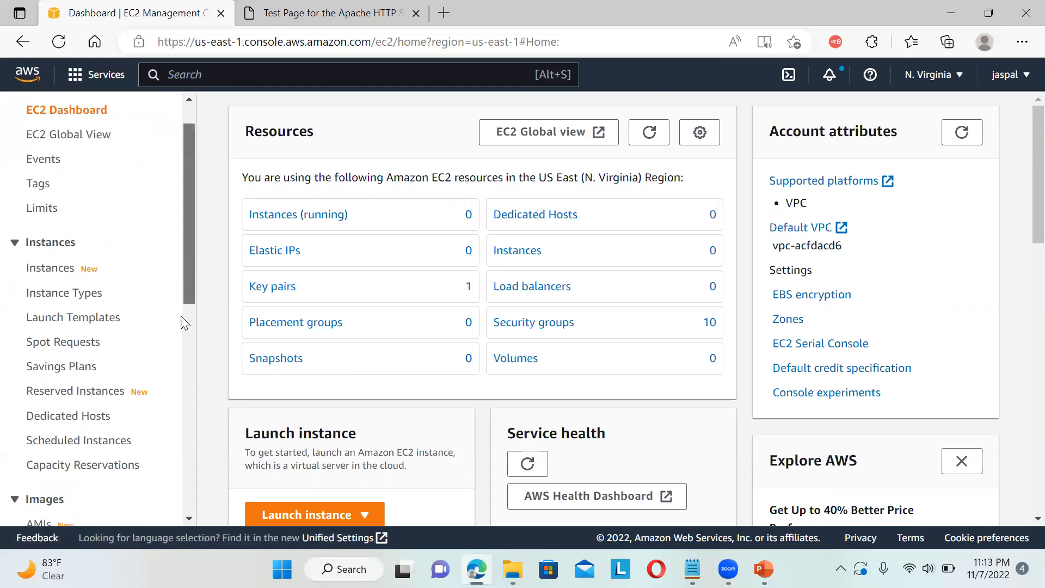
scroll(down, 3)
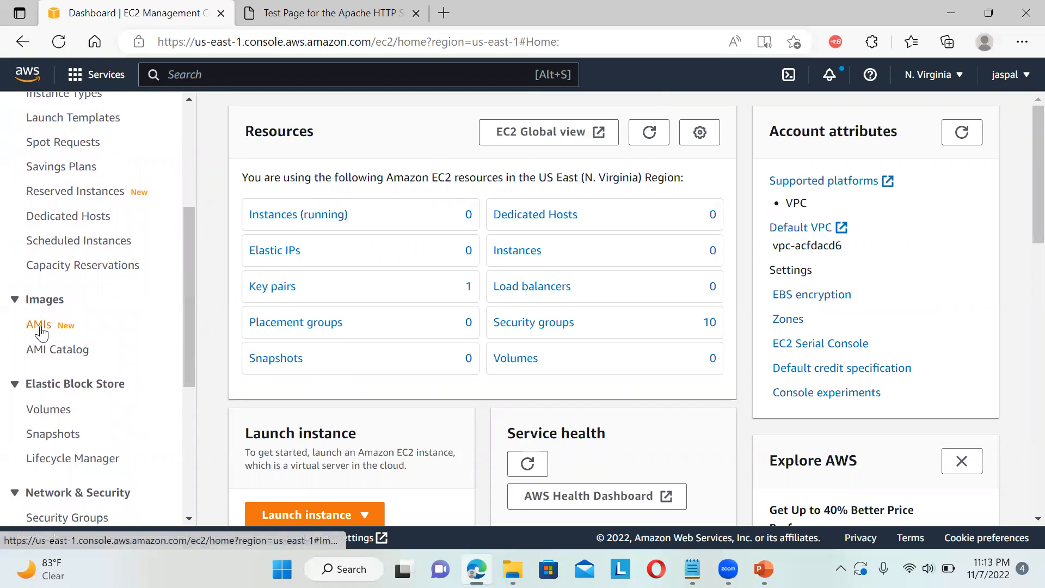
click(39, 324)
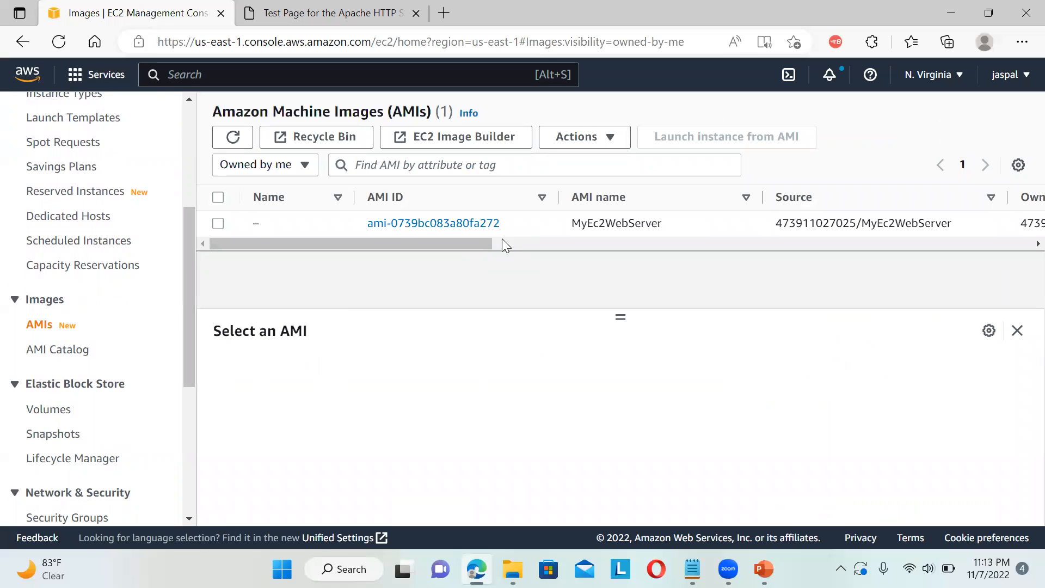
scroll(right, 3)
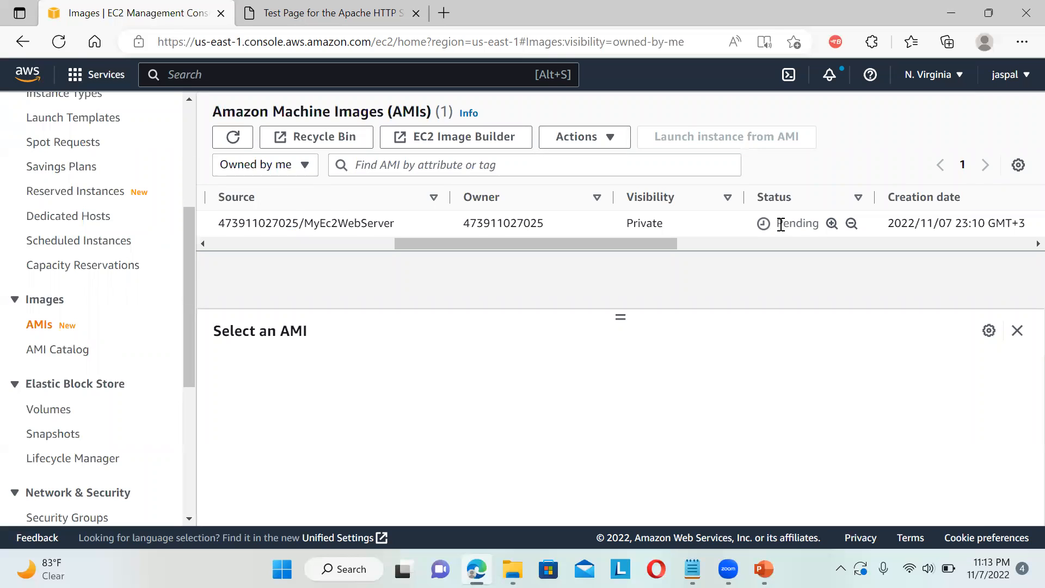
mouse_move(870, 146)
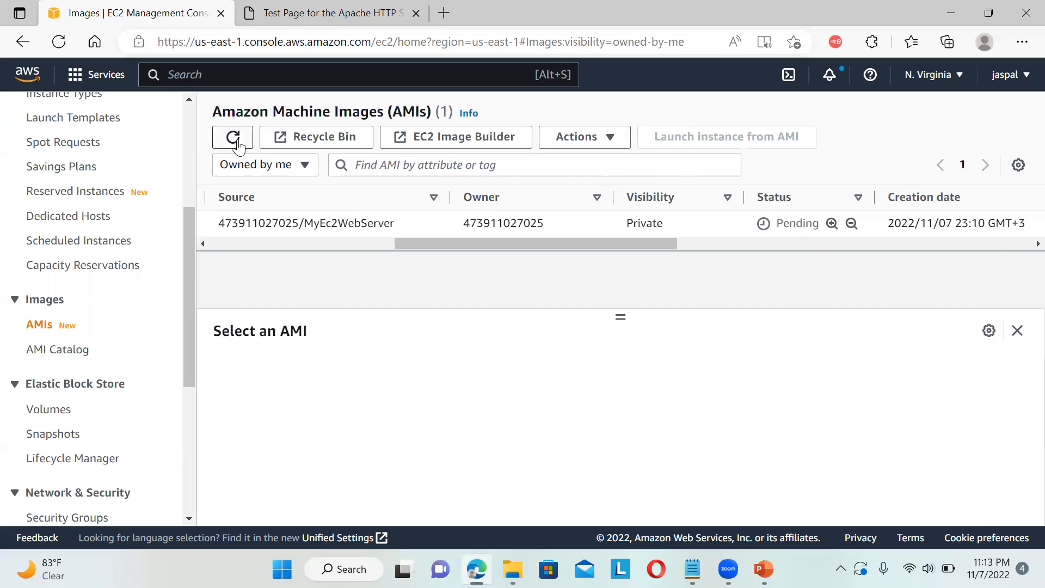
mouse_move(433, 197)
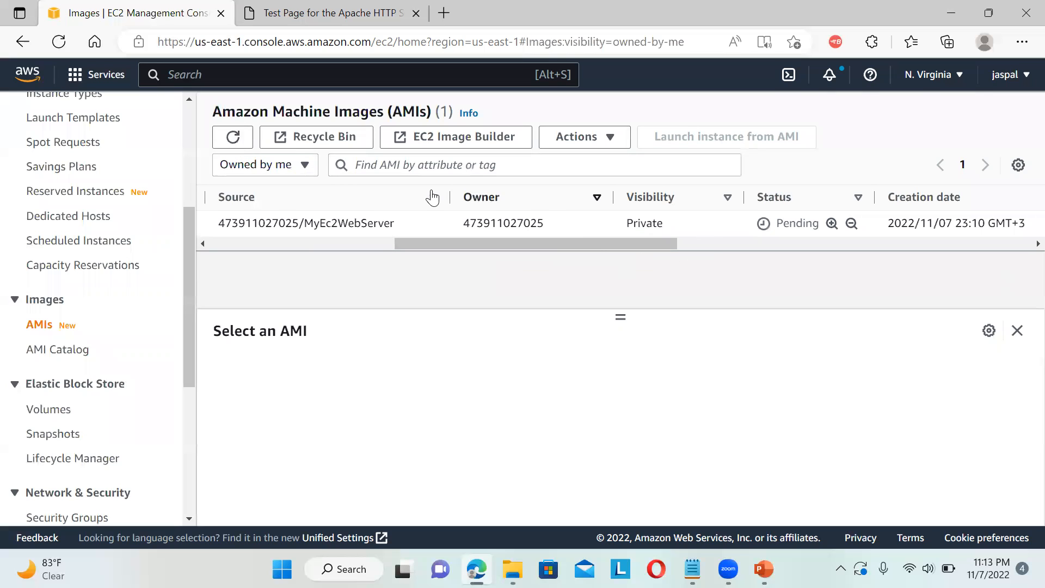
mouse_move(658, 129)
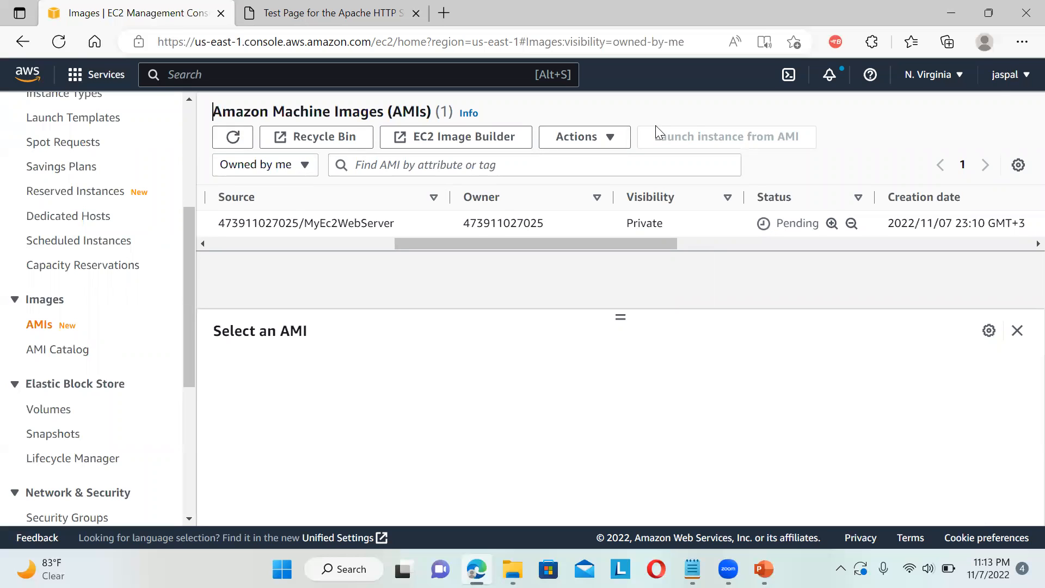
mouse_move(964, 78)
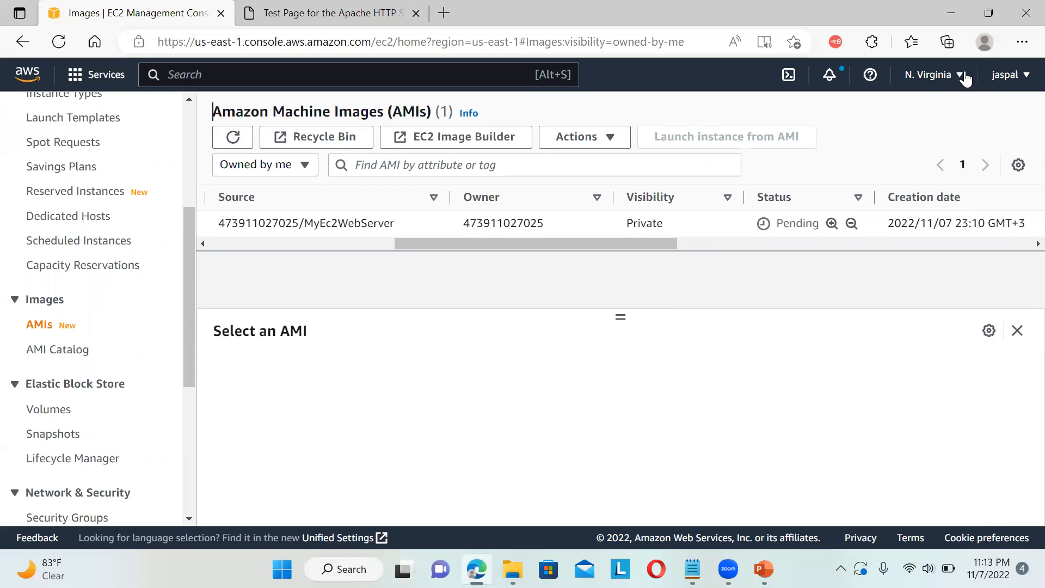
mouse_move(826, 130)
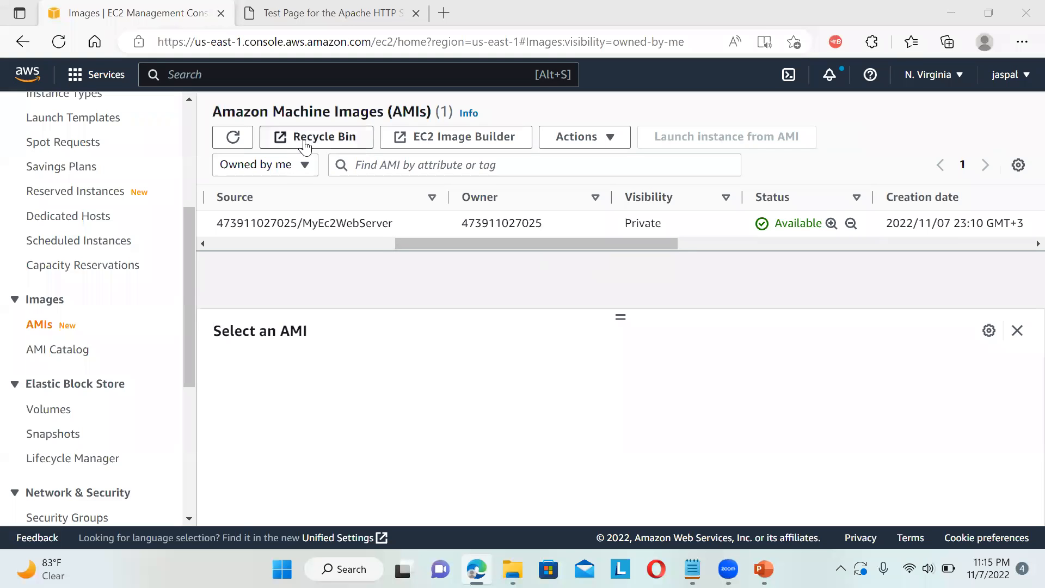
mouse_move(616, 298)
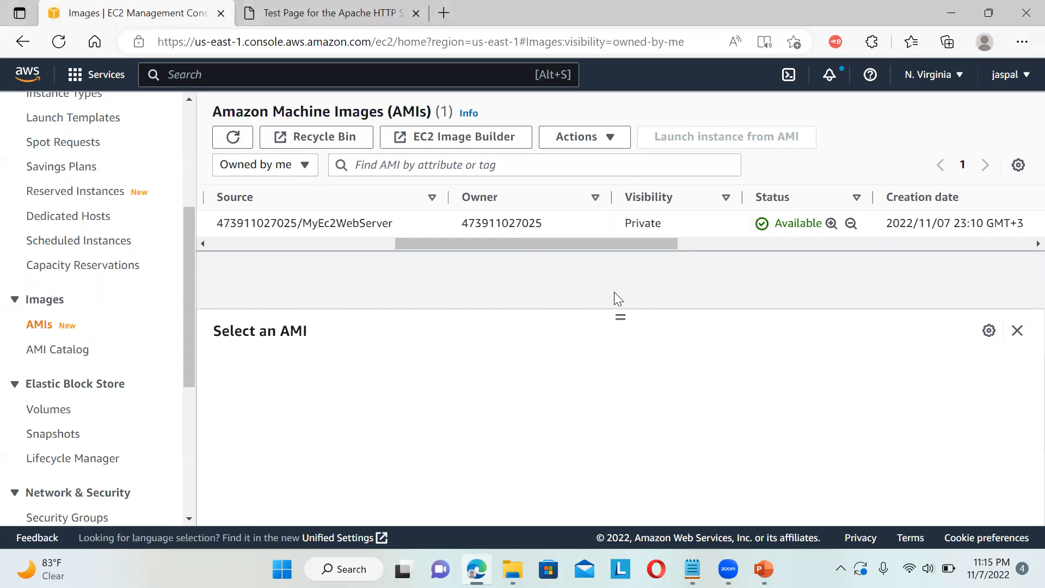
mouse_move(500, 267)
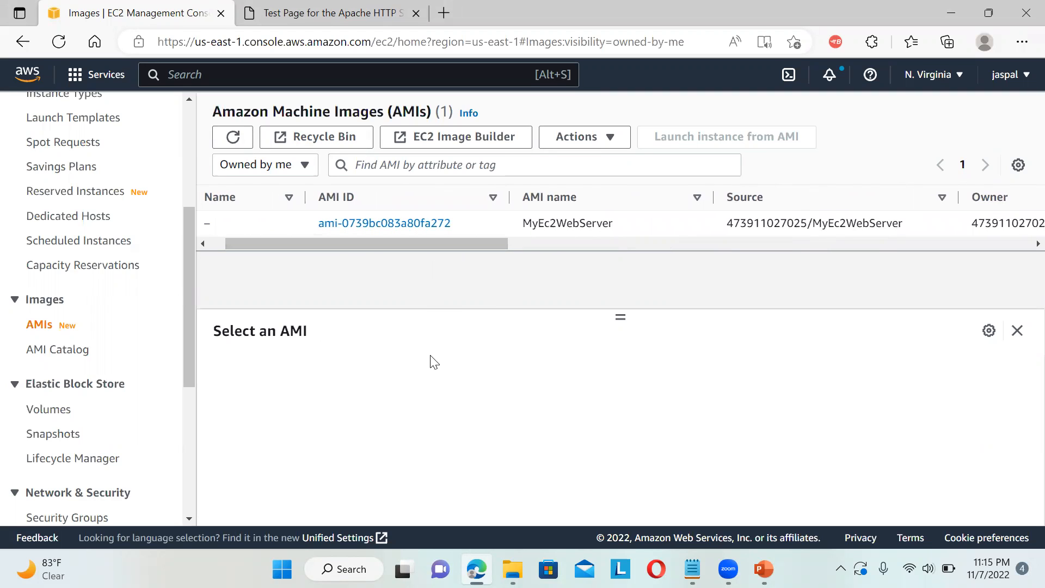
mouse_move(127, 340)
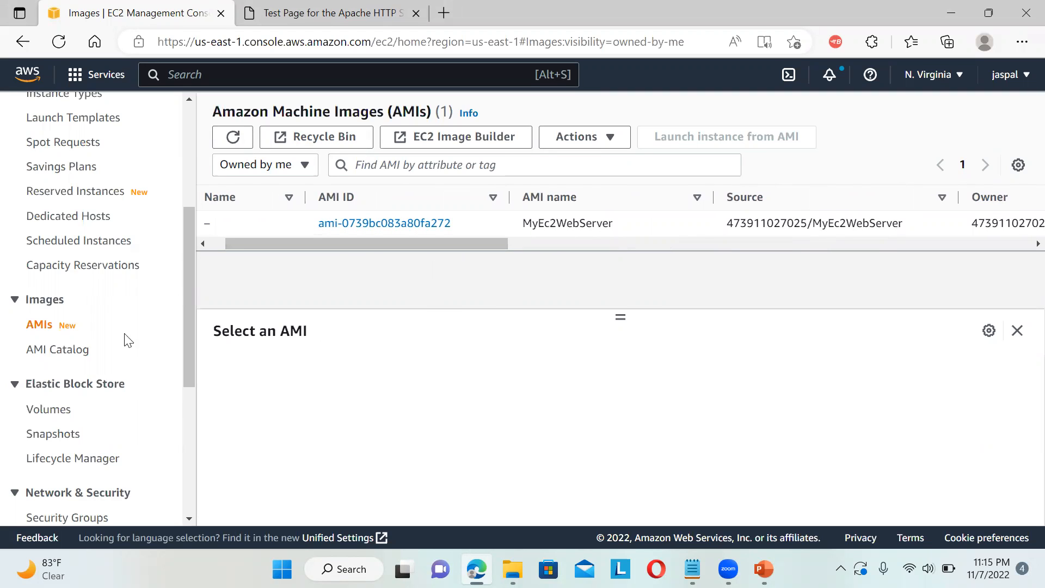
scroll(up, 3)
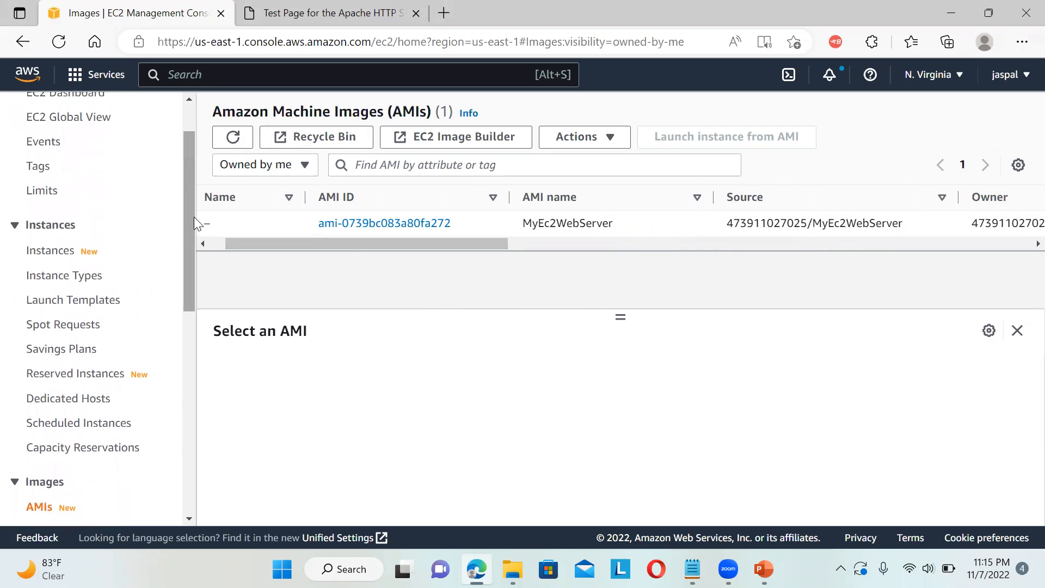
Step: Start a new instance launch named myec2server
click(50, 250)
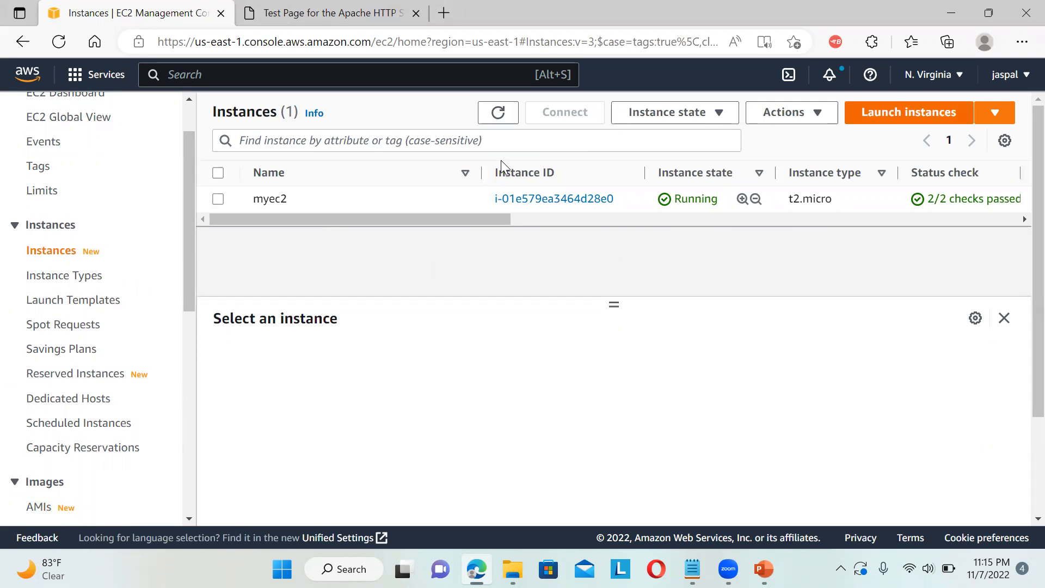
click(908, 112)
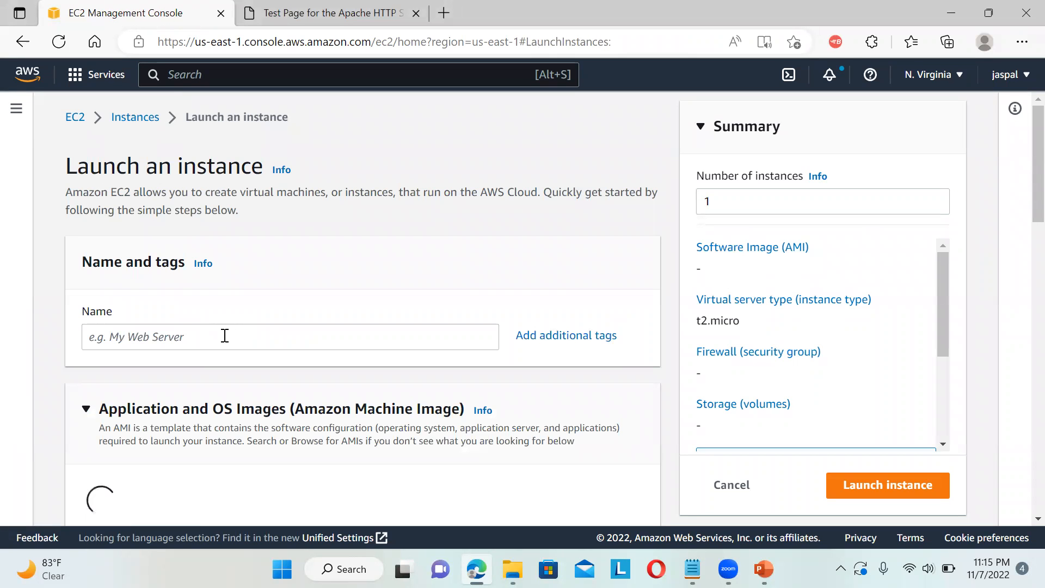
text(m)
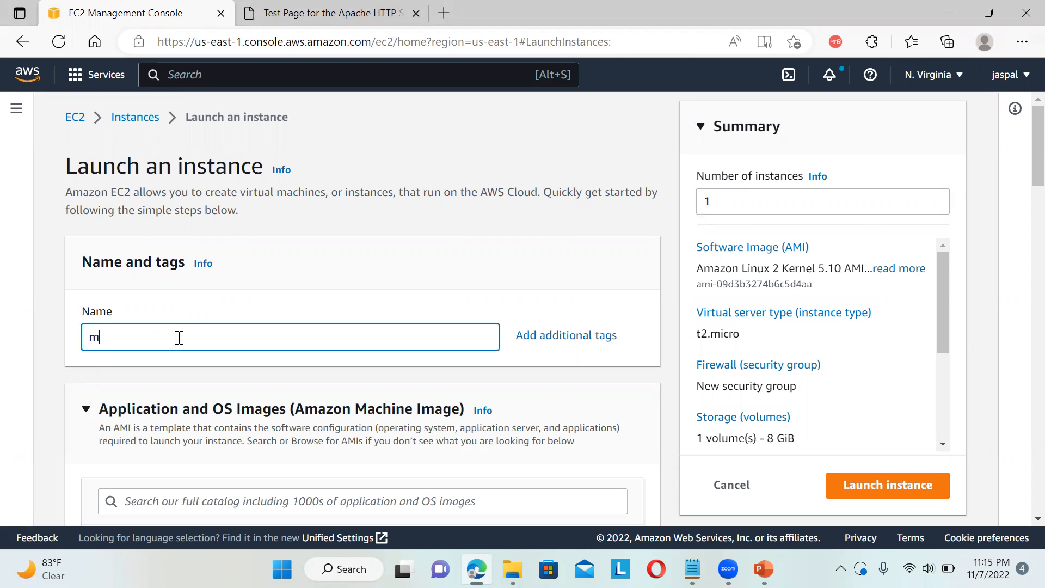
text(yec2se)
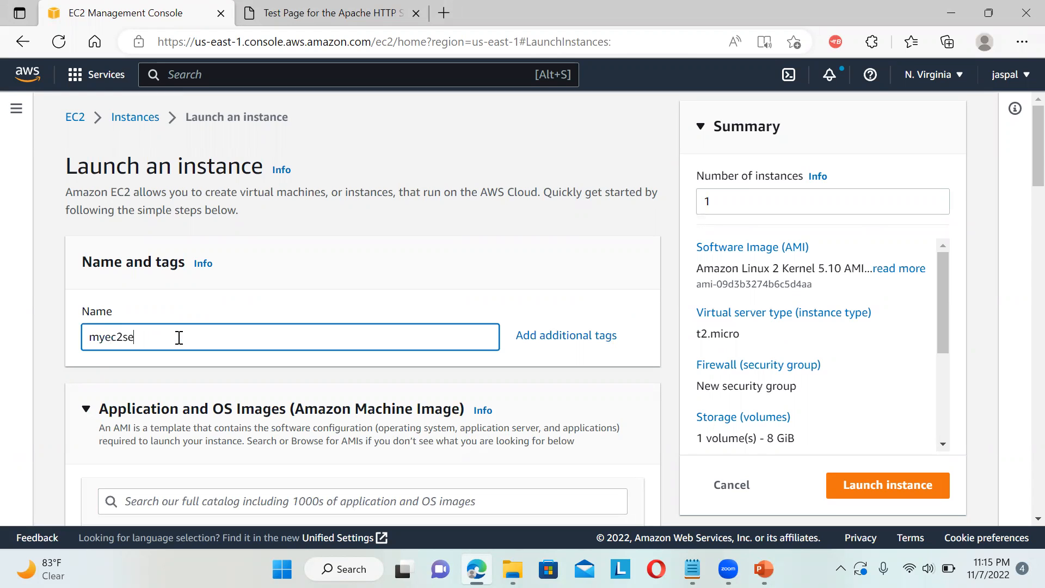
text(rver)
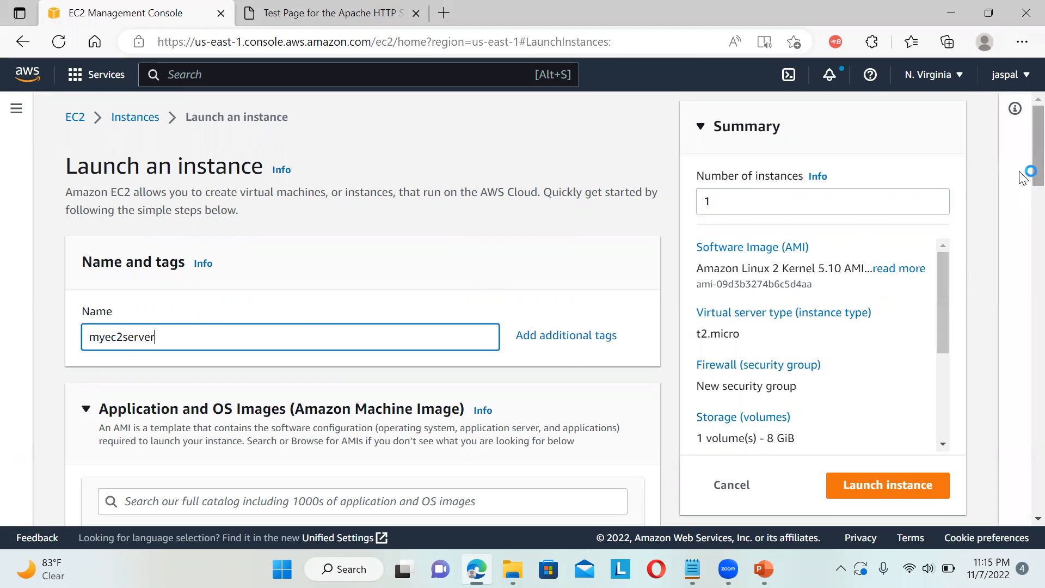
Step: Choose the MyEc2WebServer image under My AMIs and the myec2 key pair
scroll(down, 3)
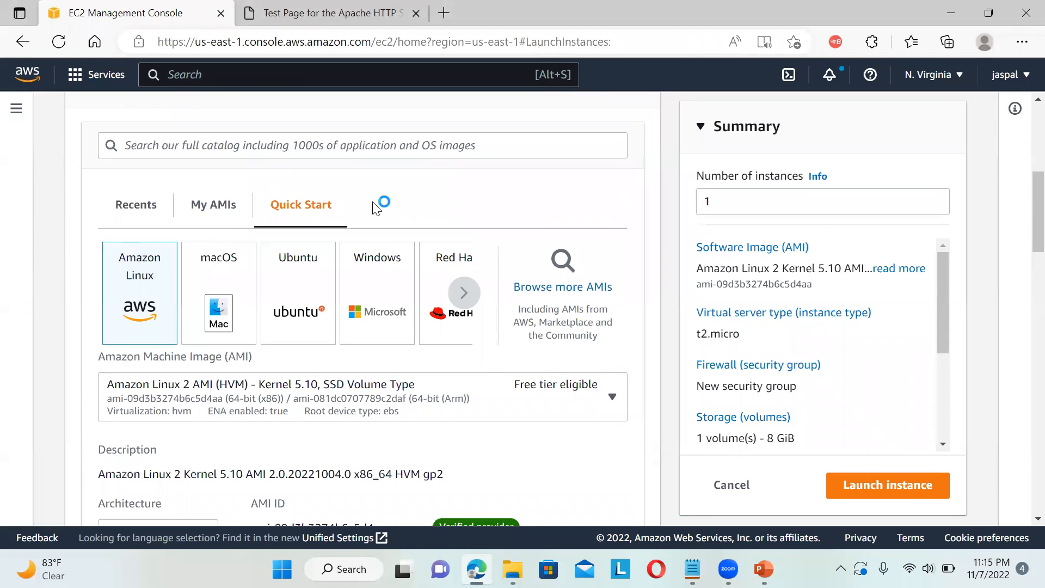
click(213, 205)
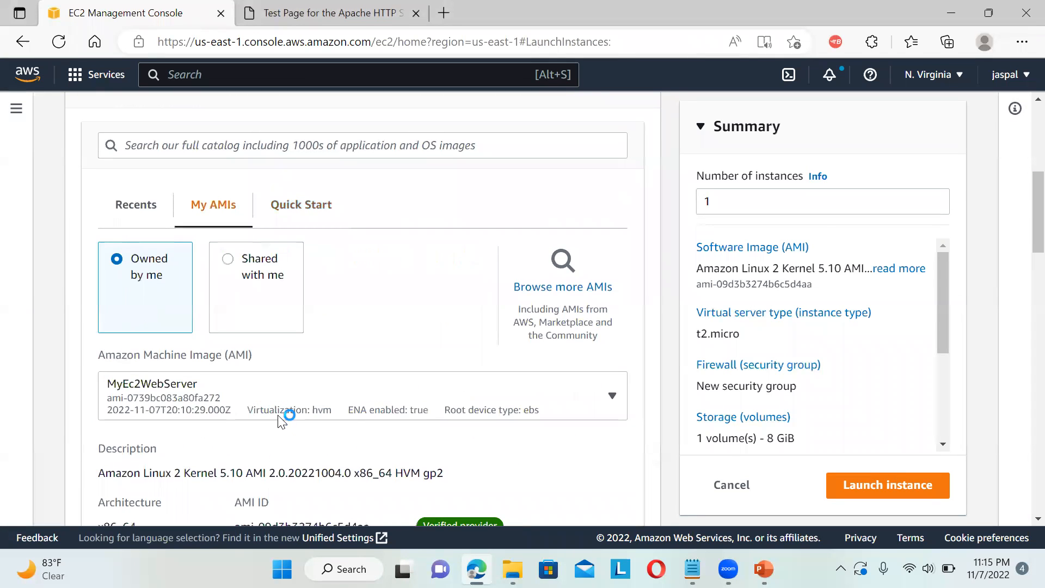
click(609, 396)
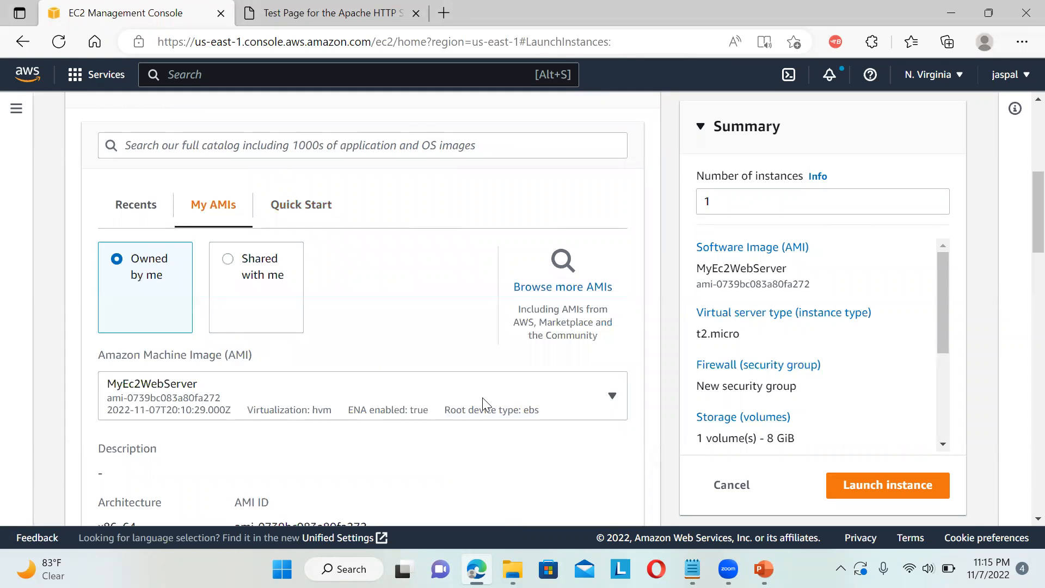
scroll(down, 3)
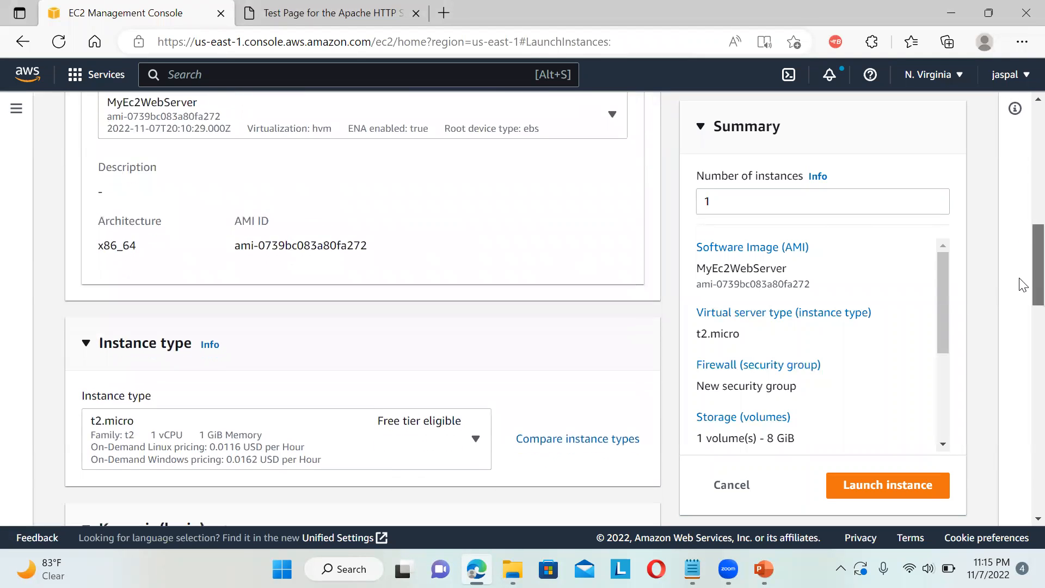
scroll(down, 3)
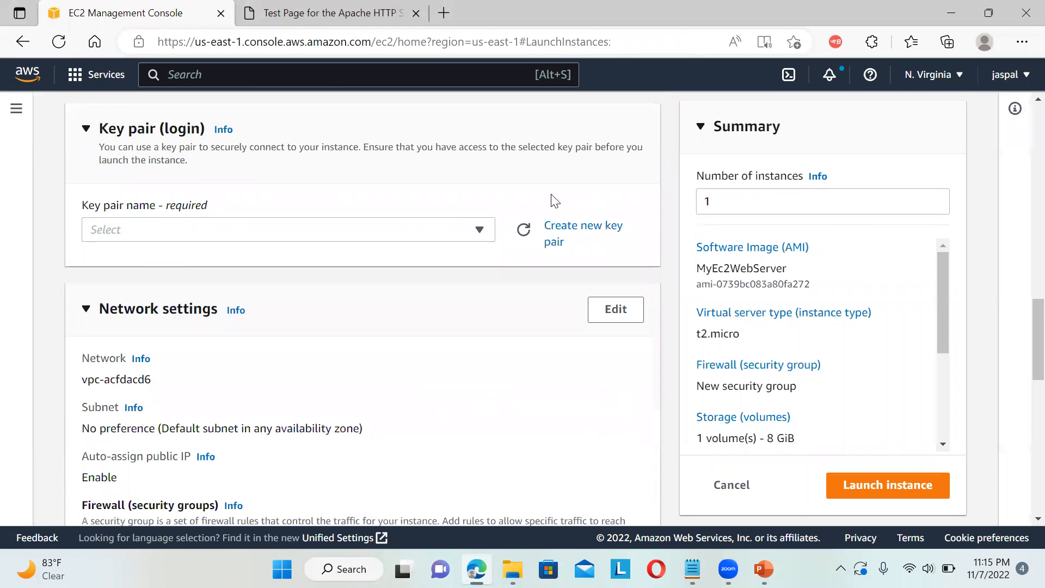
click(288, 230)
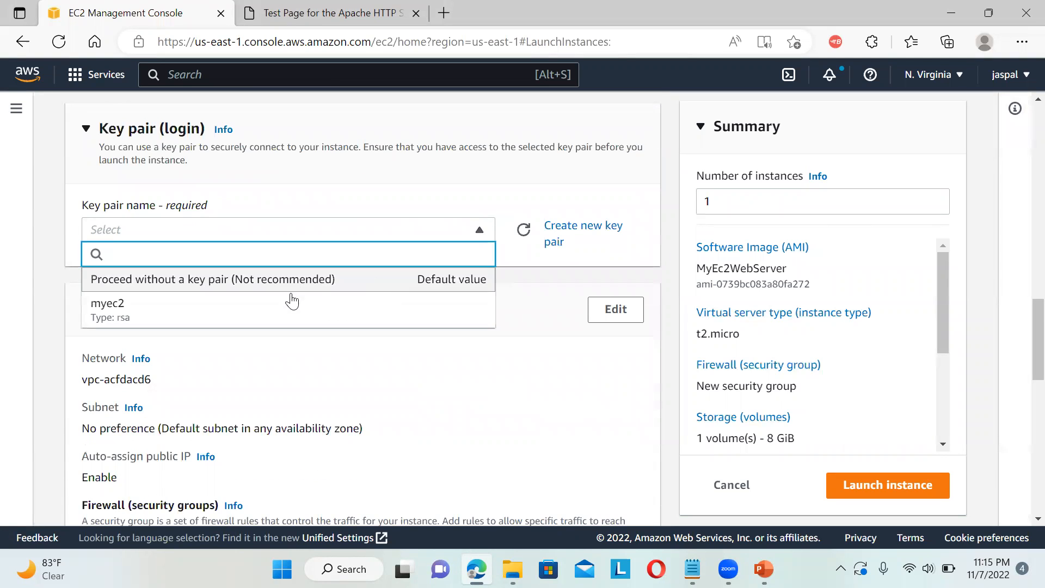
click(107, 308)
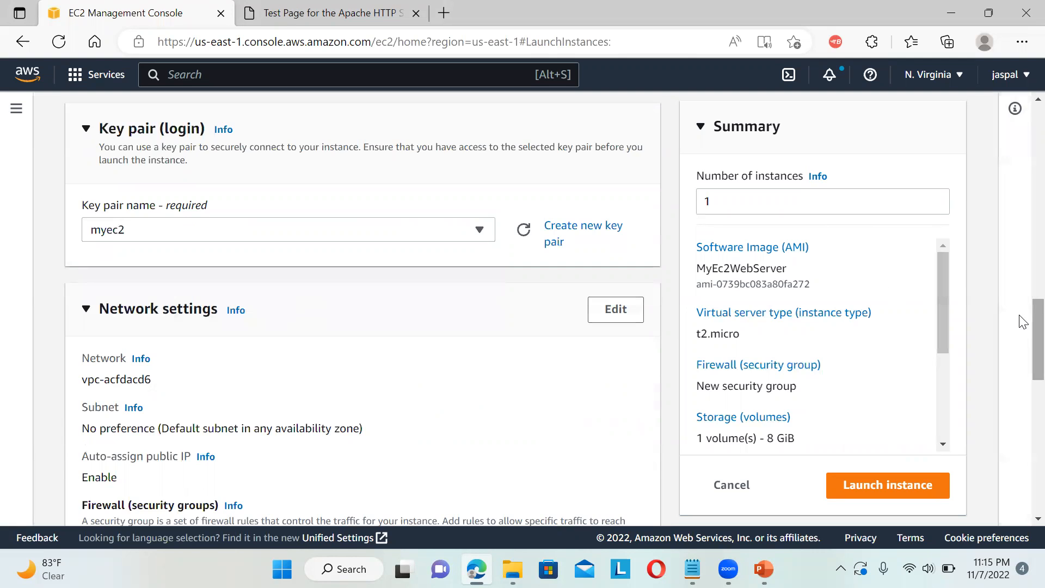
Step: Reuse the existing launch-wizard-5 security group for the instance
scroll(down, 3)
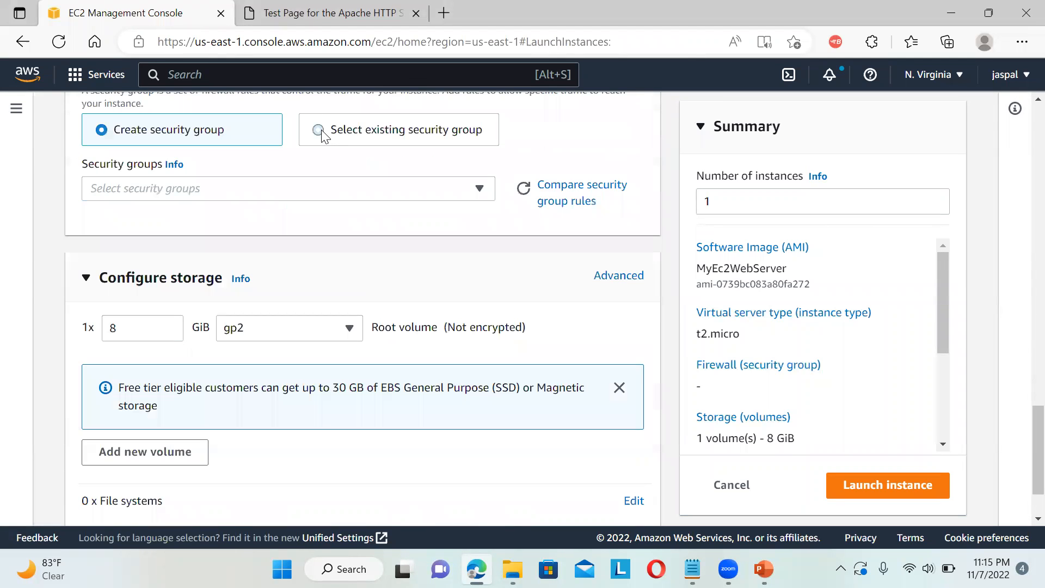
click(319, 130)
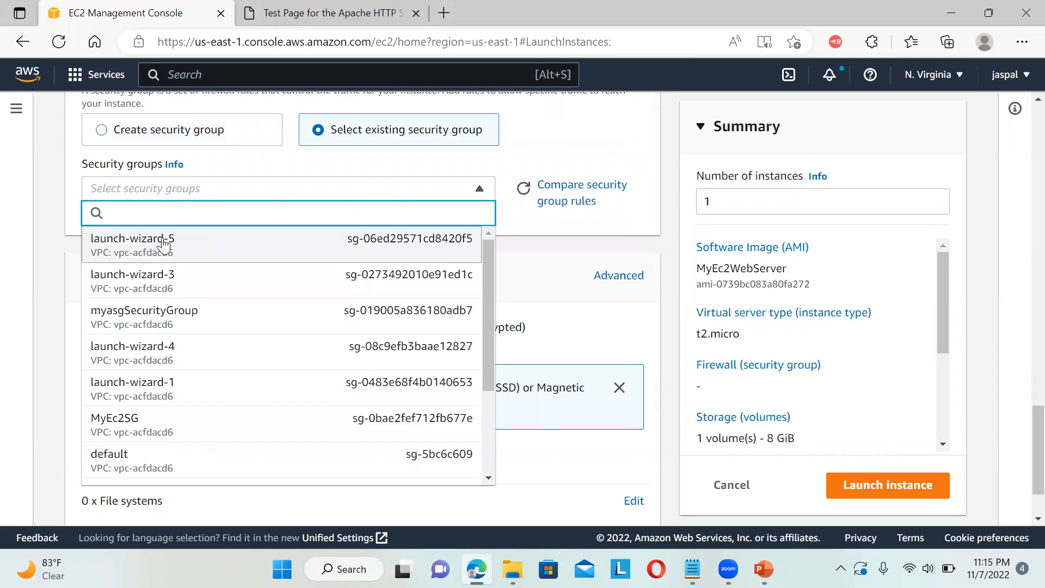
click(132, 243)
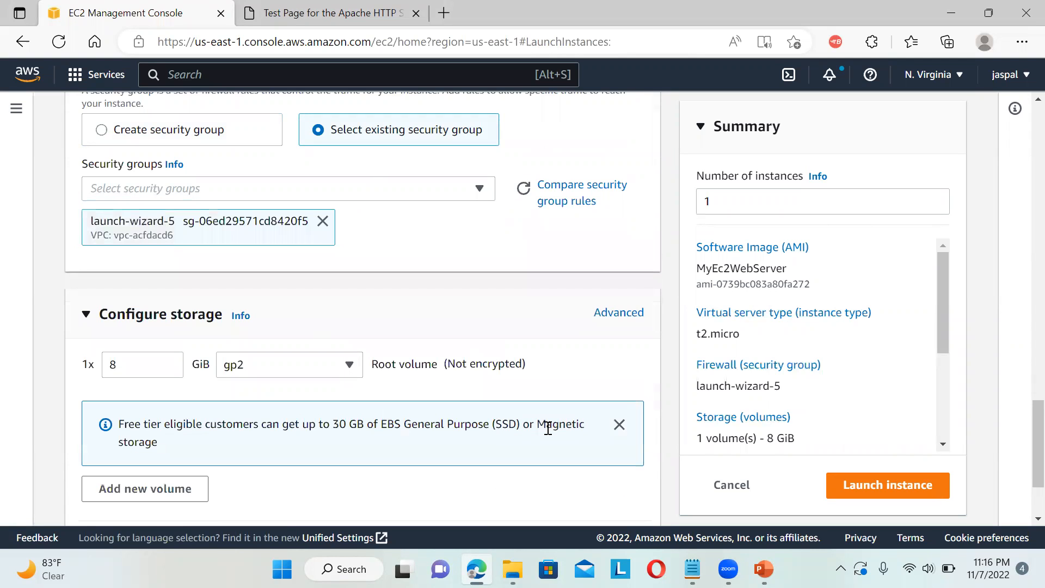
scroll(down, 3)
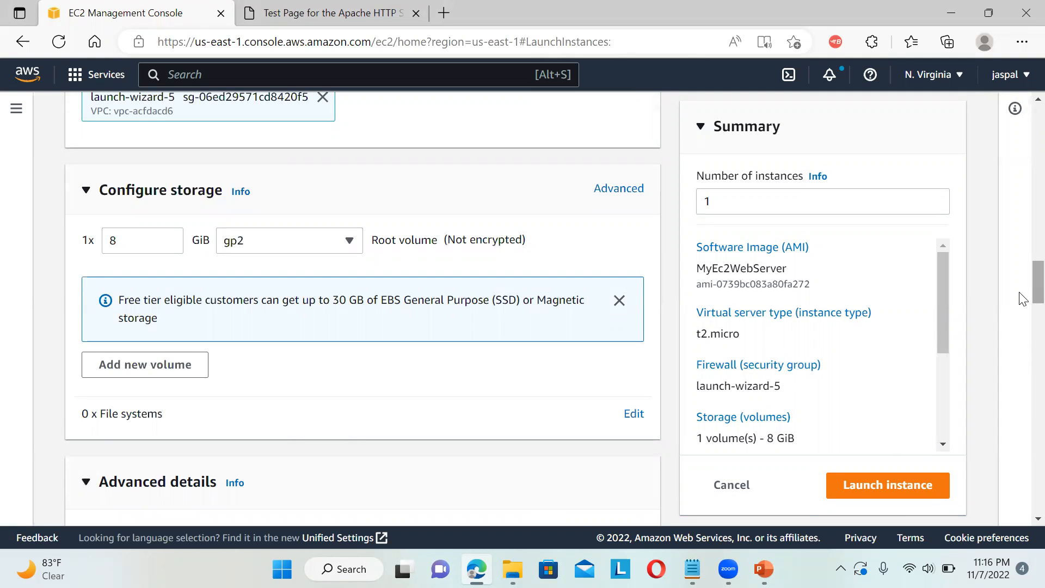
Step: Fill User data with just the #!/bin/bash line and the Hello JasCloudtech echo, removing the yum/systemctl lines
scroll(down, 3)
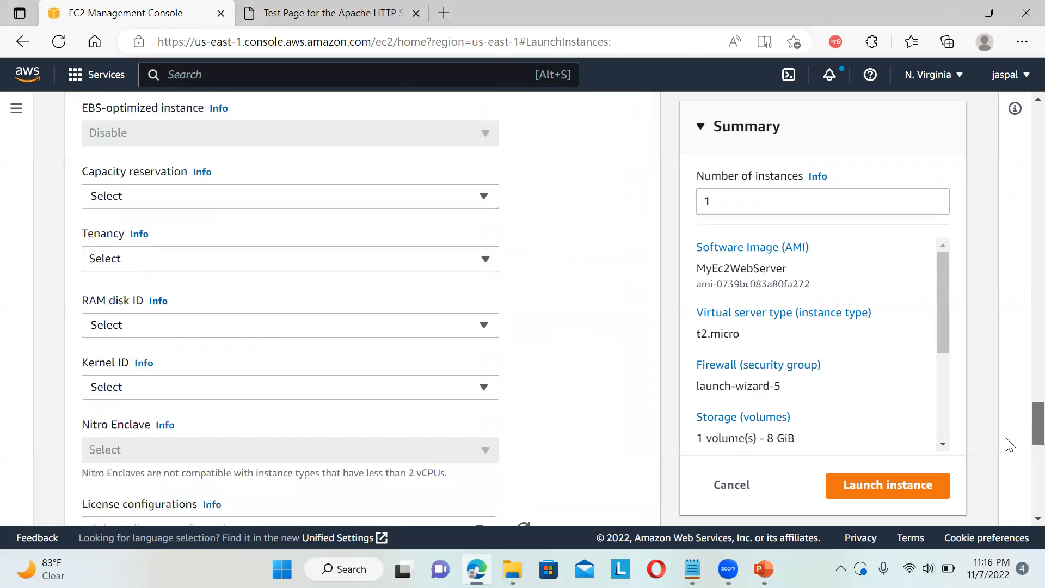
scroll(down, 3)
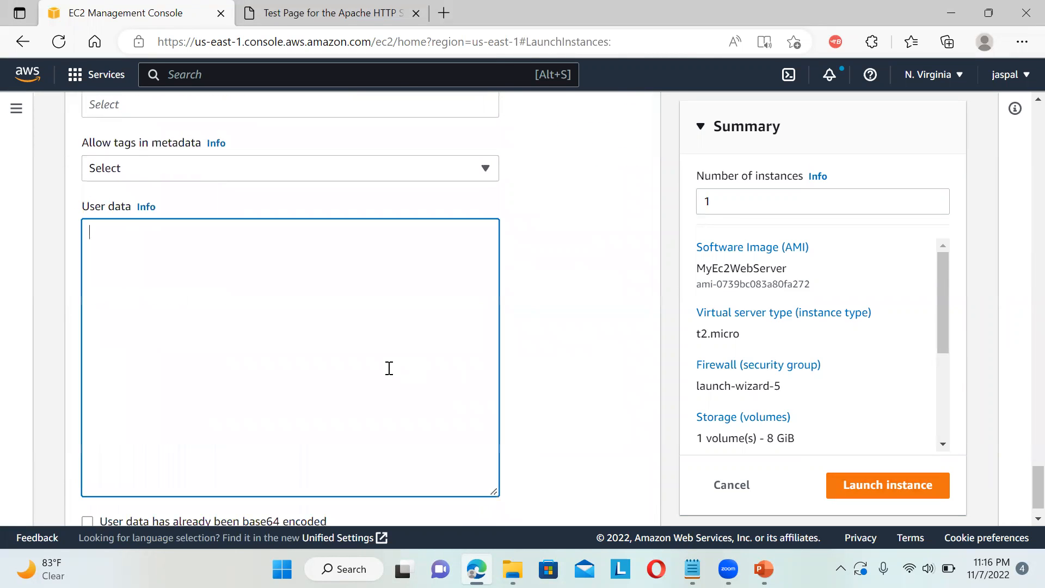
text(#!/bin/bash)
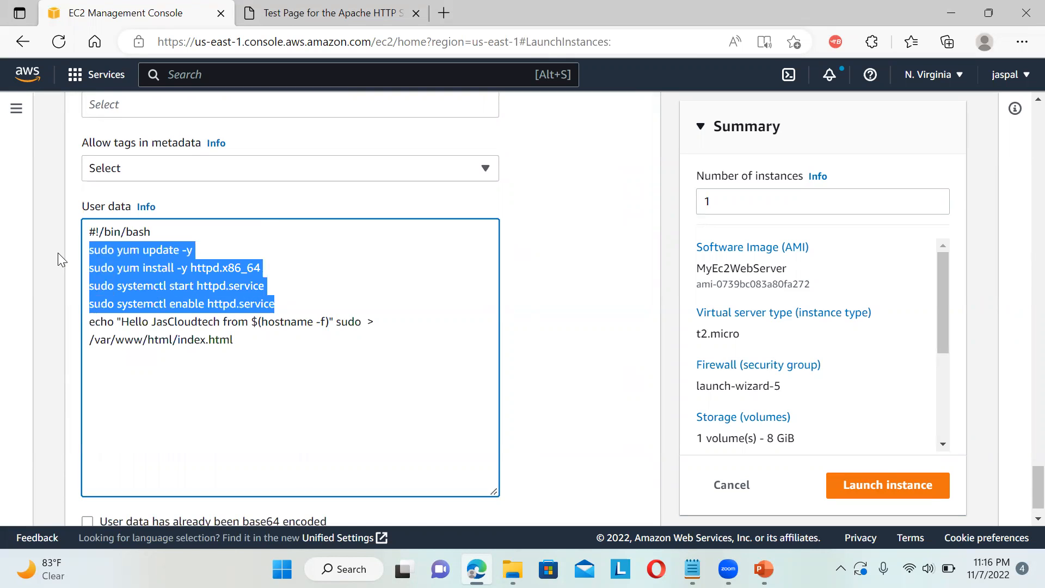
key(Delete)
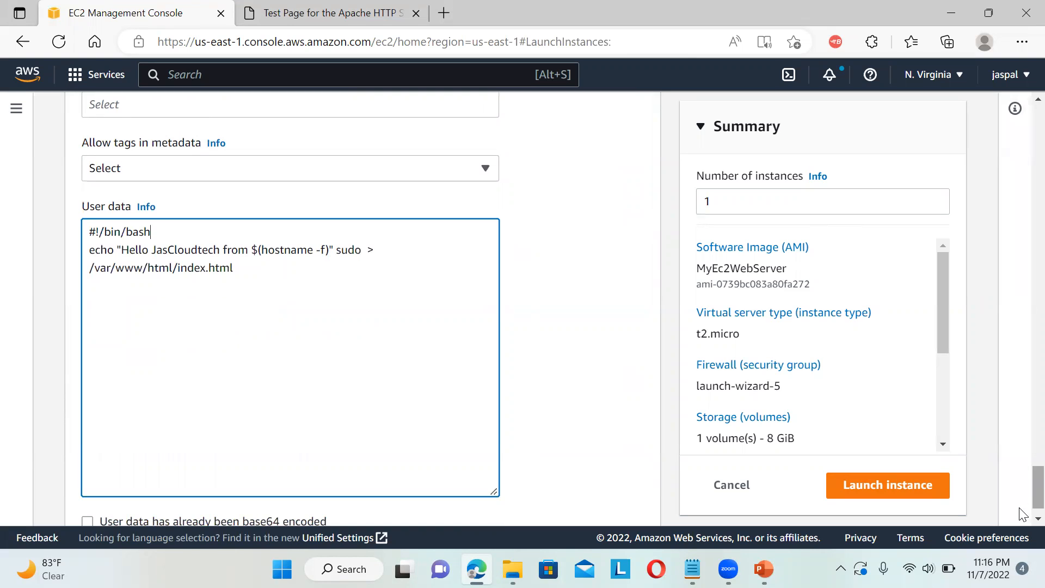
Step: Launch myec2server and select its public IPv4 address 54.158.144.241 from the instance details
click(887, 485)
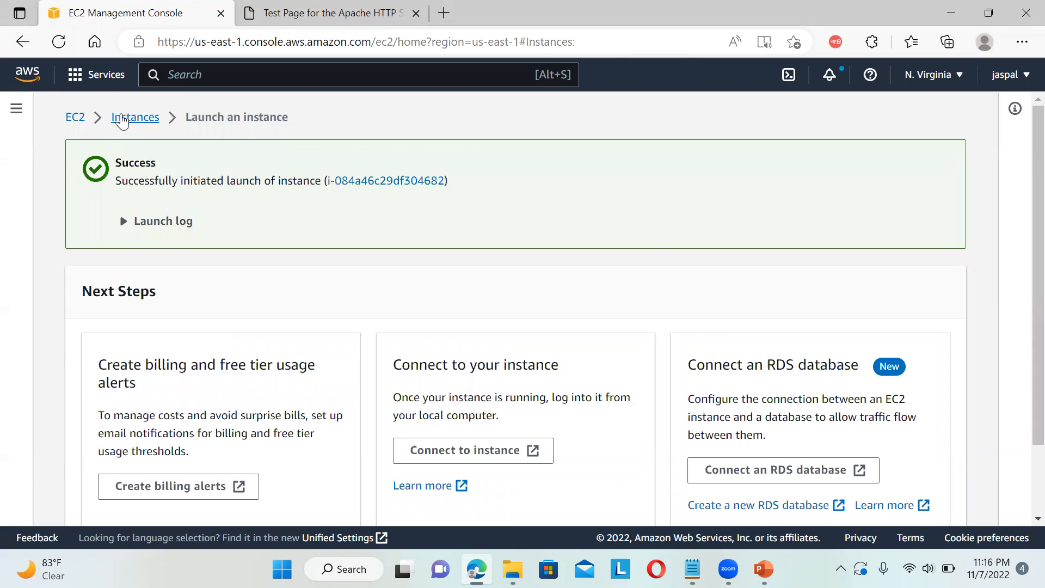
click(135, 117)
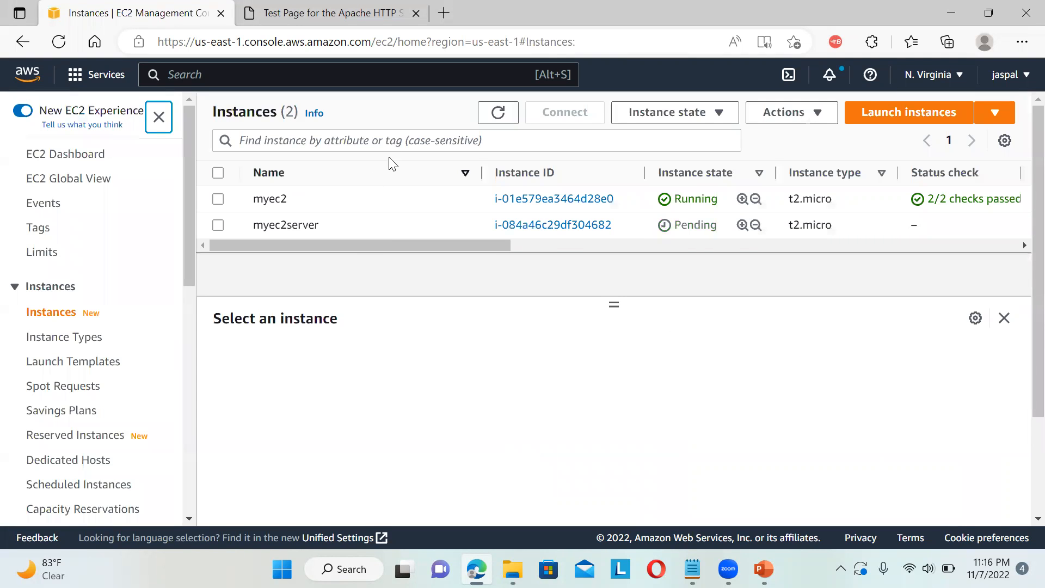
mouse_move(533, 255)
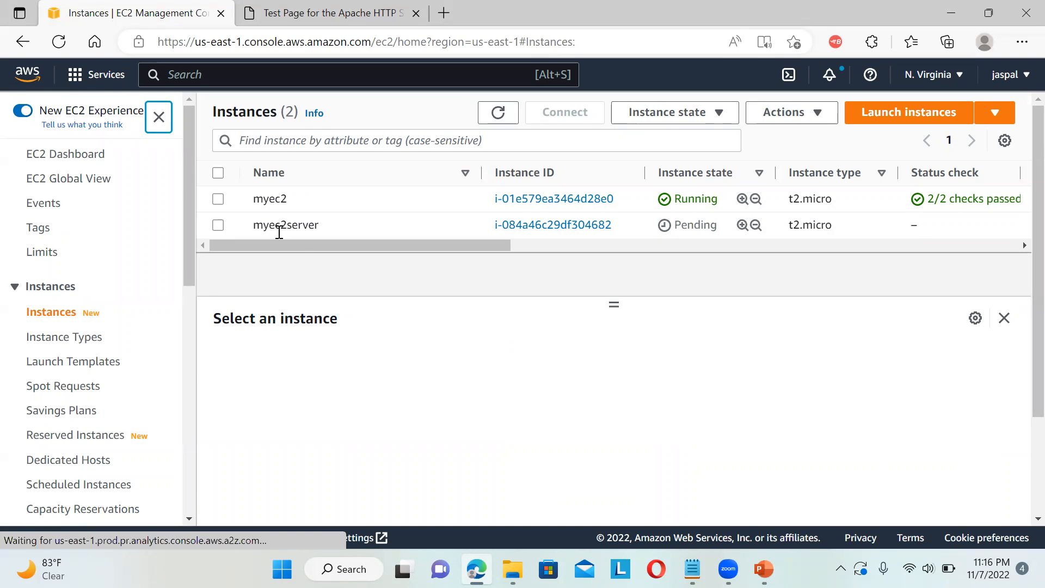
click(217, 224)
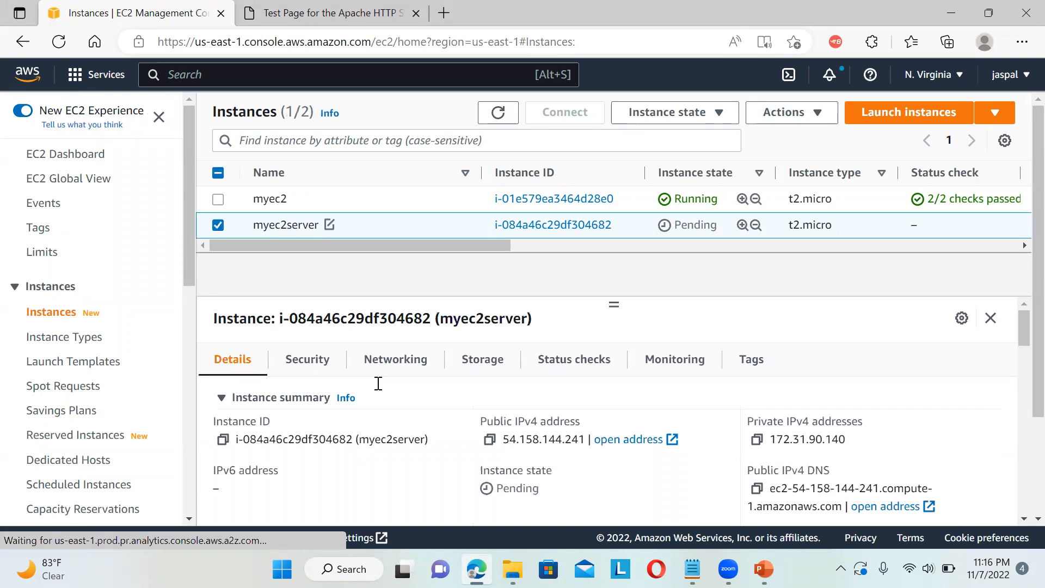
double_click(542, 439)
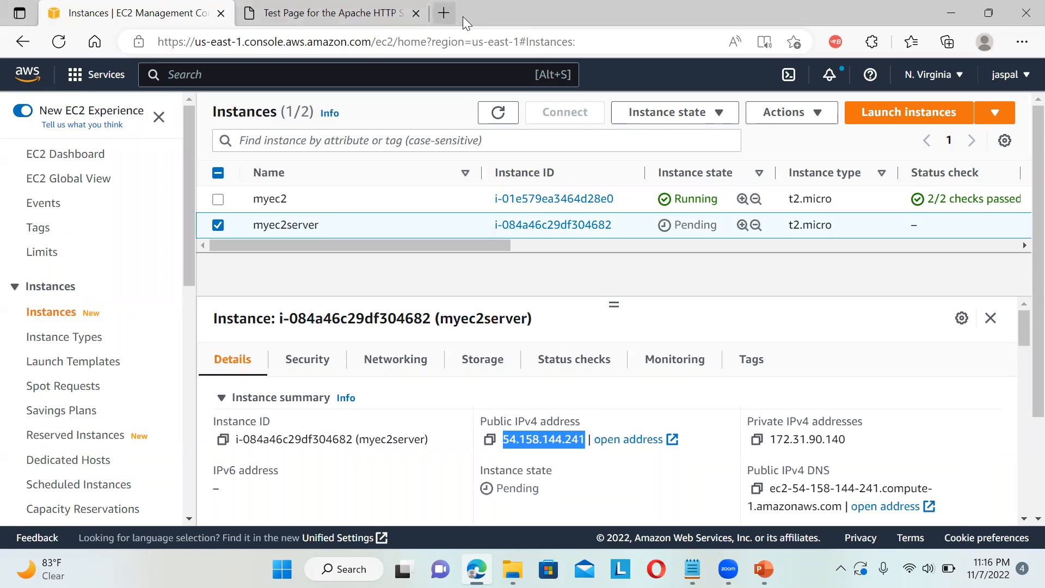
Step: Browse to 54.158.144.241 in a new tab and refresh the instances list until myec2server shows Running
click(443, 13)
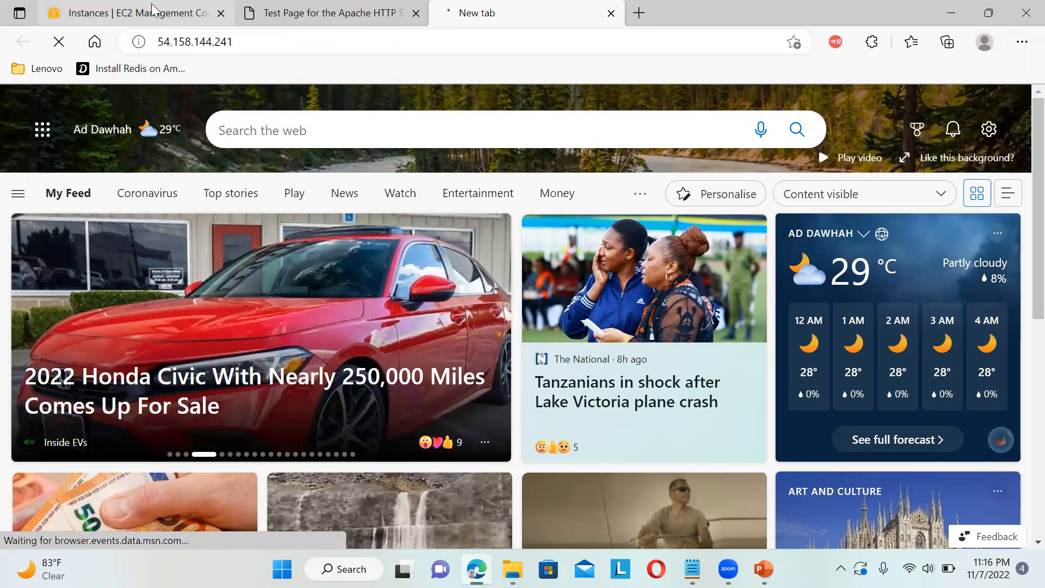
mouse_move(133, 13)
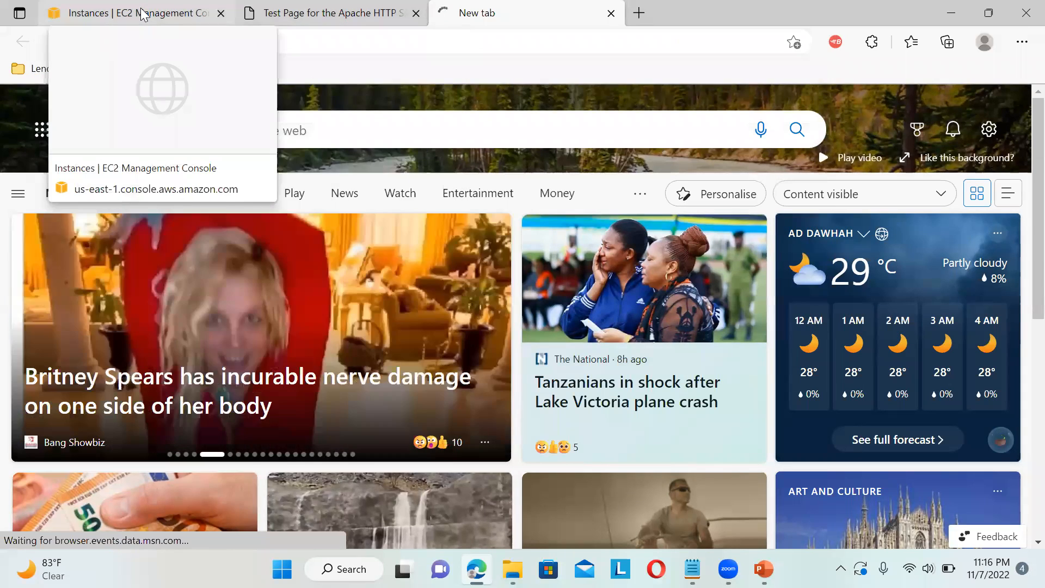
click(133, 13)
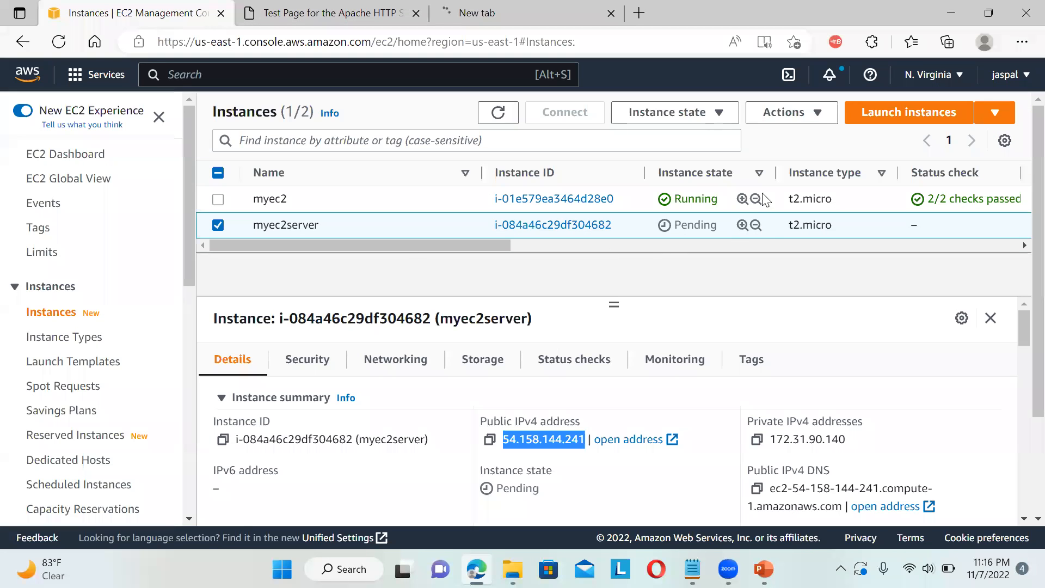
click(59, 42)
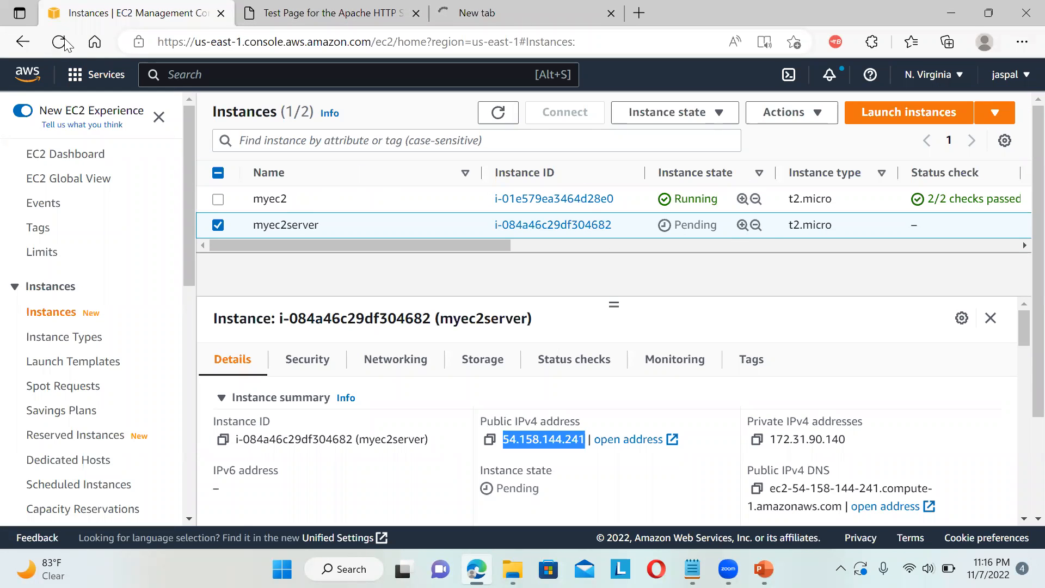
click(61, 42)
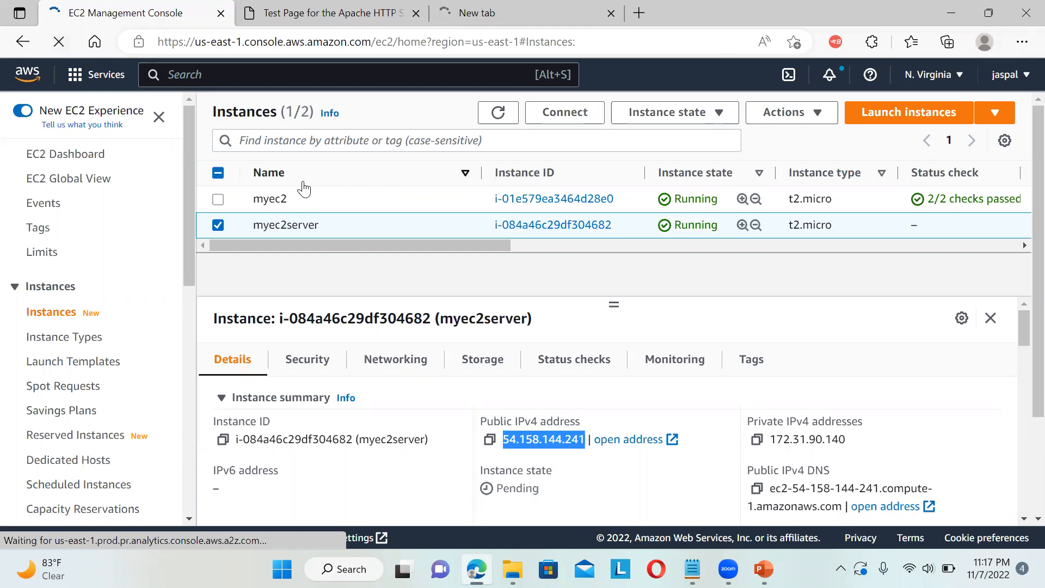
click(218, 224)
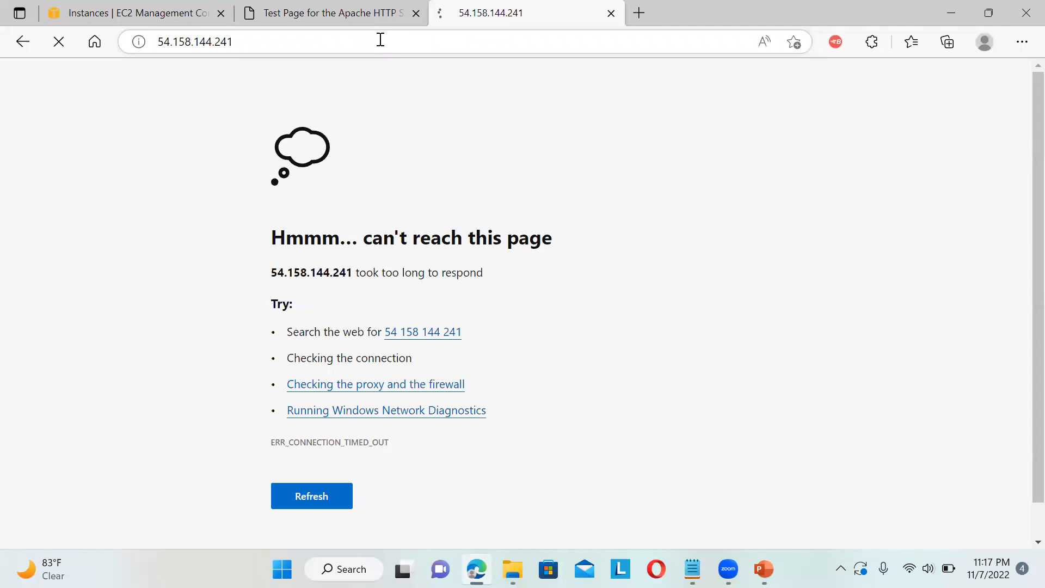
Step: Reload the server page and try the /index path on 54.158.144.241
click(311, 497)
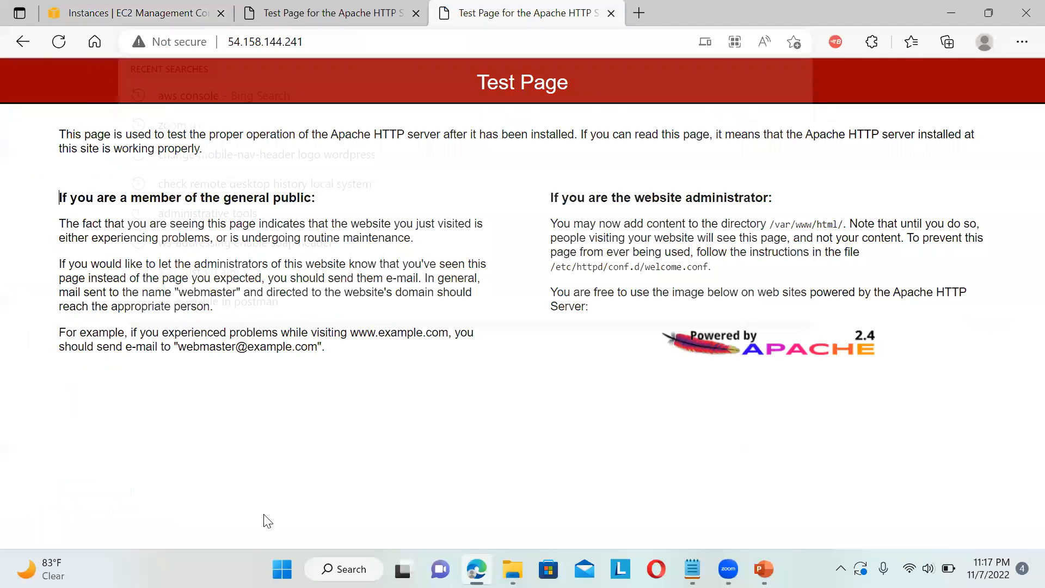
click(264, 41)
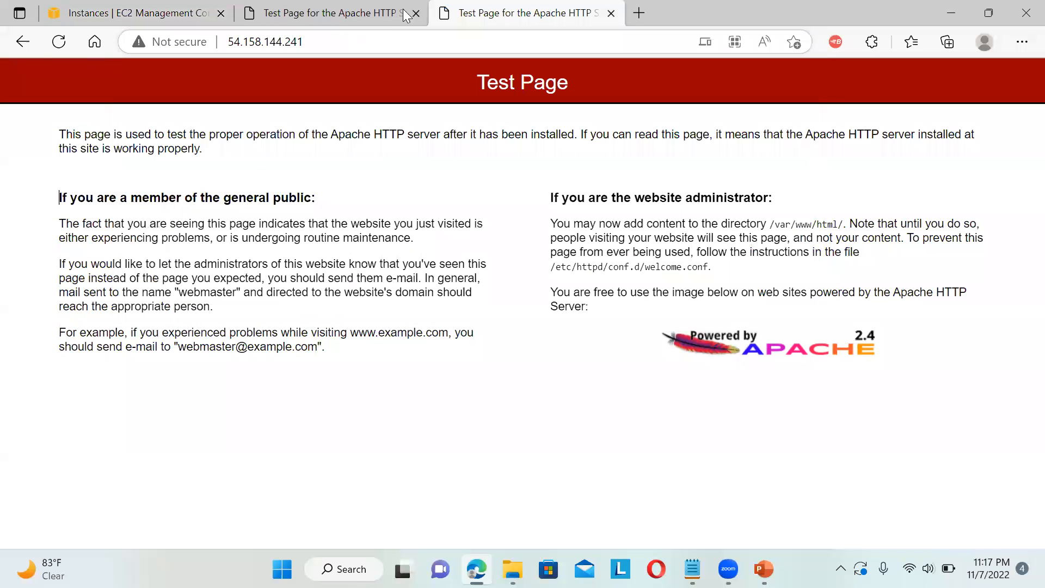
click(266, 41)
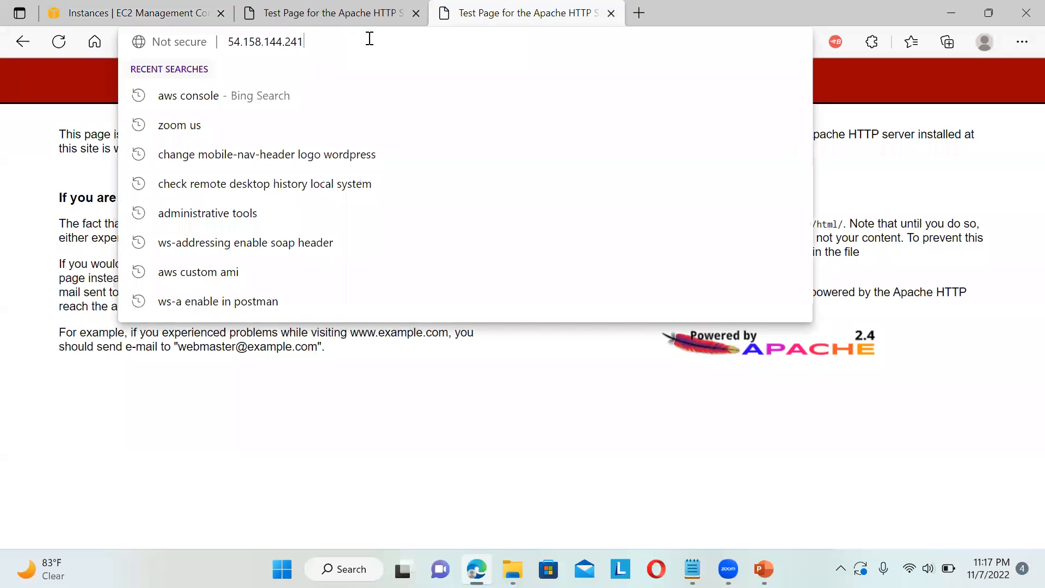
text(/index)
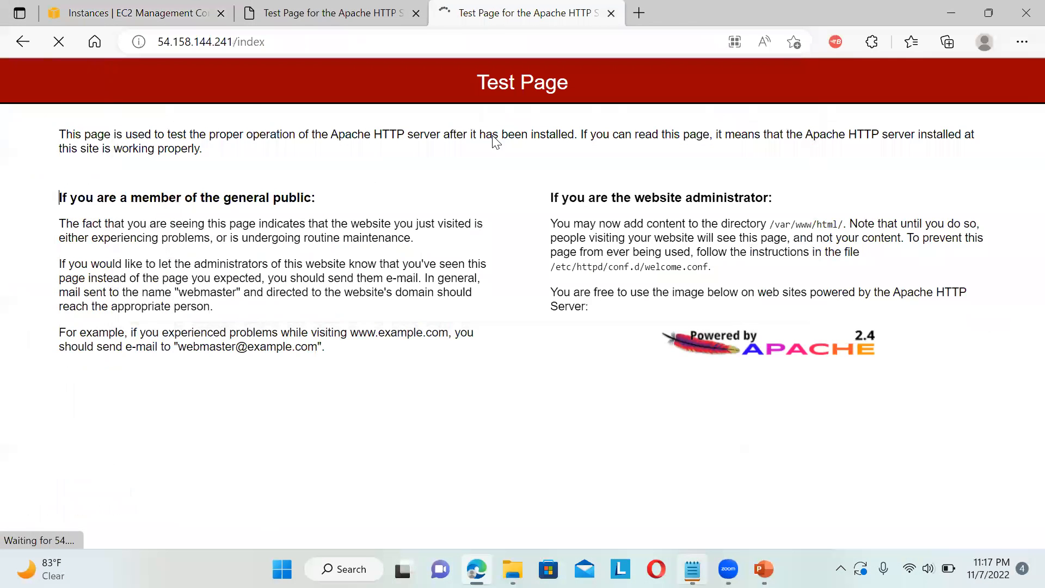
click(211, 41)
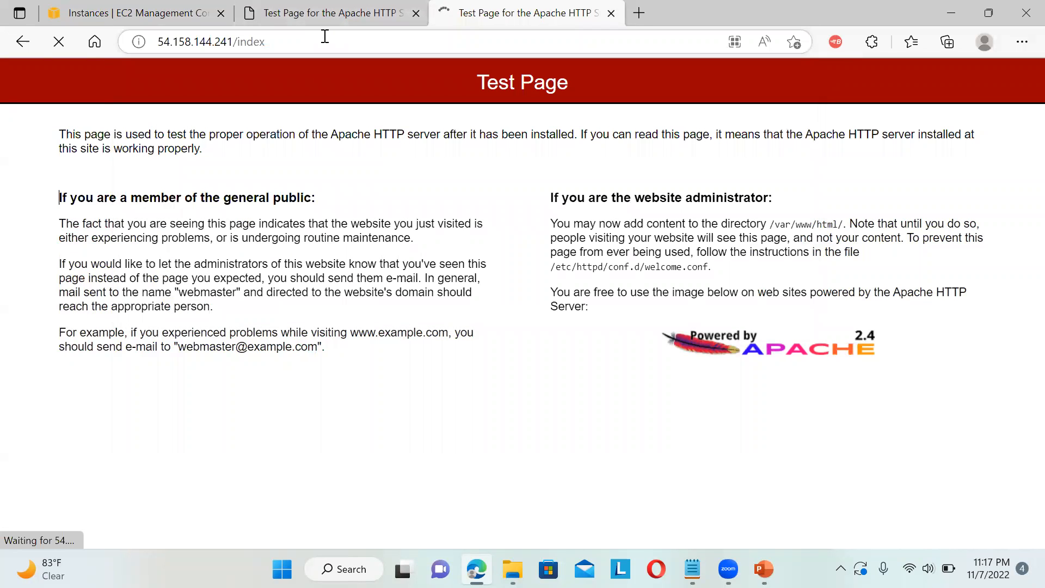
click(212, 41)
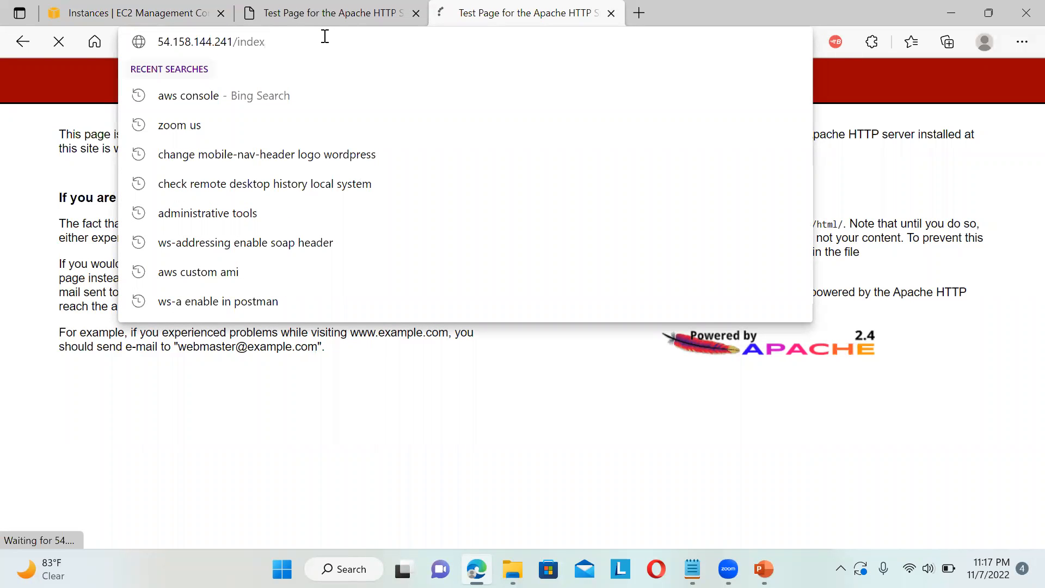
key(Return)
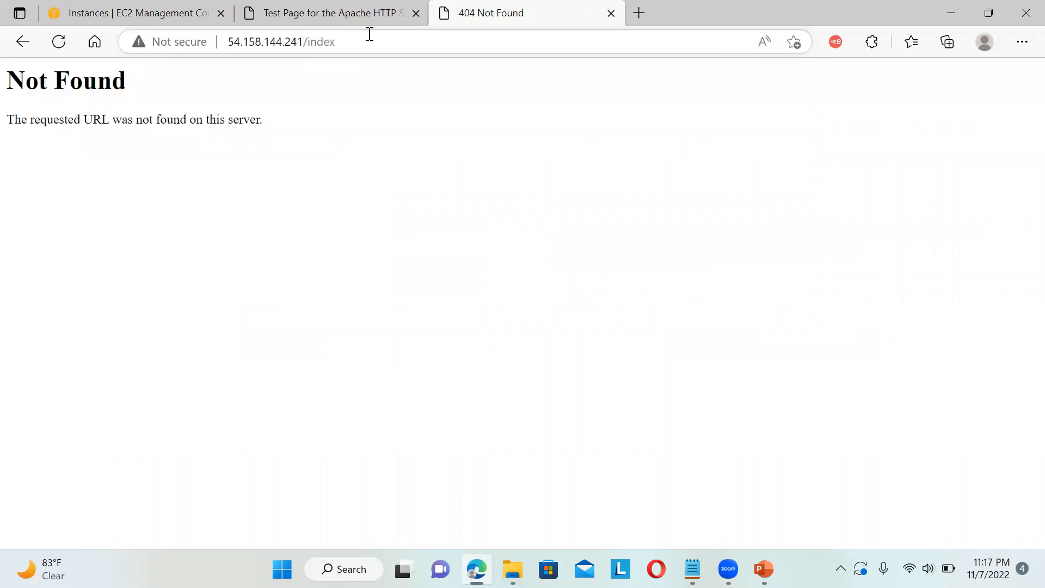
Step: Load the root address, which shows Hello JasCloudtech from ip-172-31-90-140.ec2.internal sudo
click(279, 41)
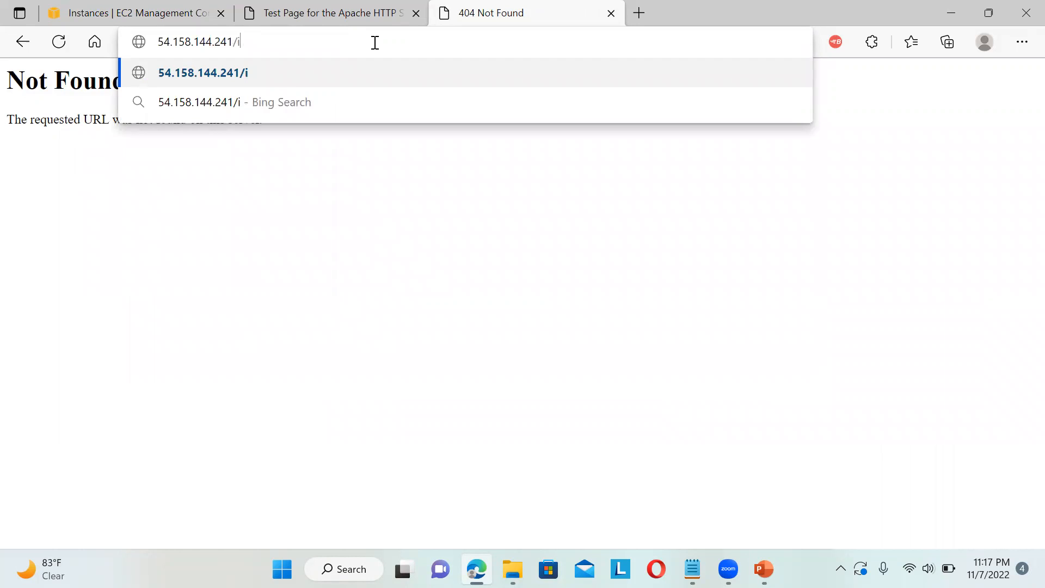
key(Return)
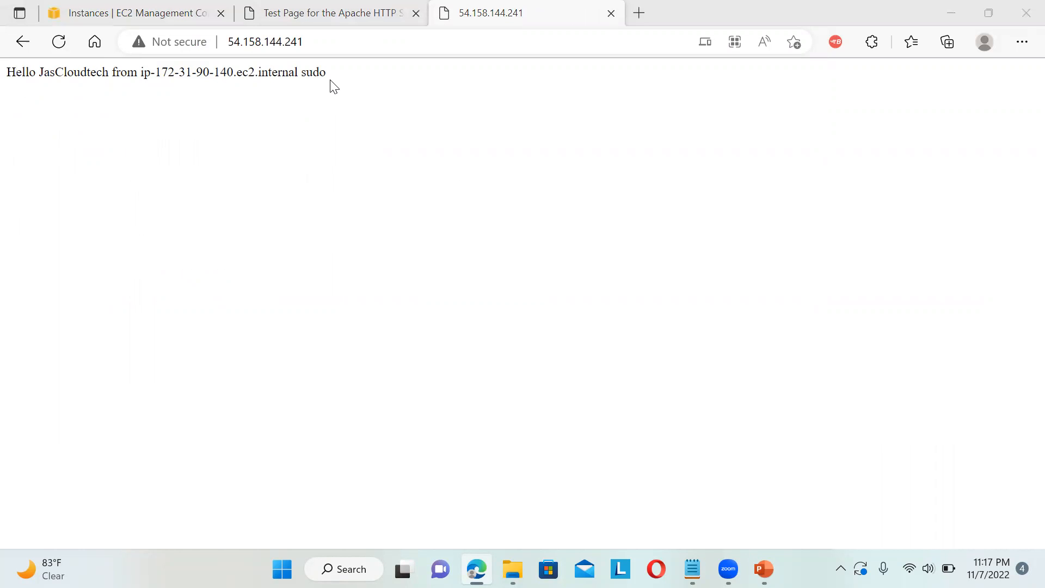
Step: Compare the other server's test page and the Notepad script, then return to the EC2 instances list
click(327, 13)
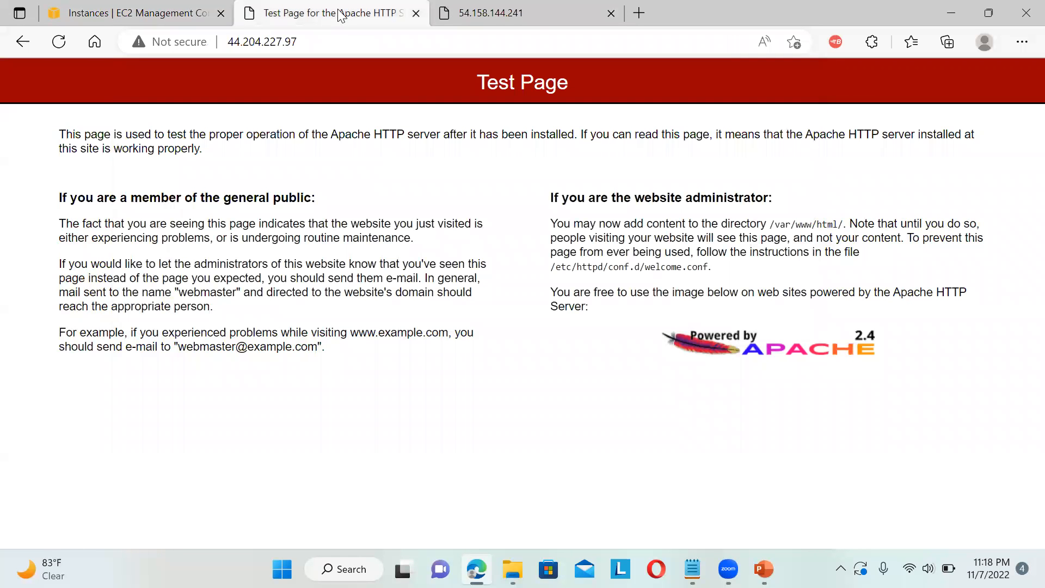
mouse_move(502, 69)
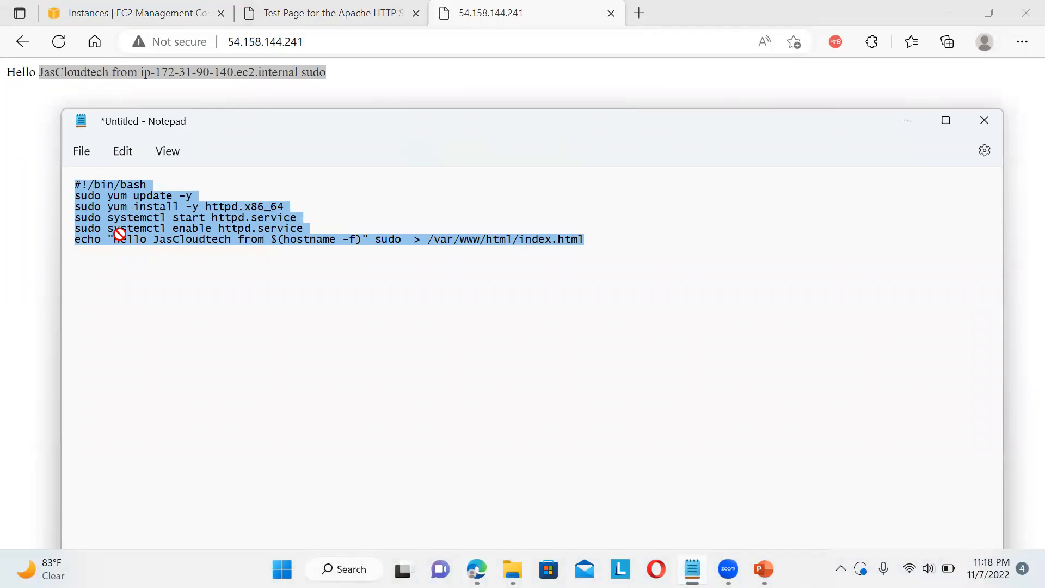
mouse_move(364, 432)
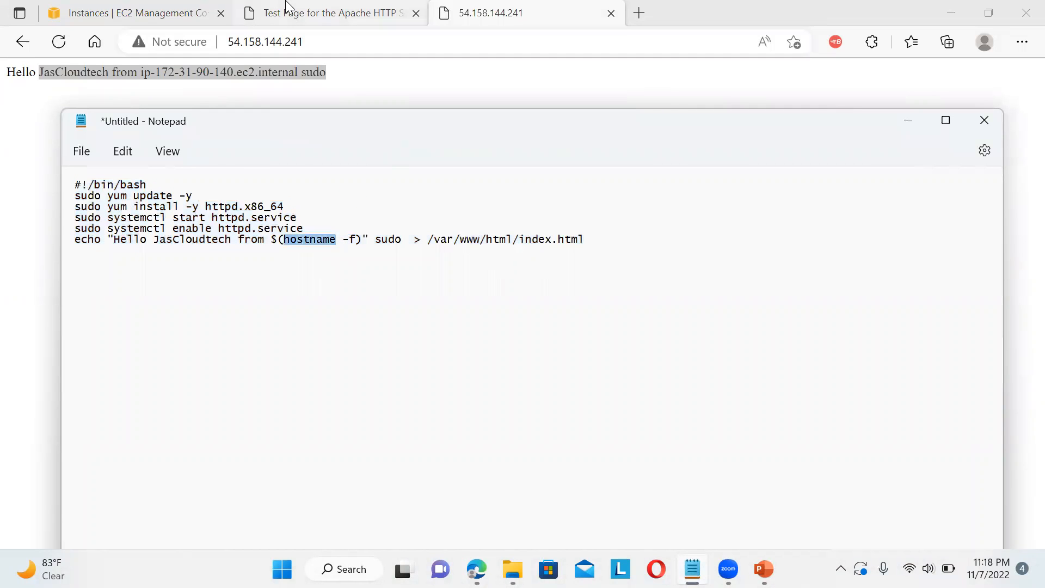
click(135, 13)
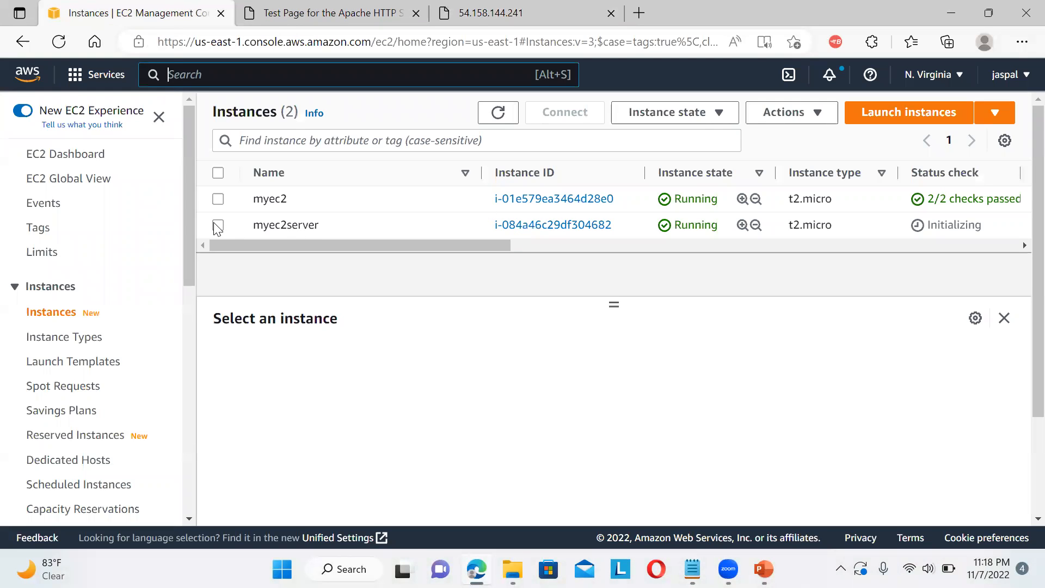
Step: Confirm myec2server's private IP 172.31.90.140 matches the hostname on the served page
click(218, 224)
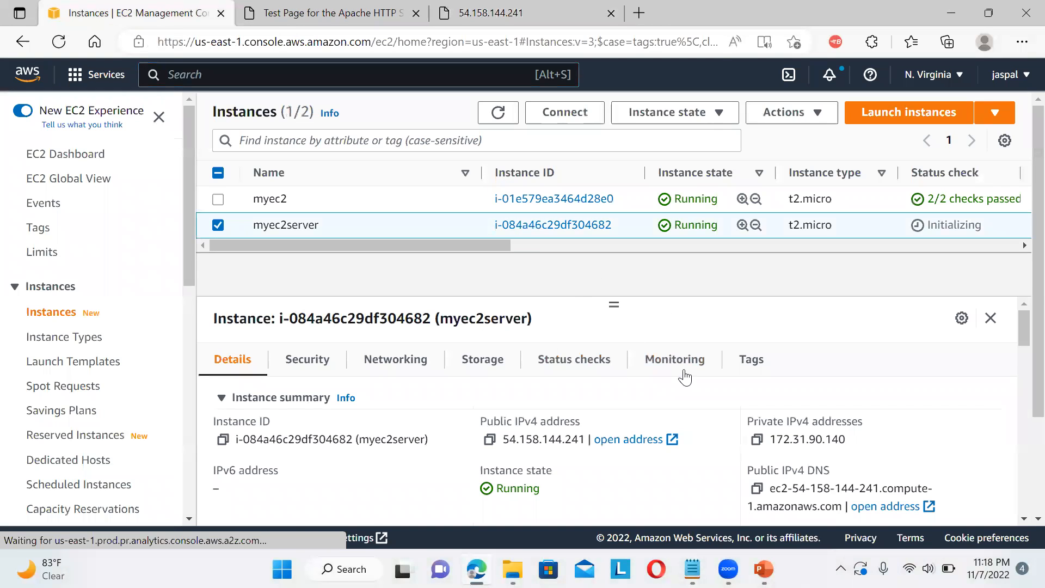
mouse_move(756, 408)
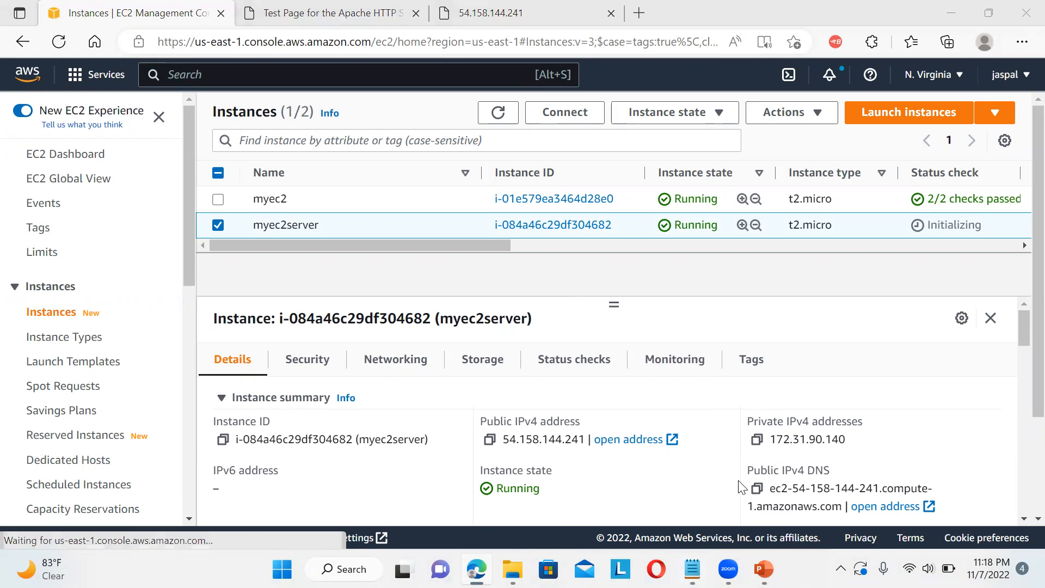
double_click(784, 438)
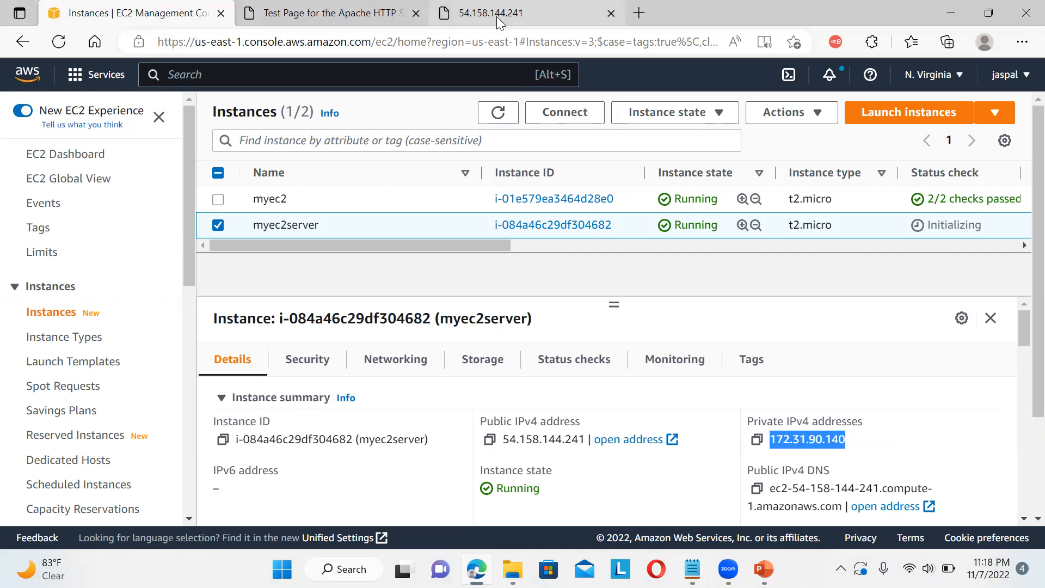
click(490, 13)
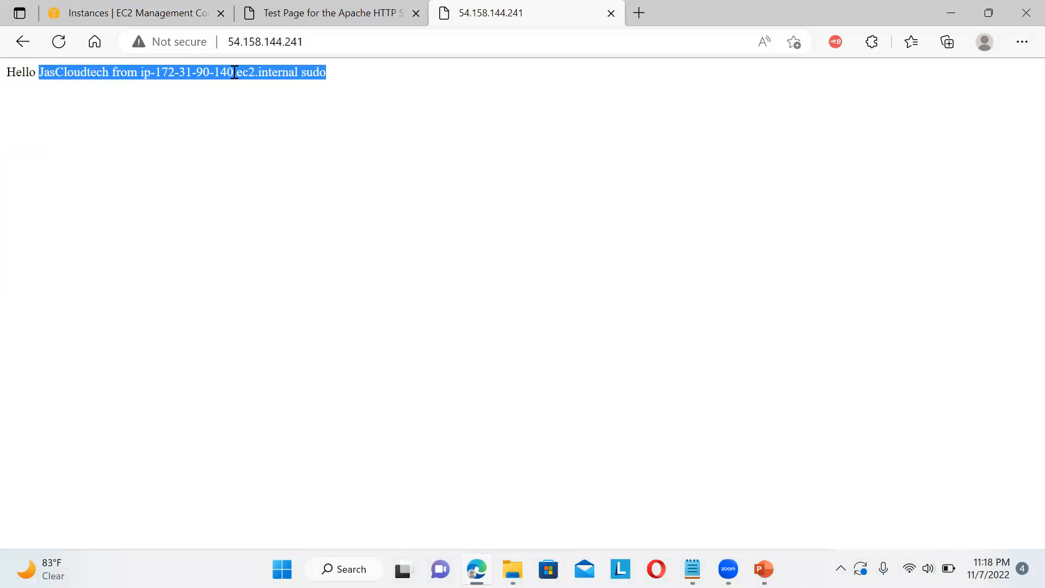
mouse_move(138, 13)
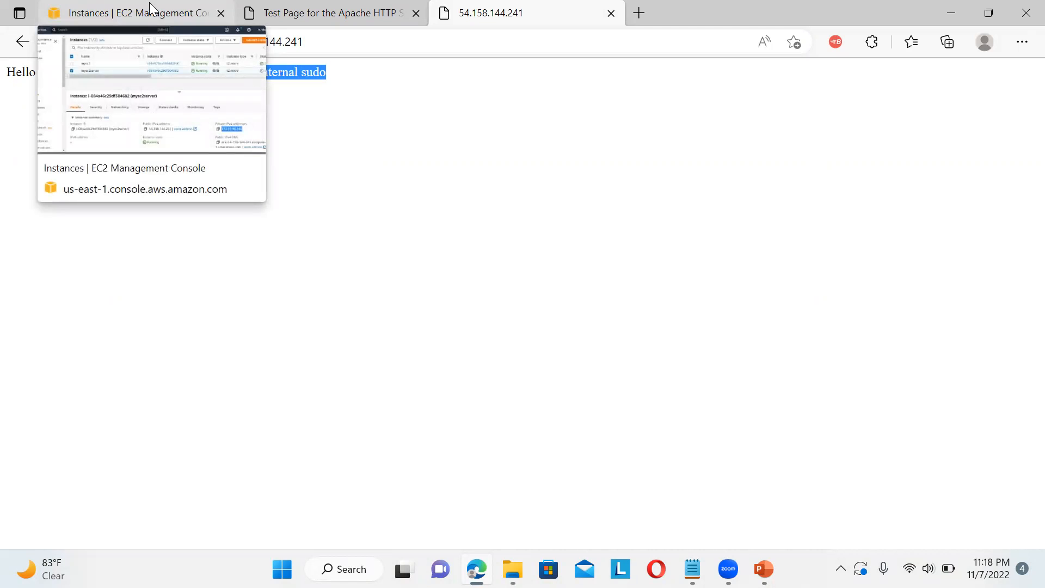
click(133, 13)
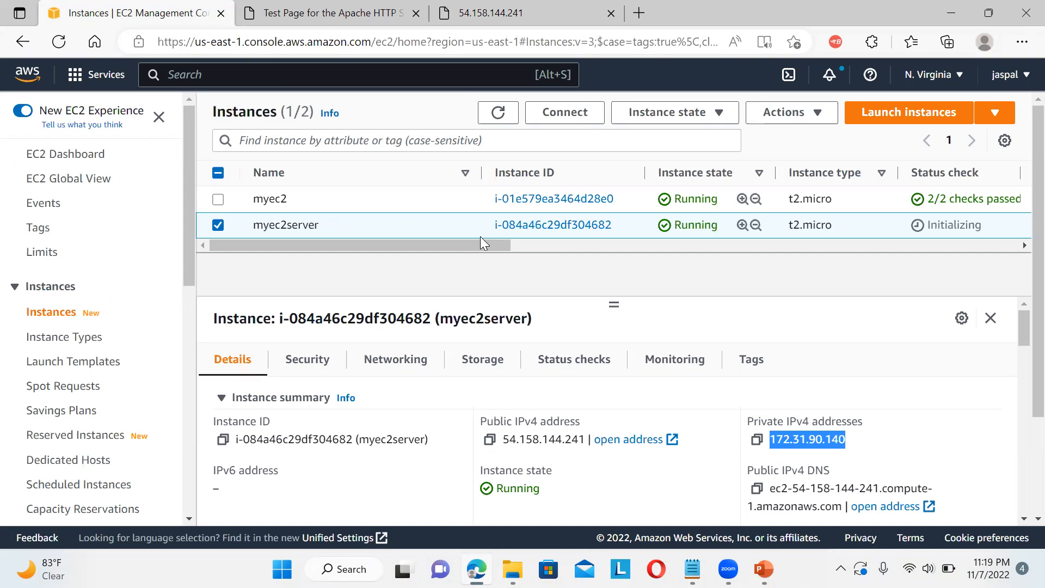
mouse_move(496, 245)
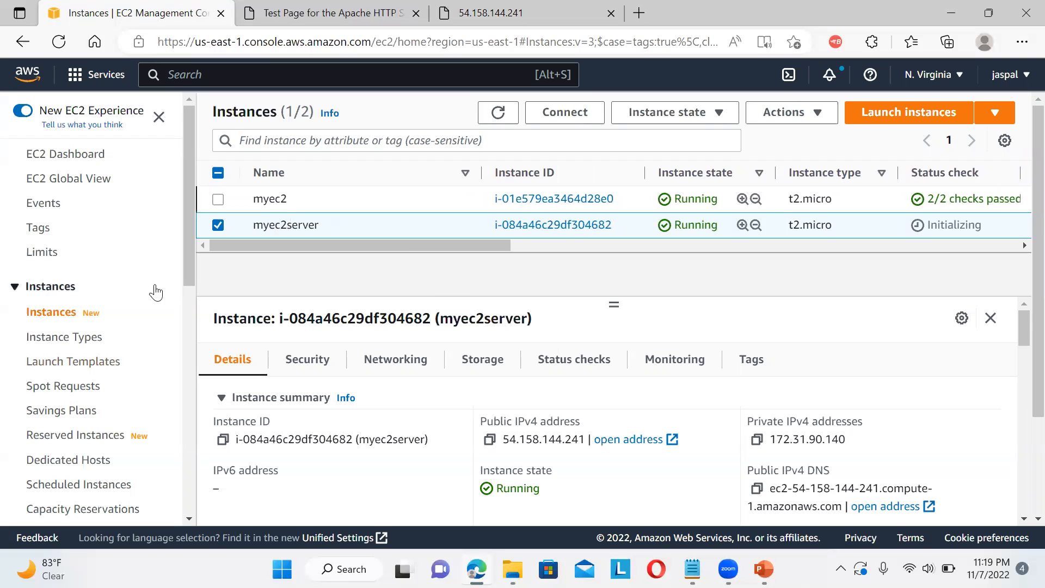
Step: Select the MyEc2WebServer AMI, review its Actions, and go to Edit AMI permissions showing it Private
scroll(down, 3)
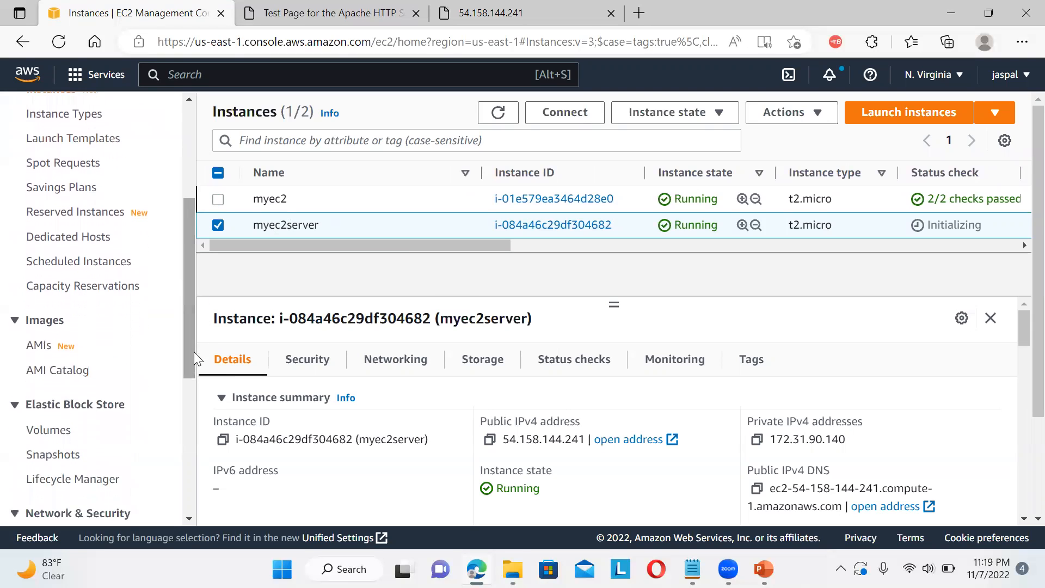
click(38, 345)
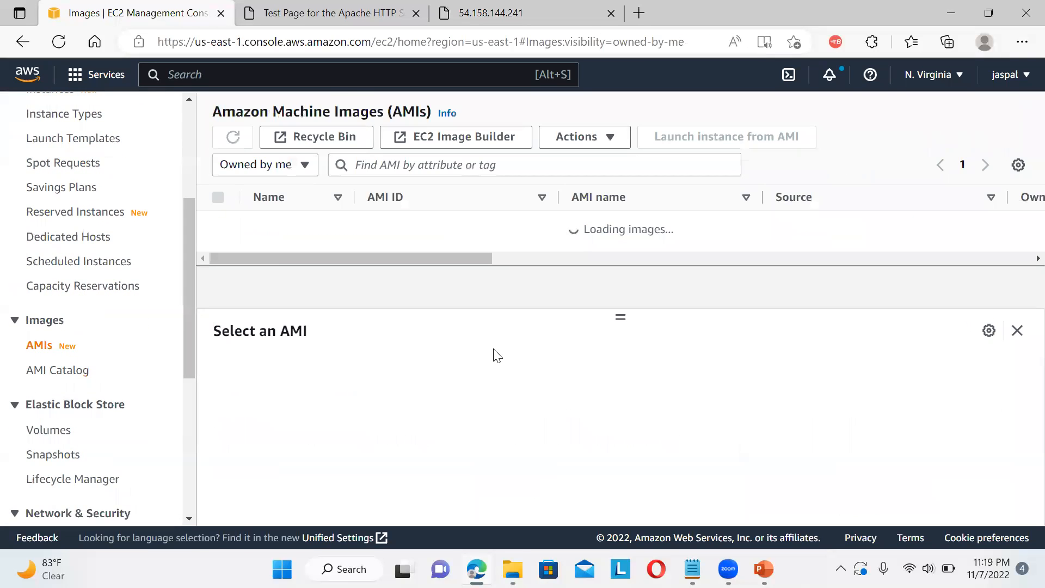
click(218, 223)
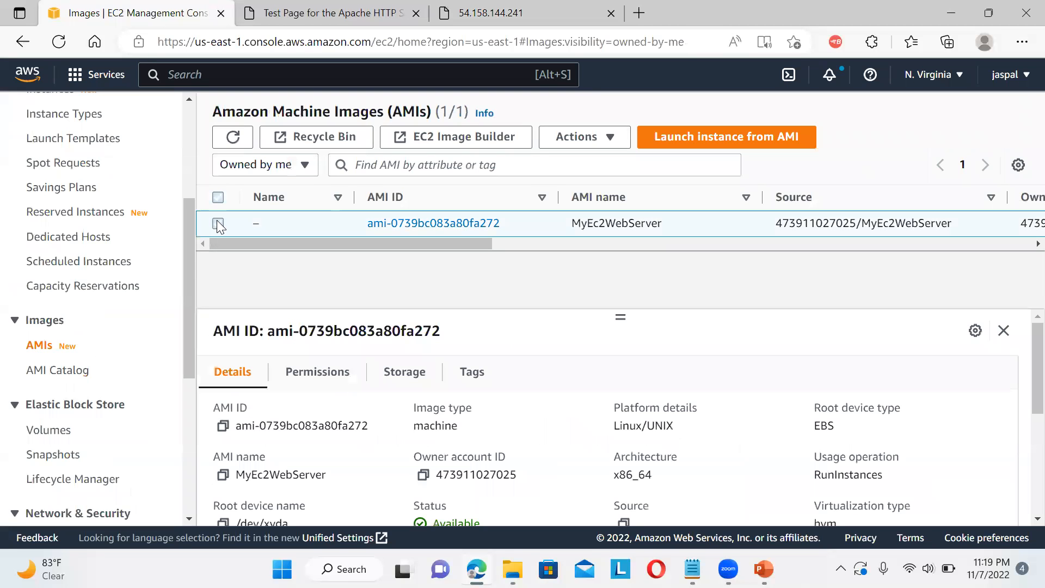
click(218, 223)
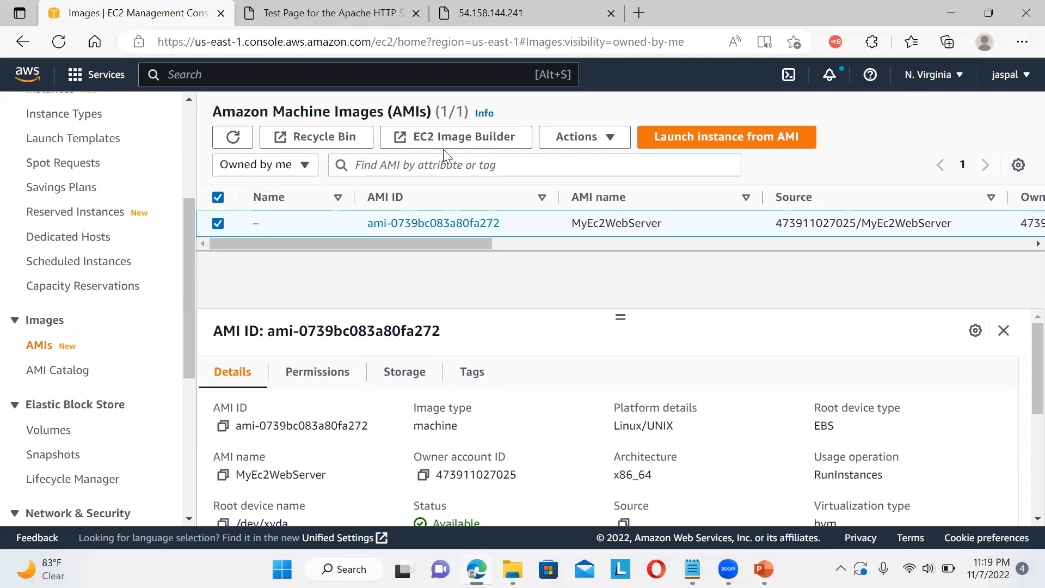
click(583, 138)
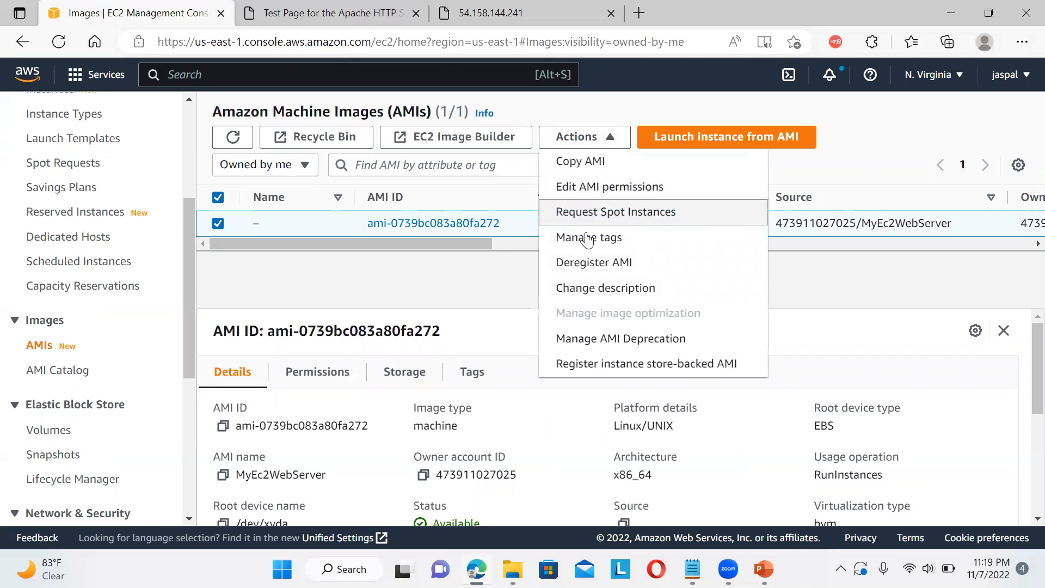
mouse_move(592, 262)
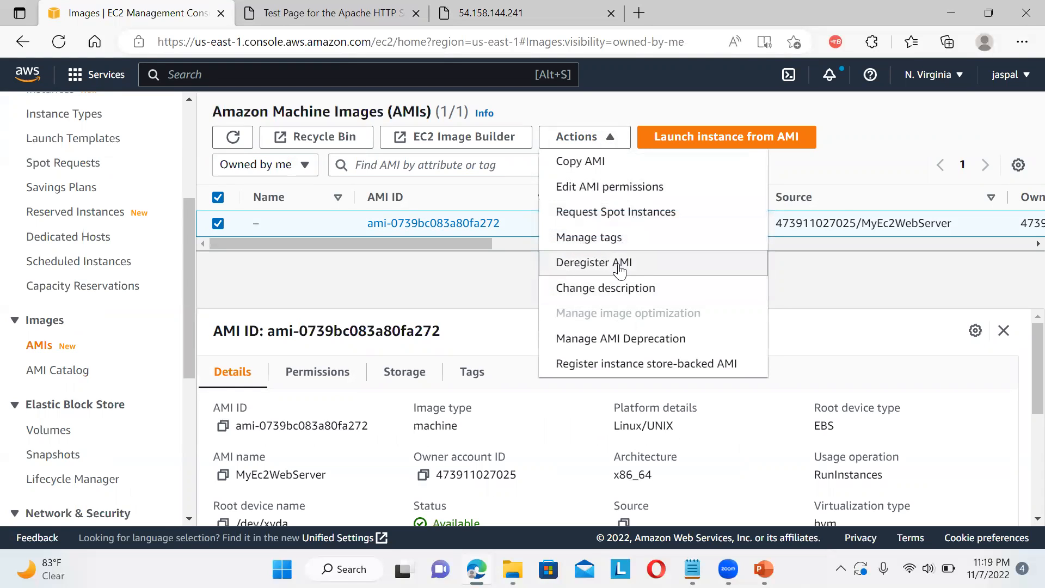
mouse_move(608, 363)
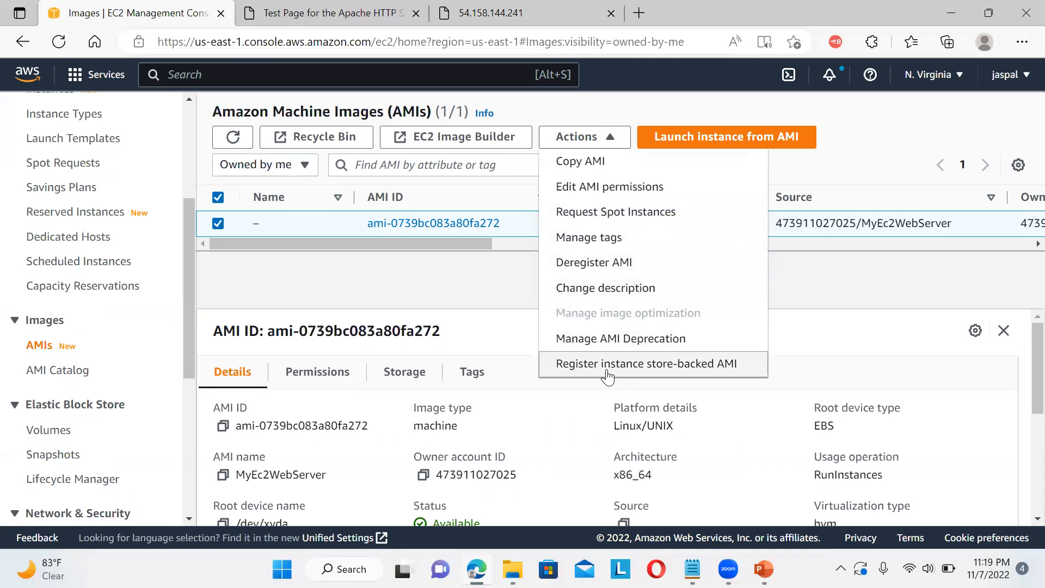
mouse_move(697, 345)
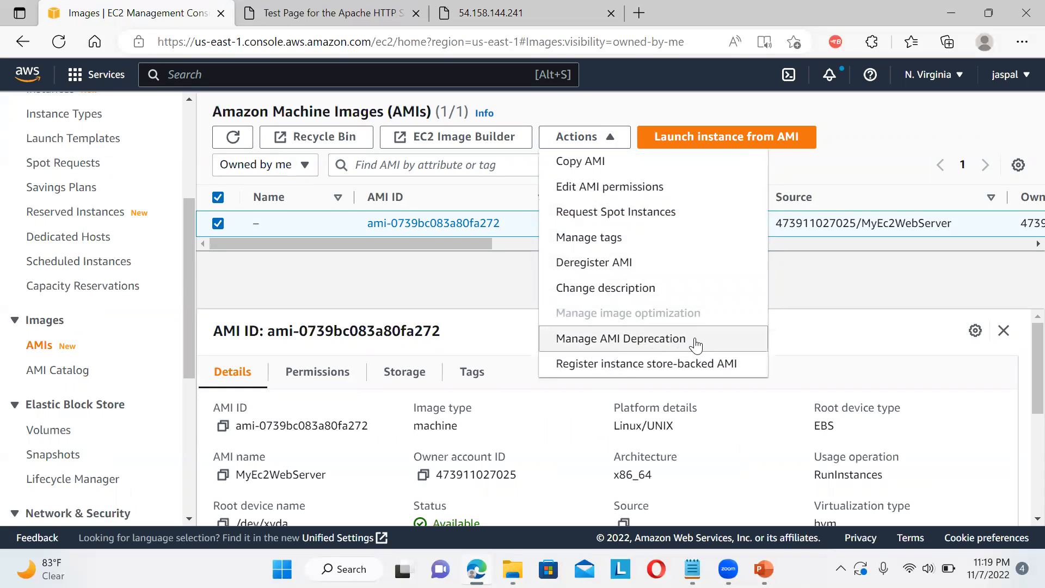
mouse_move(785, 352)
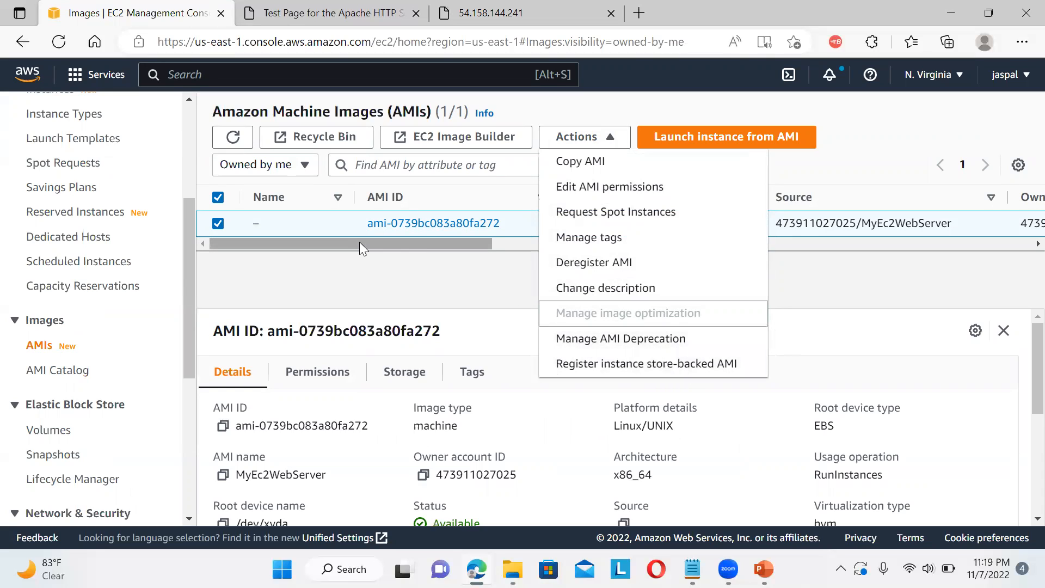
mouse_move(341, 145)
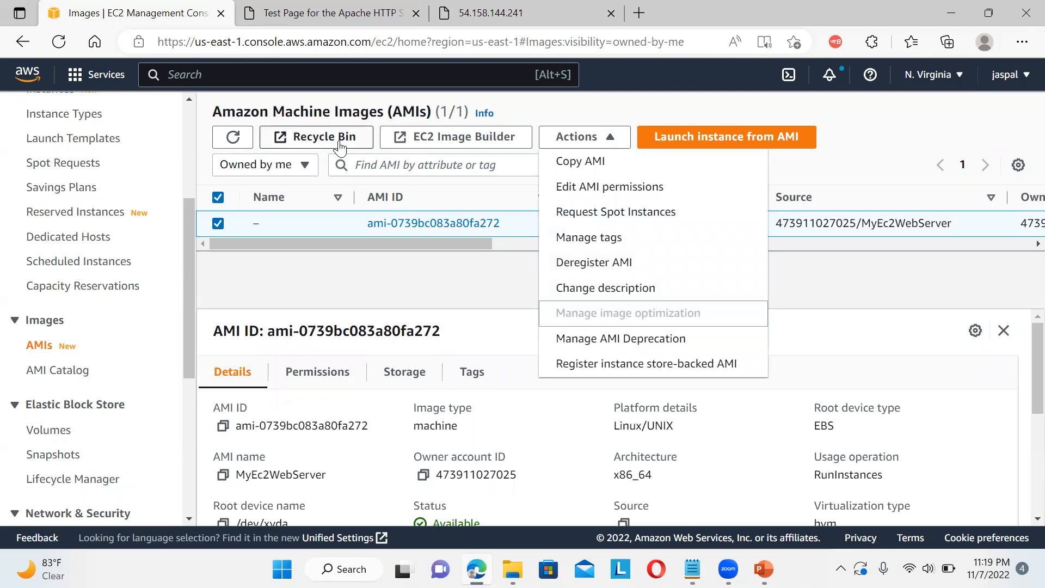
mouse_move(317, 371)
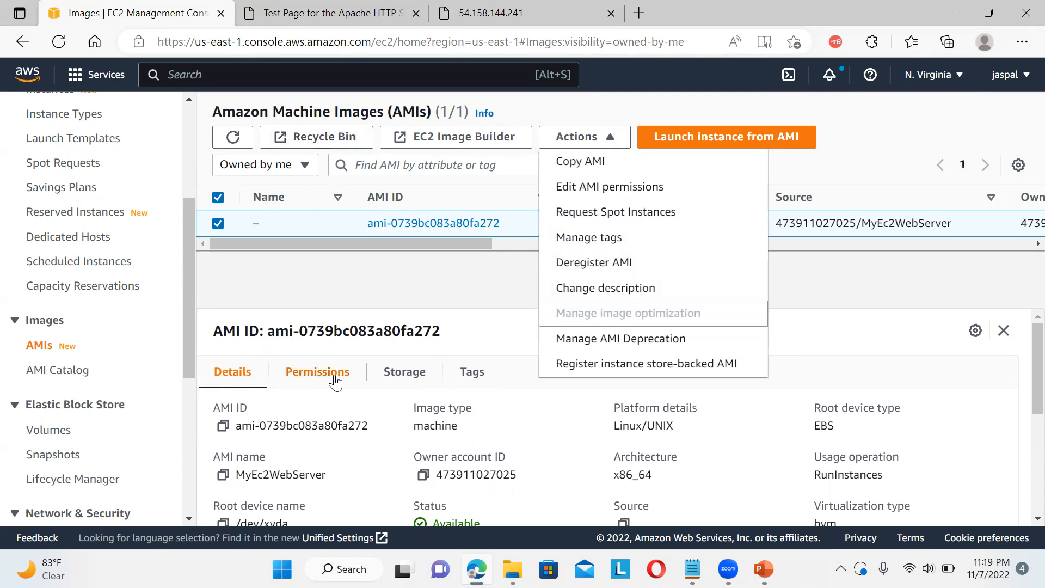
click(608, 186)
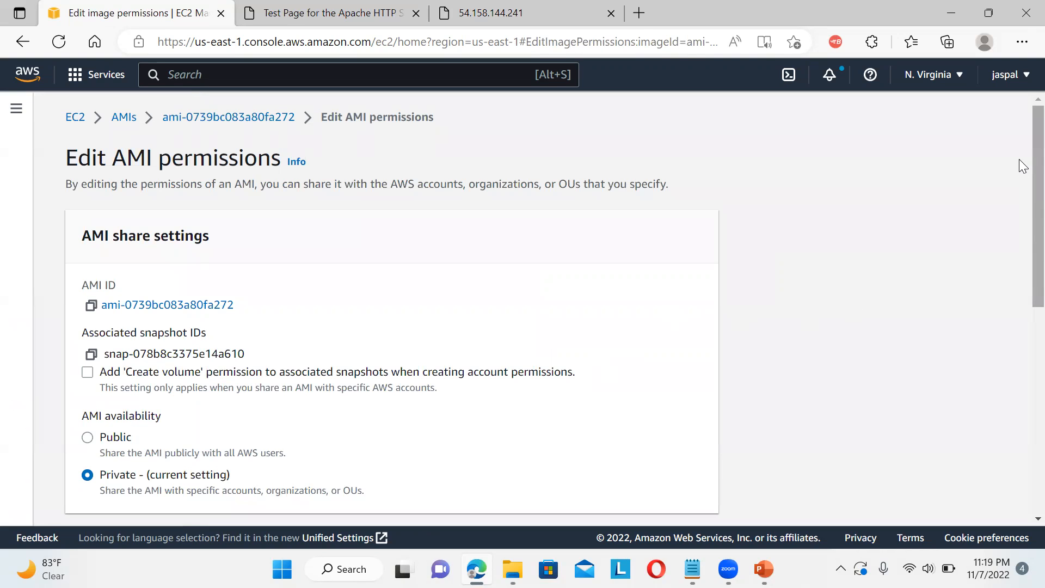
Step: Review MyEc2WebServer's permissions—private, no shared accounts or organizations—and return to the AMIs list unchanged
scroll(down, 3)
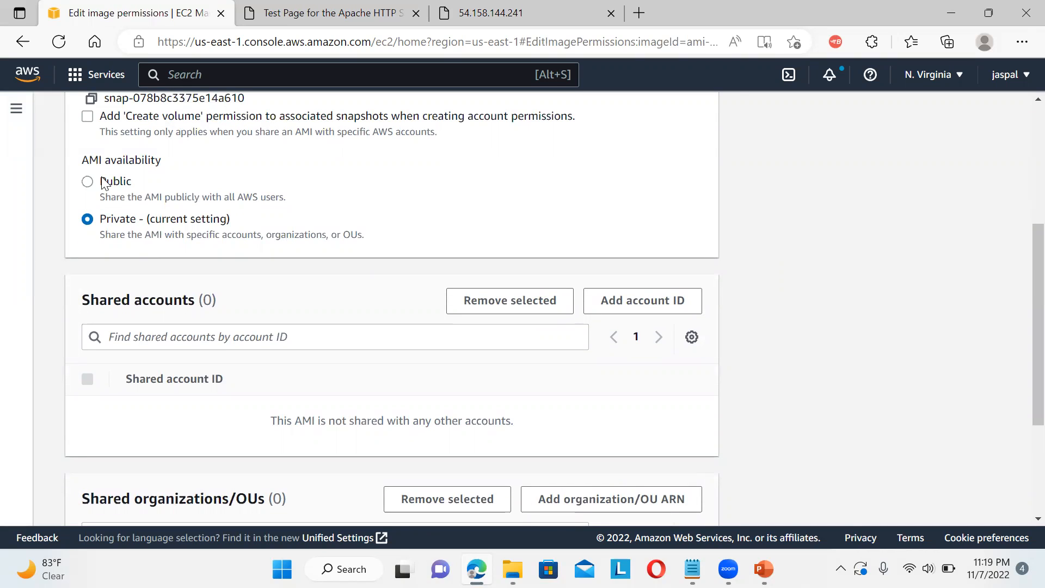
mouse_move(266, 227)
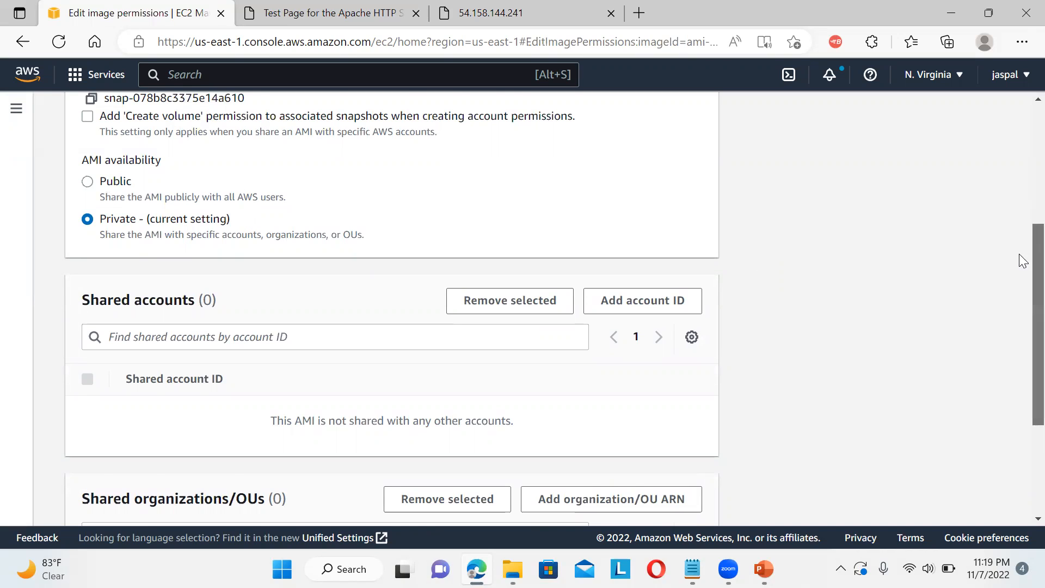
scroll(down, 3)
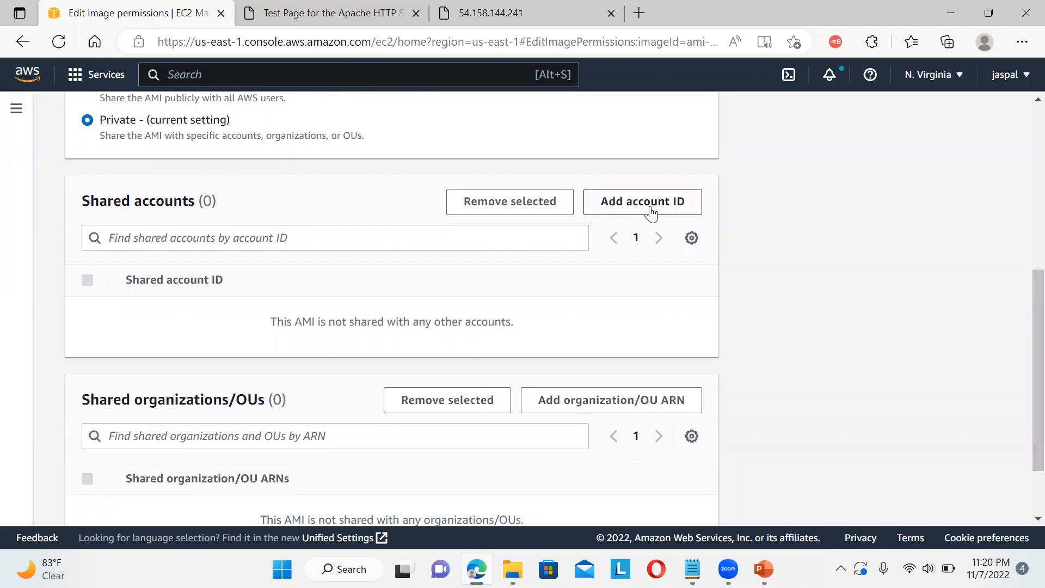
scroll(down, 3)
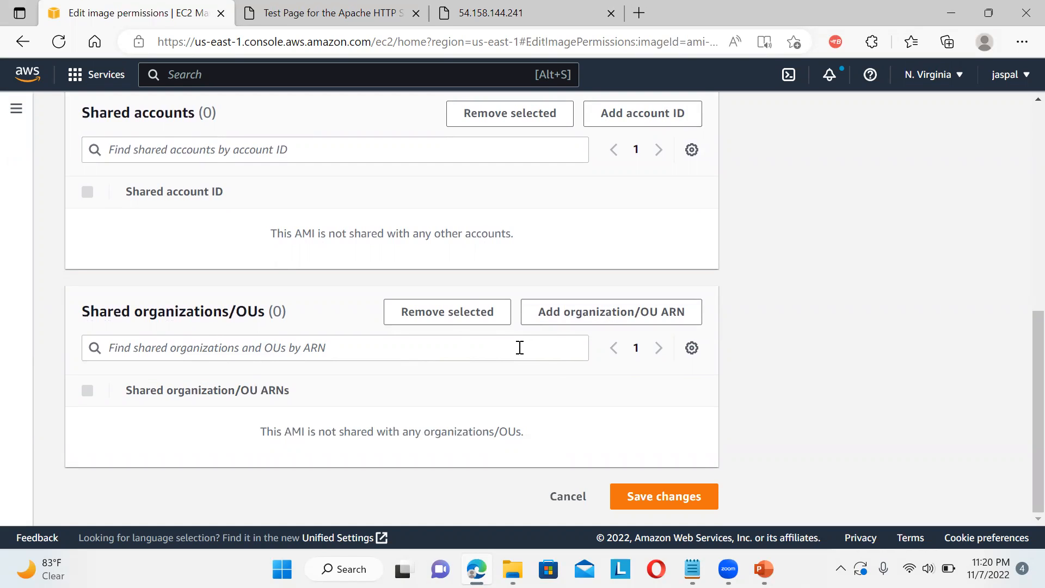
scroll(up, 3)
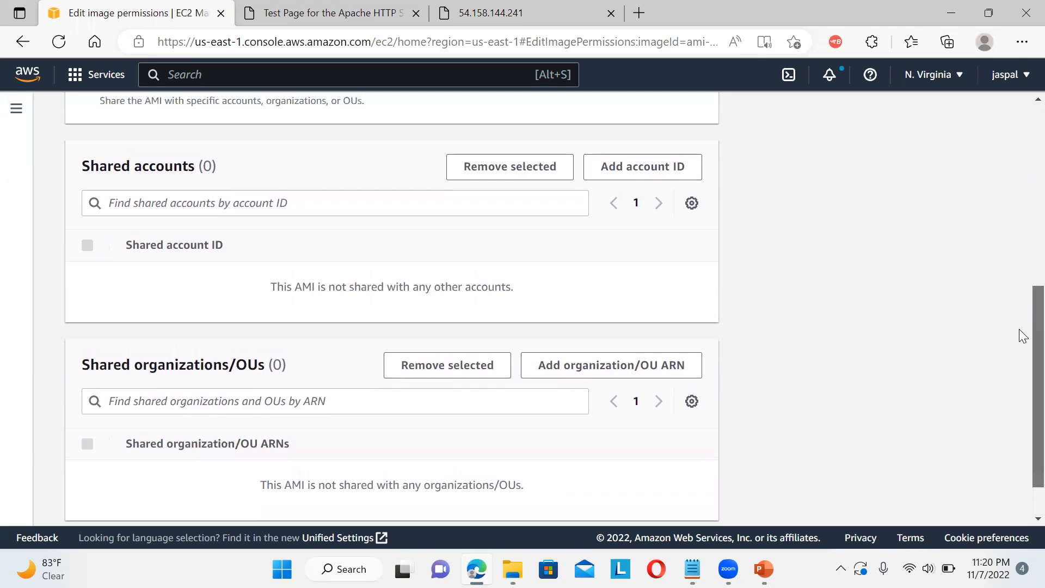
scroll(up, 3)
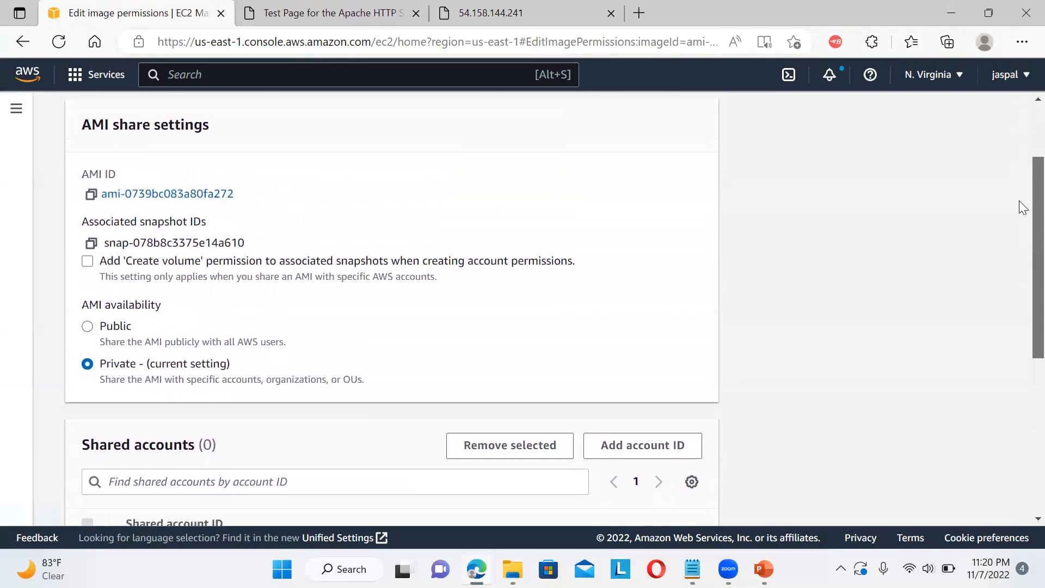
scroll(up, 3)
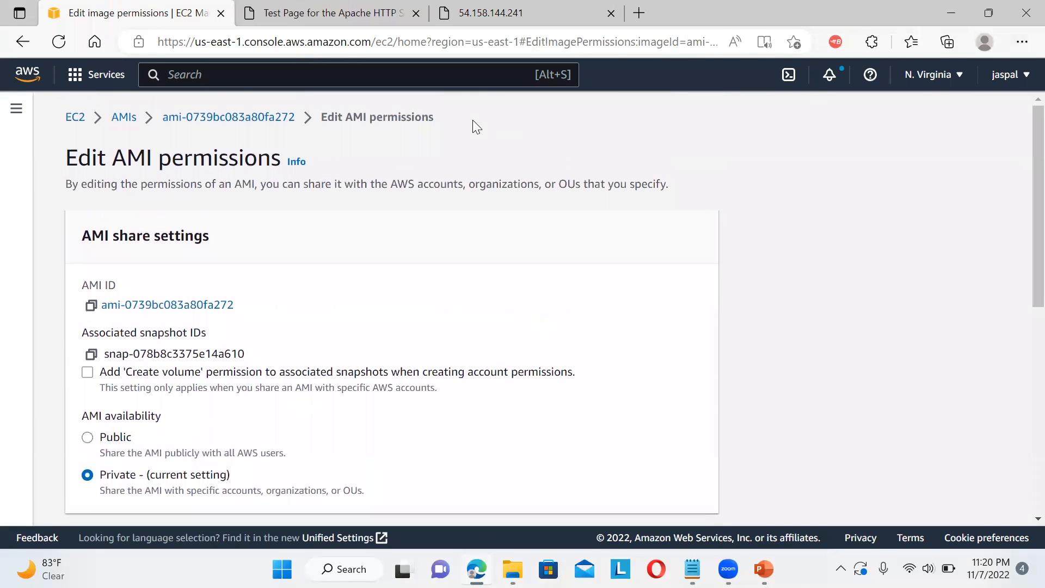
click(123, 116)
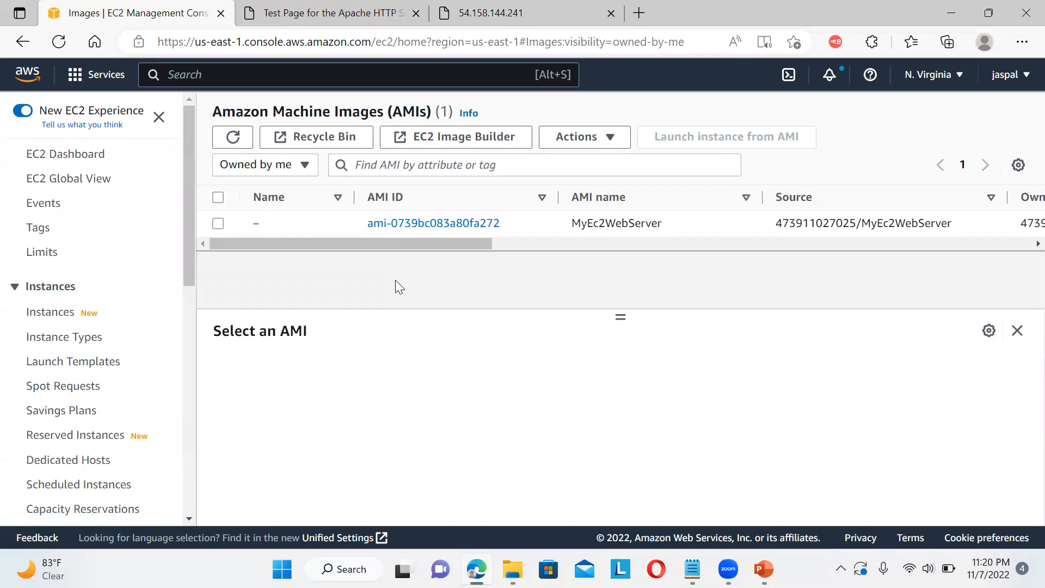
mouse_move(433, 482)
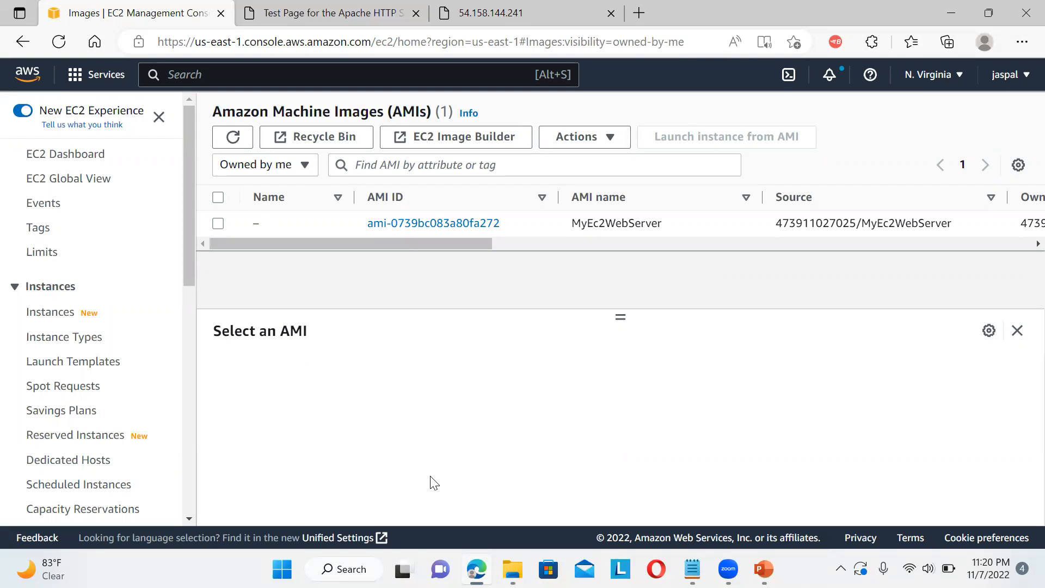